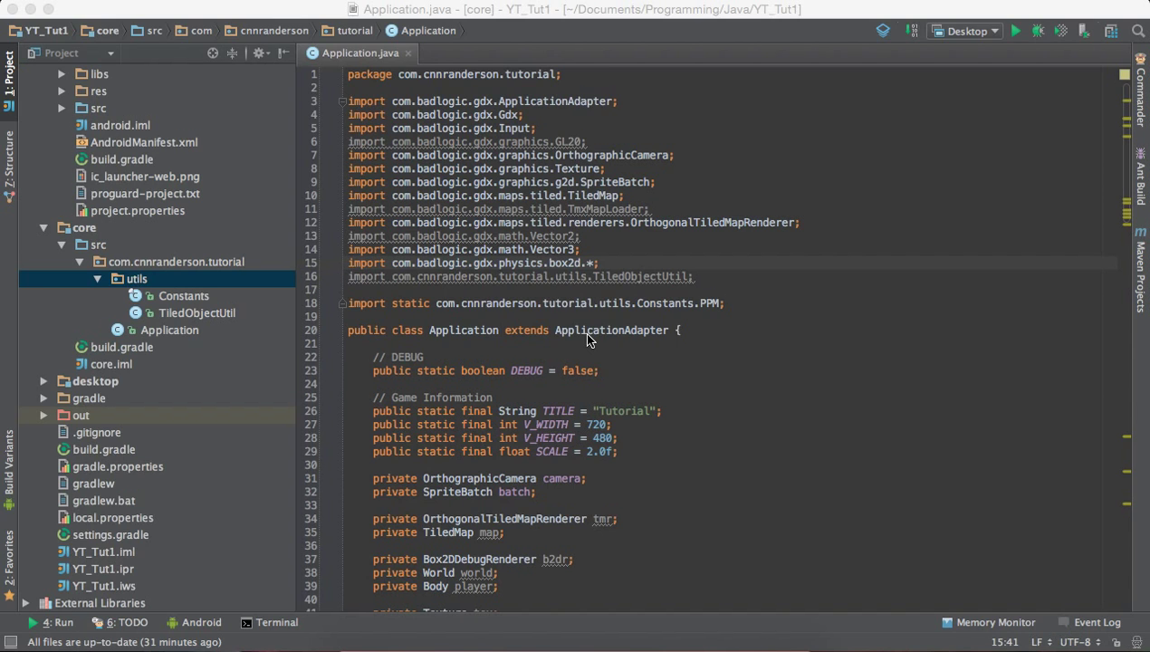
- Browse the project tree, briefly opening and closing the DesktopLauncher class
scroll("down", 3)
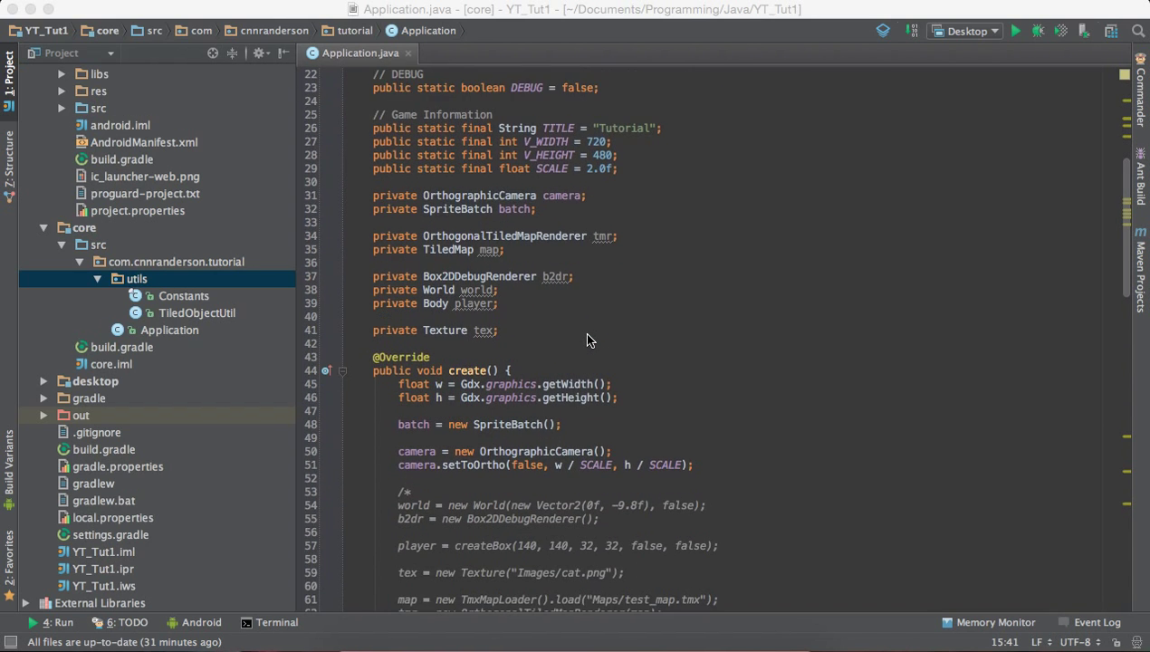
scroll("up", 3)
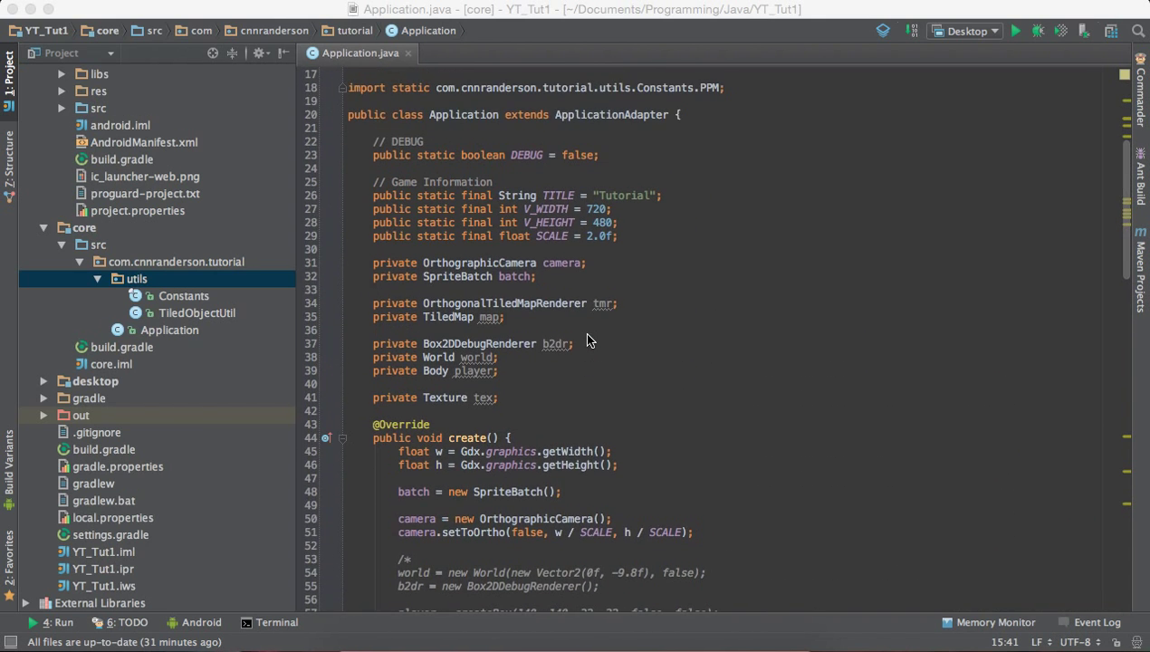
scroll("down", 3)
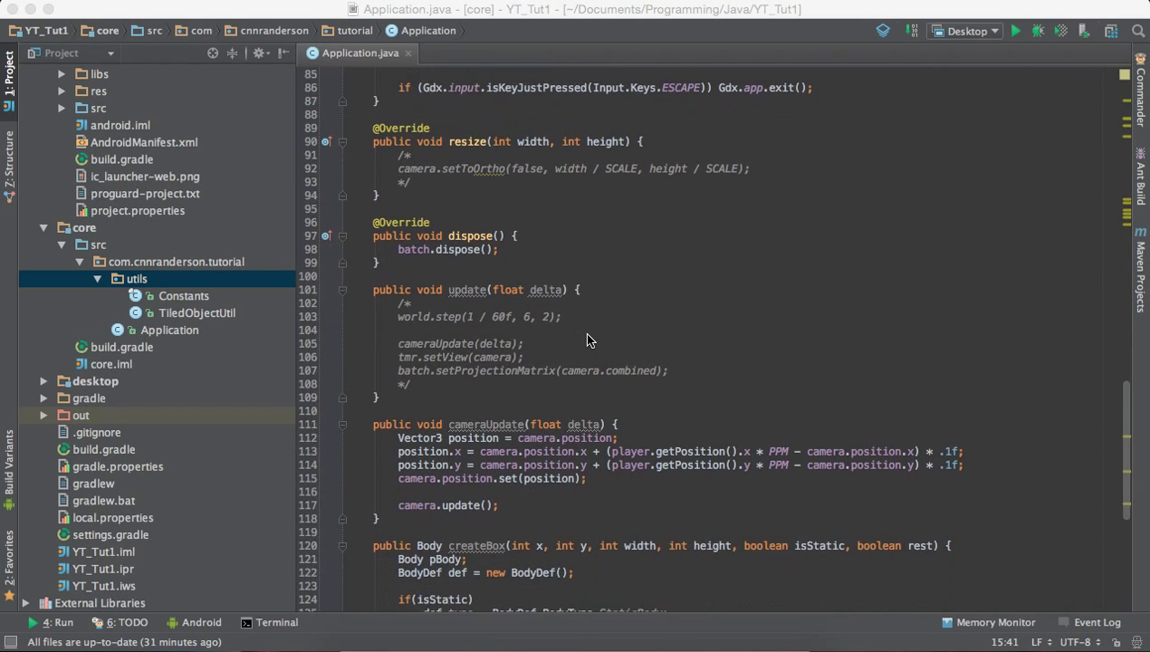
scroll("down", 3)
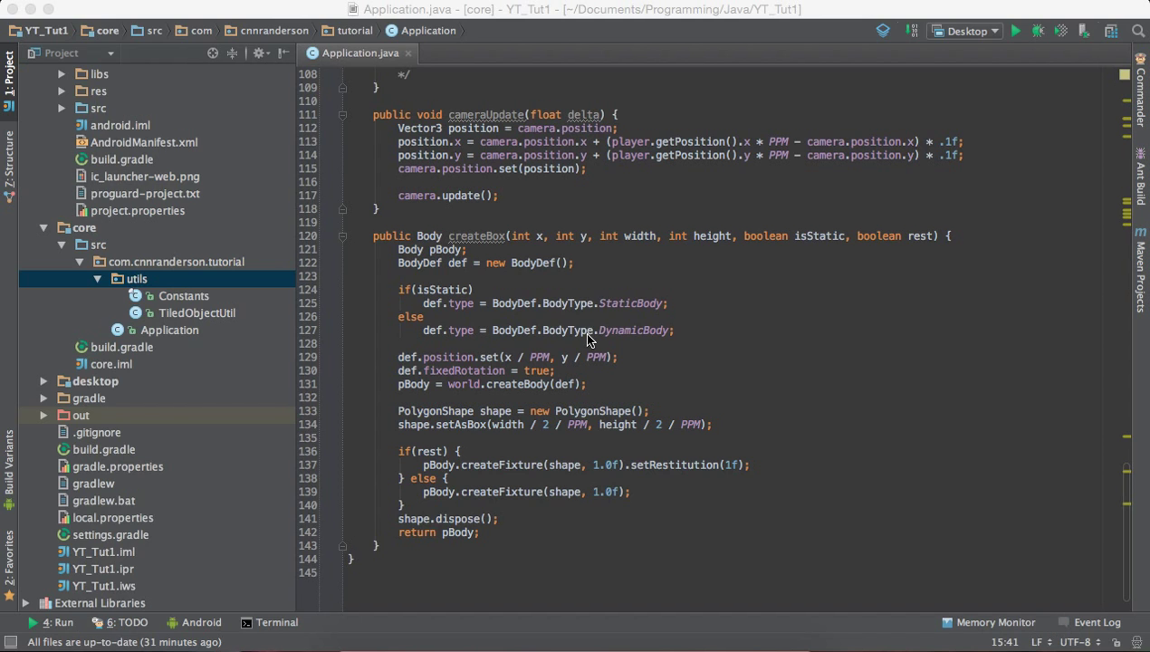
mouse_move(243, 281)
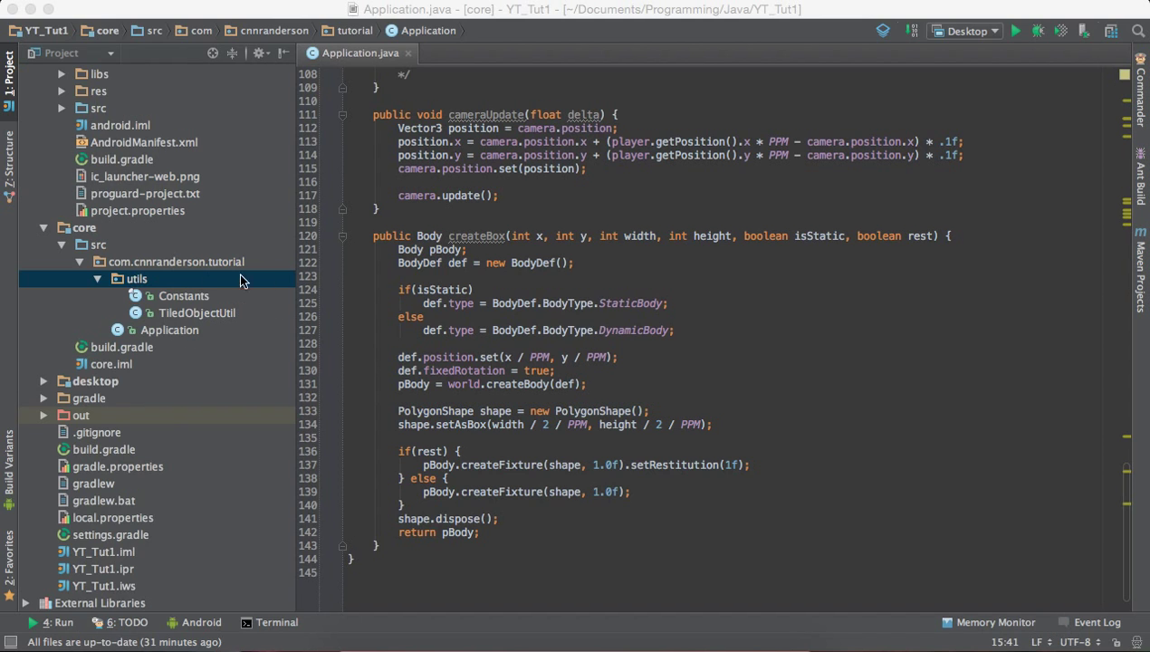
mouse_move(582, 337)
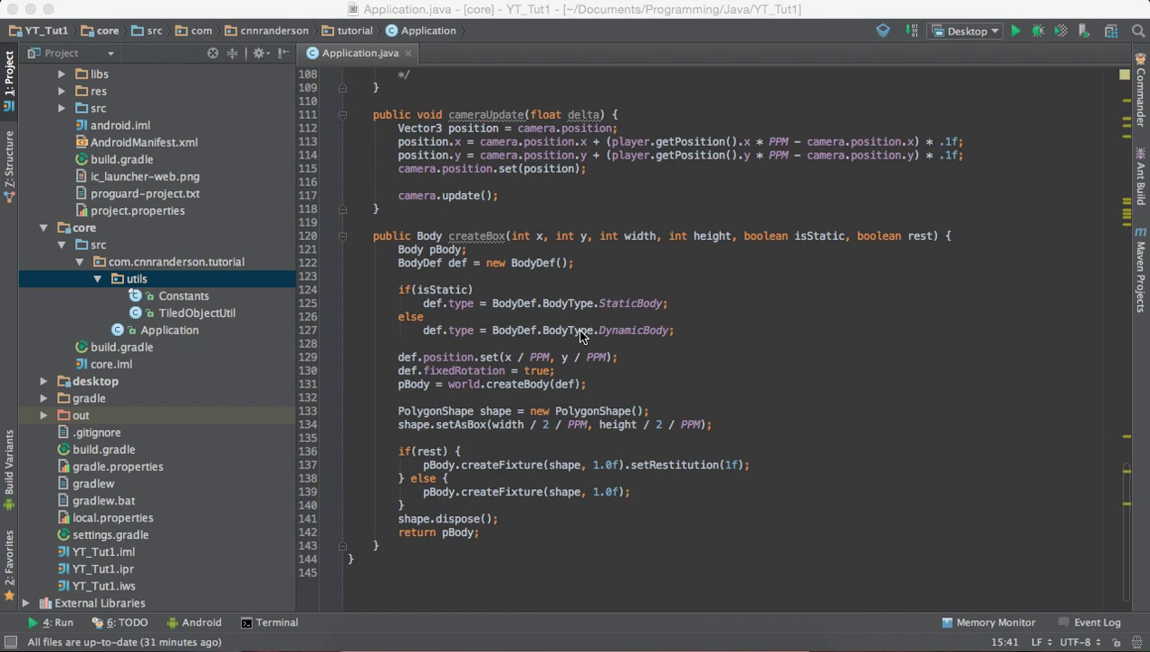
mouse_move(660, 340)
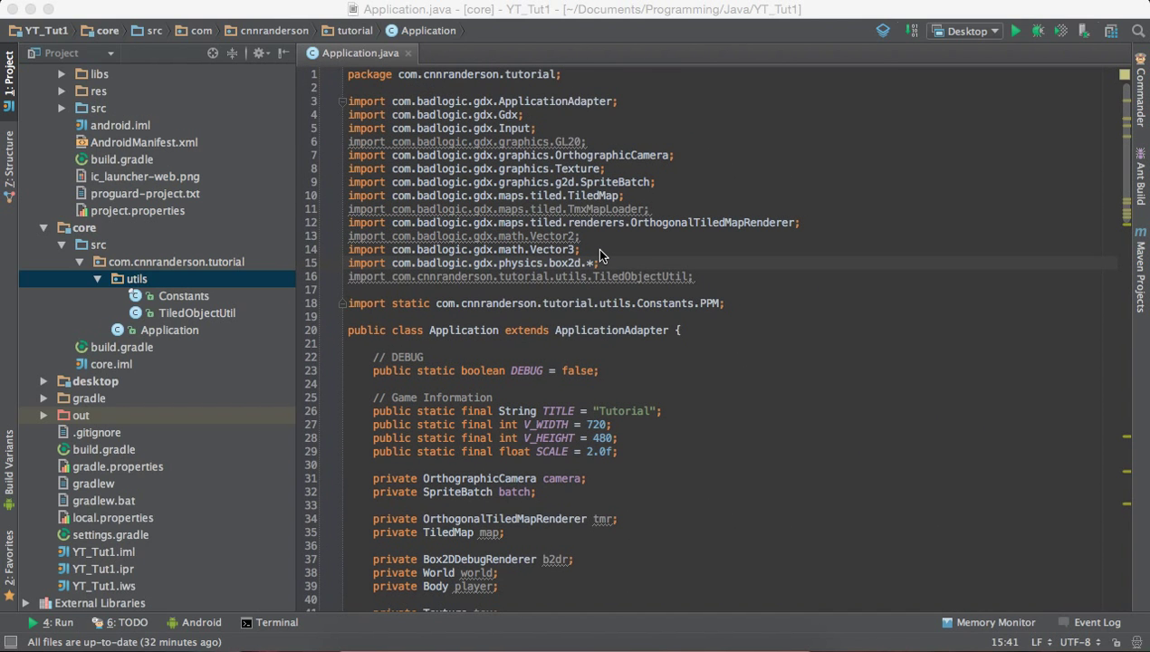
scroll("down", 3)
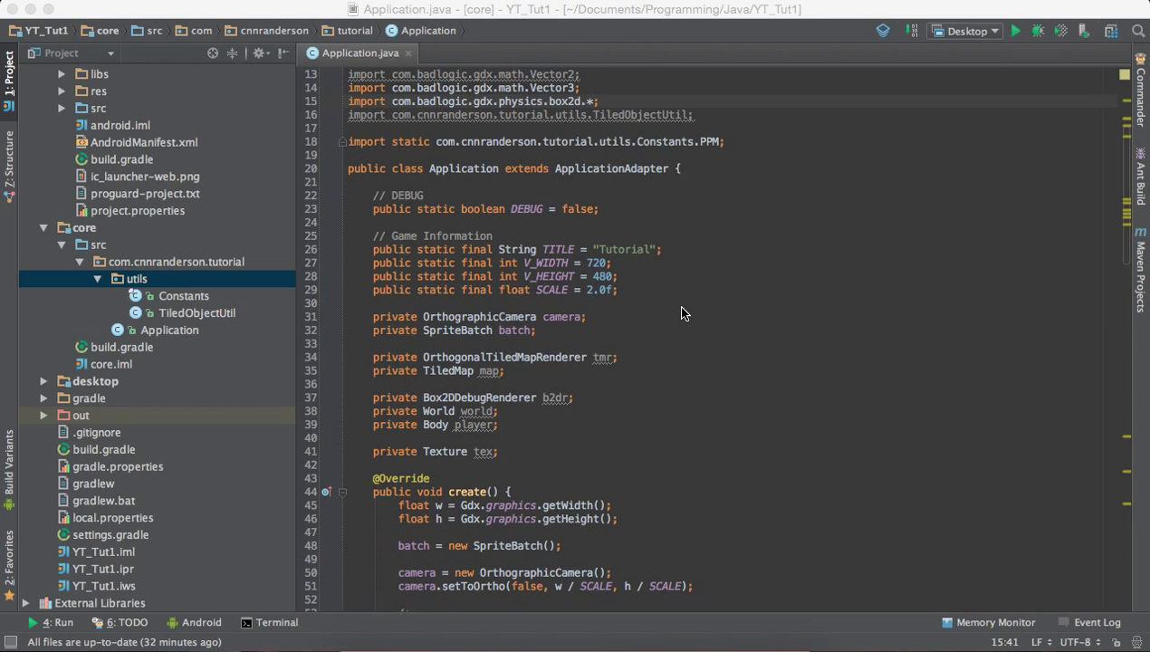
mouse_move(654, 298)
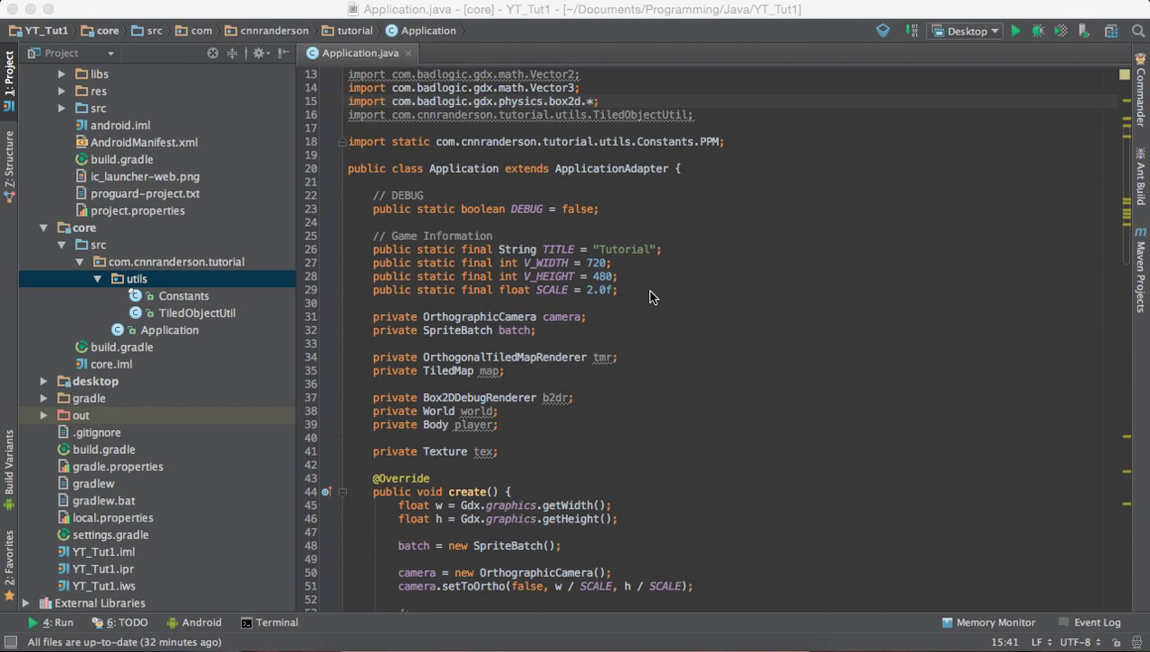
mouse_move(512, 261)
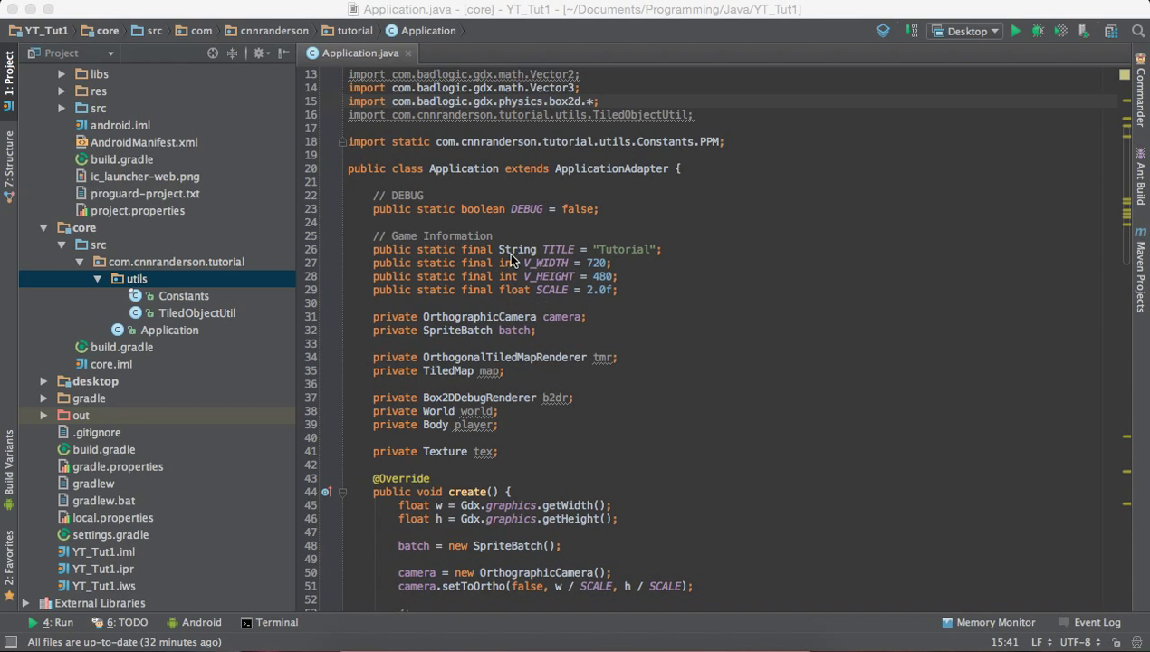
mouse_move(611, 279)
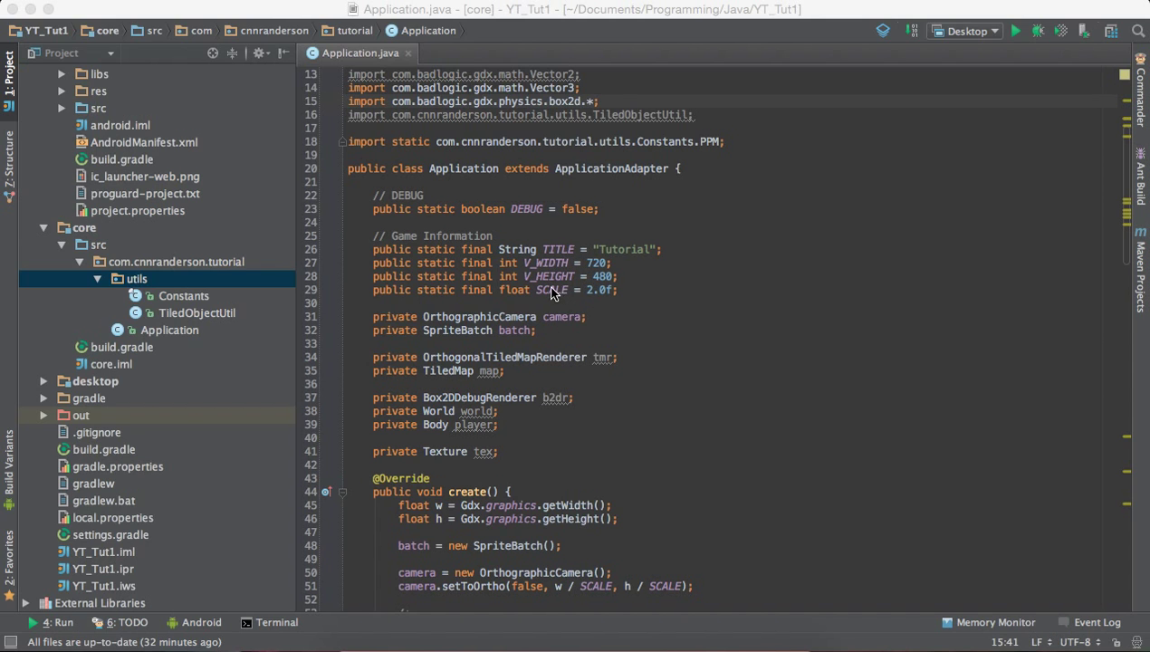
mouse_move(546, 283)
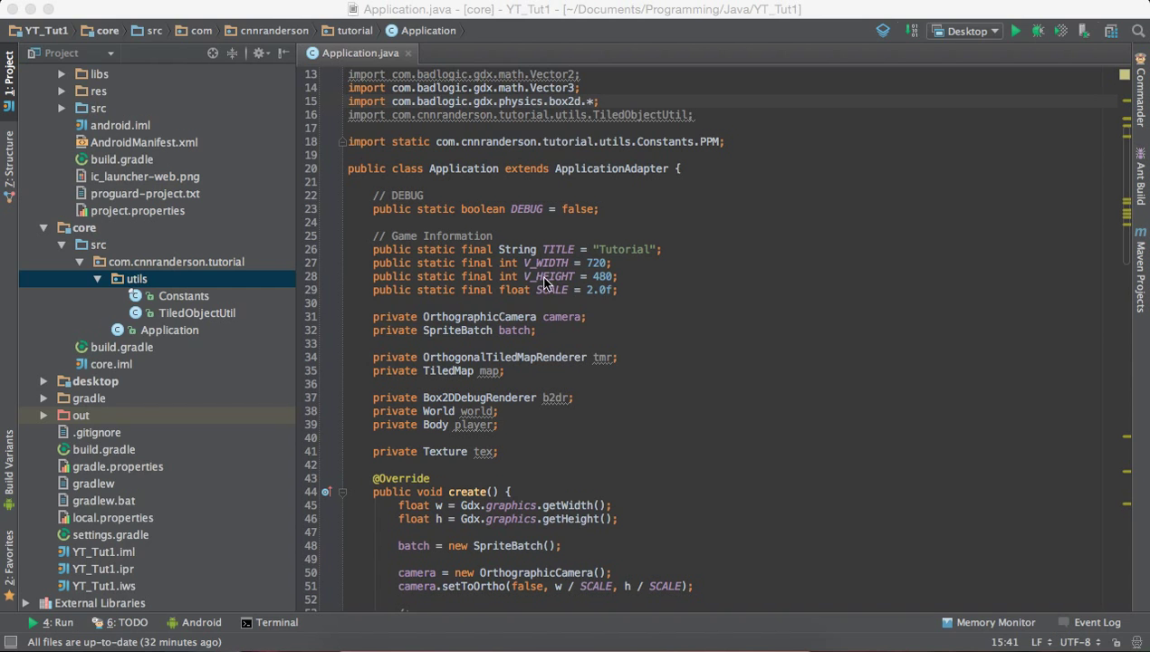
mouse_move(569, 251)
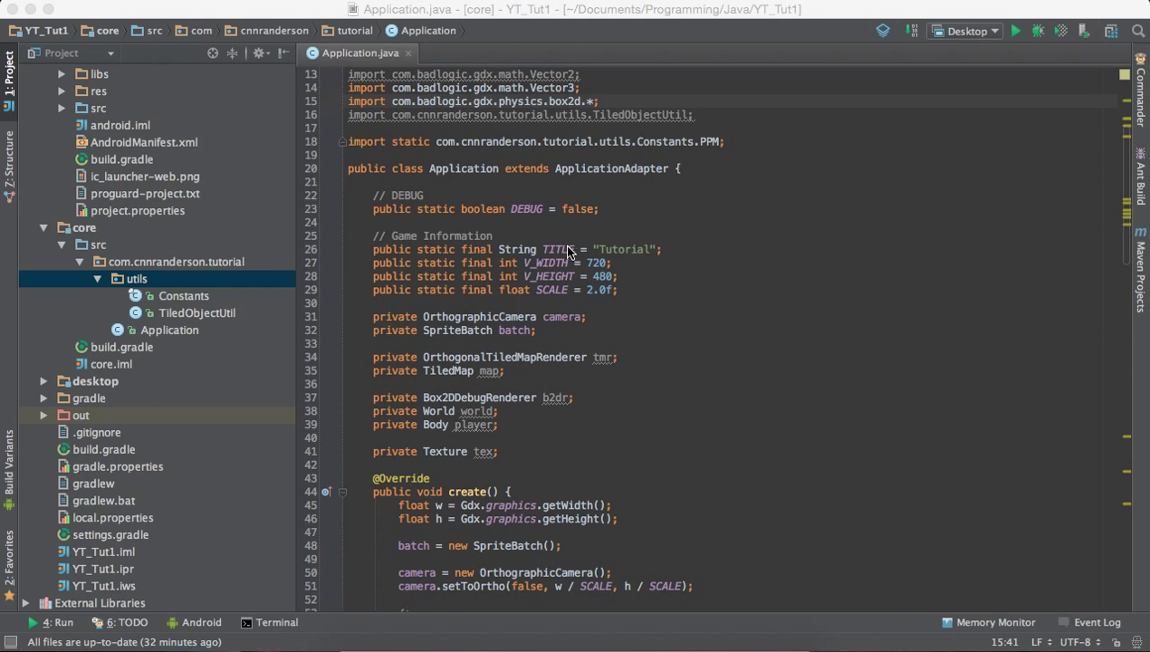
mouse_move(450, 258)
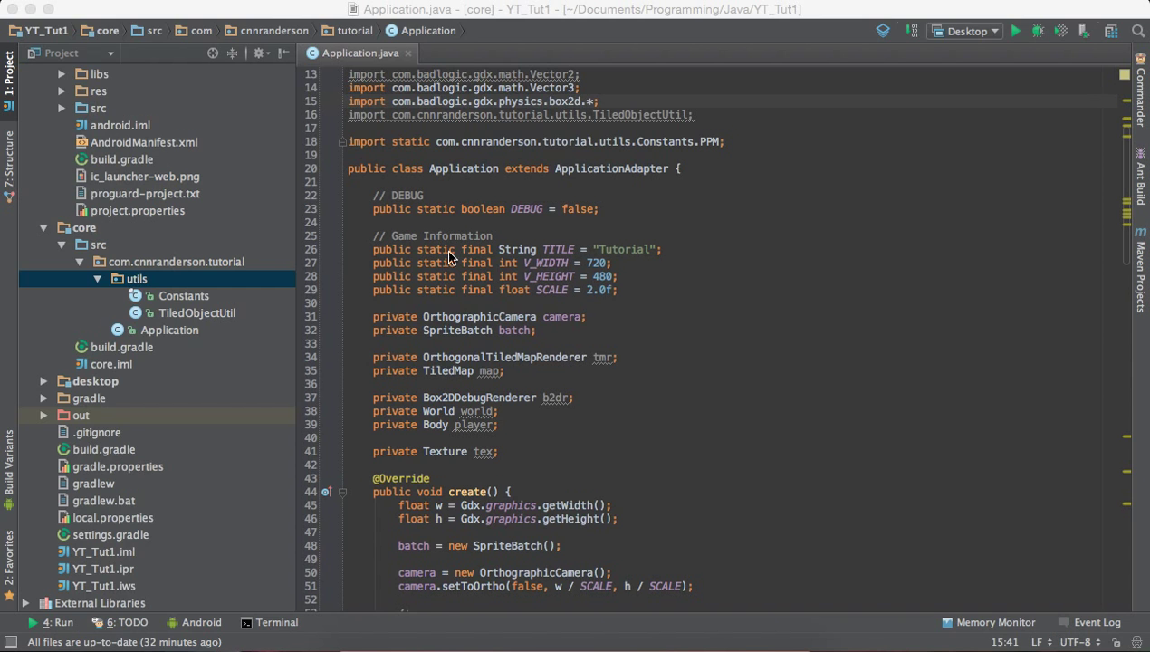
mouse_move(659, 281)
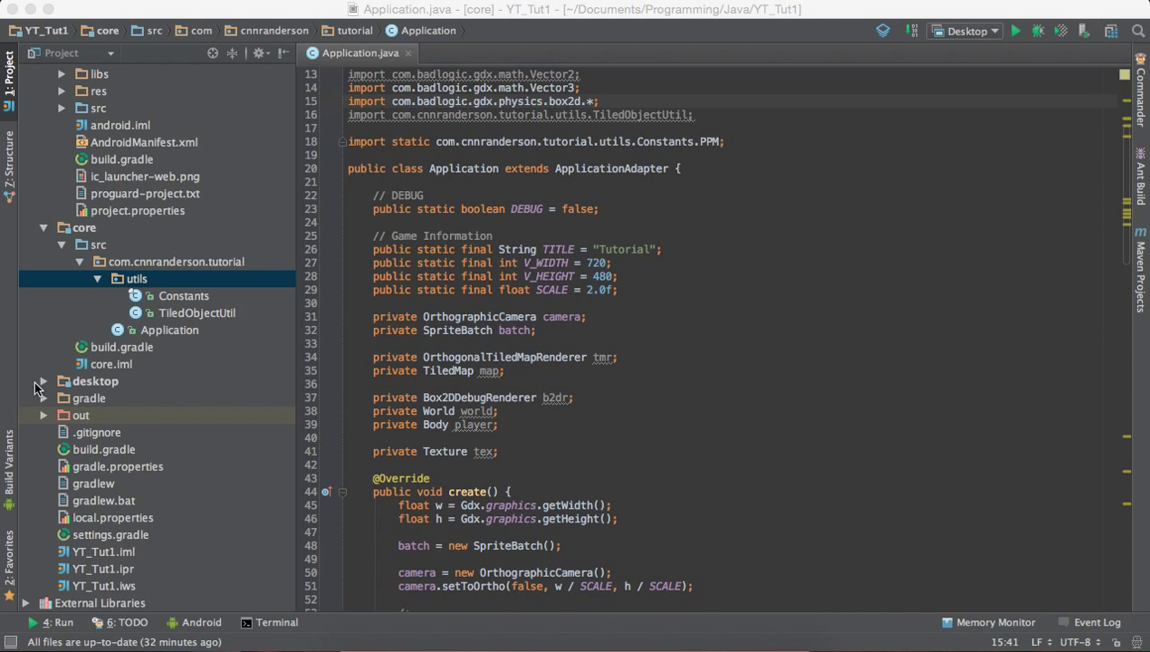
left_click(42, 381)
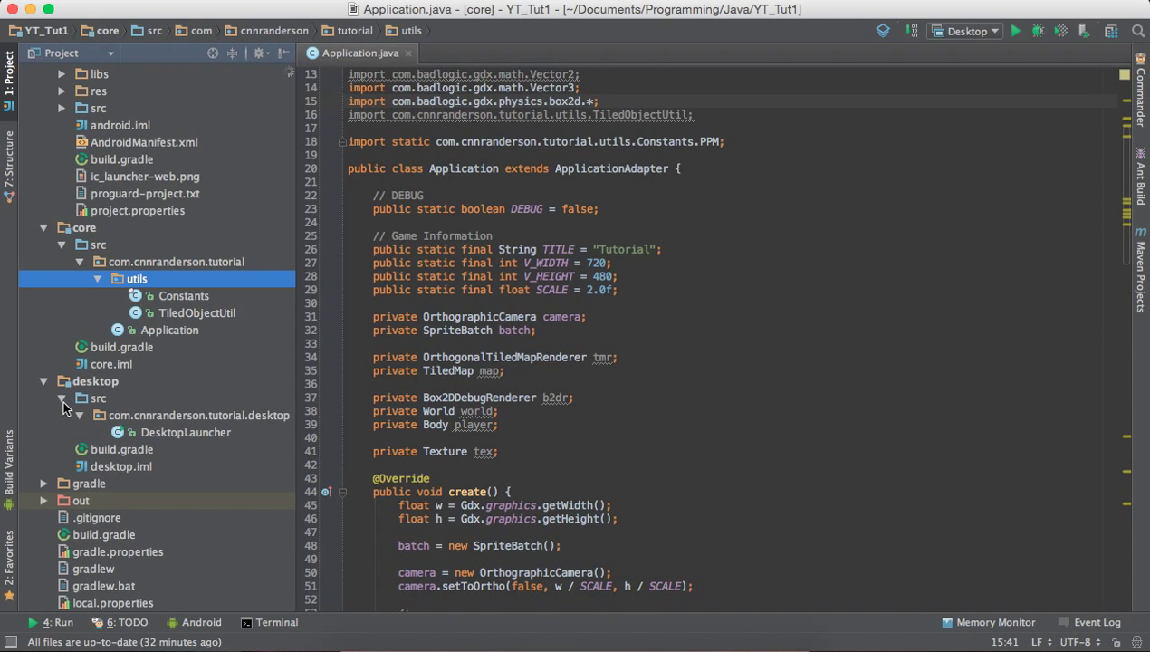
double_click(184, 432)
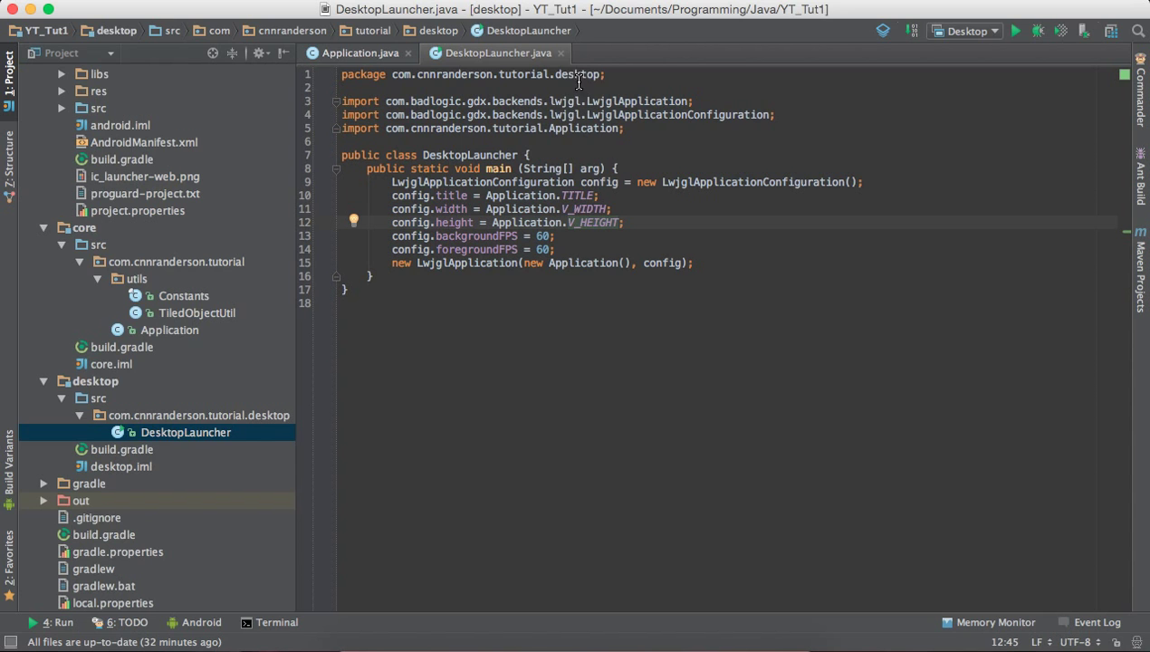
left_click(361, 52)
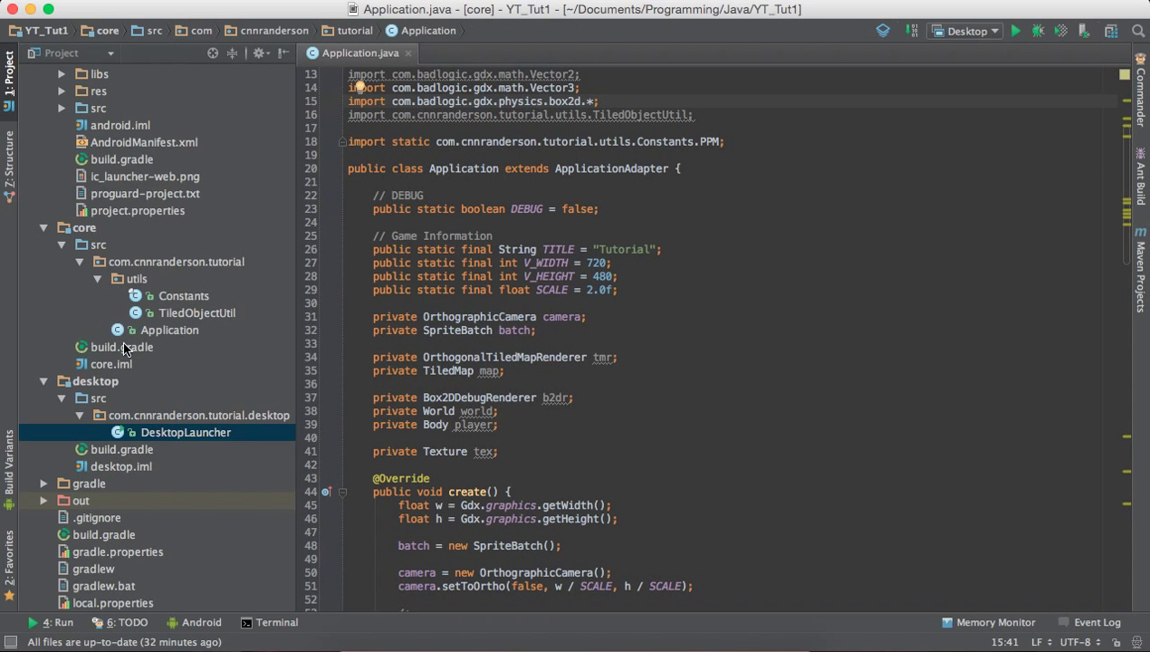
left_click(43, 382)
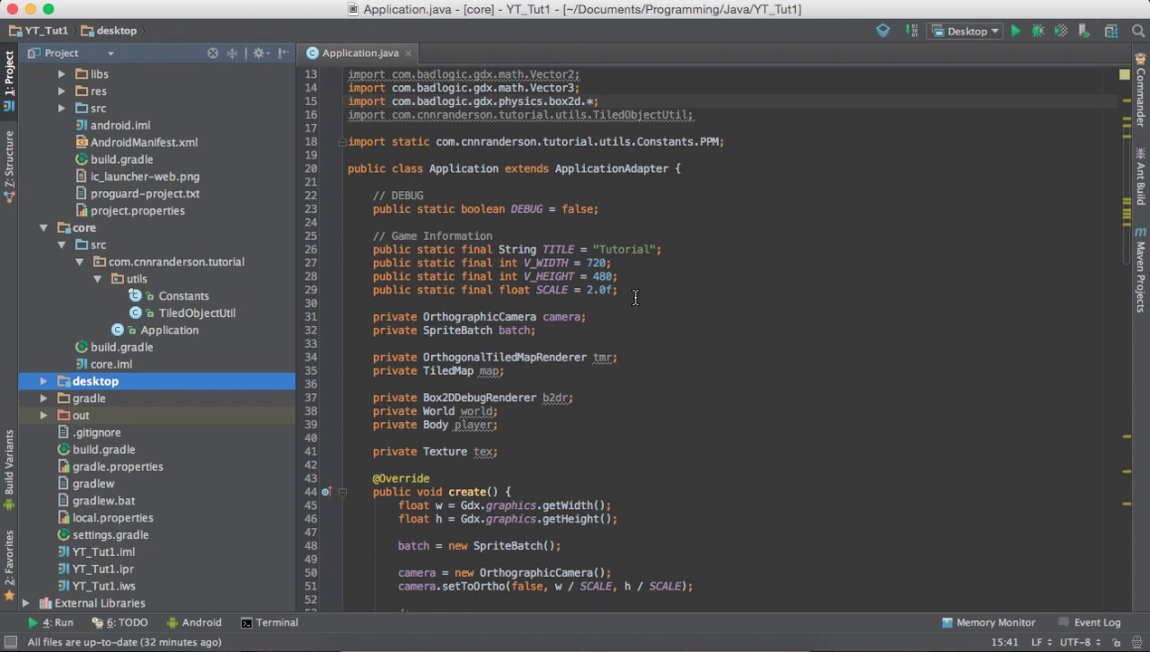
- Rename the GameStateManager package to managers
scroll("down", 3)
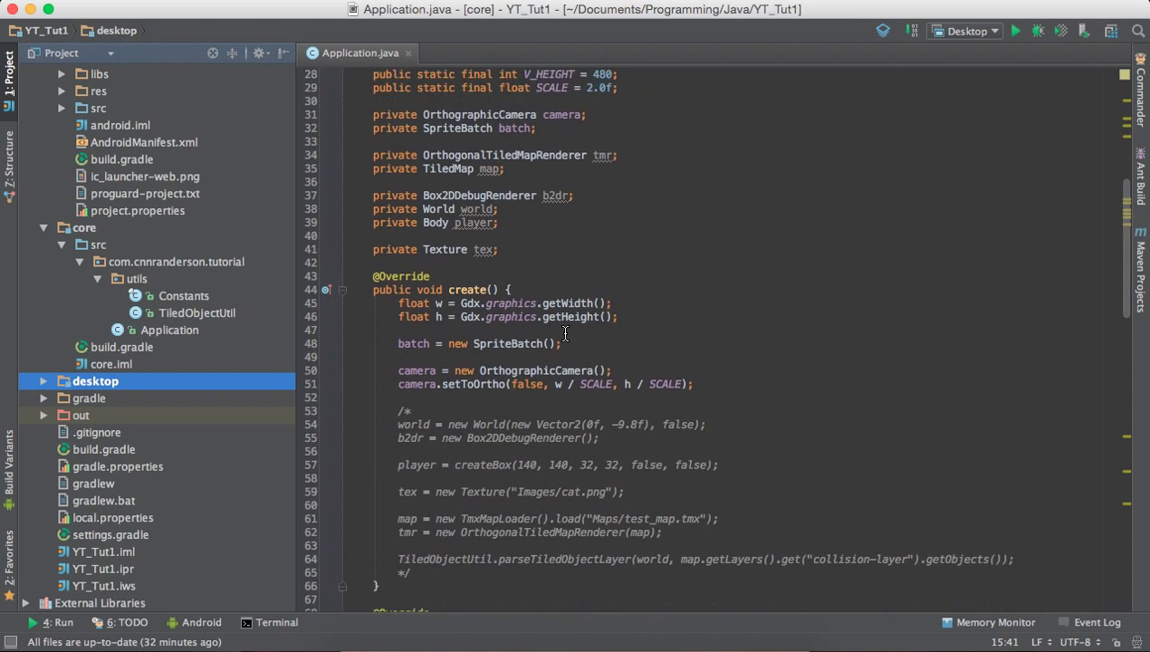
scroll("down", 3)
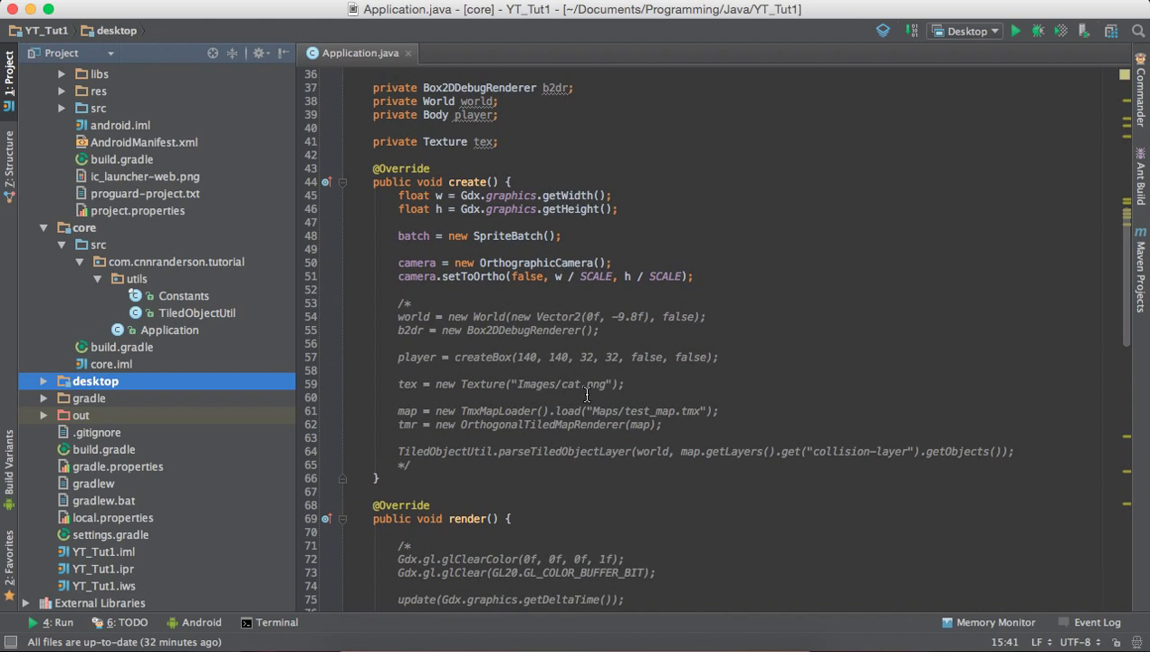
mouse_move(509, 392)
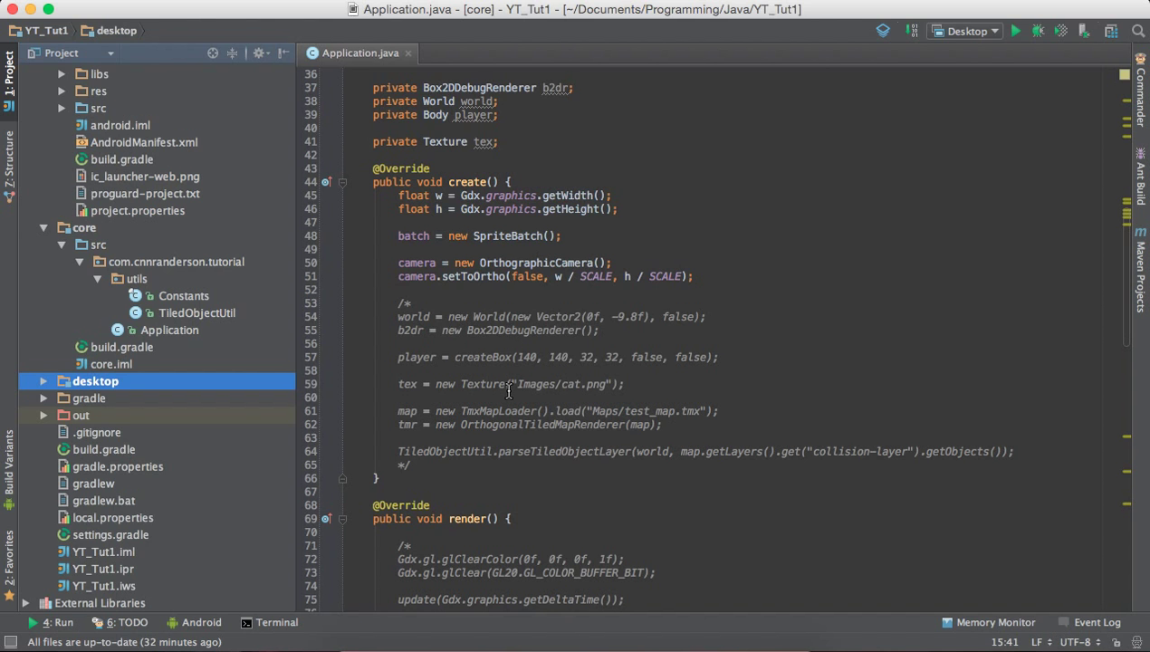
scroll("down", 3)
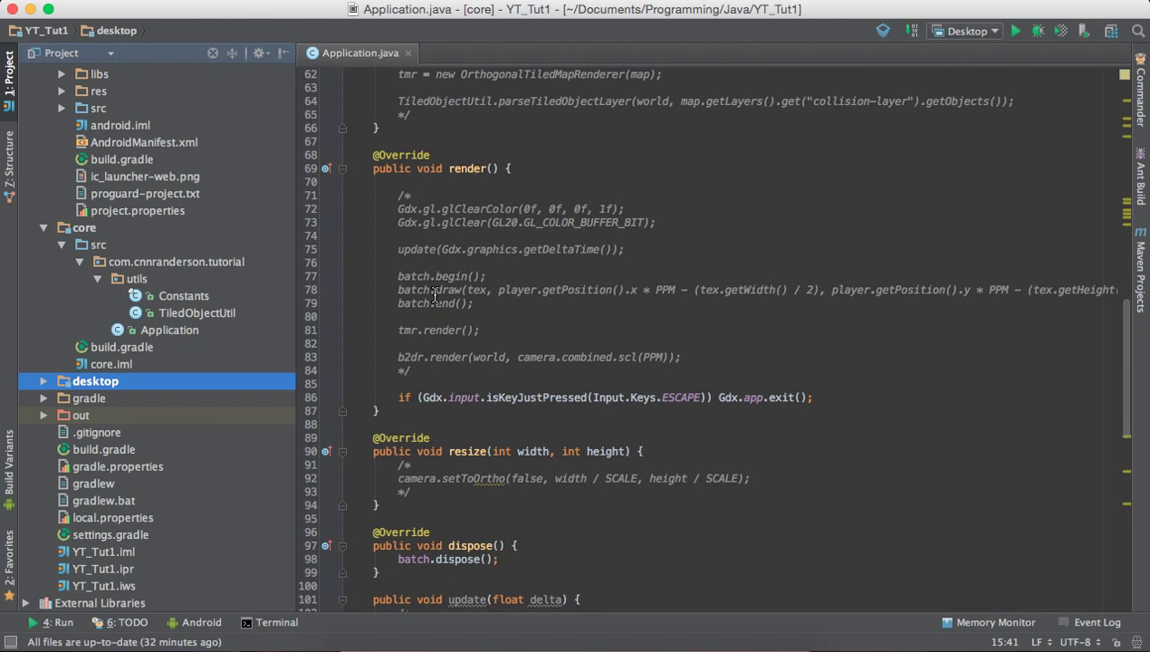
mouse_move(494, 304)
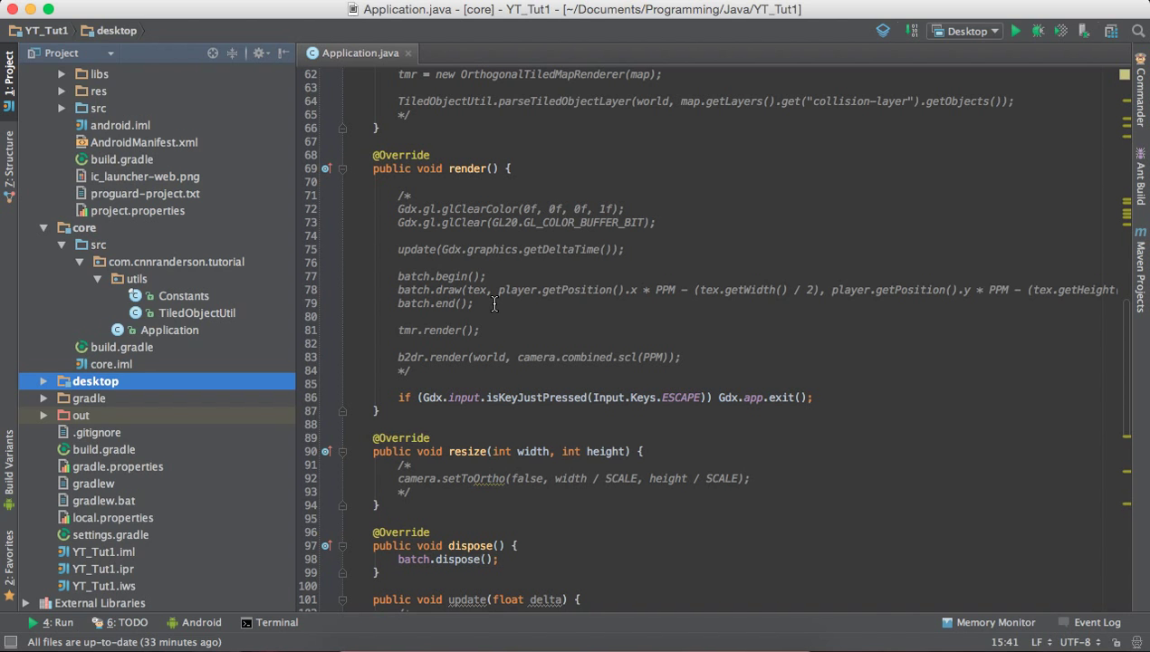
scroll("down", 3)
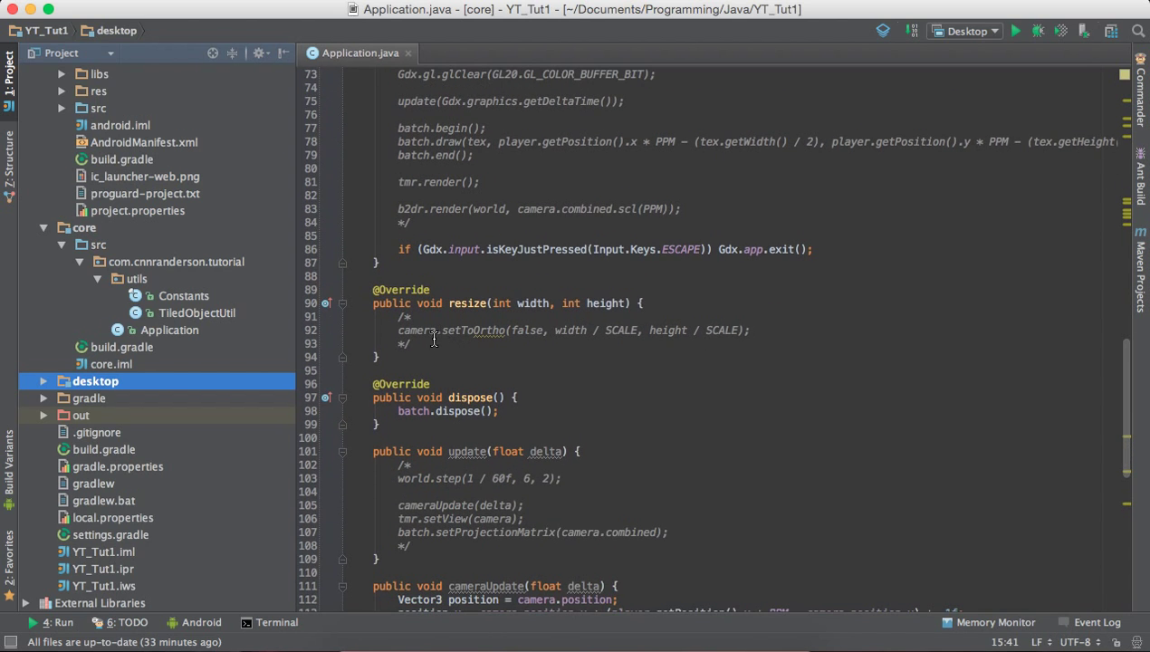
scroll("down", 3)
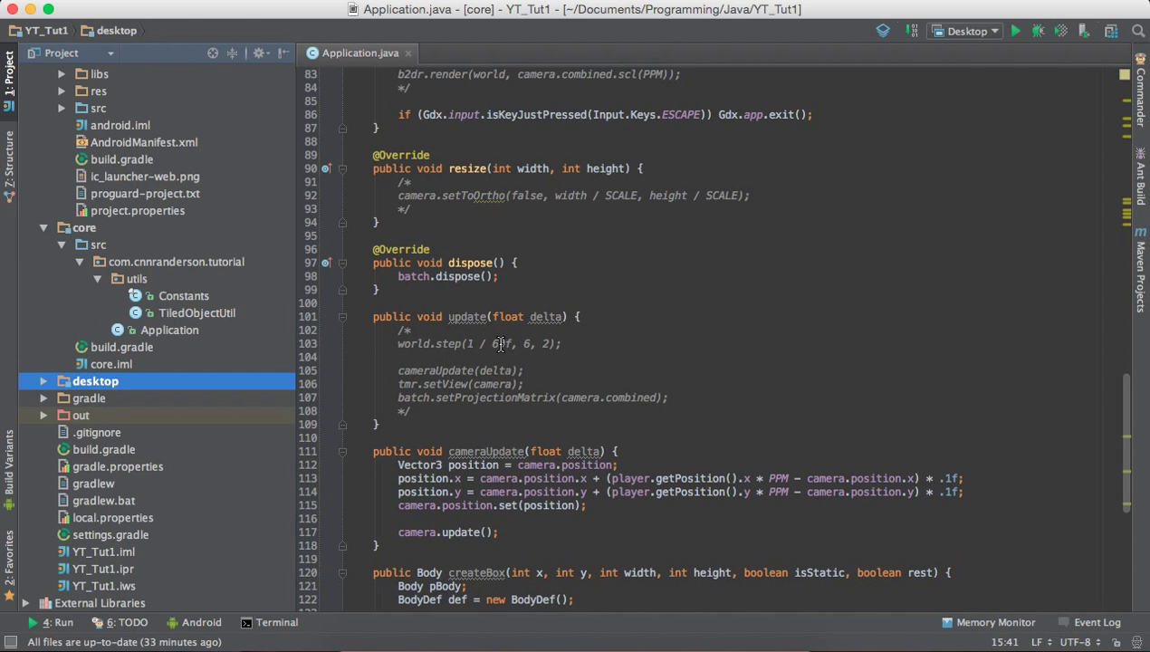
scroll("down", 3)
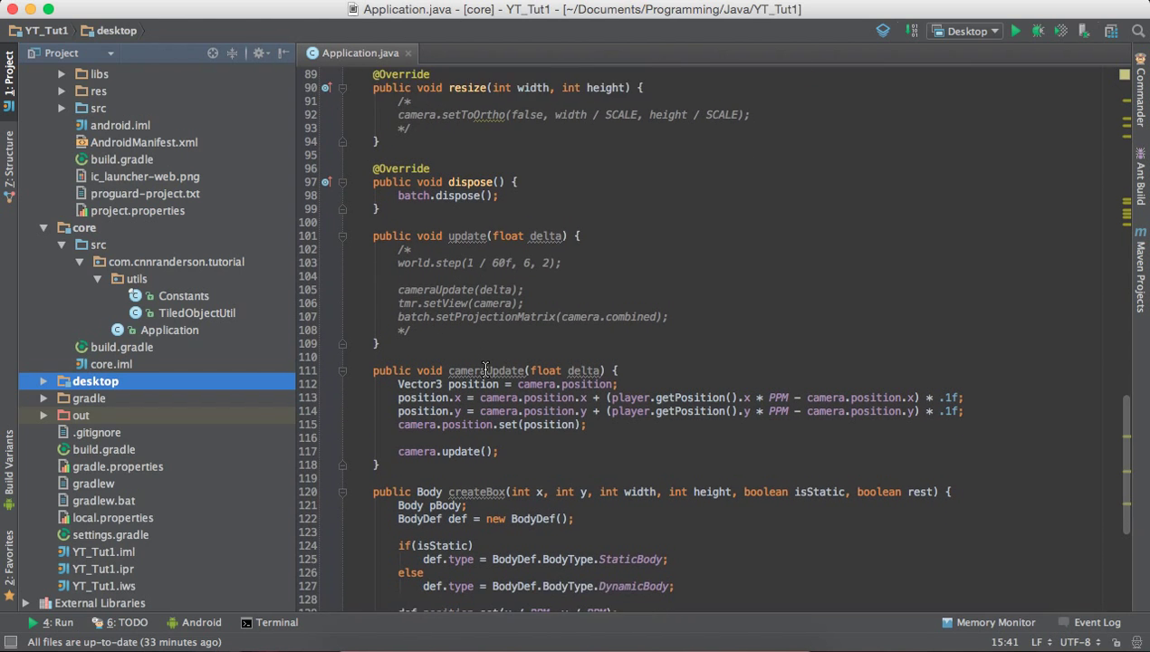
scroll("down", 3)
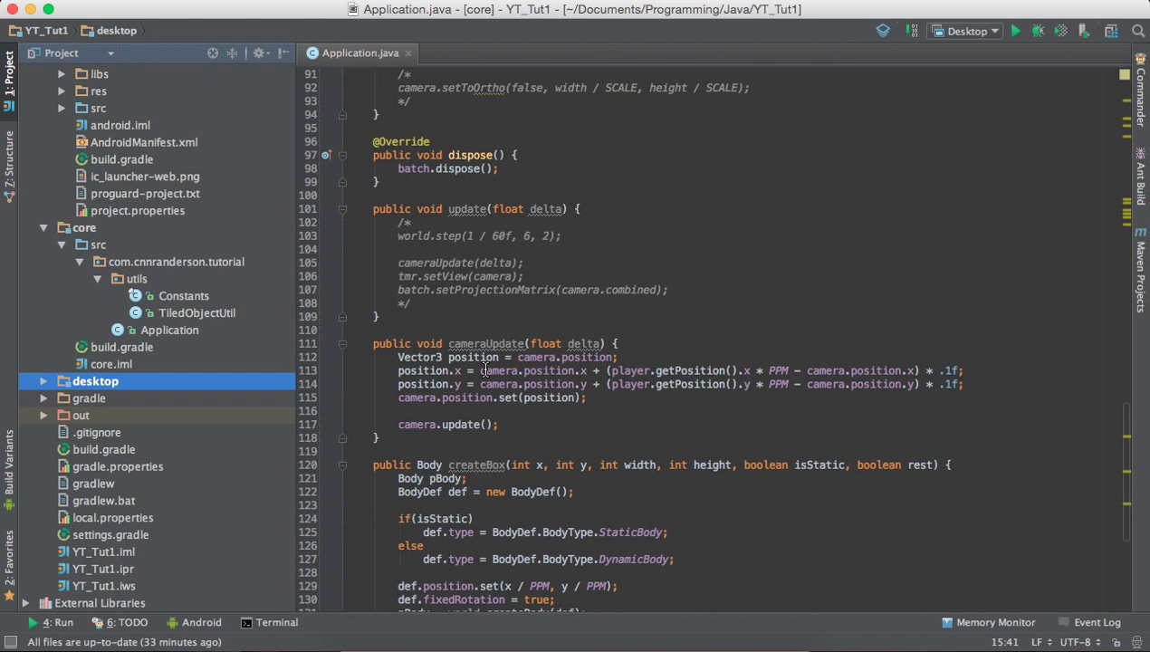
scroll("down", 3)
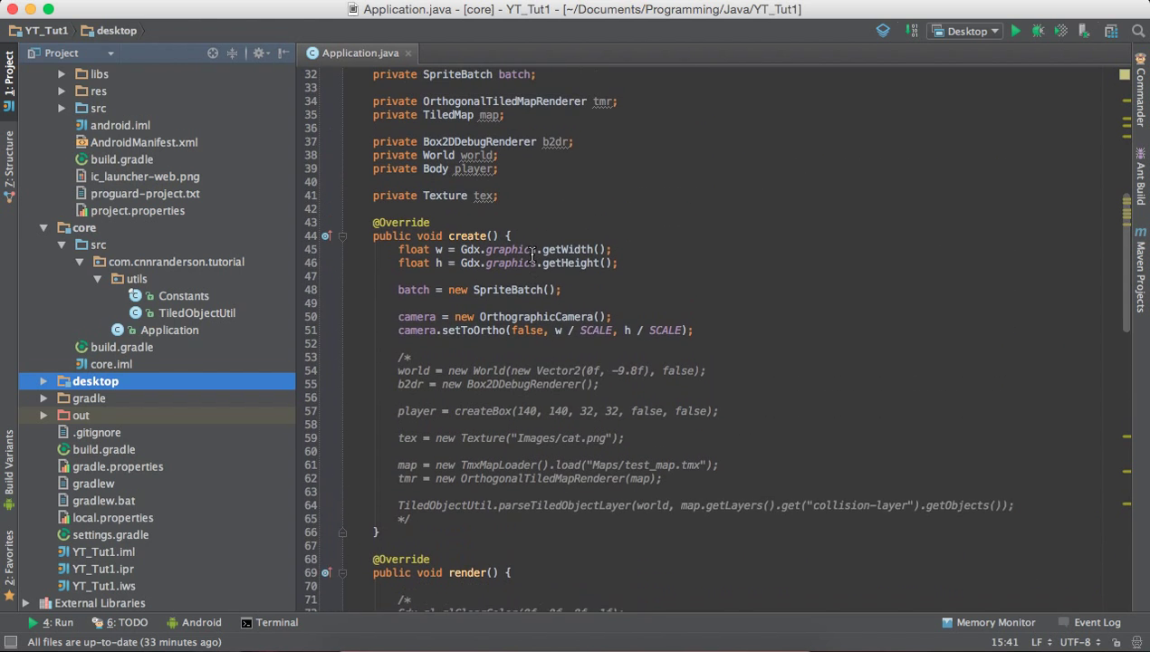
scroll("up", 3)
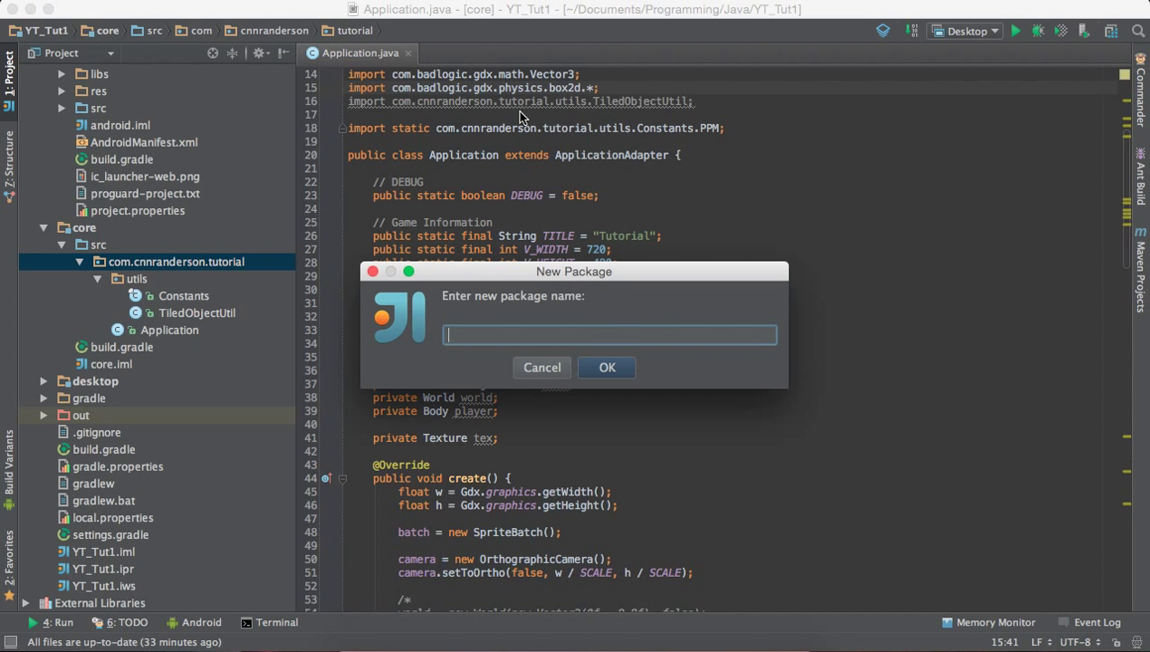
type("GameState")
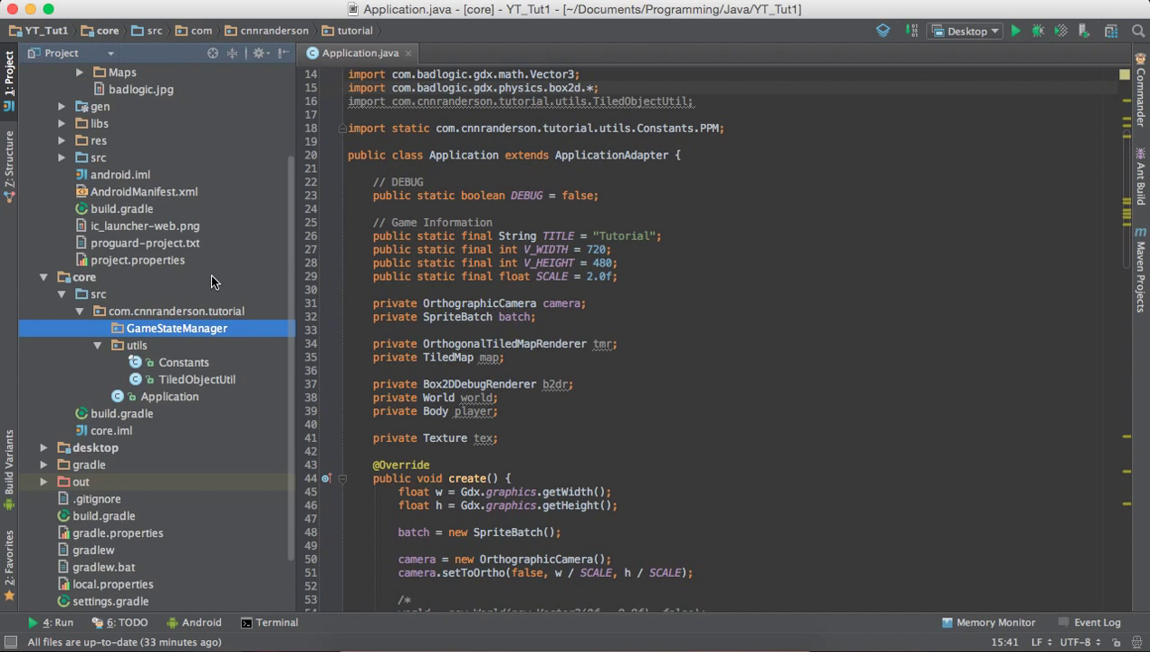
right_click(176, 327)
type("manage")
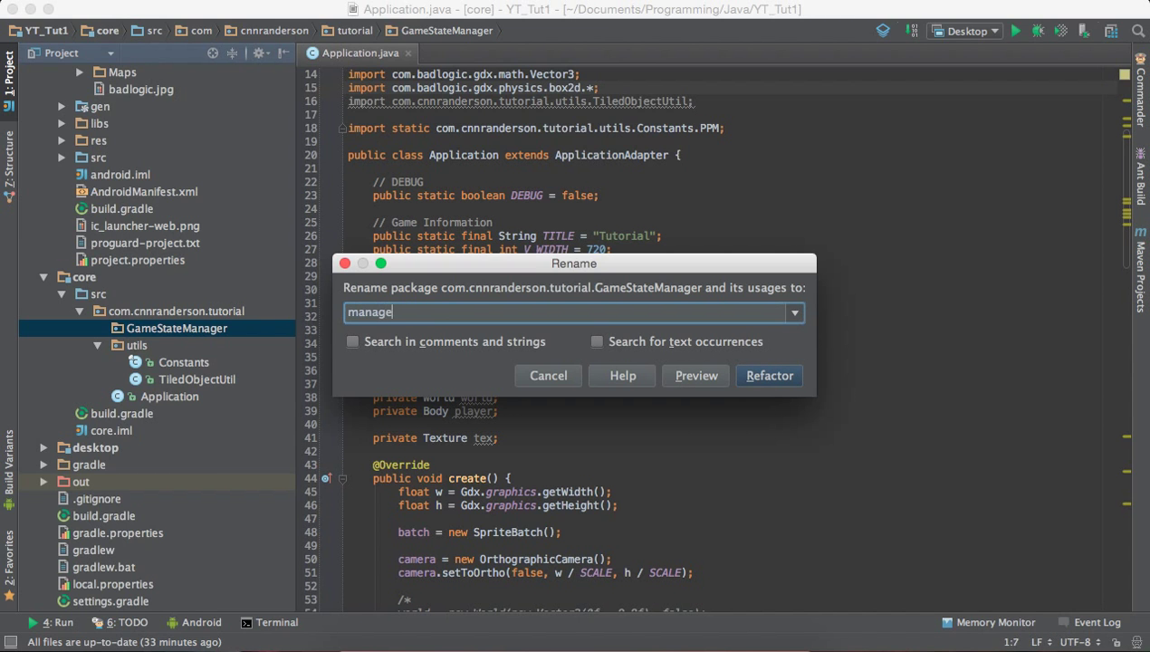
left_click(770, 375)
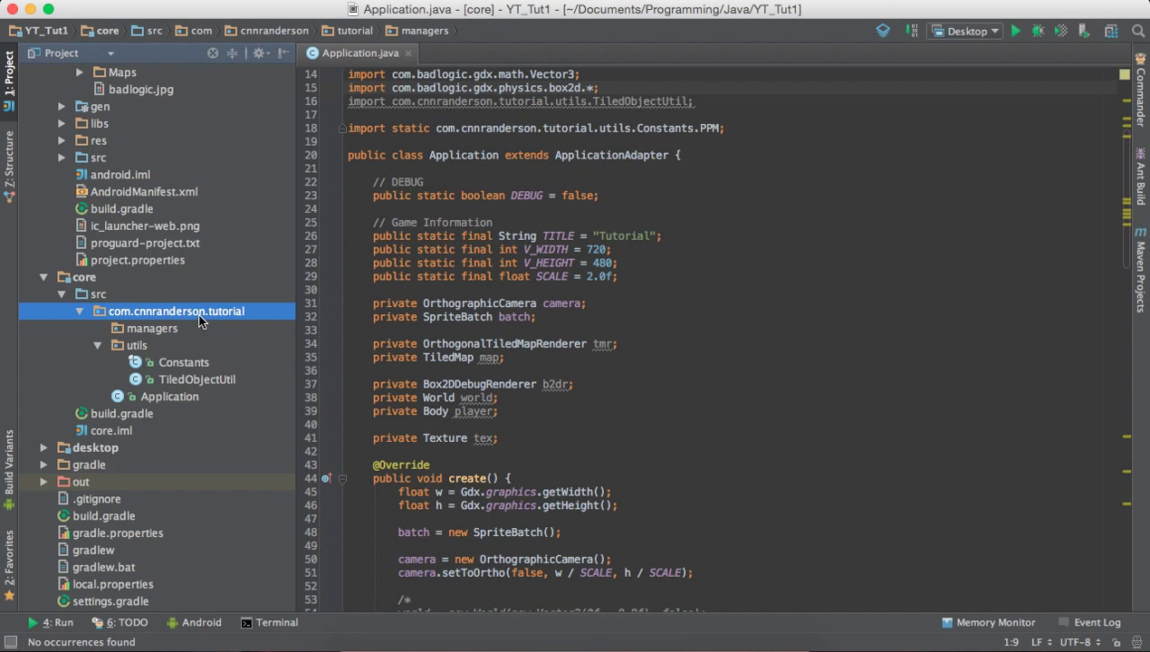
- Add a states package under com.cnnranderson.tutorial and select the managers package
right_click(177, 310)
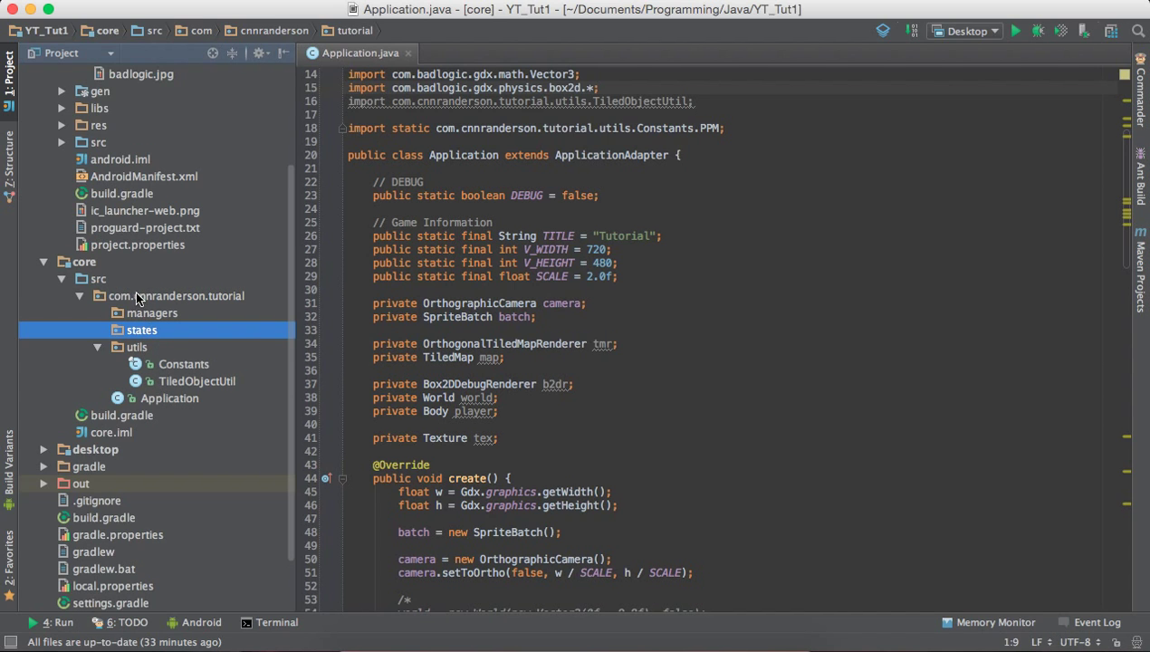
left_click(152, 313)
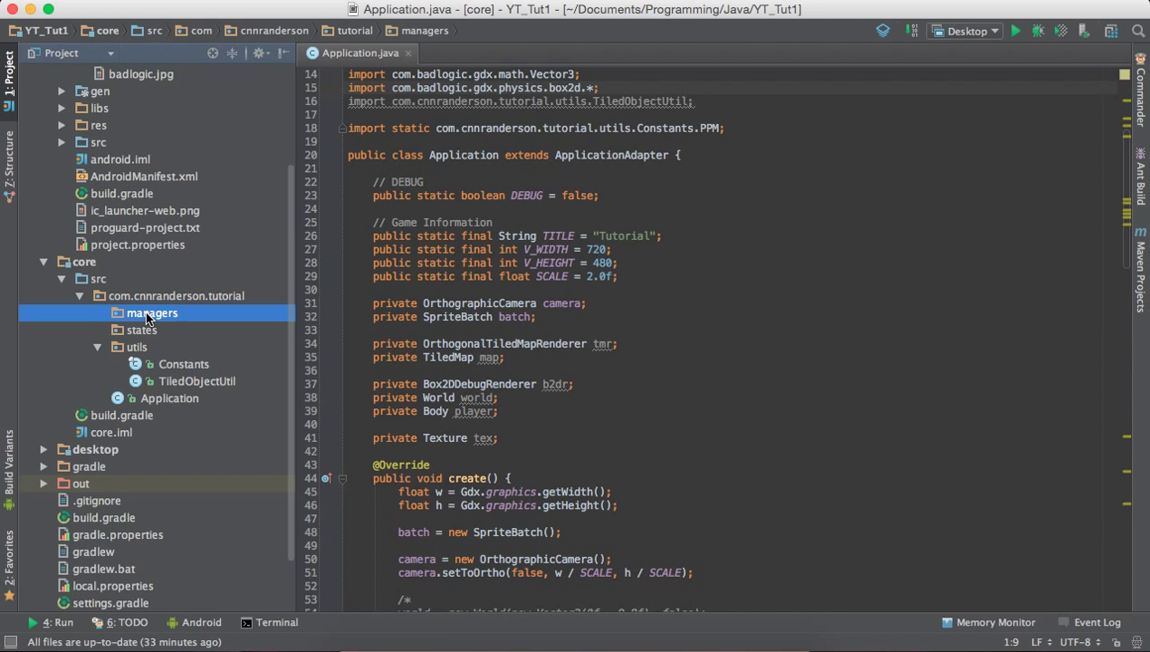
right_click(152, 313)
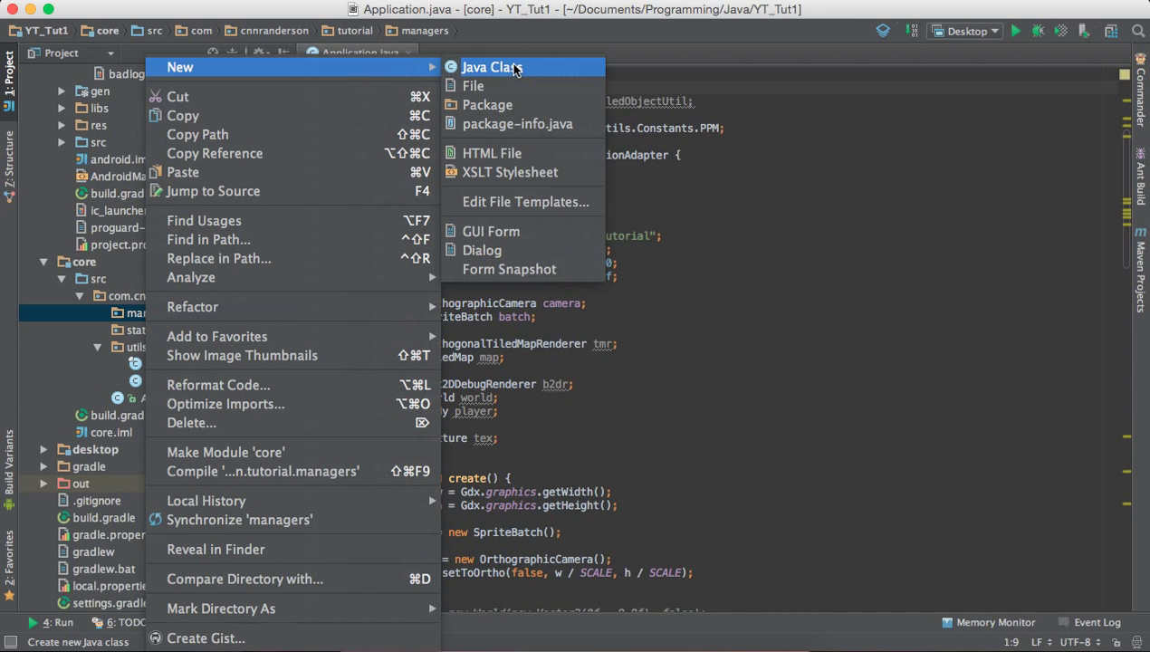
- Create the GameStateManager Java class inside the managers package
left_click(492, 67)
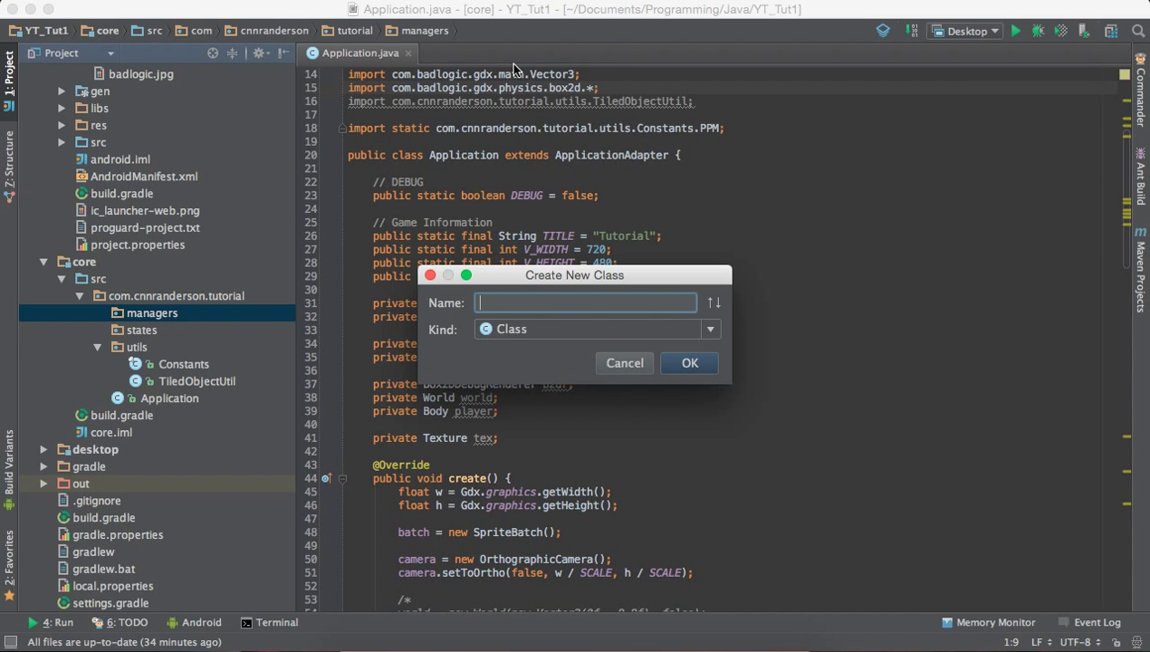
type("GameState")
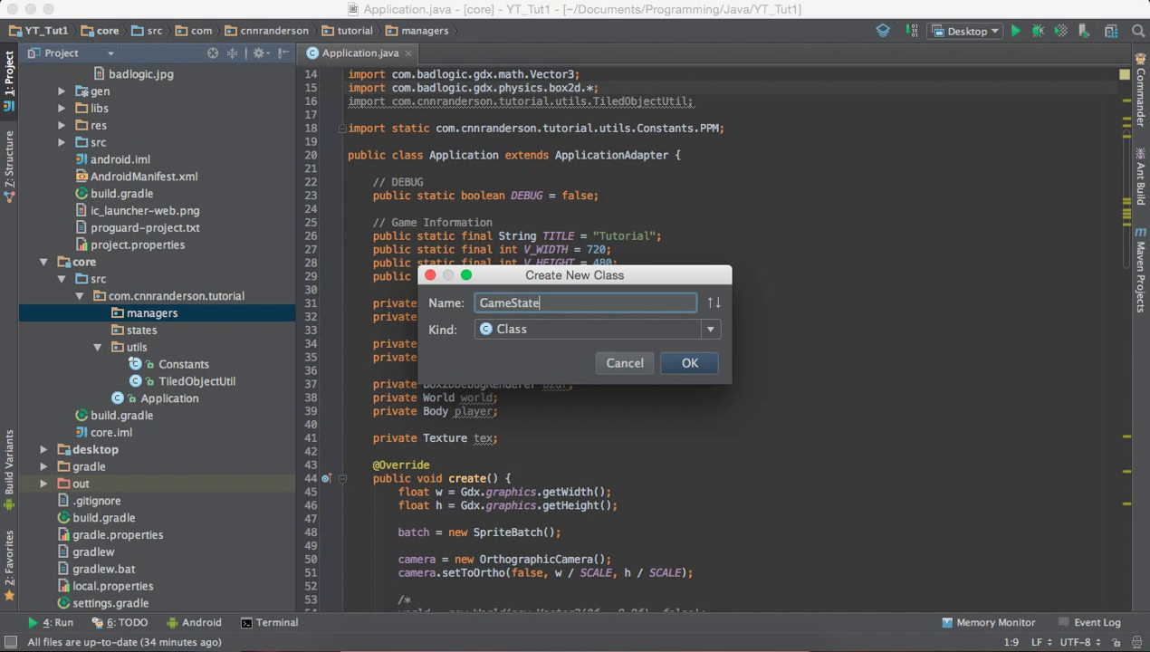
left_click(690, 362)
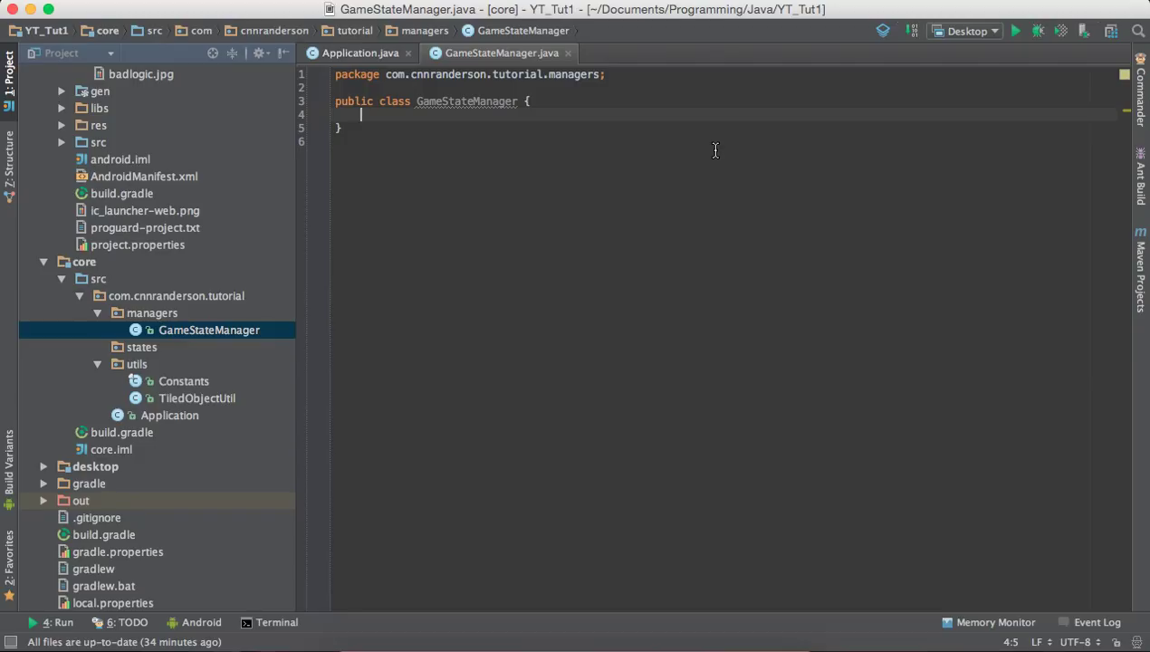
mouse_move(444, 215)
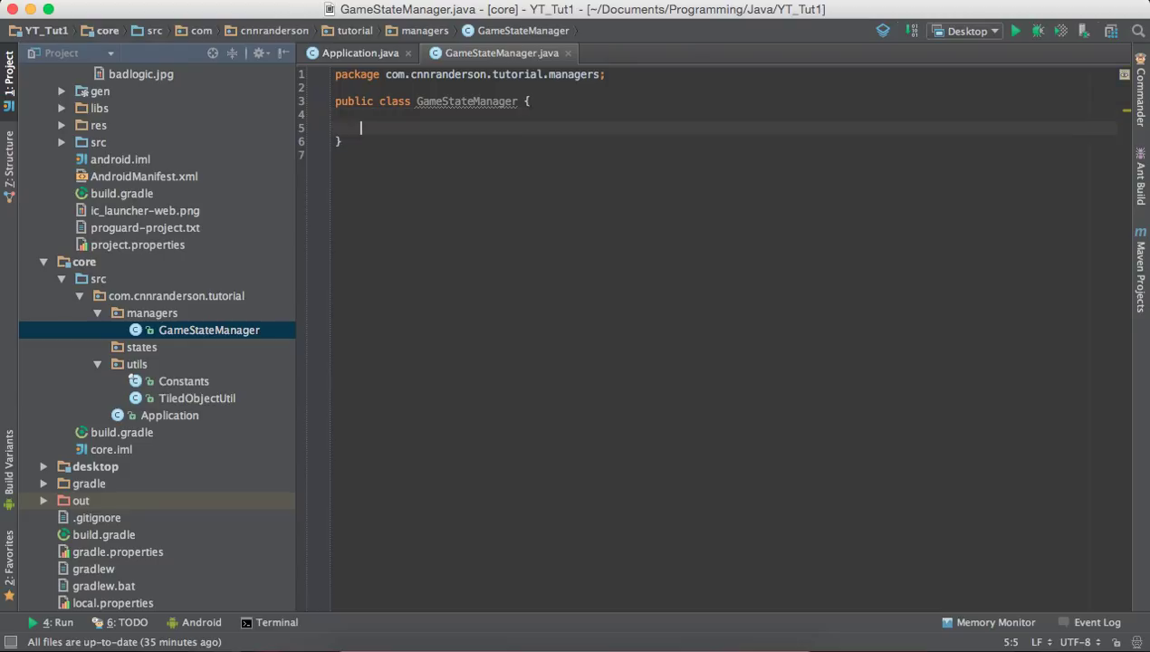
- Type the comment '// Application Reference', checking the Application source file along the way
type("// App")
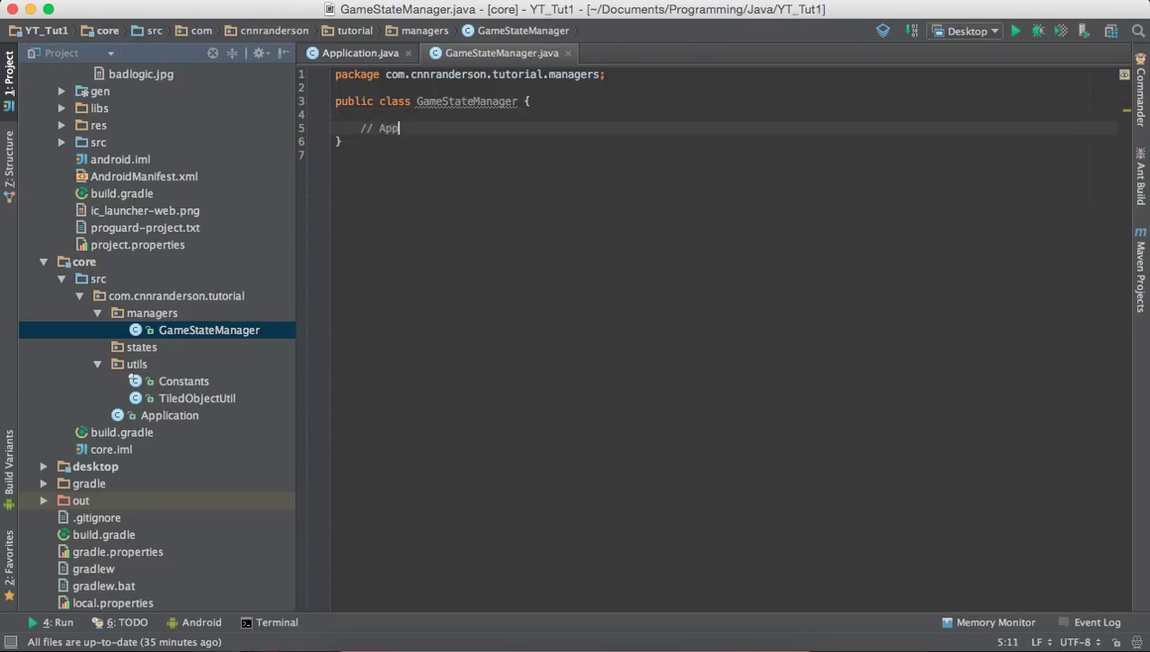
type("lication")
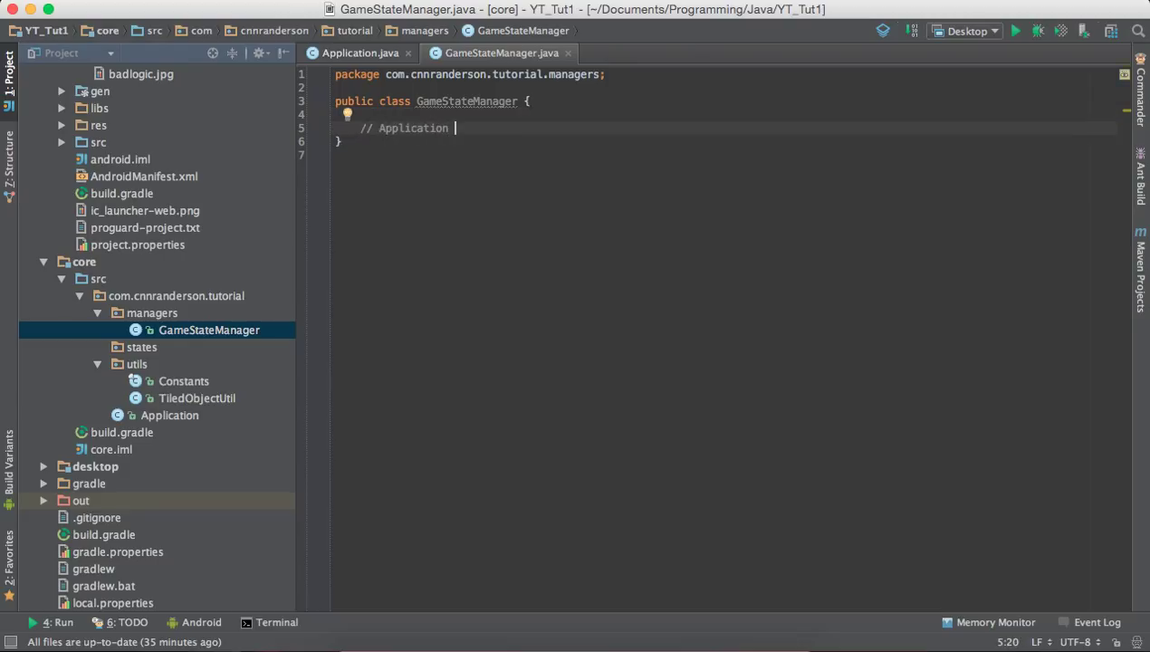
type("Re")
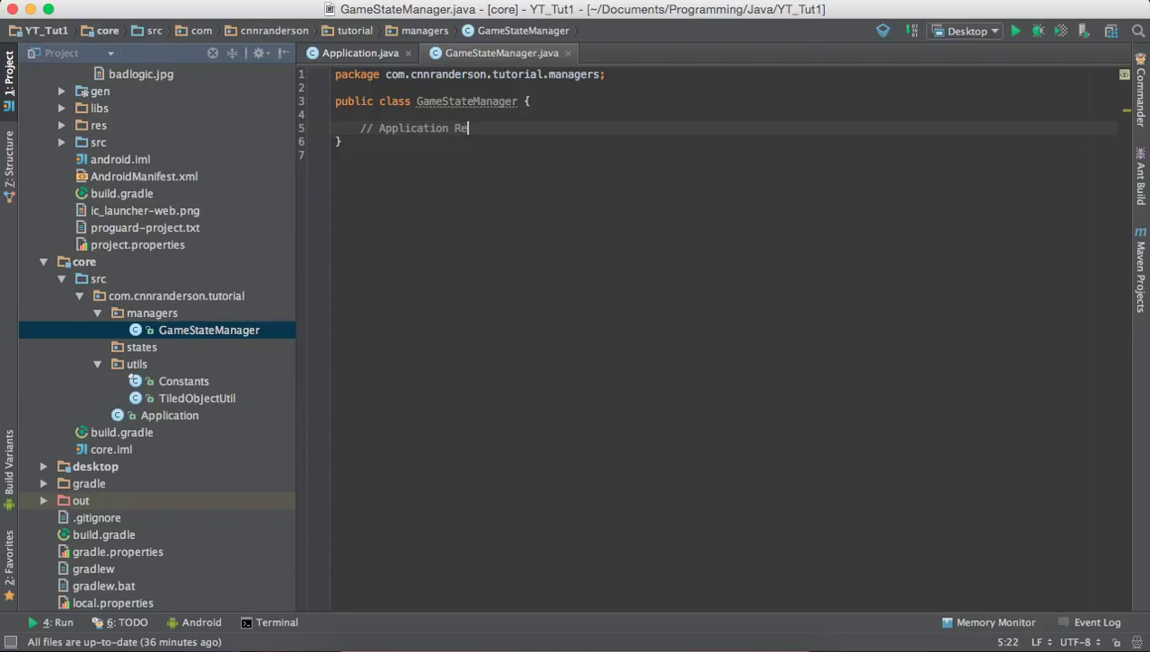
type("ference")
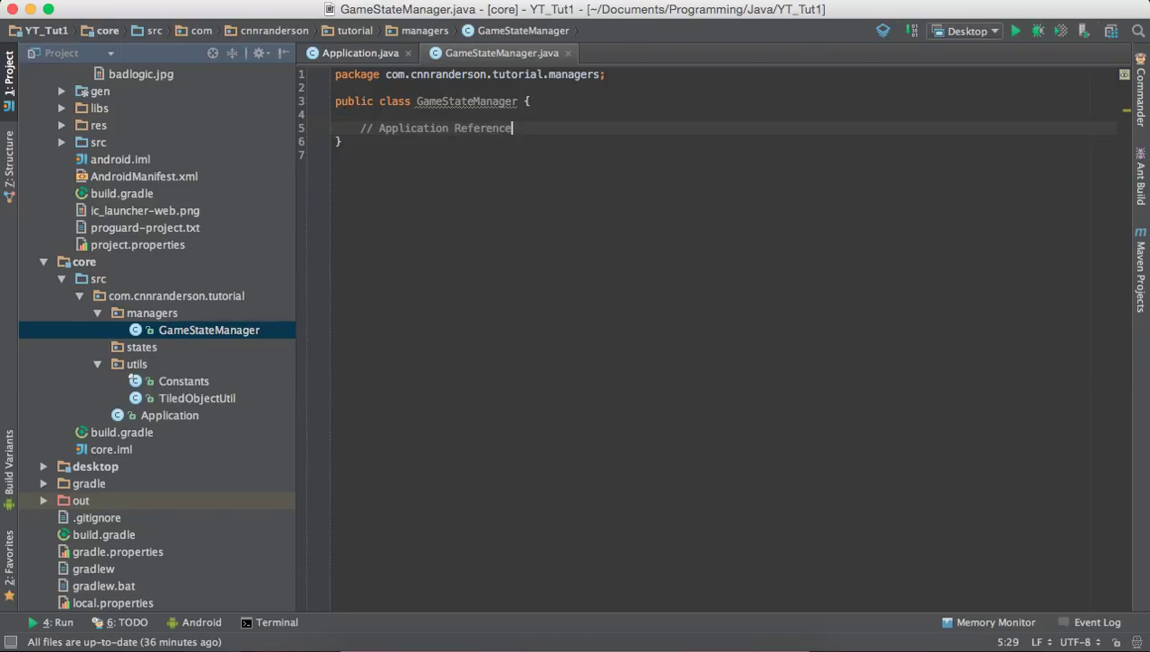
left_click(361, 53)
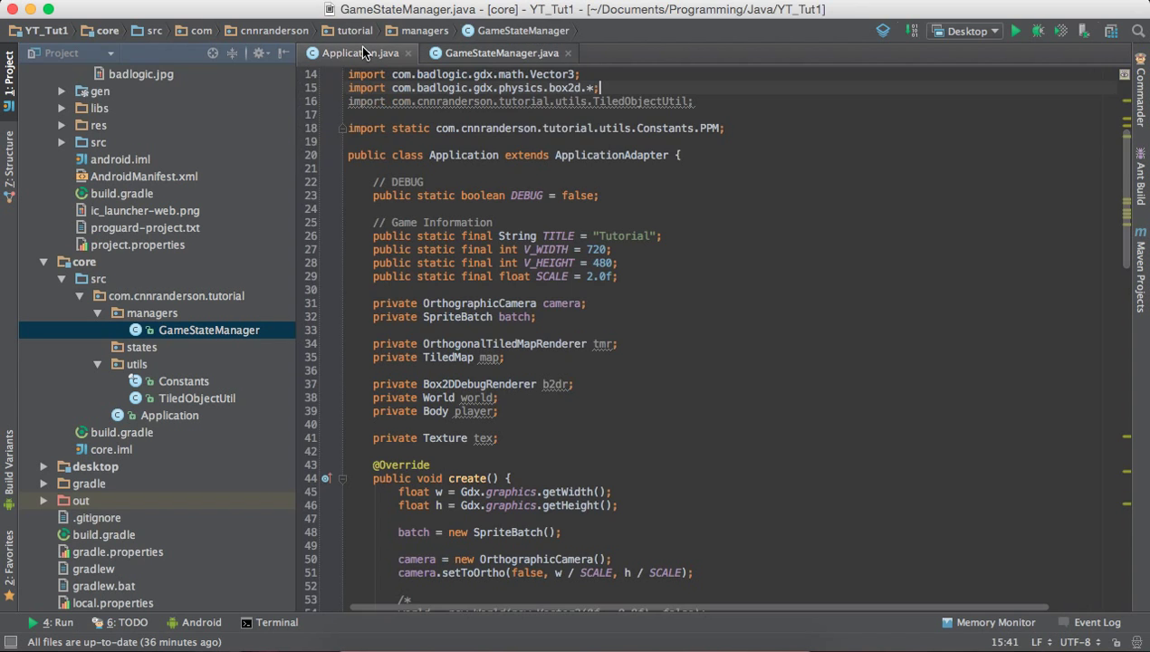
left_click(360, 52)
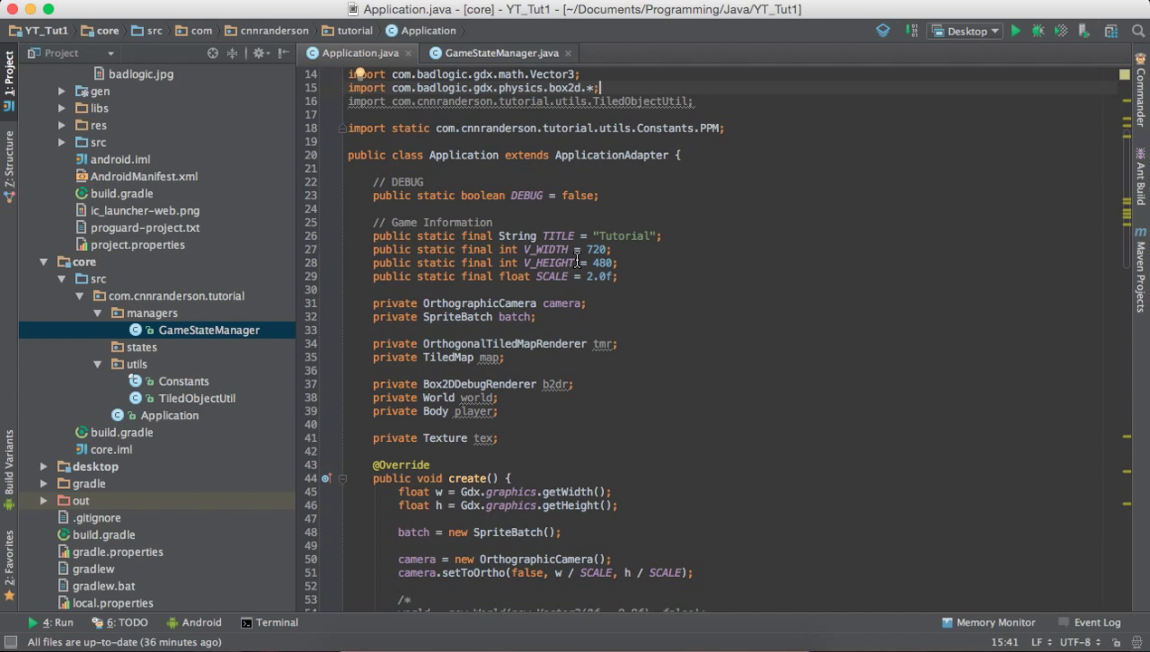
mouse_move(621, 179)
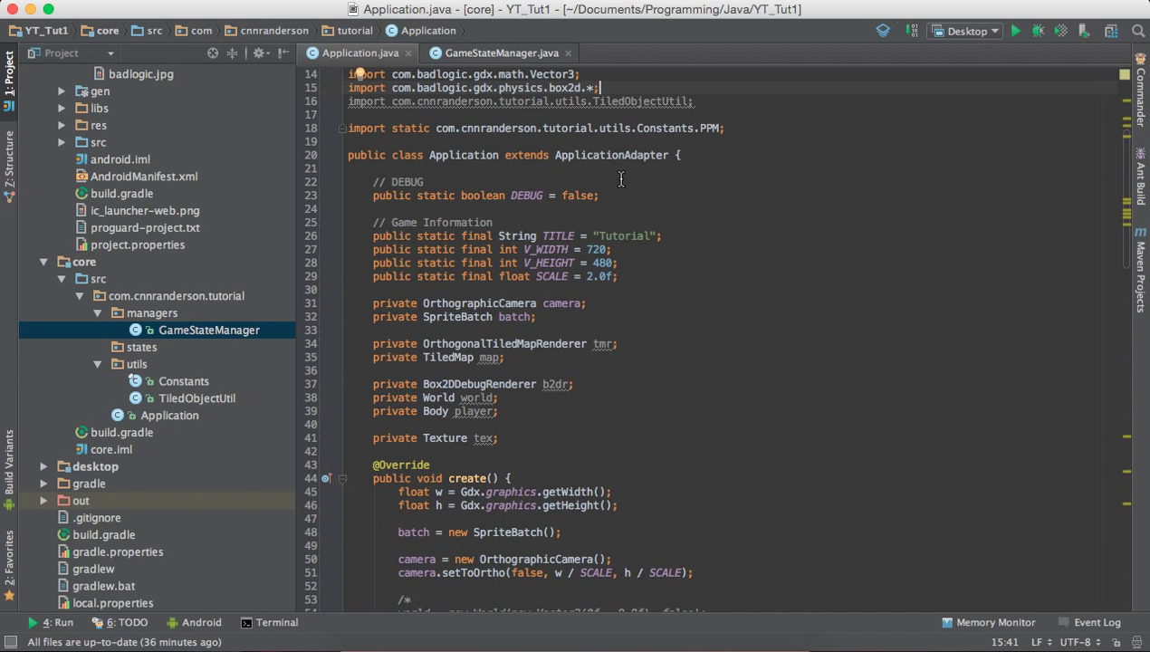
left_click(498, 53)
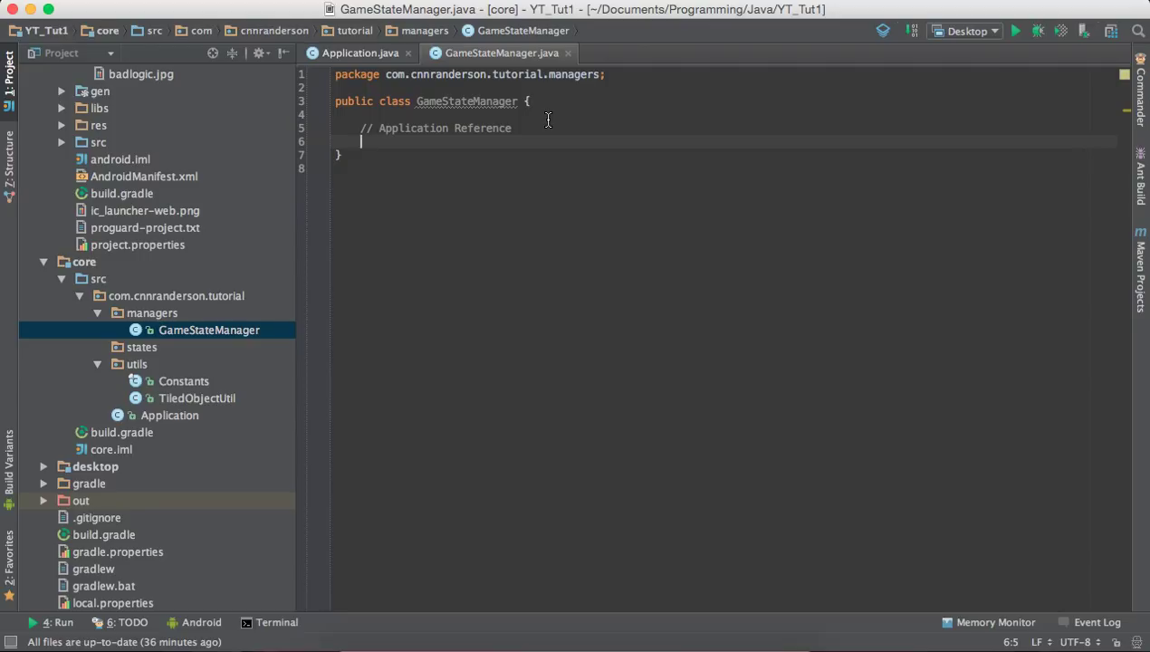
- Declare 'private final Application app;' and import com.cnnranderson.tutorial.Application
type("p")
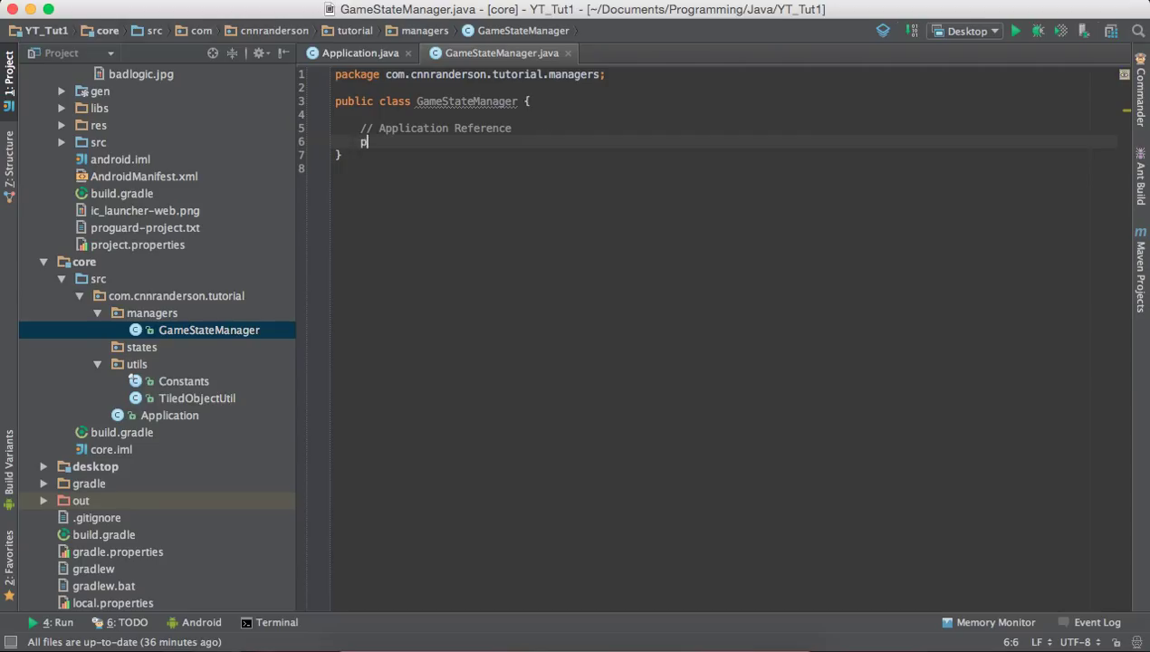
type("private final Application")
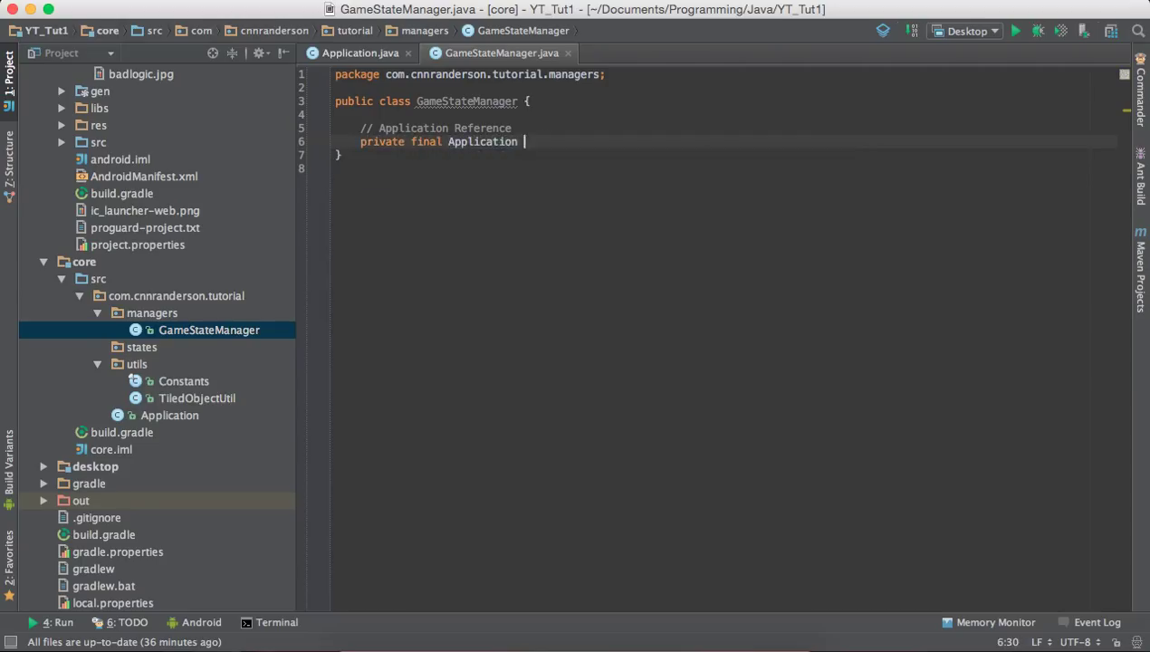
type("app;")
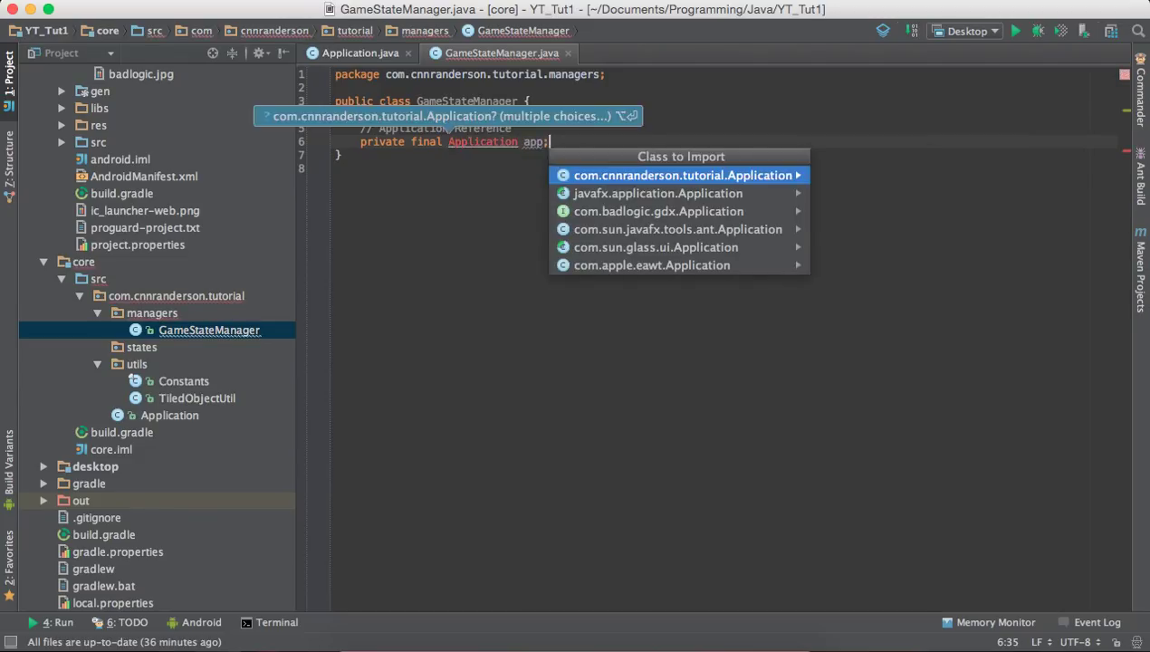
left_click(682, 175)
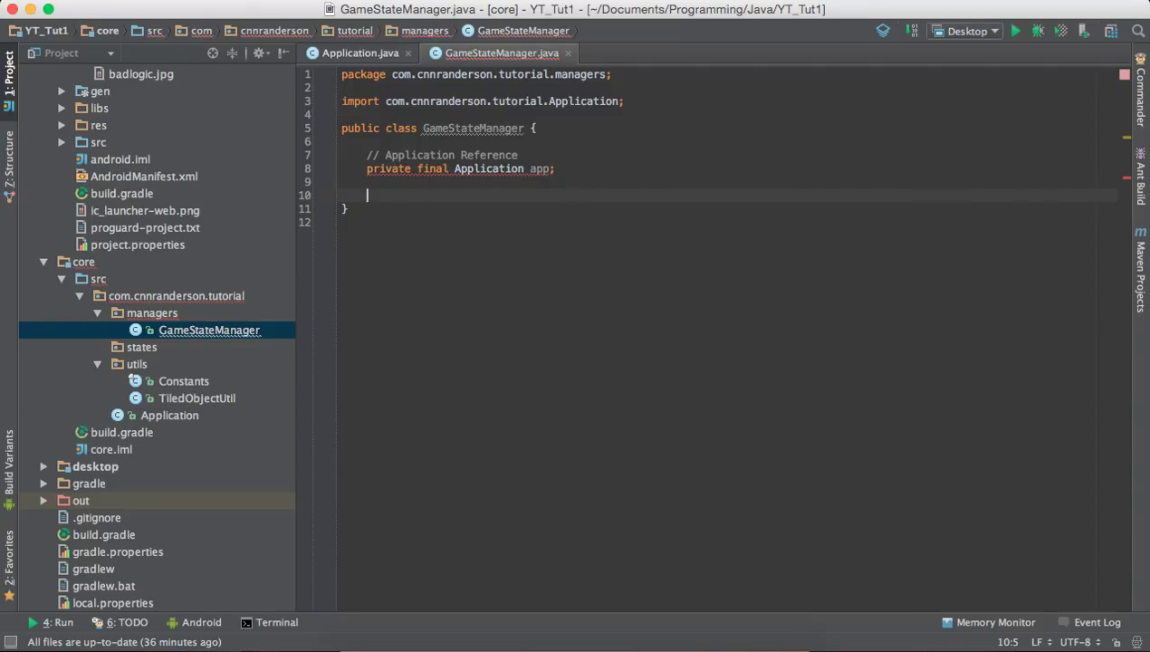
- Declare 'private Stack<GameState> states;' below app, followed by a blank line
type("private")
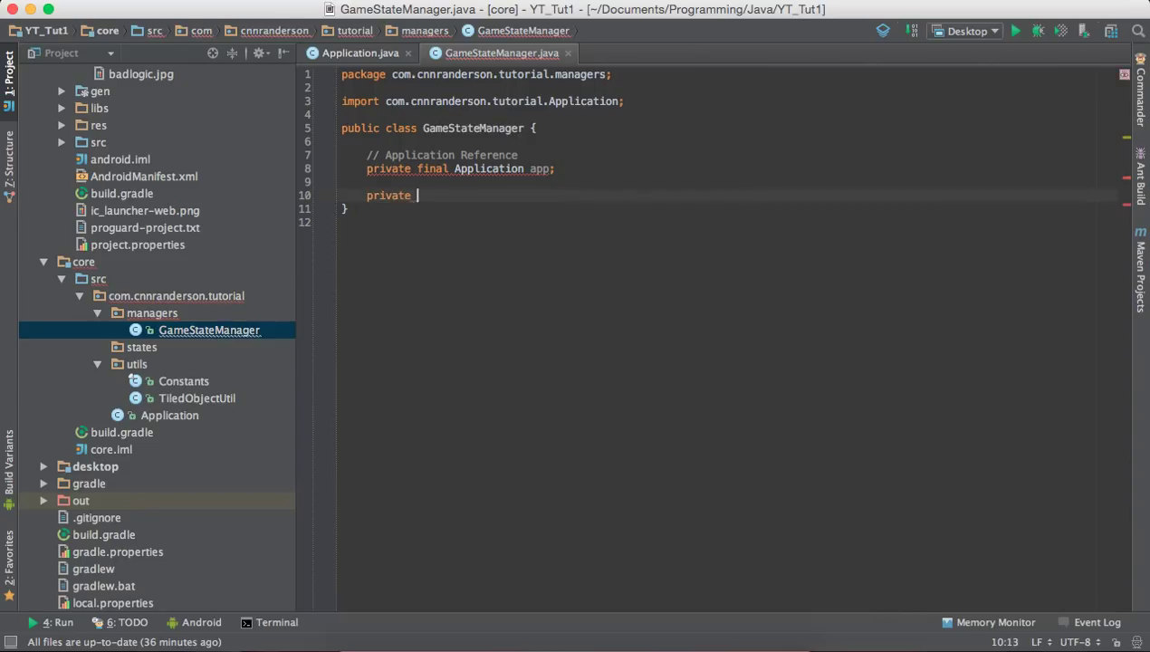
type("Stack<>")
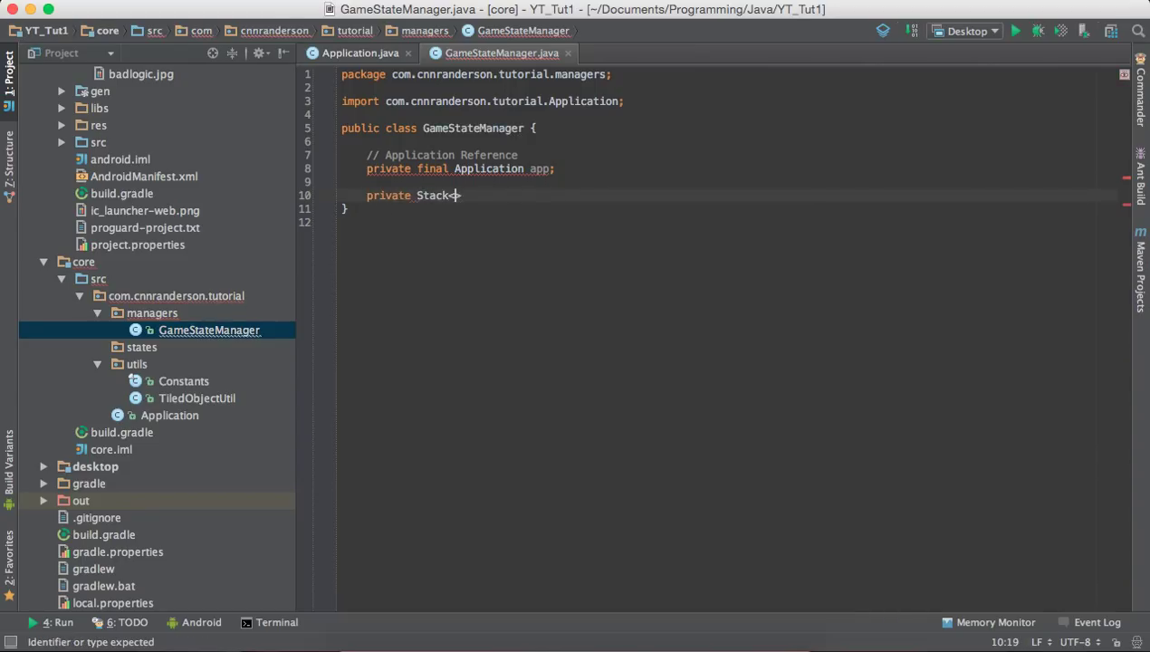
type("<GameState")
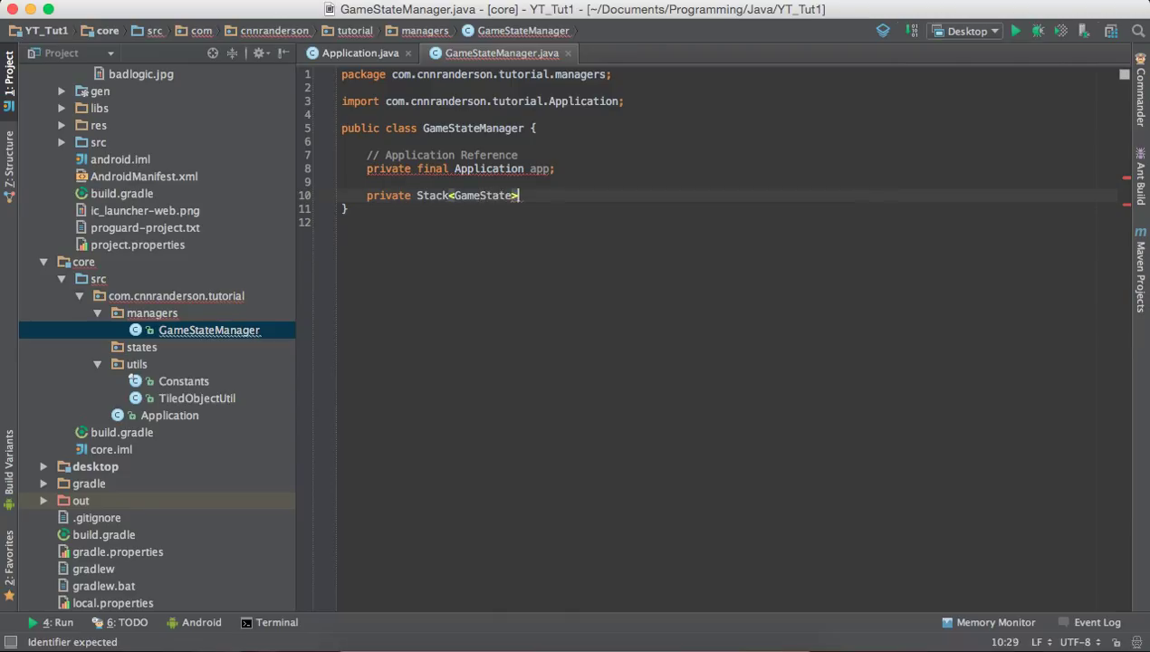
type("states;")
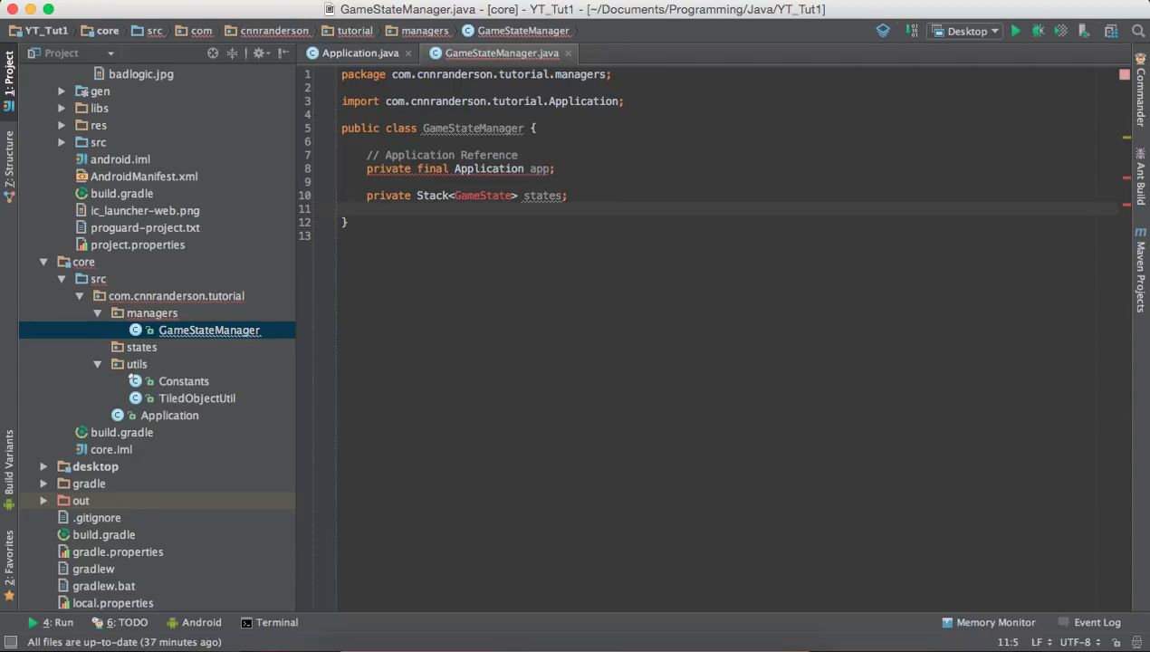
key("enter")
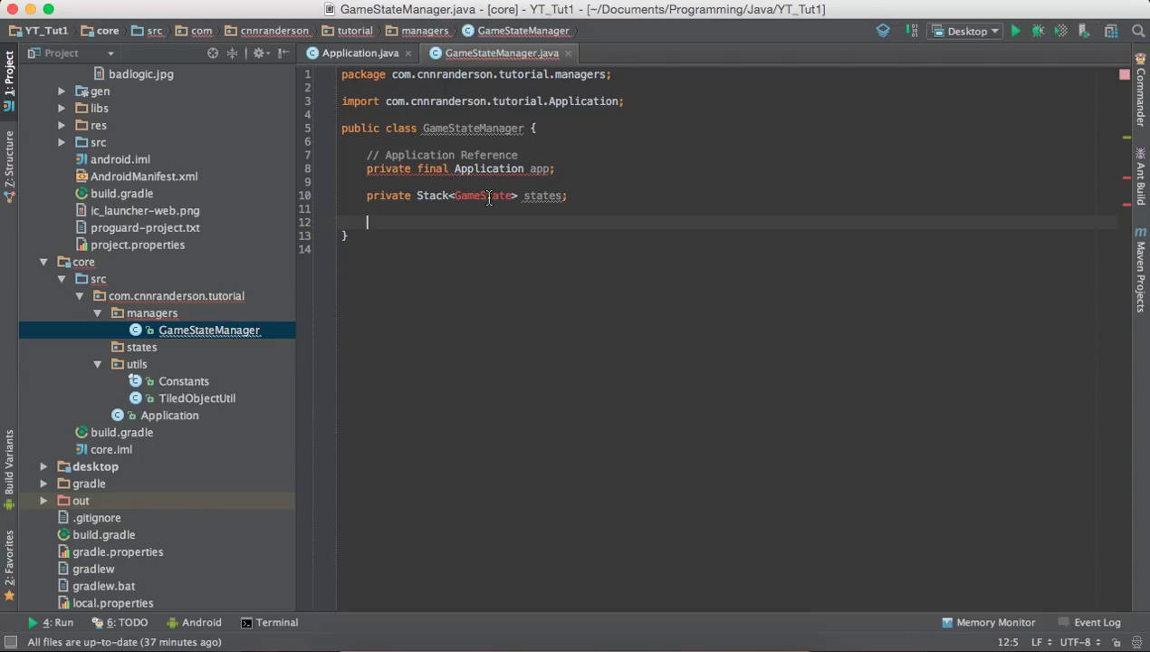
double_click(484, 196)
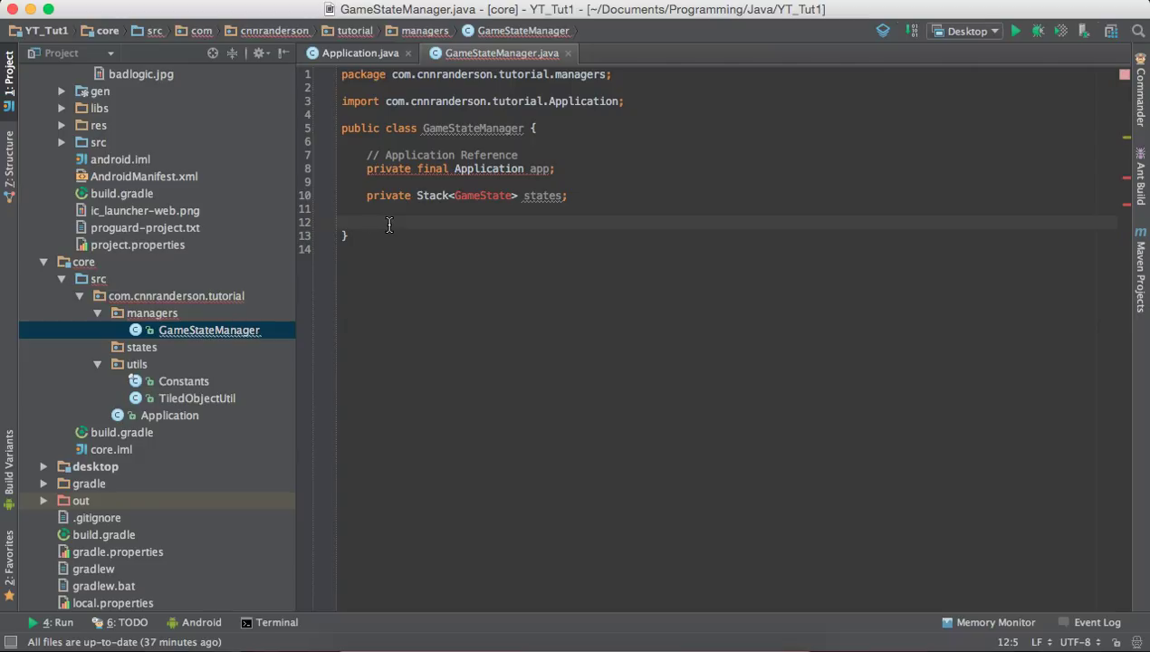
- Add a public State enum starting with SPLASH
type("public enum Stat")
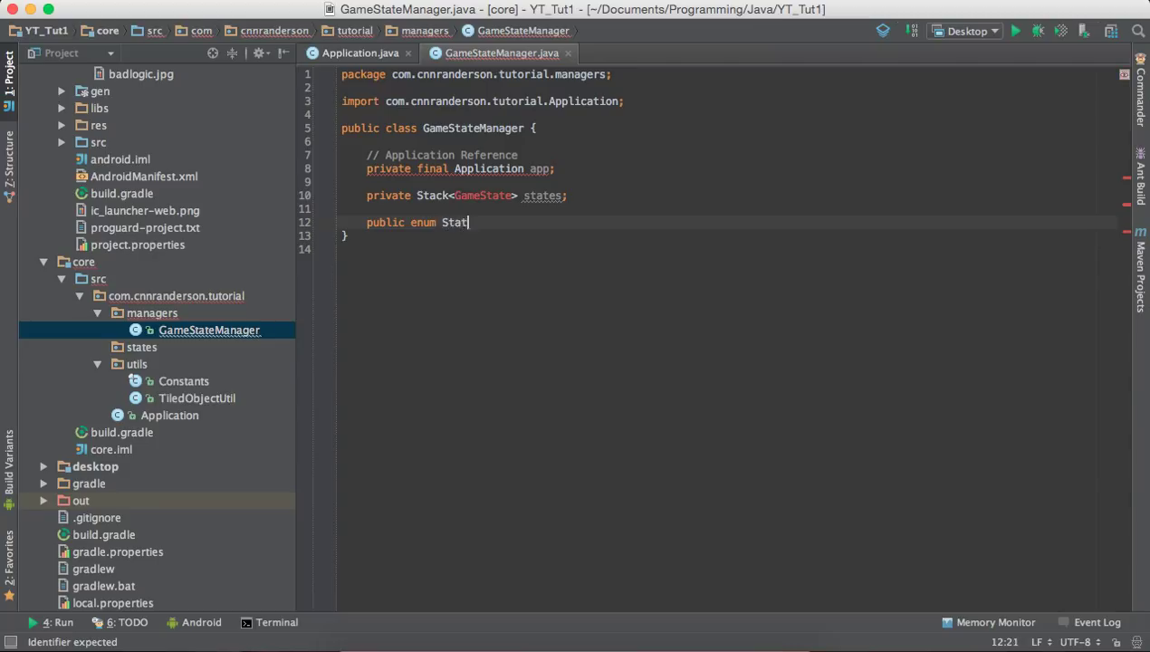
type("e {")
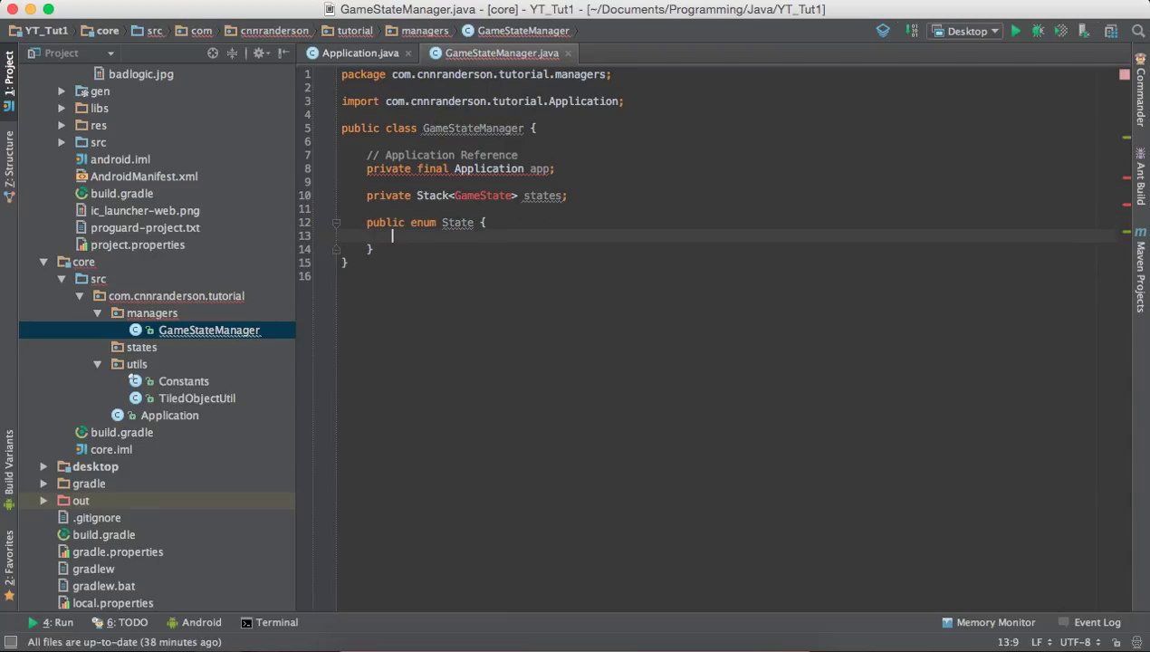
type("SPLASH,")
type("MAINMENU")
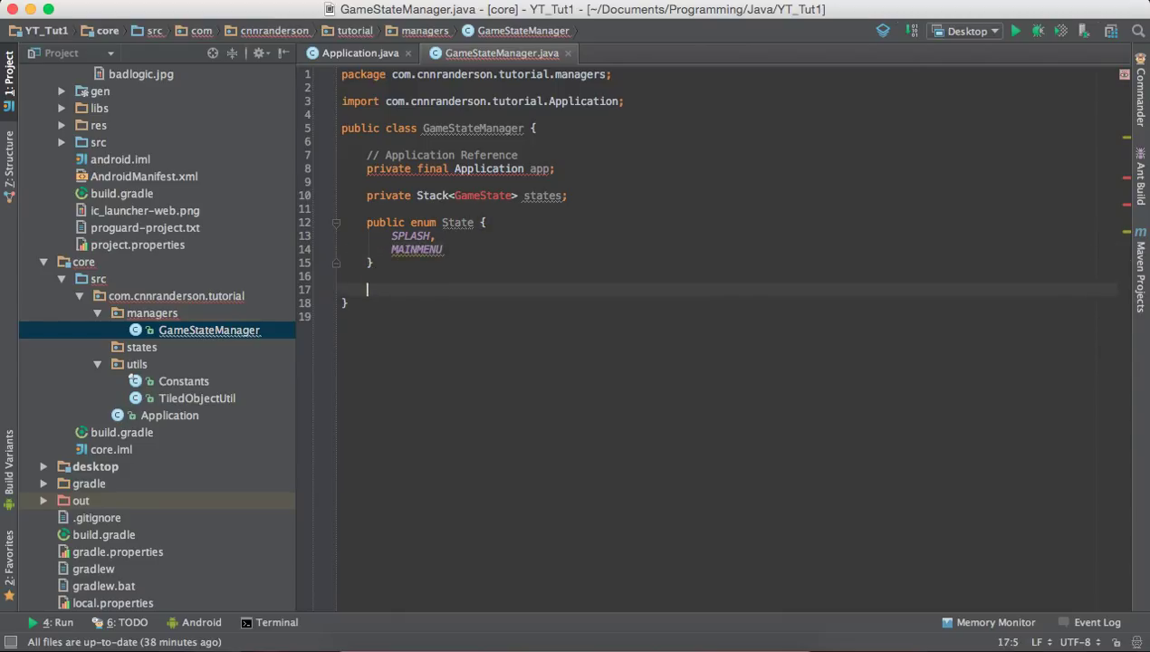
- Write the GameStateManager(final Application app) constructor assigning app and states = new Stack<GameState>()
type("public")
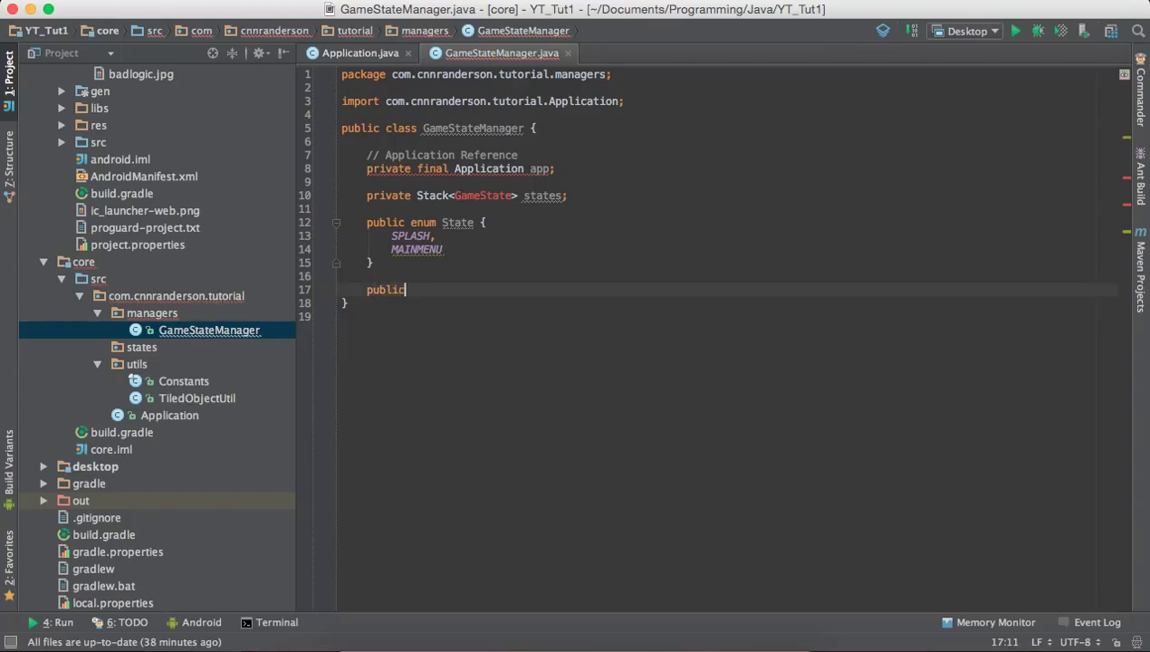
type("GameStateManager(Ap")
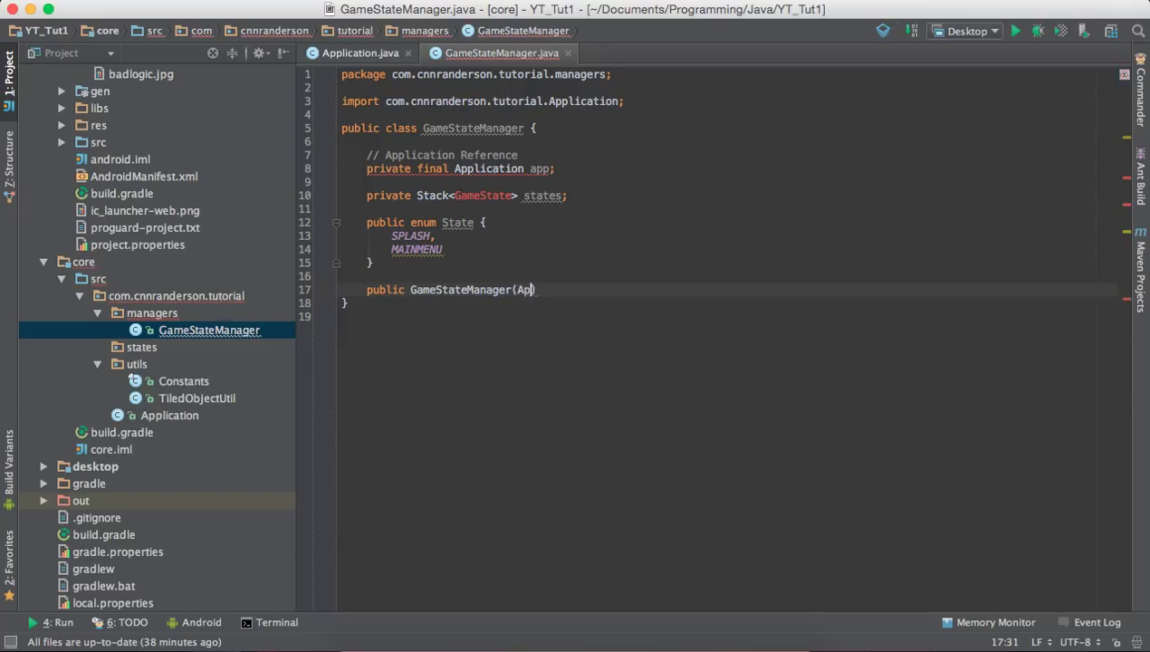
type("final Application")
type("this.")
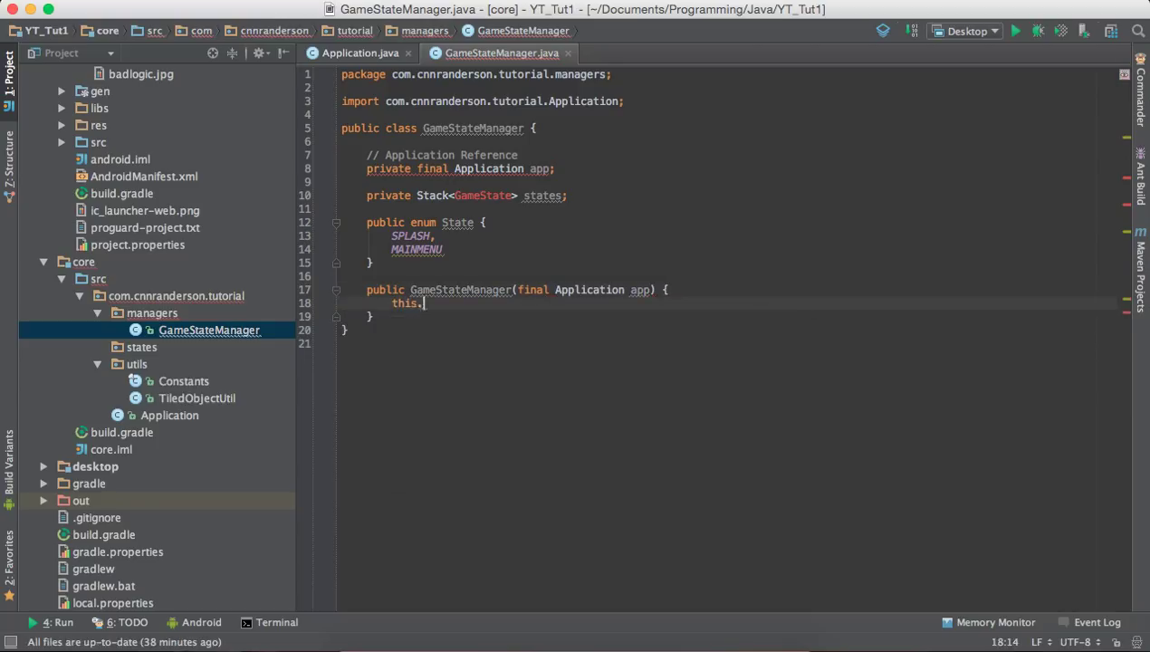
type("app =")
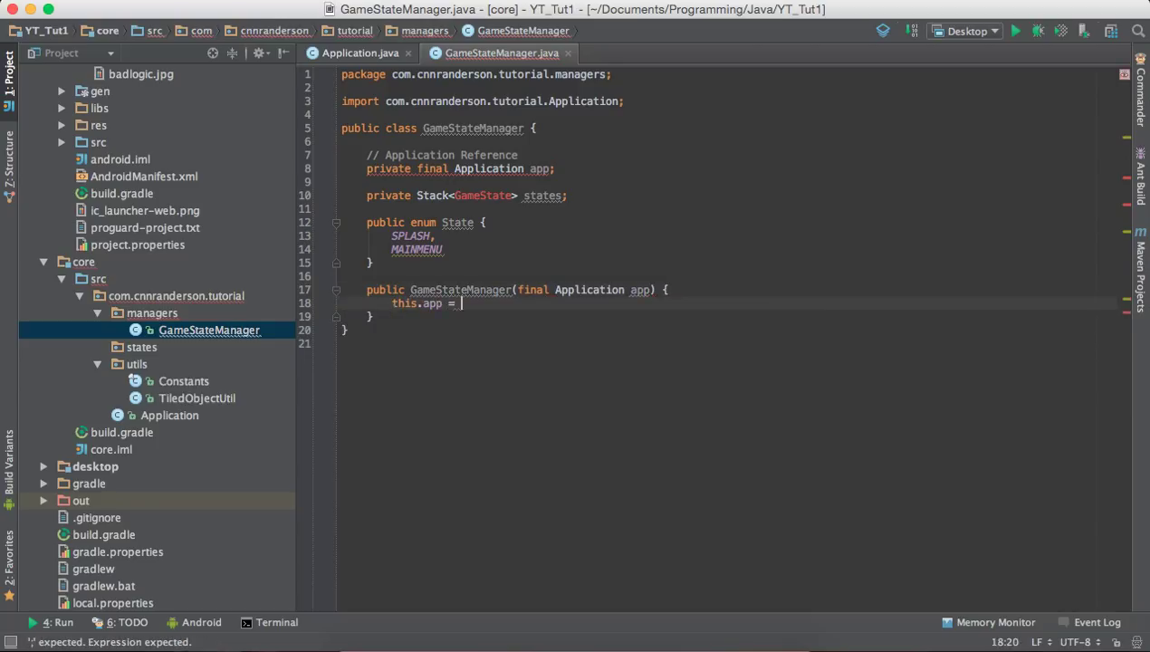
type("app;")
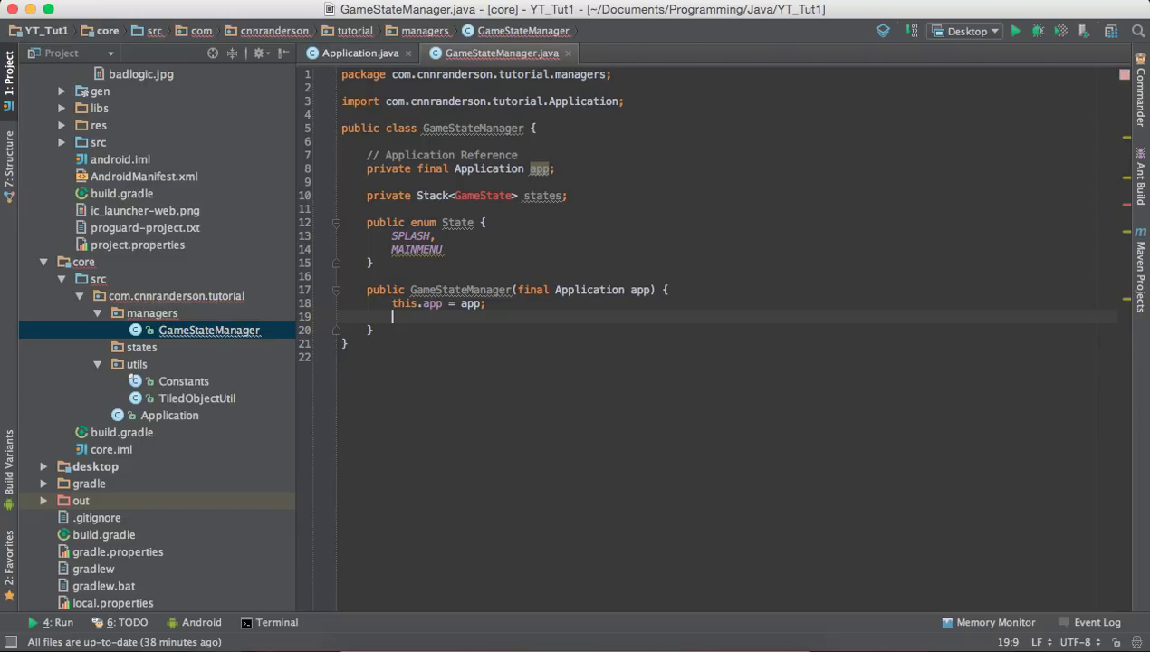
type("this.states =")
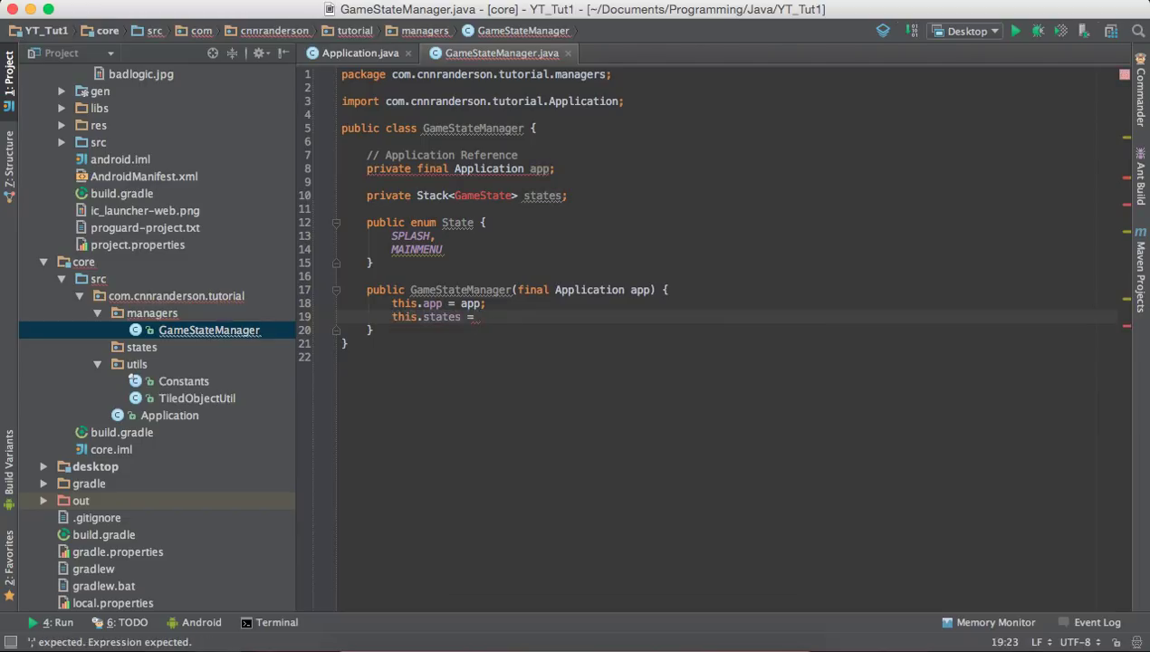
type("new Stack<S")
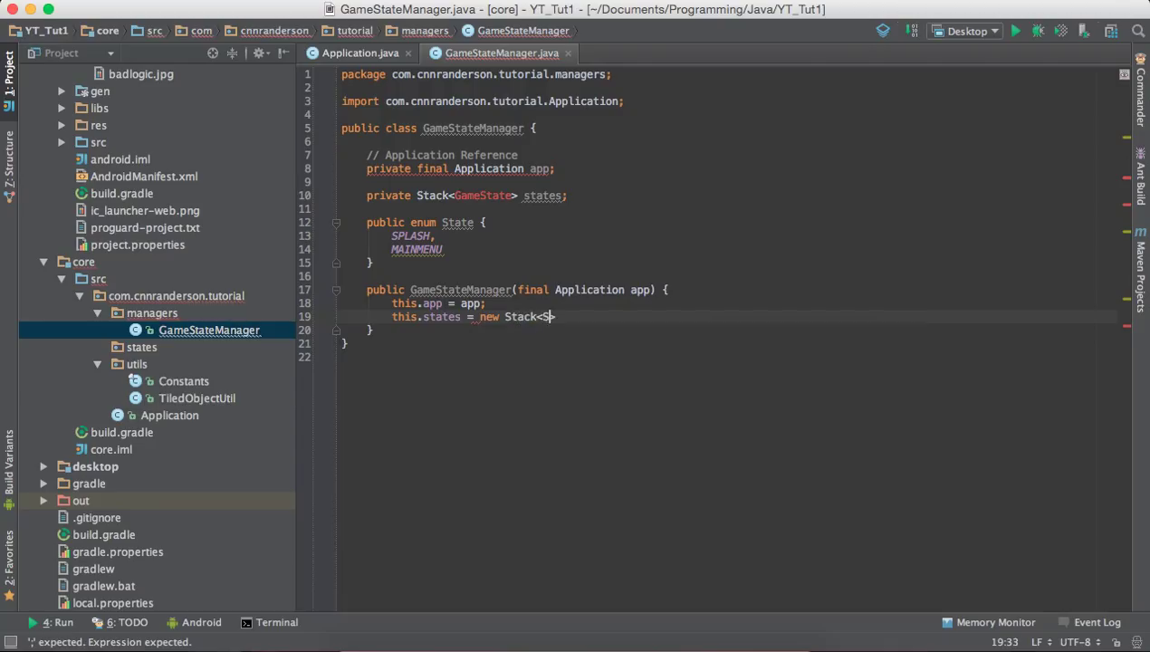
type("GameState>")
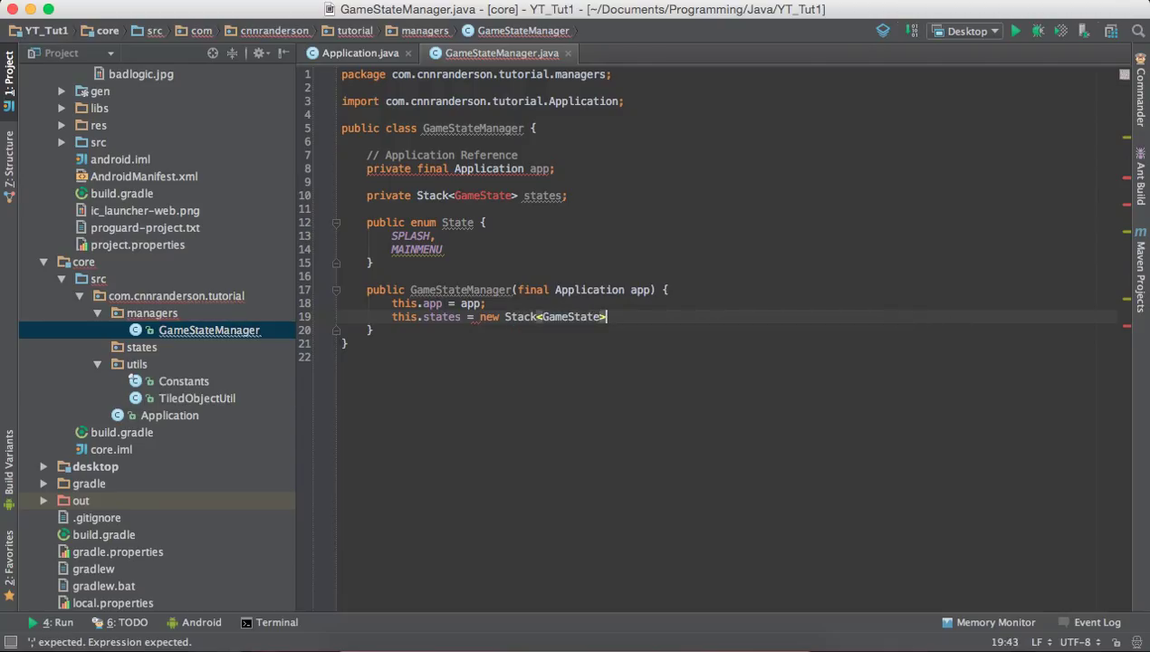
type("();")
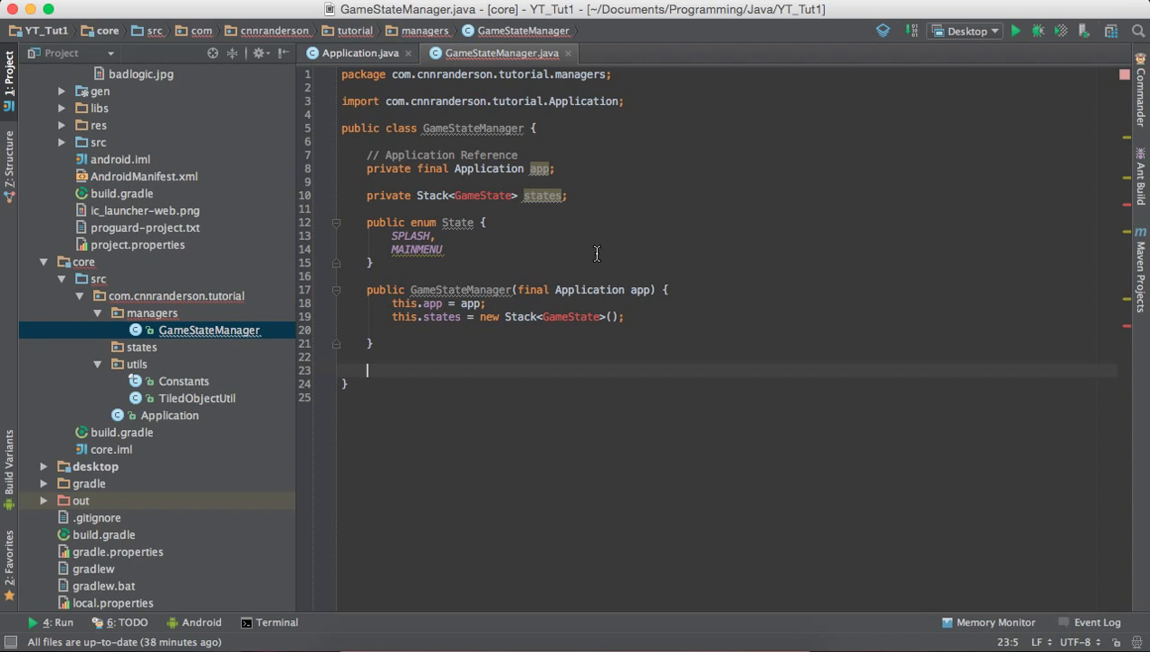
left_click(360, 52)
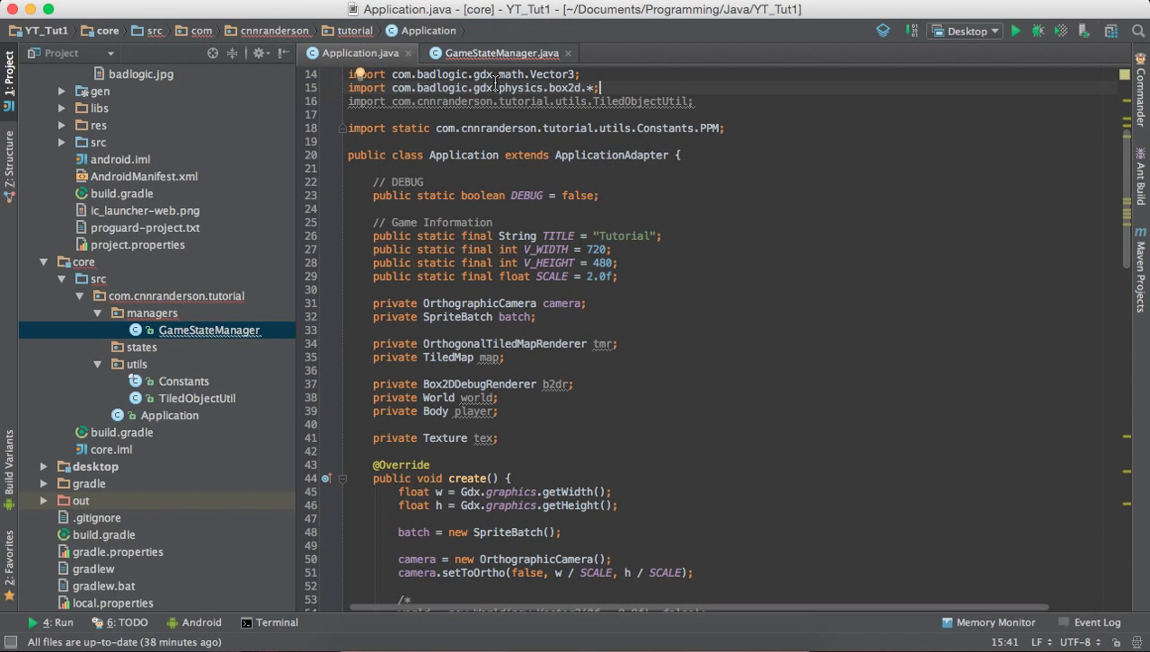
scroll("down", 3)
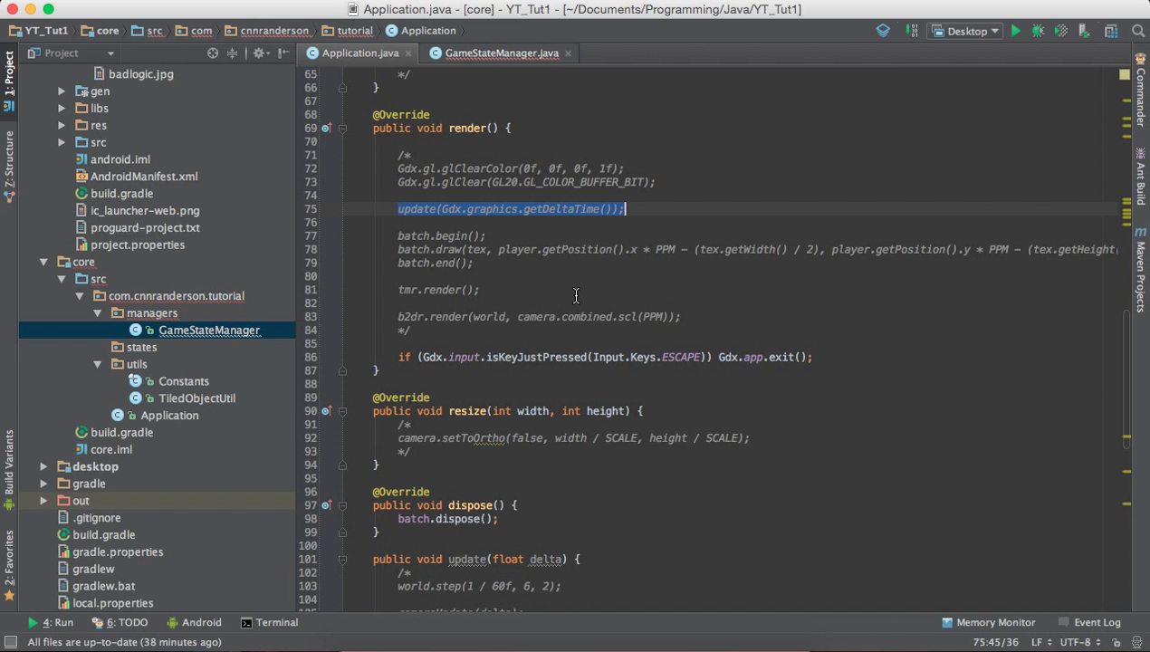
left_click(500, 53)
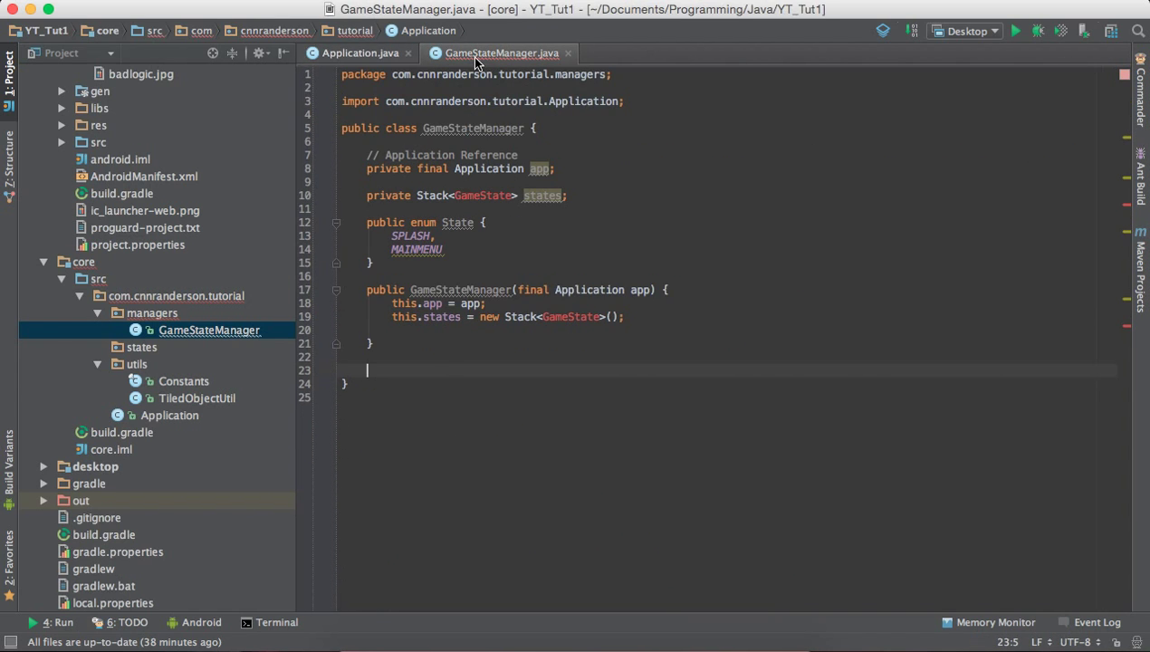
- Add empty public update(float delta), render() and dispose() methods below the constructor
type("p")
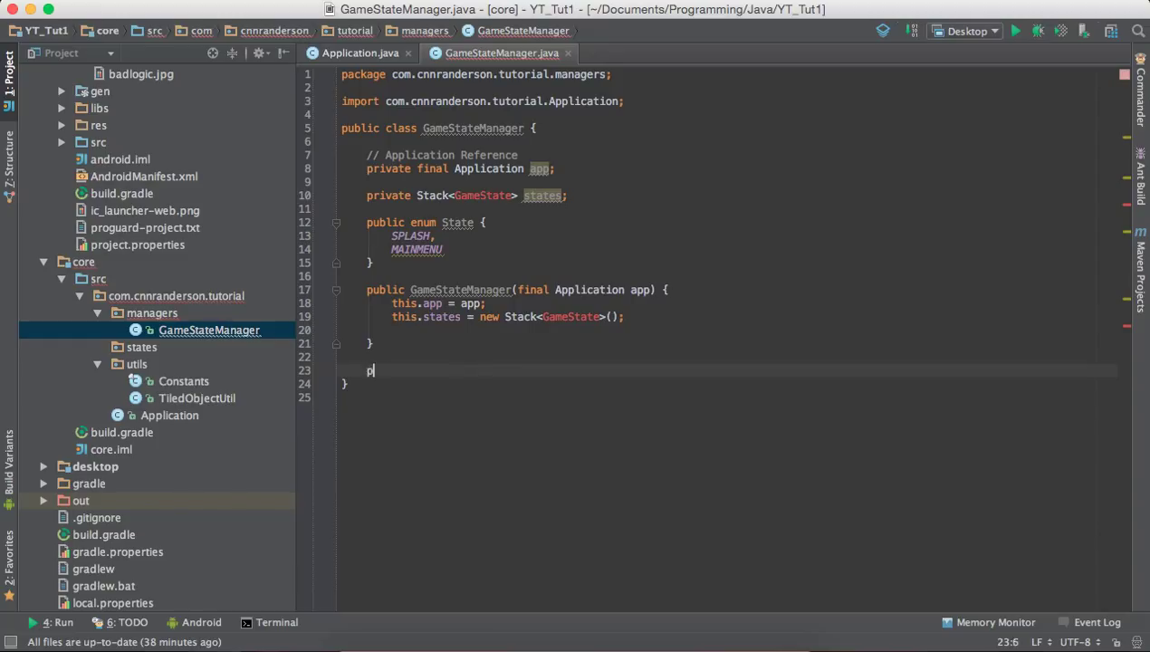
type("ublic")
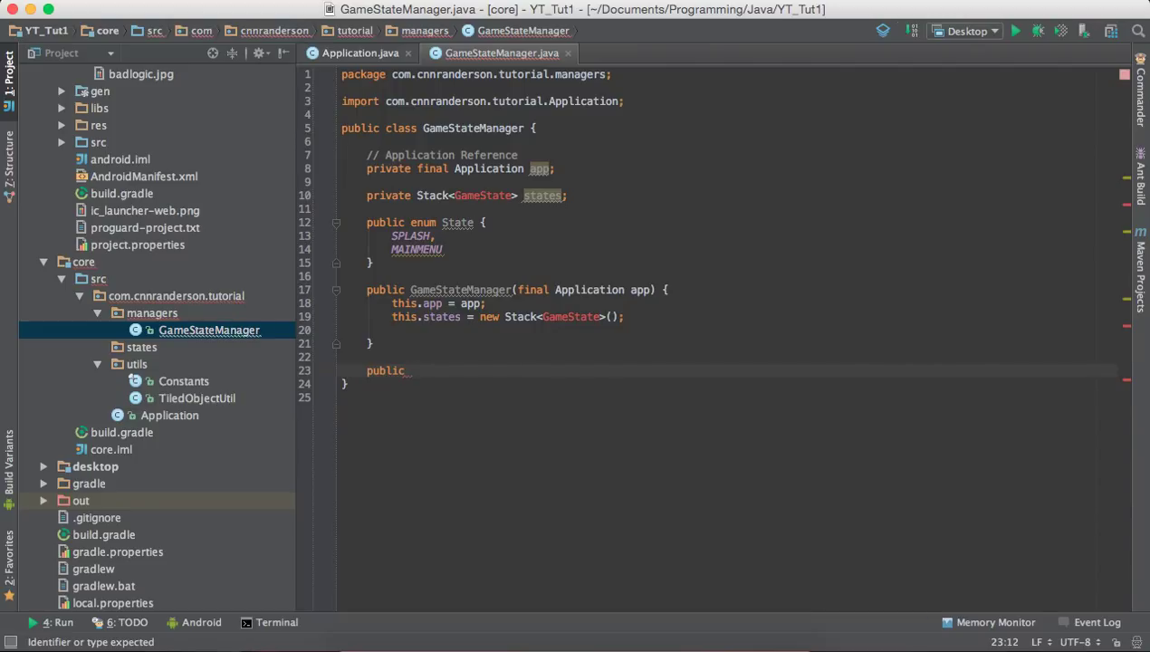
type("void")
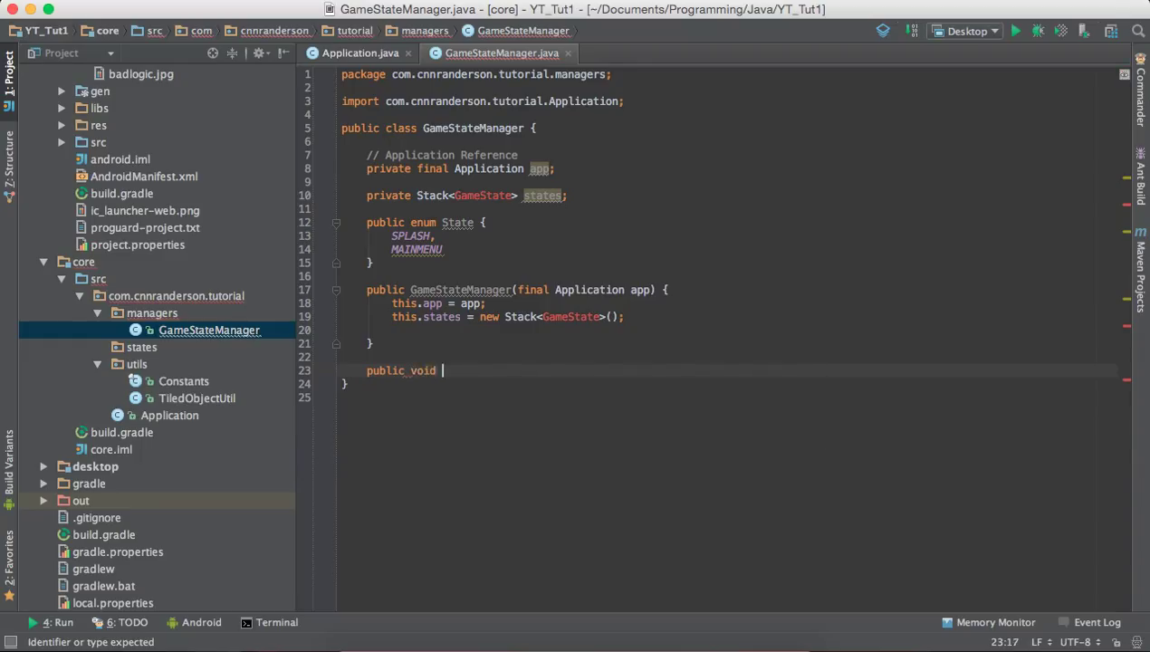
type("update()")
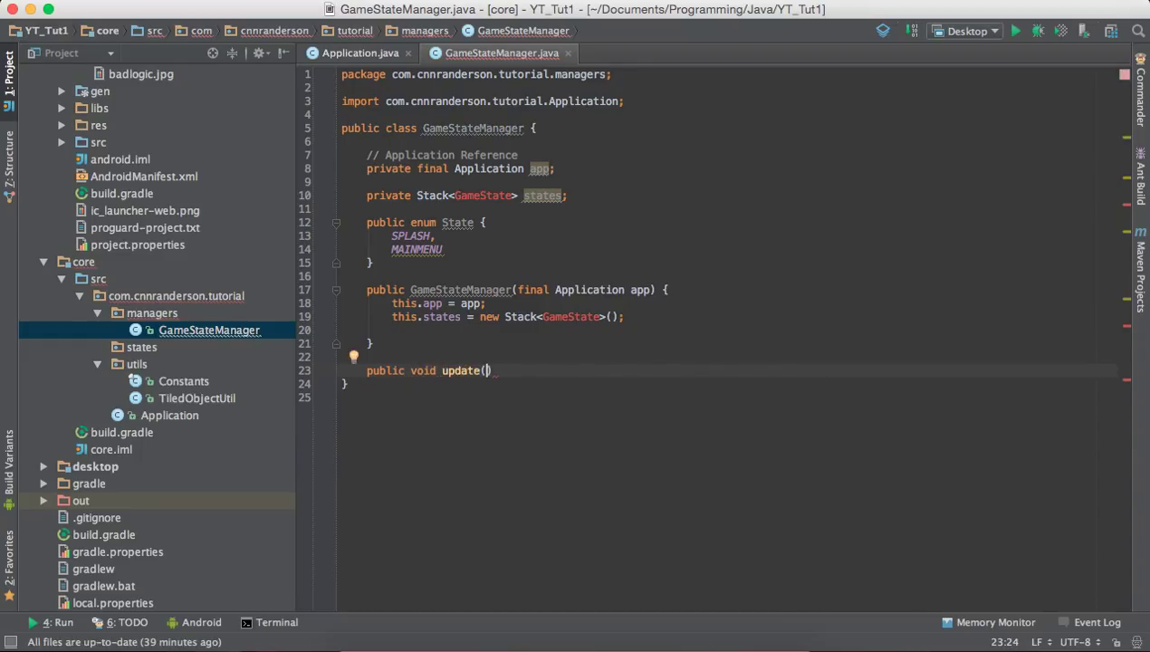
type("float delta")
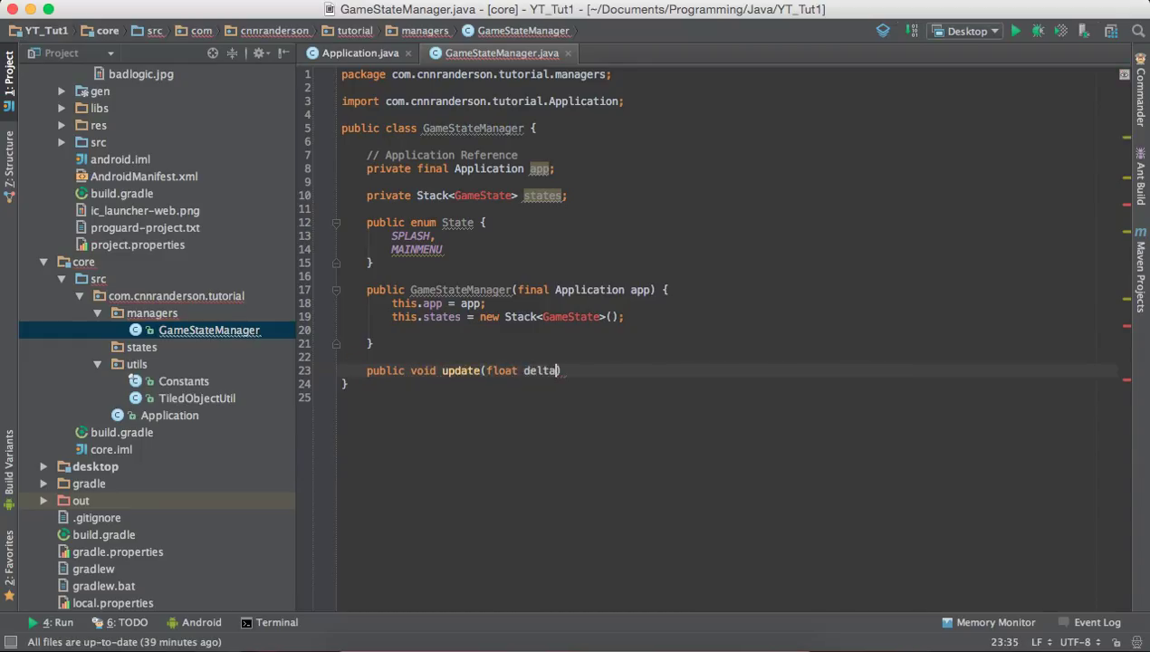
type("{")
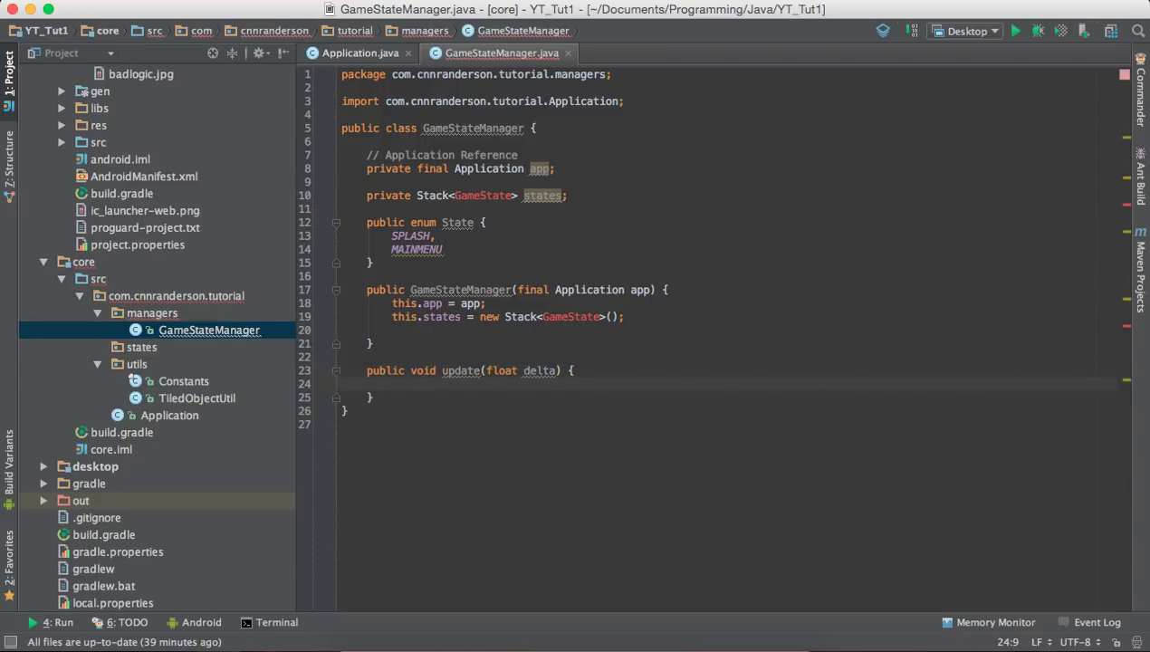
type("publ")
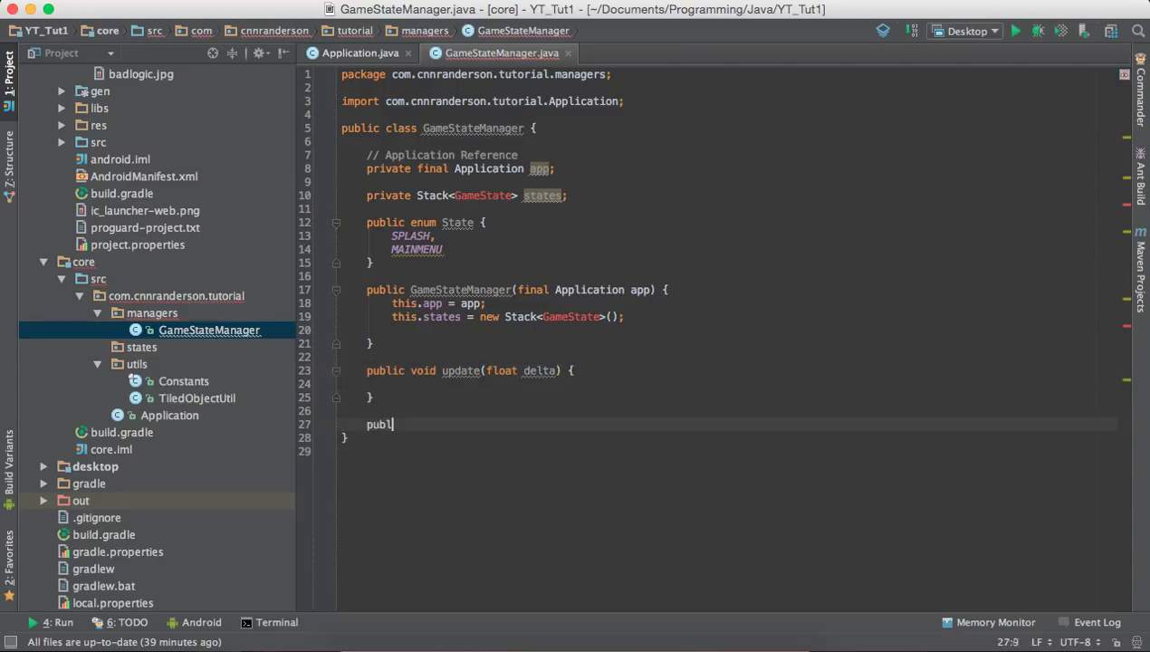
type("ic void render()")
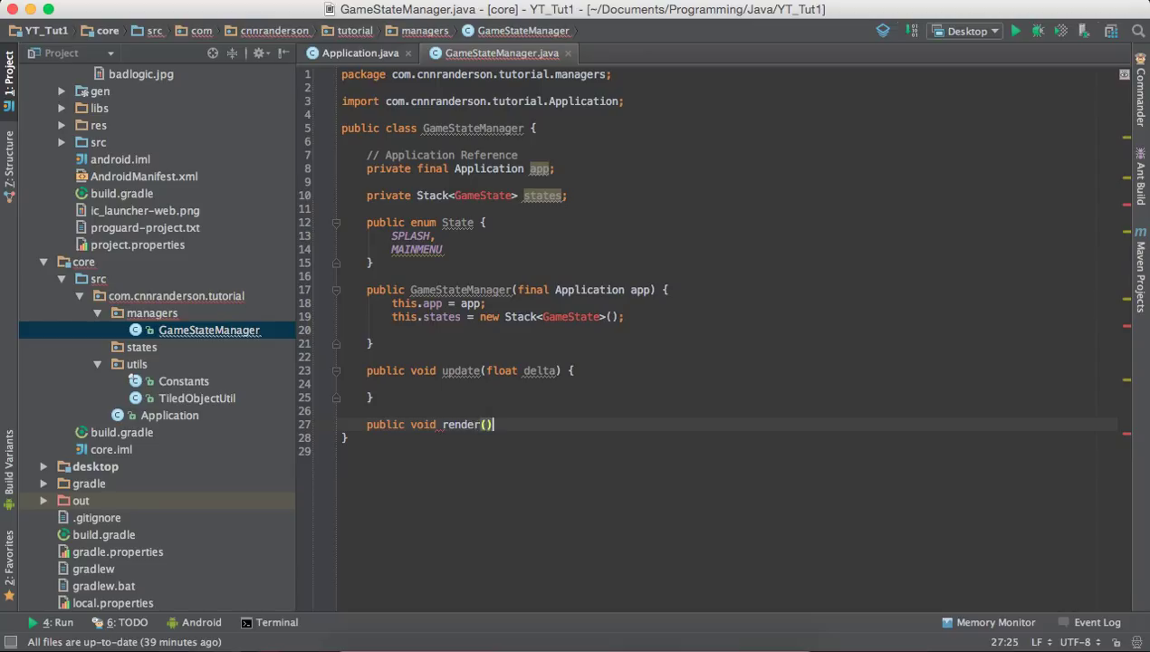
type("{")
type("public void dispose(")
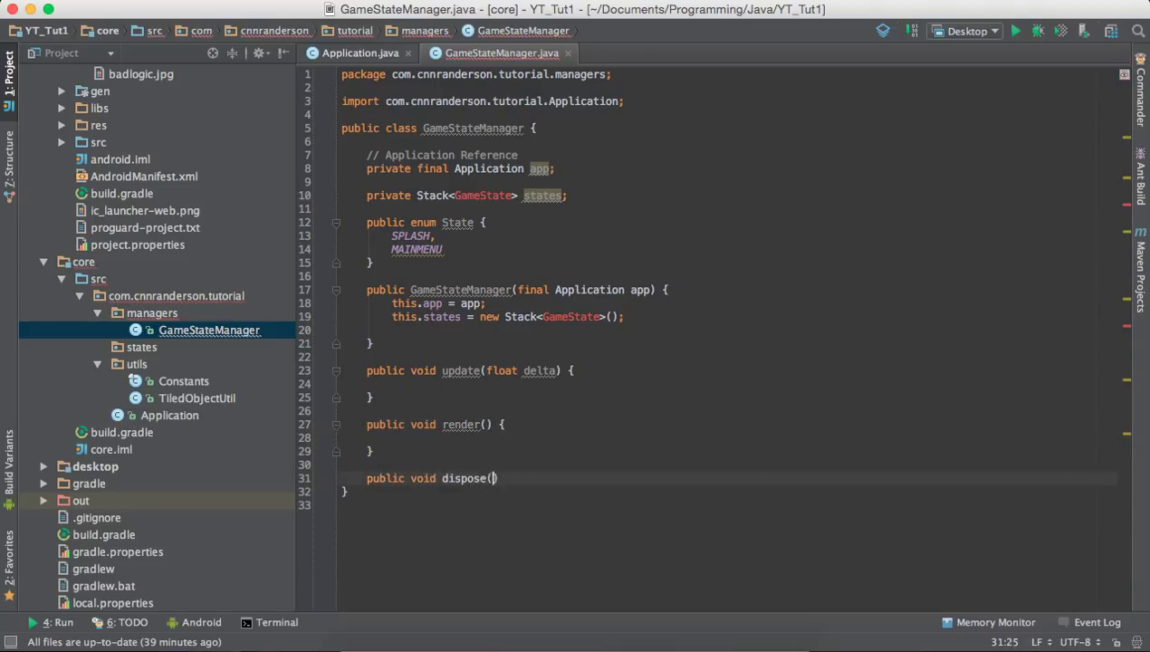
type("{")
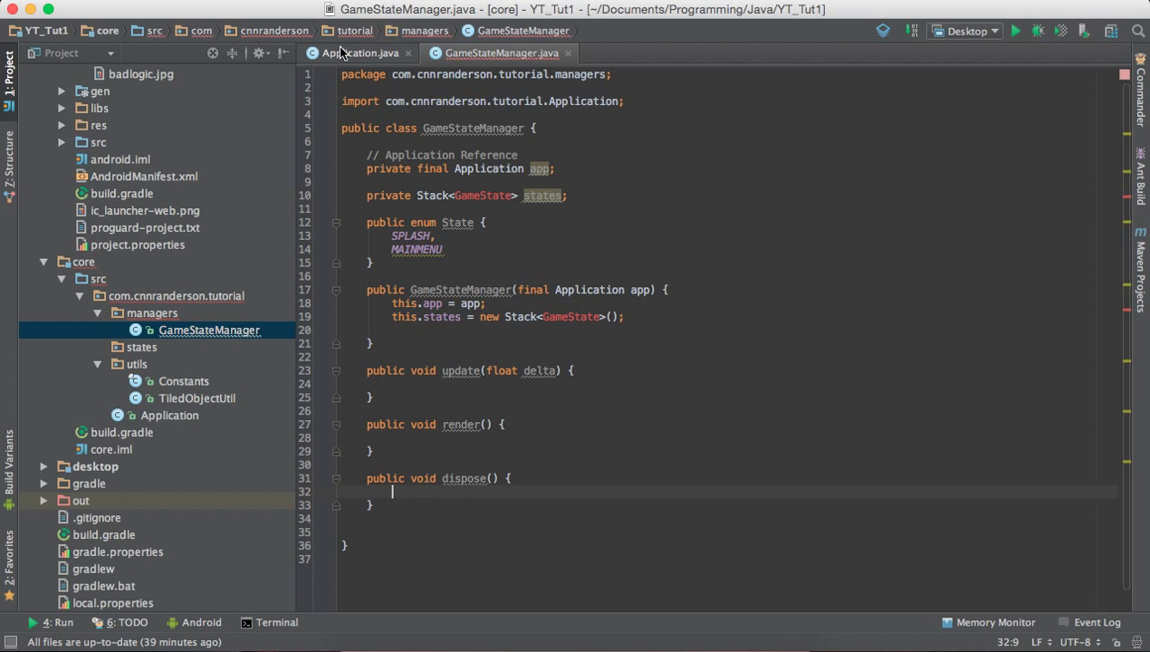
left_click(362, 53)
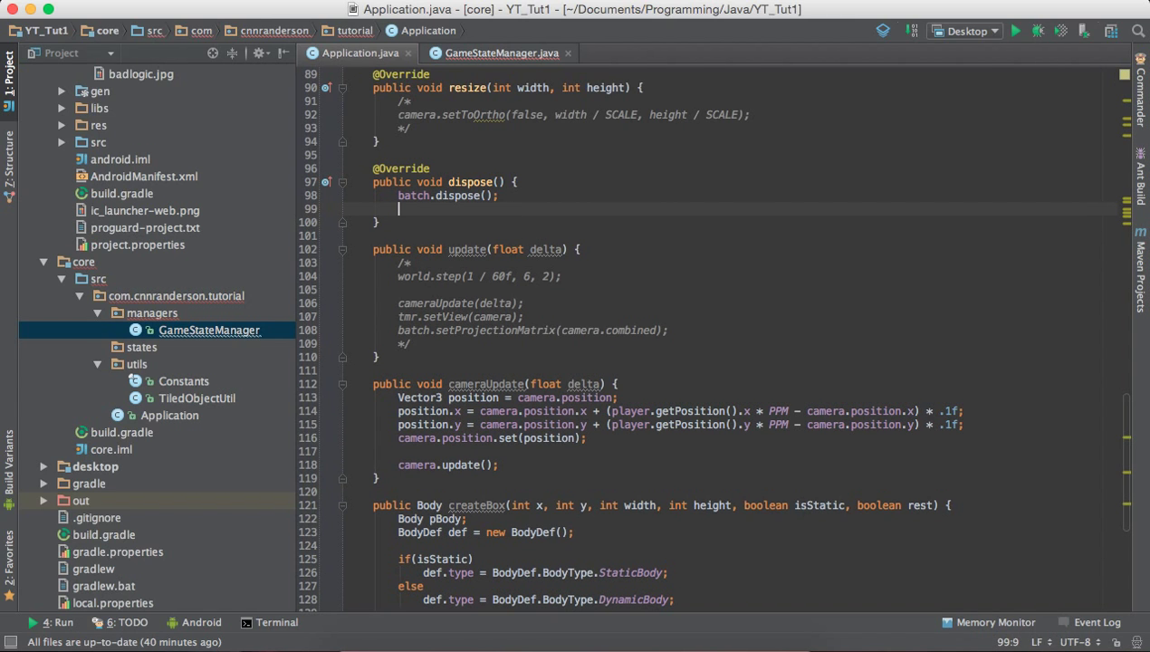
mouse_move(454, 196)
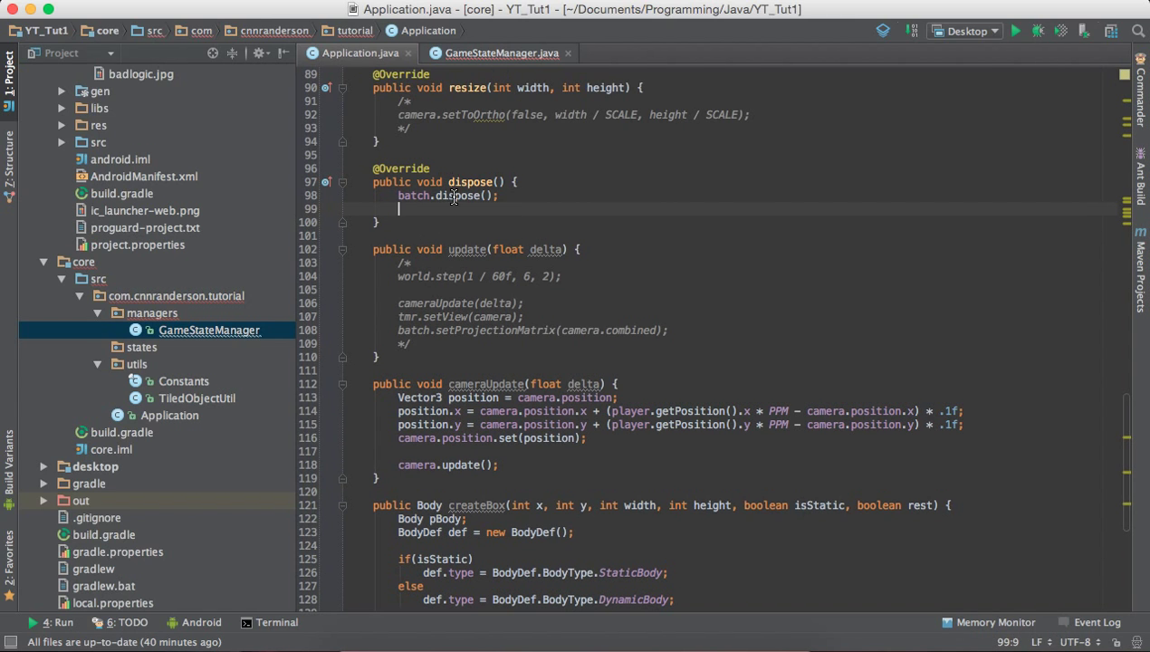
left_click(500, 52)
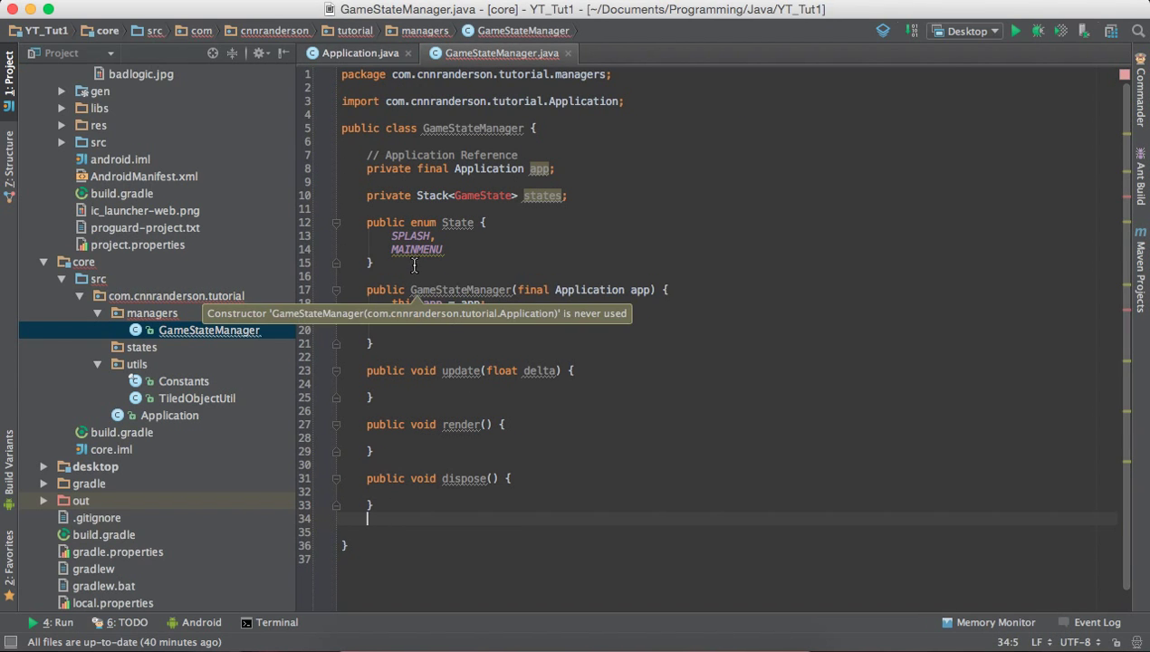
- Add 'public Application application() { return app; }' above update
type("this.app = app;")
type("public ")
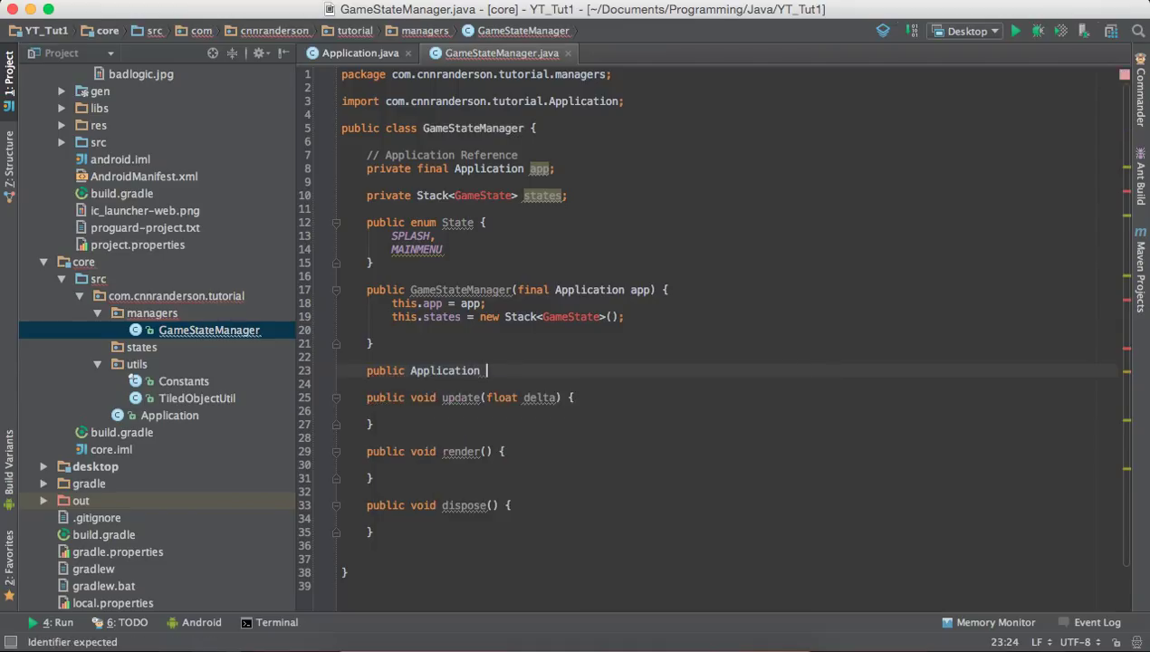
type("application")
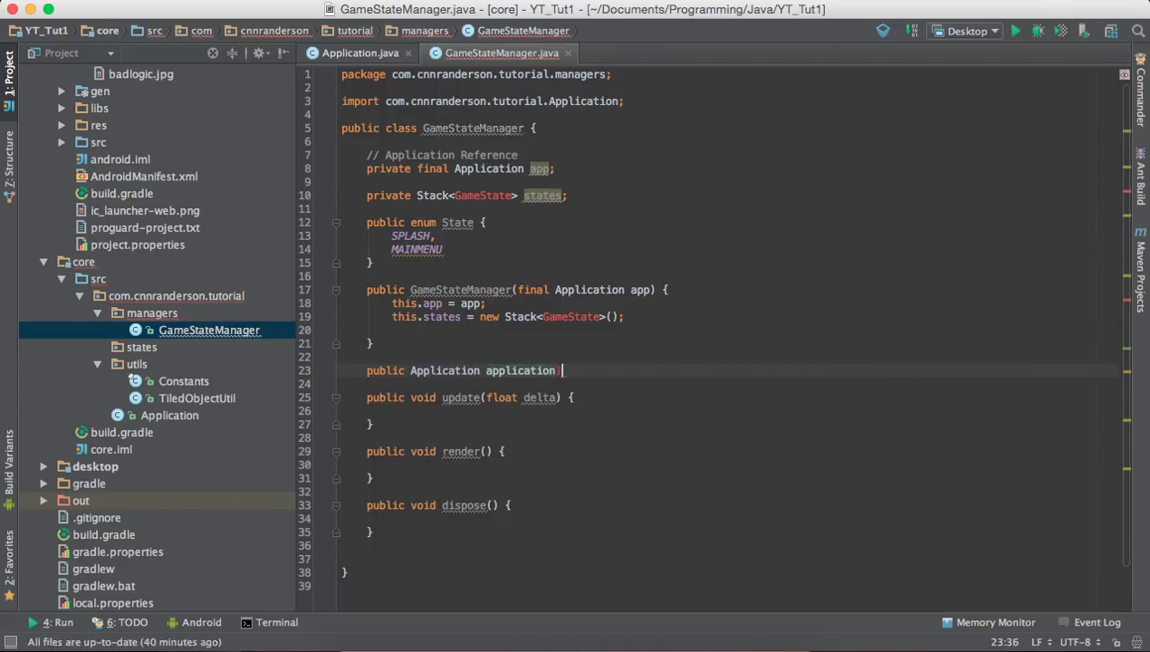
type("() {")
type("return app;")
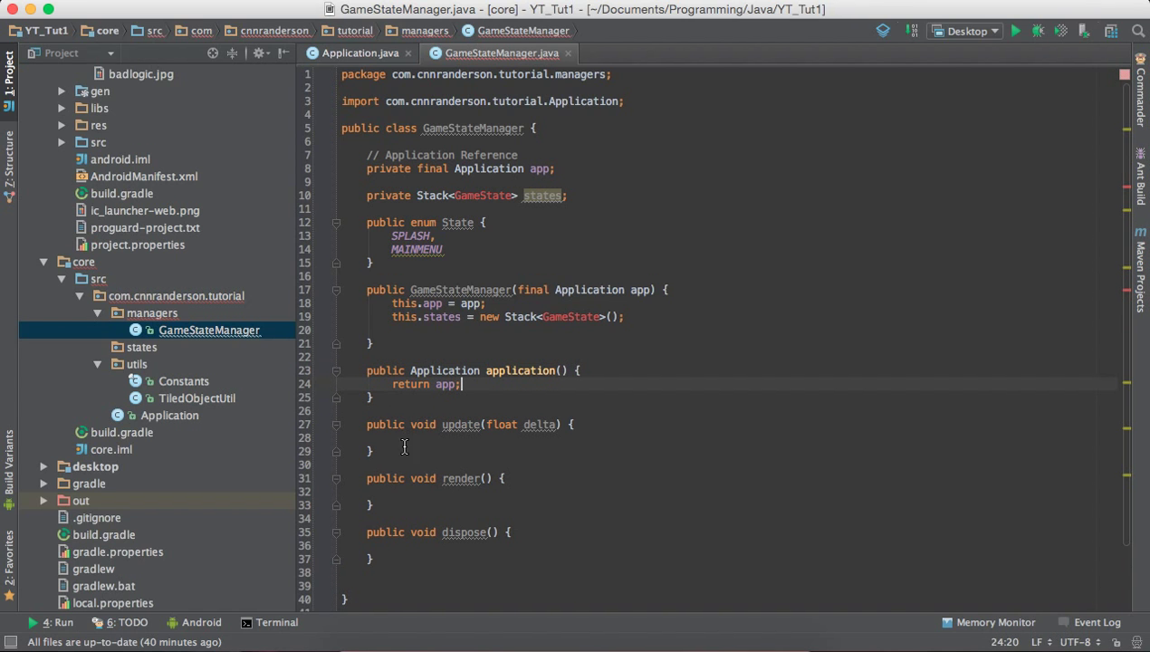
mouse_move(431, 553)
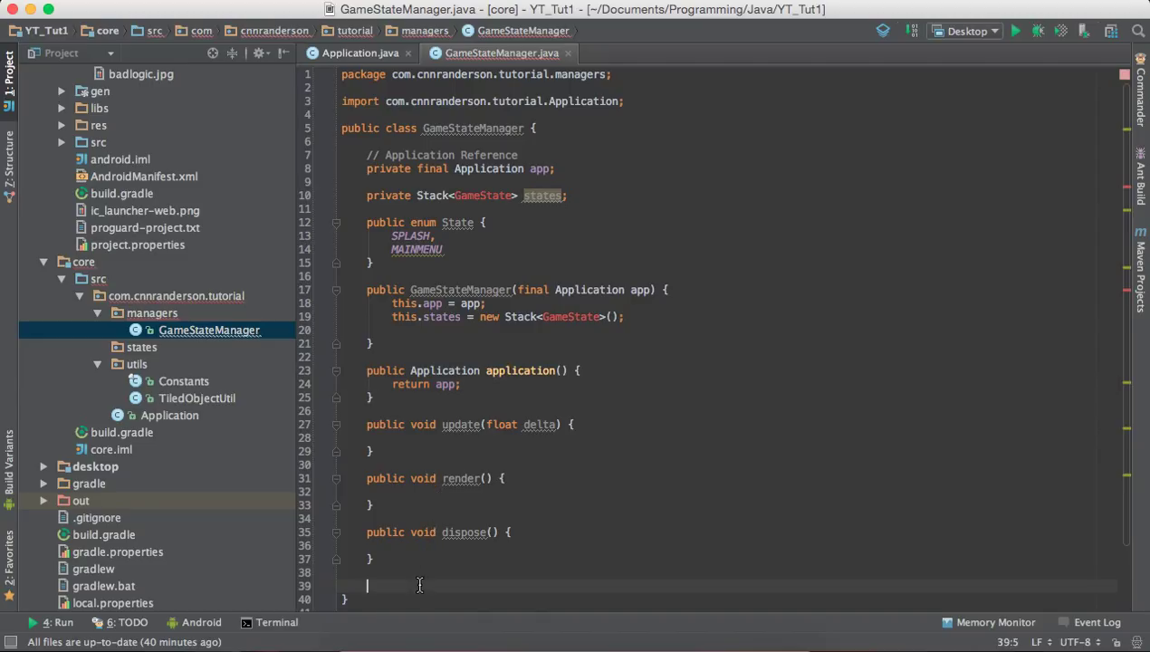
- Add an empty public resize() method and an empty setState(State state) method
type("public")
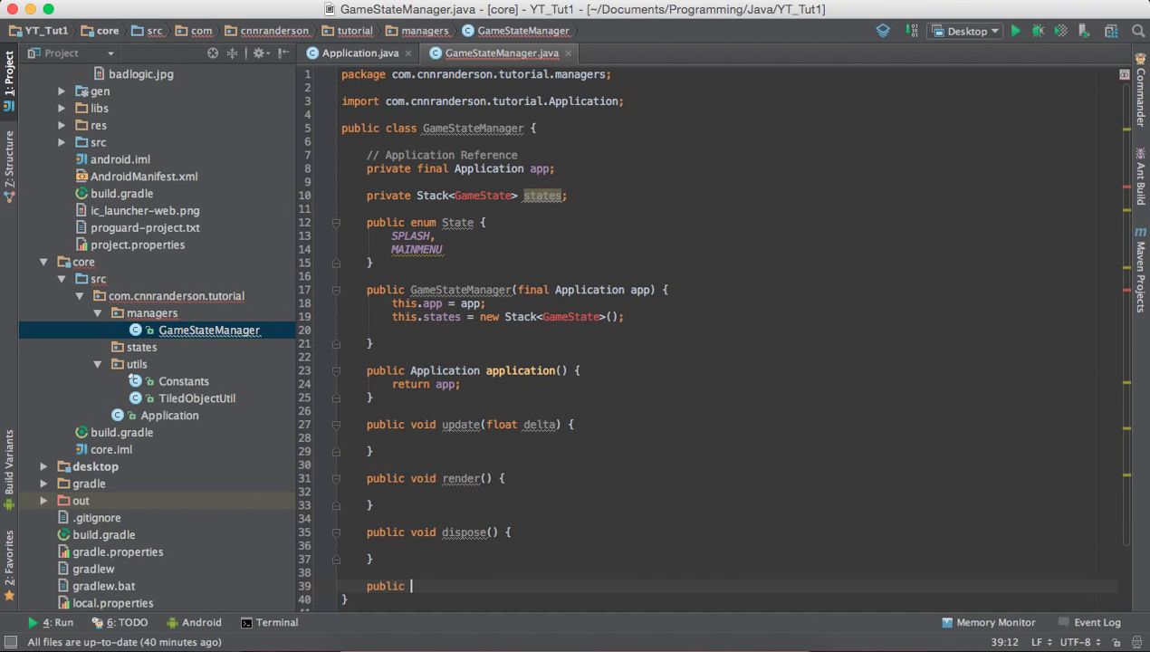
type("void resize() {")
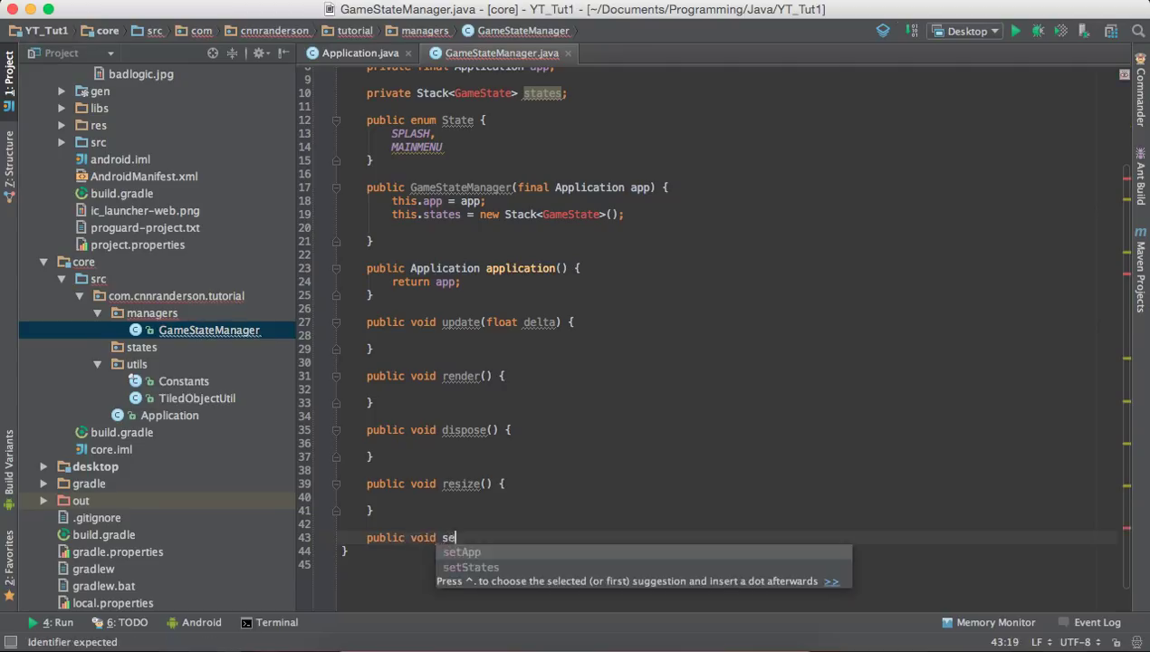
type("tState(State state) {")
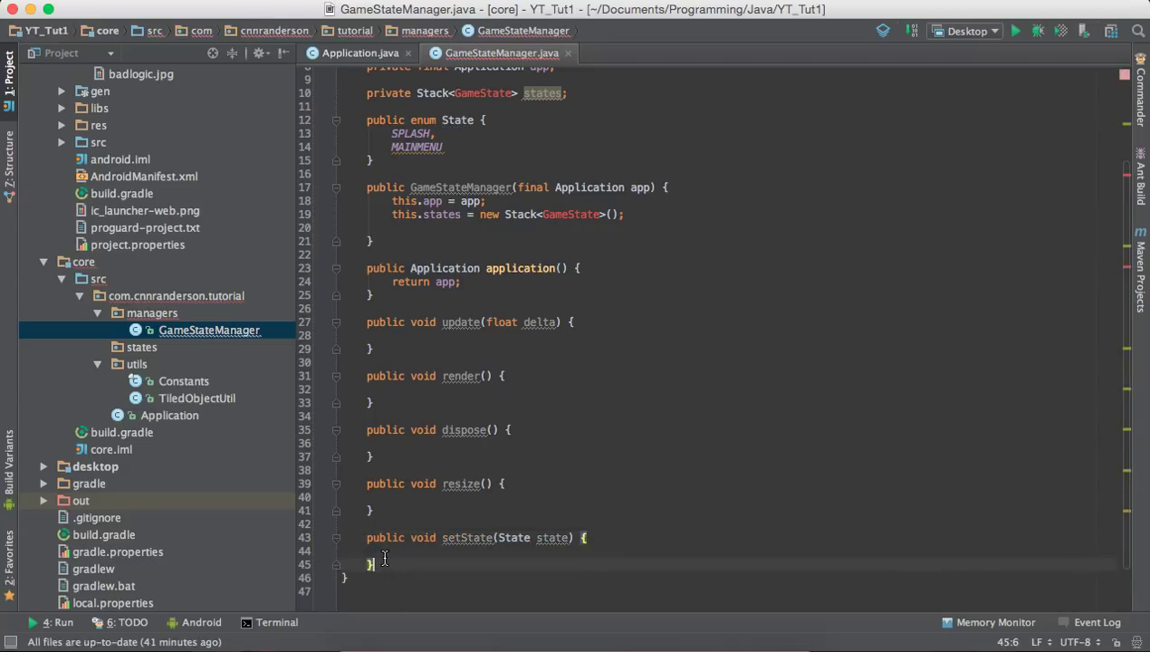
- Add 'private GameState getState(State state)' returning null below setState
type("public")
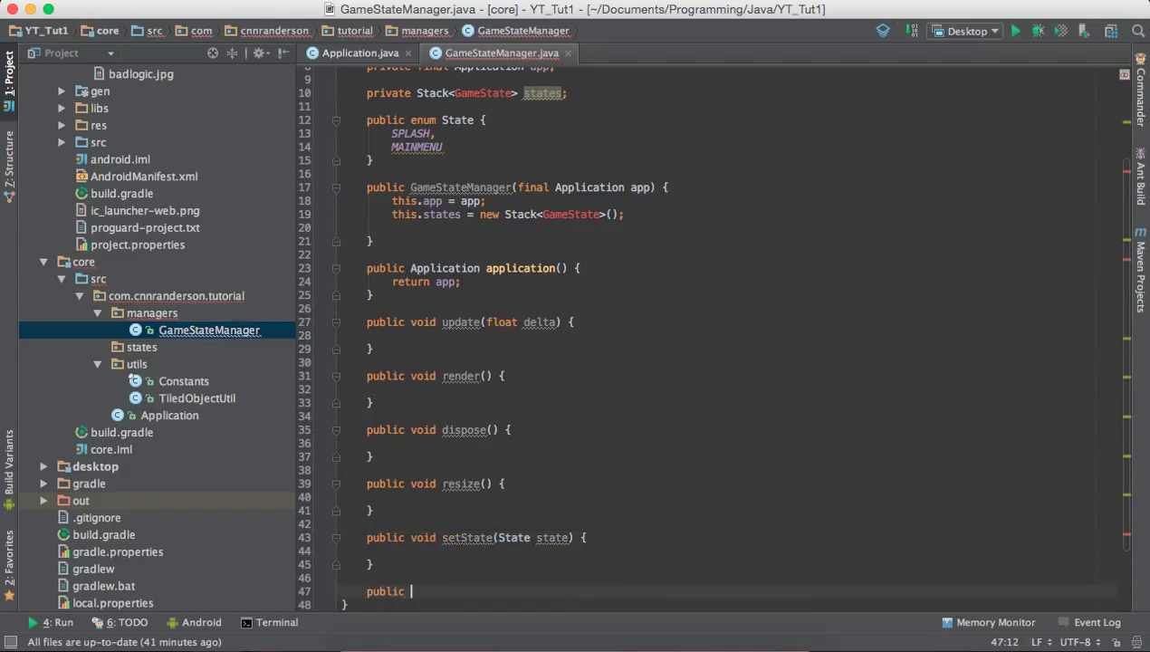
type("GameS")
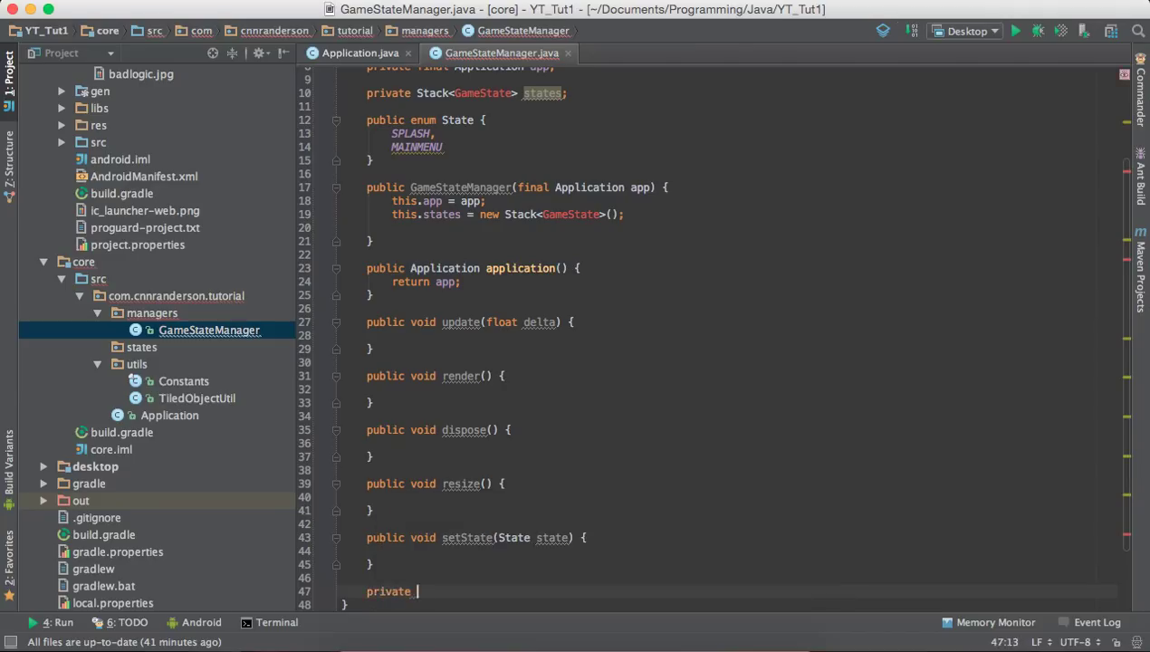
type("GameState")
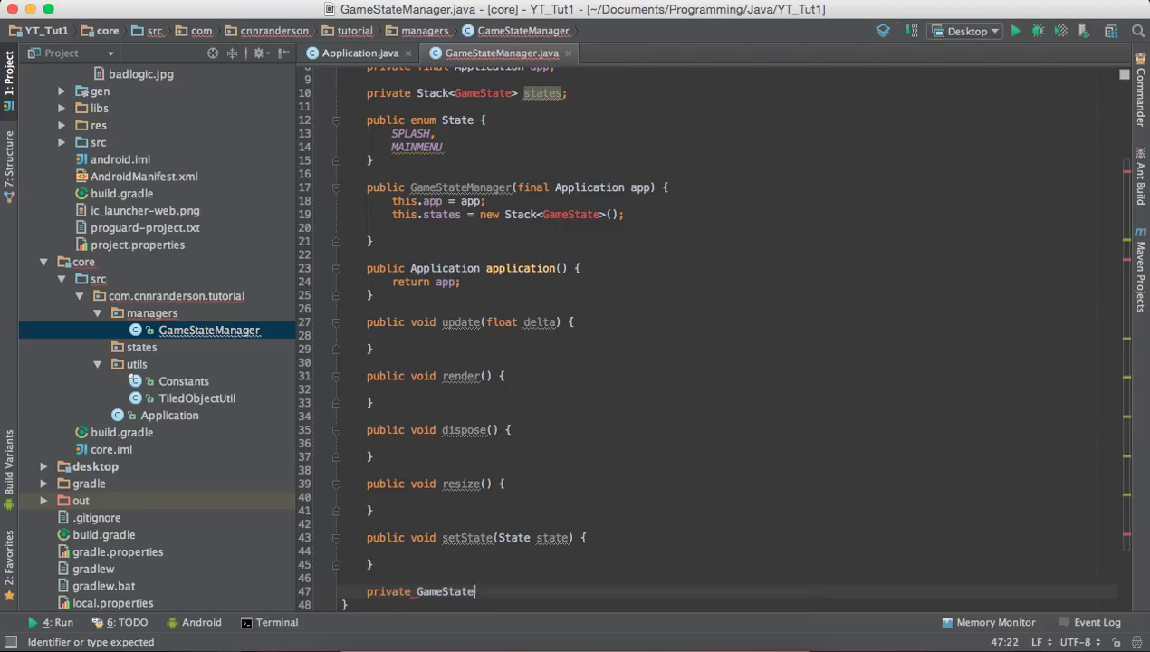
type("getState()")
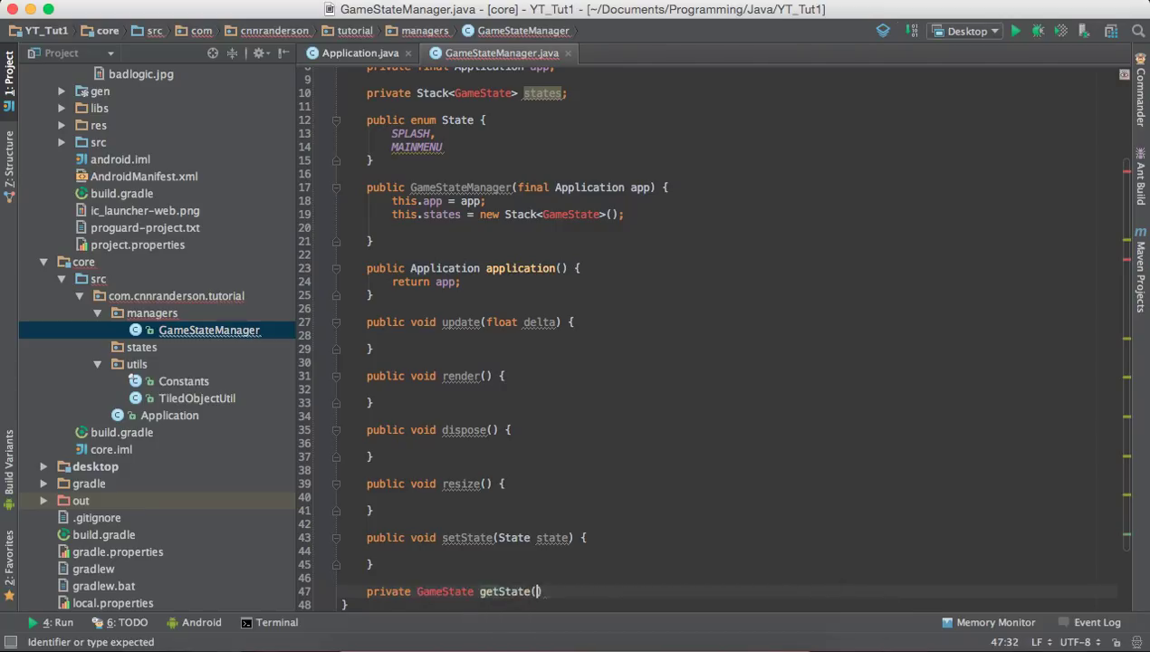
type("State state")
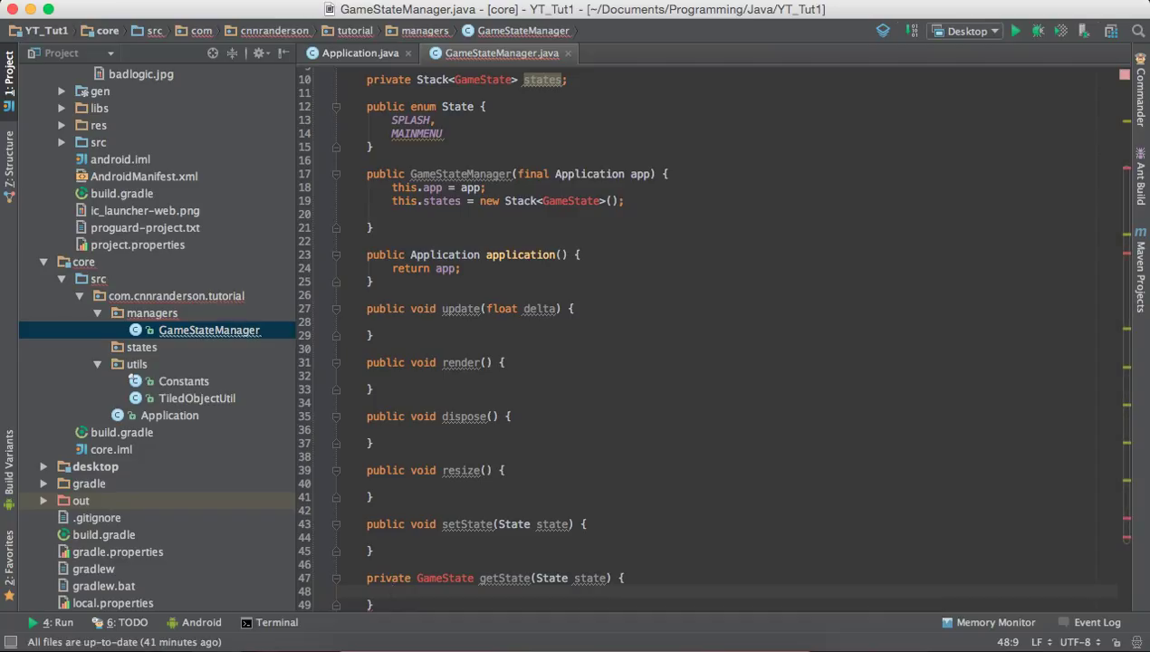
type("return null")
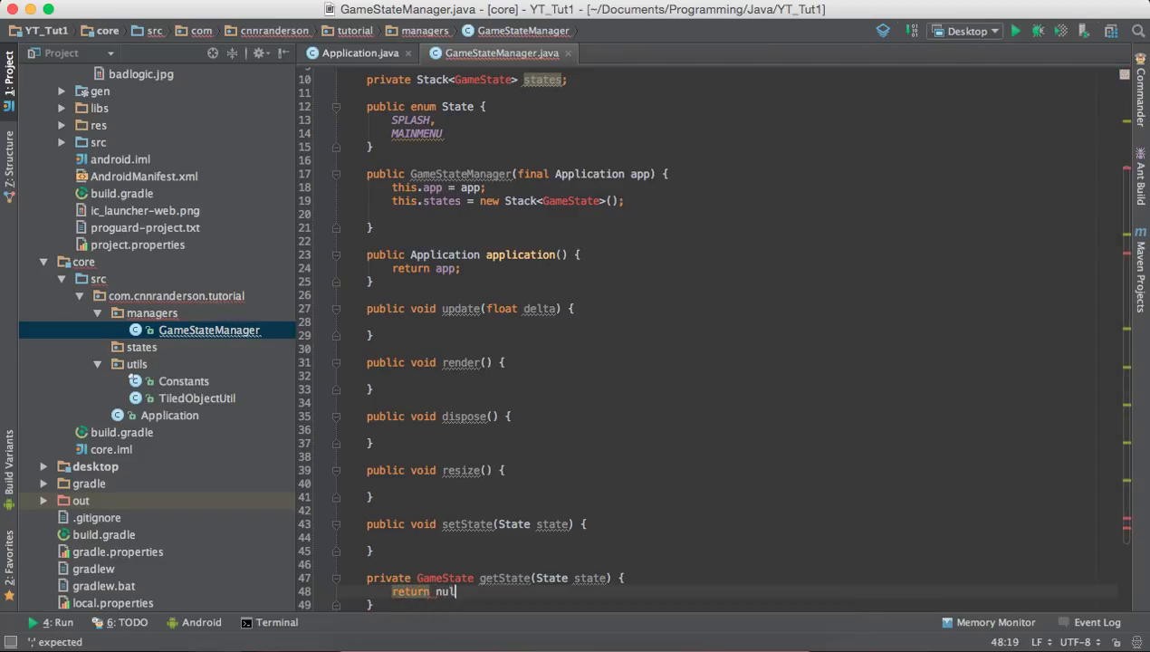
type(";")
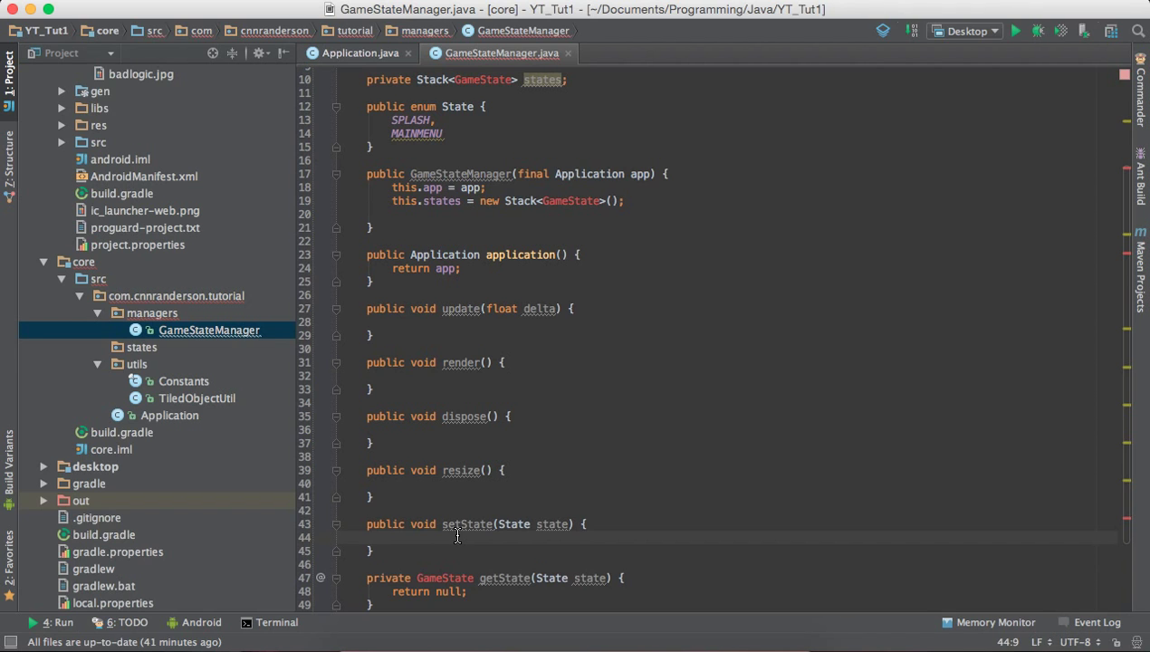
- Type 'states.pop();' in setState, then delete the pop() call
type("states.pop")
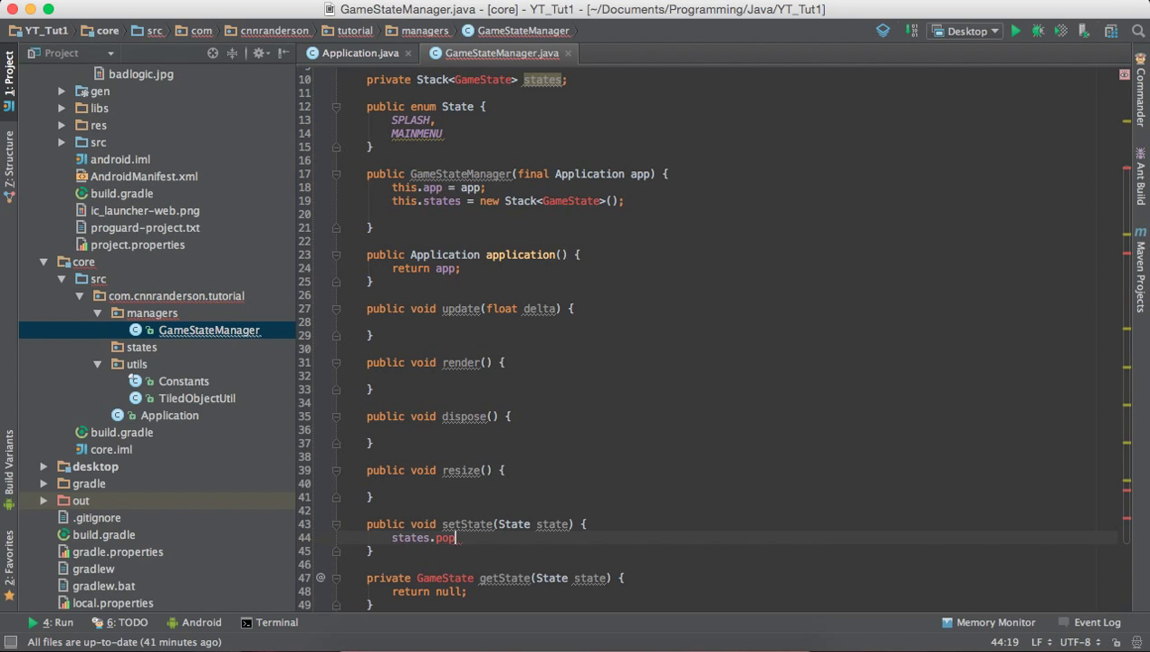
type("()")
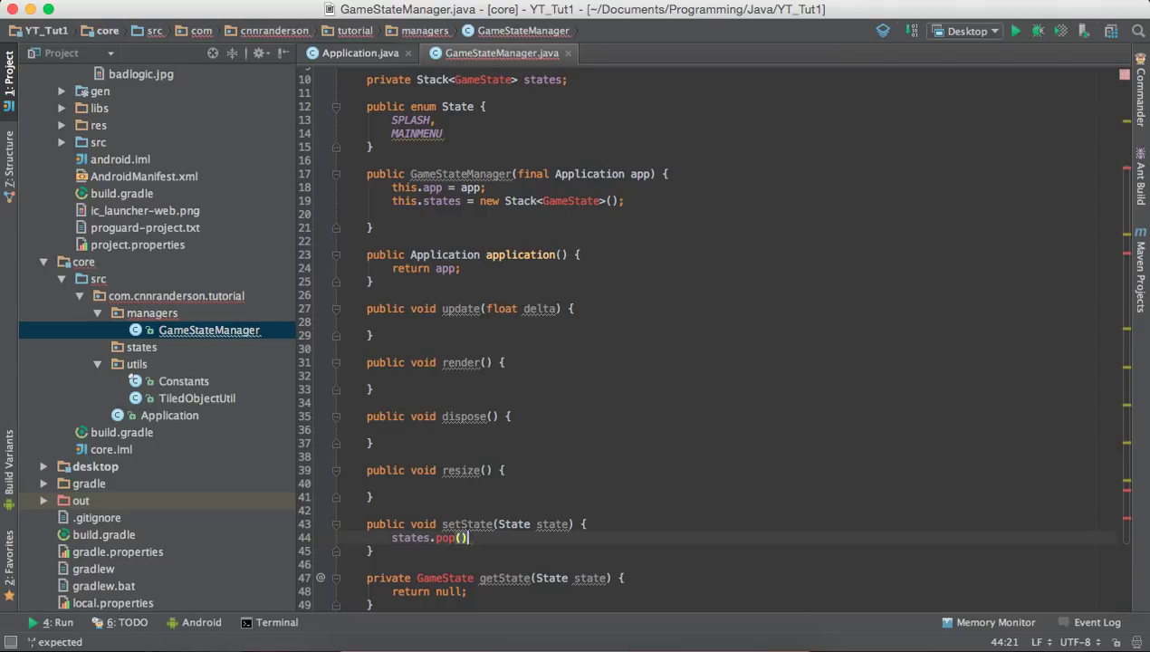
type(";")
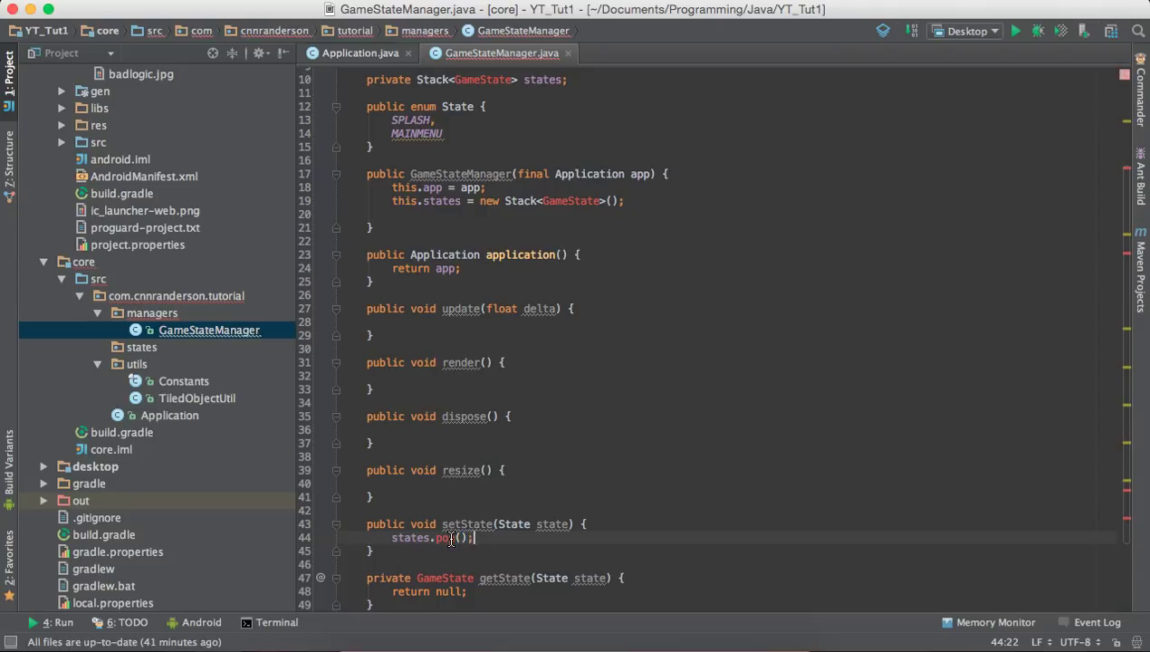
key("BackSpace")
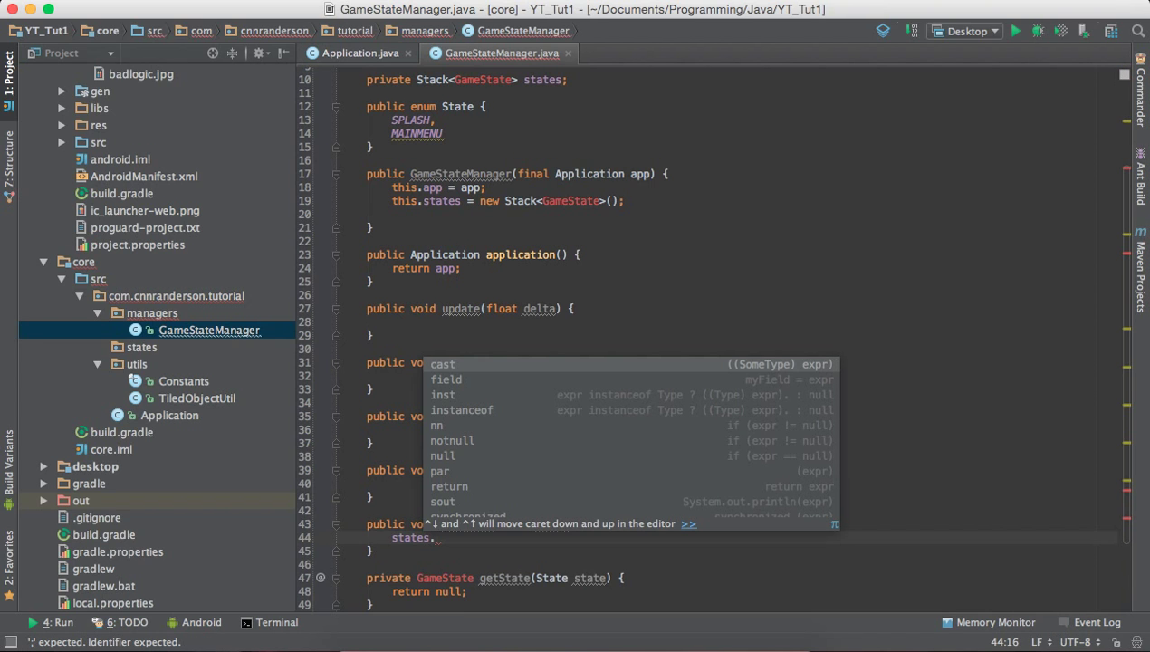
mouse_move(483, 434)
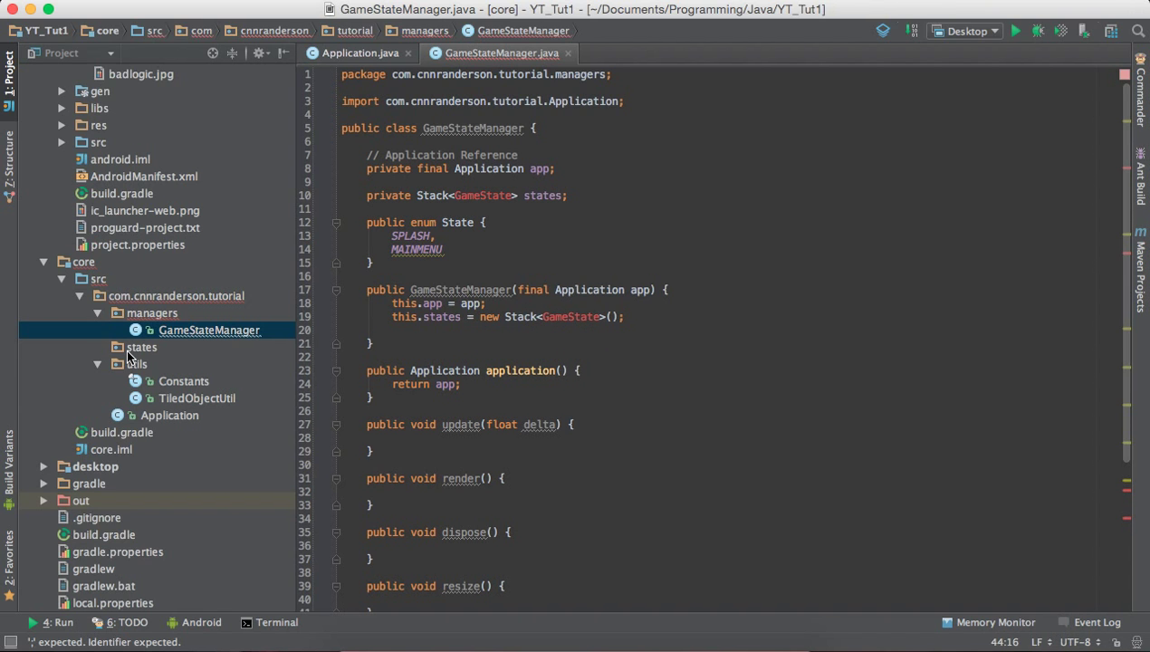
- Add a new Java class GameState to the states package and declare it abstract
right_click(142, 346)
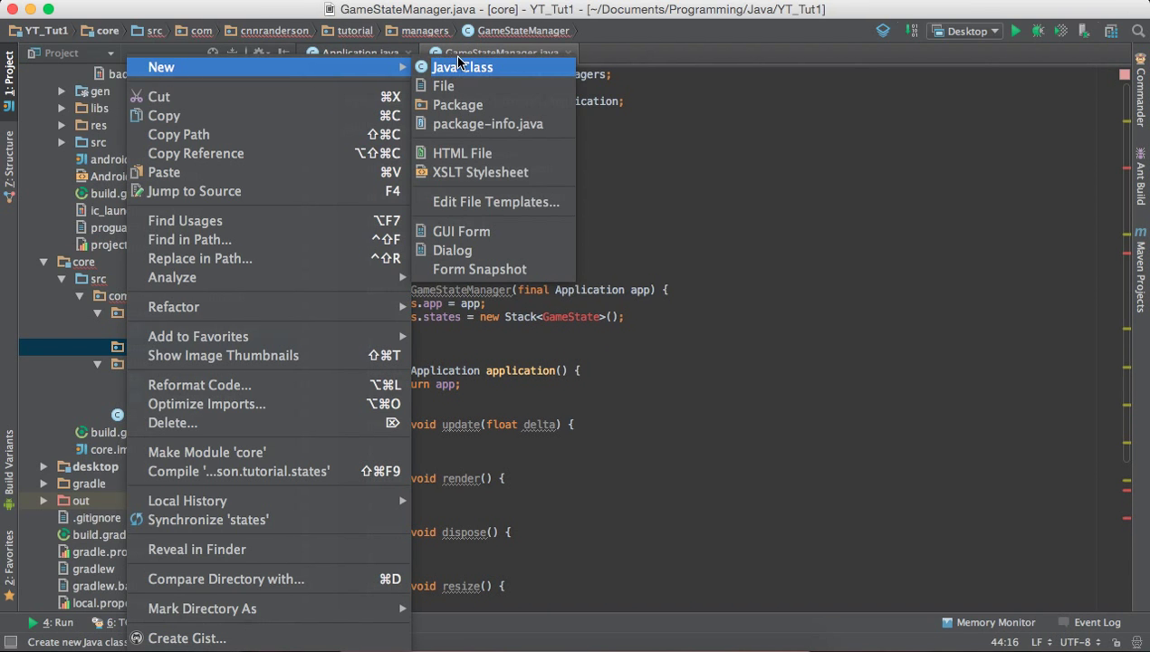
left_click(463, 66)
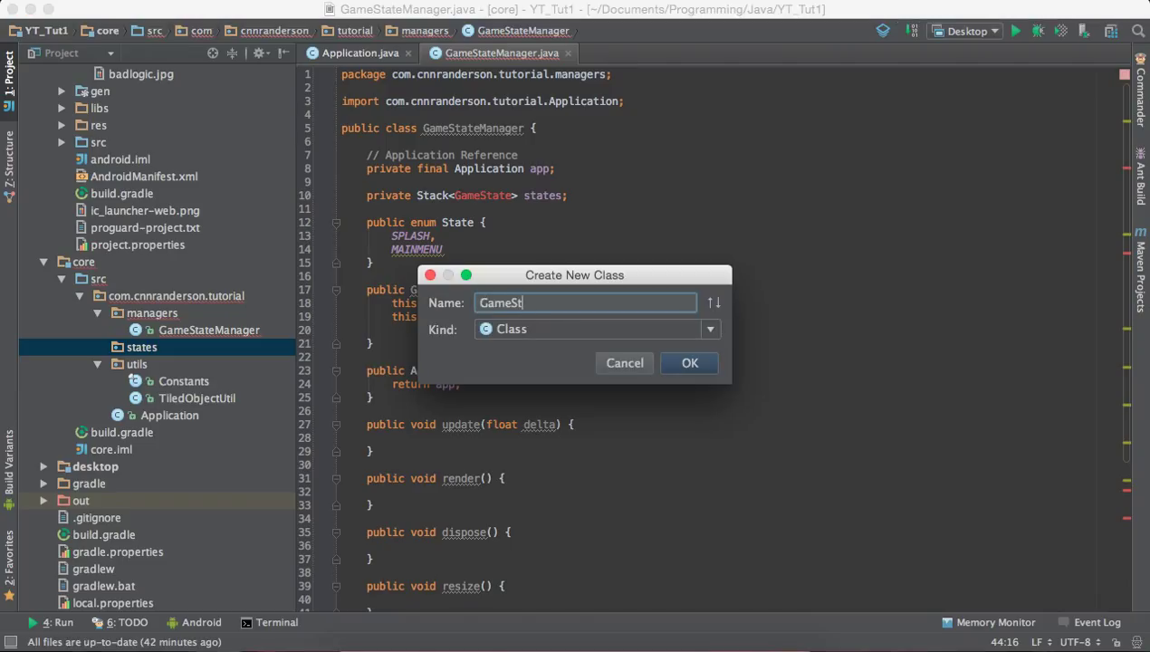
left_click(688, 362)
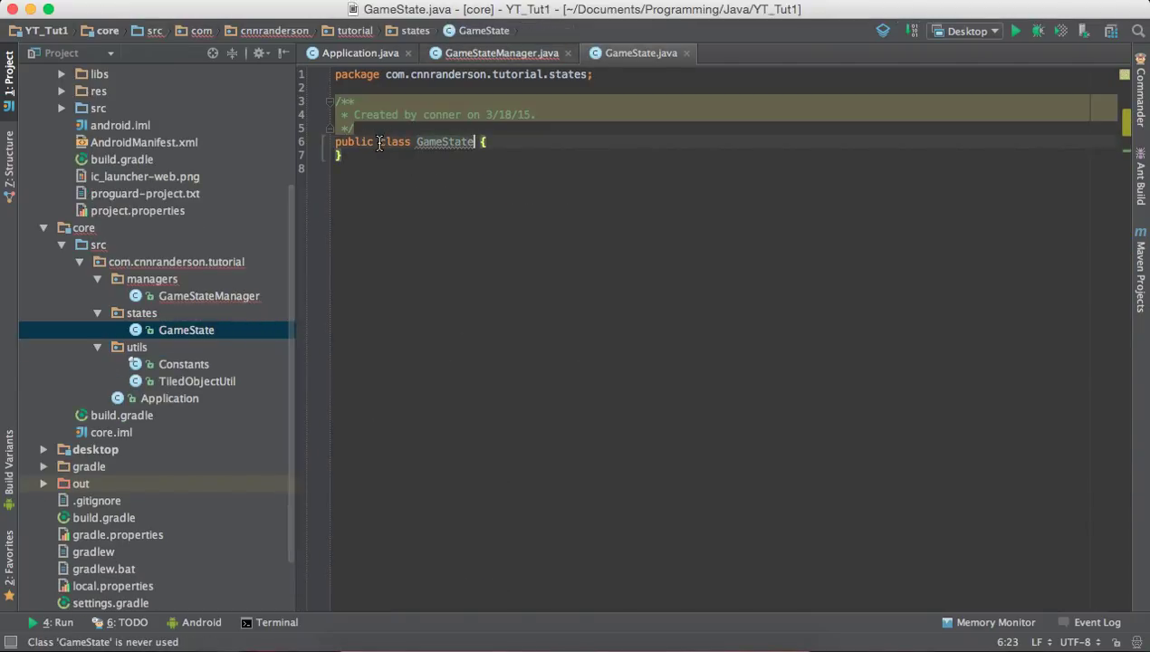
type("abstract")
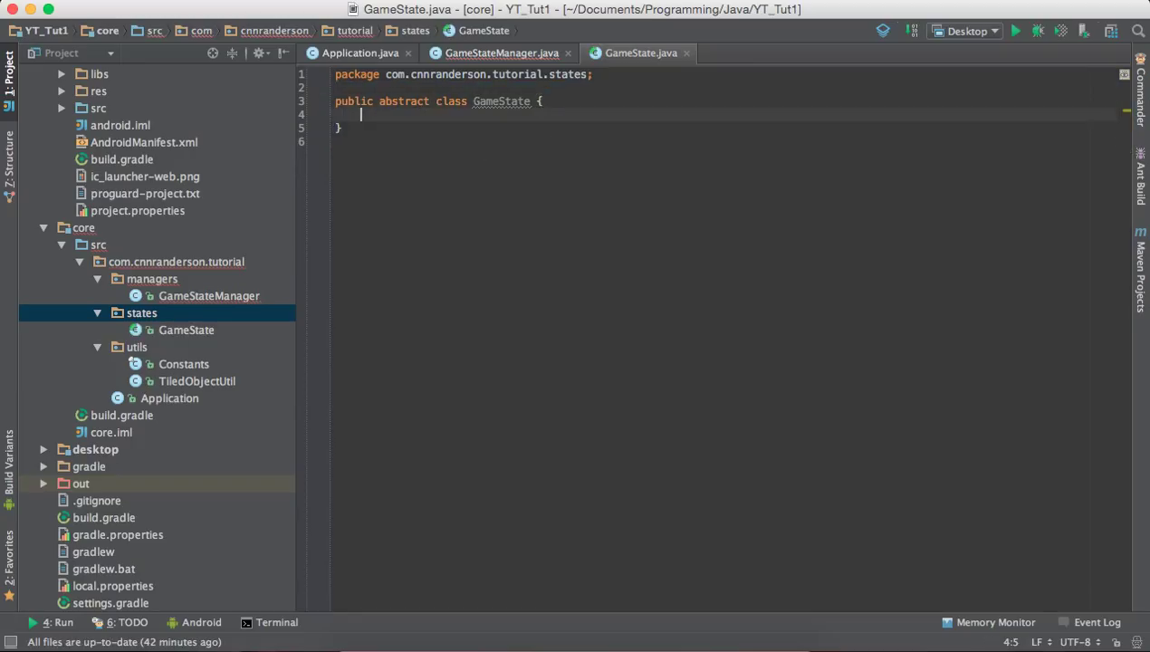
left_click(498, 53)
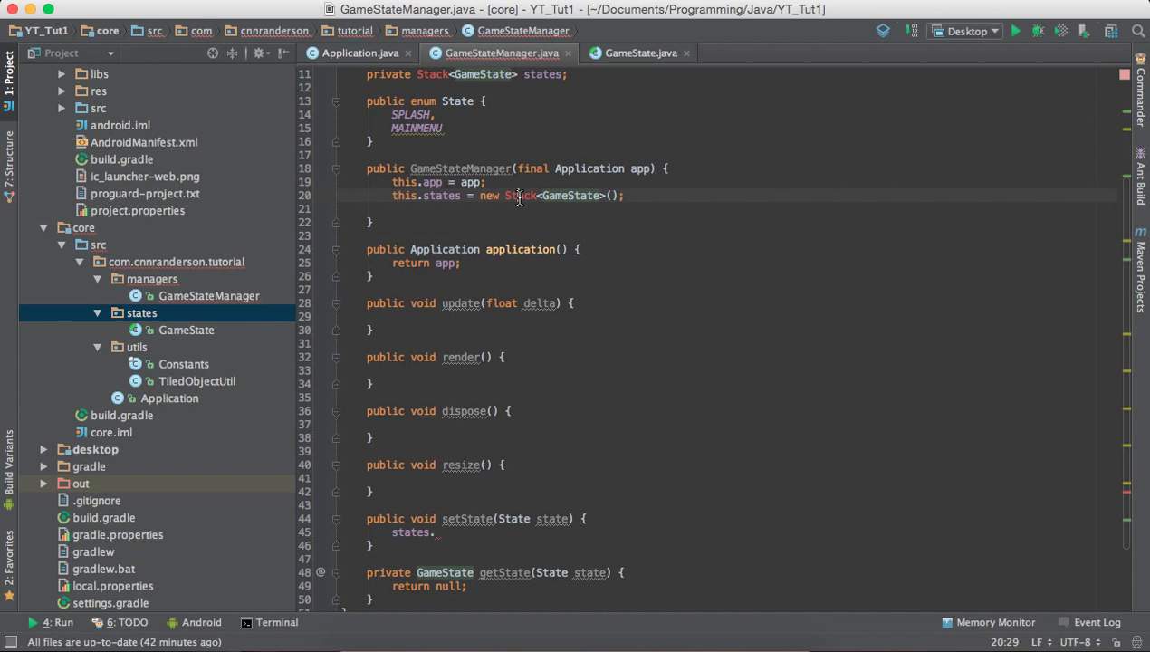
- In setState, write states.pop().dispose() followed by states.push(getState(state))
scroll("down", 3)
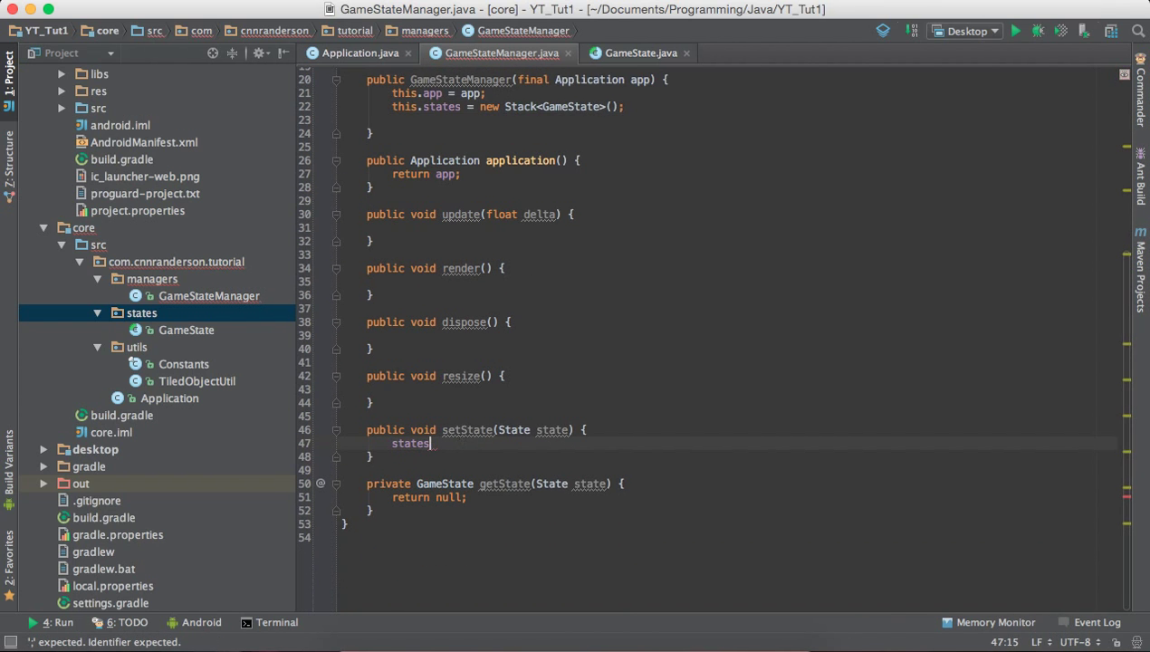
type(".pop();")
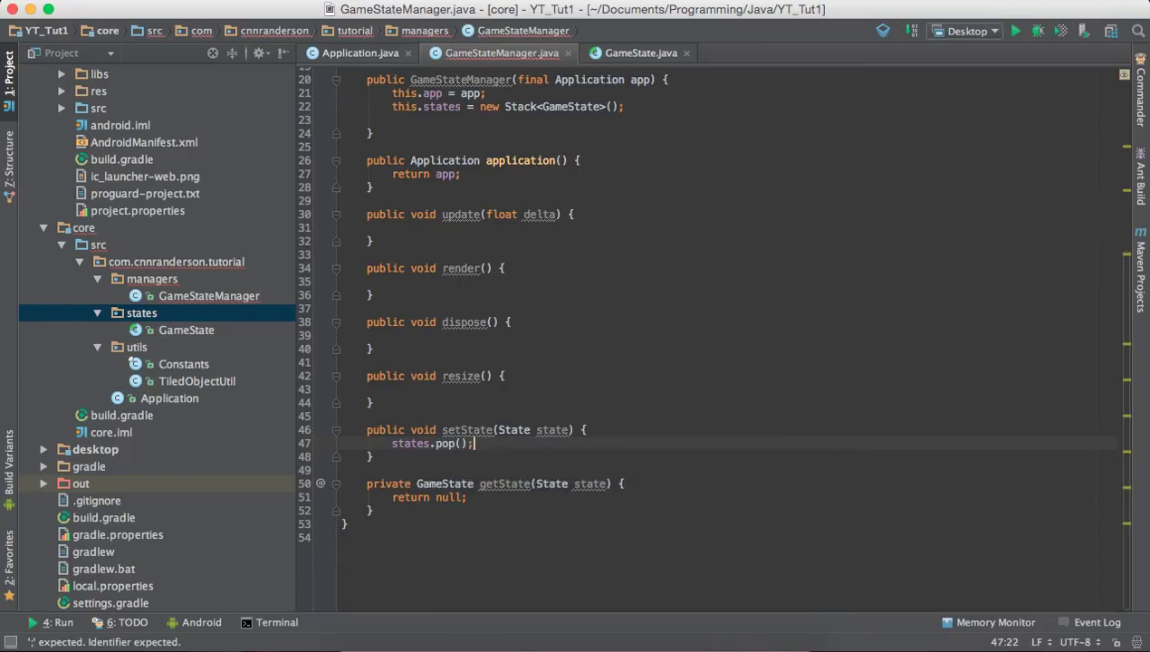
type(".dispose()")
type("states.push(")
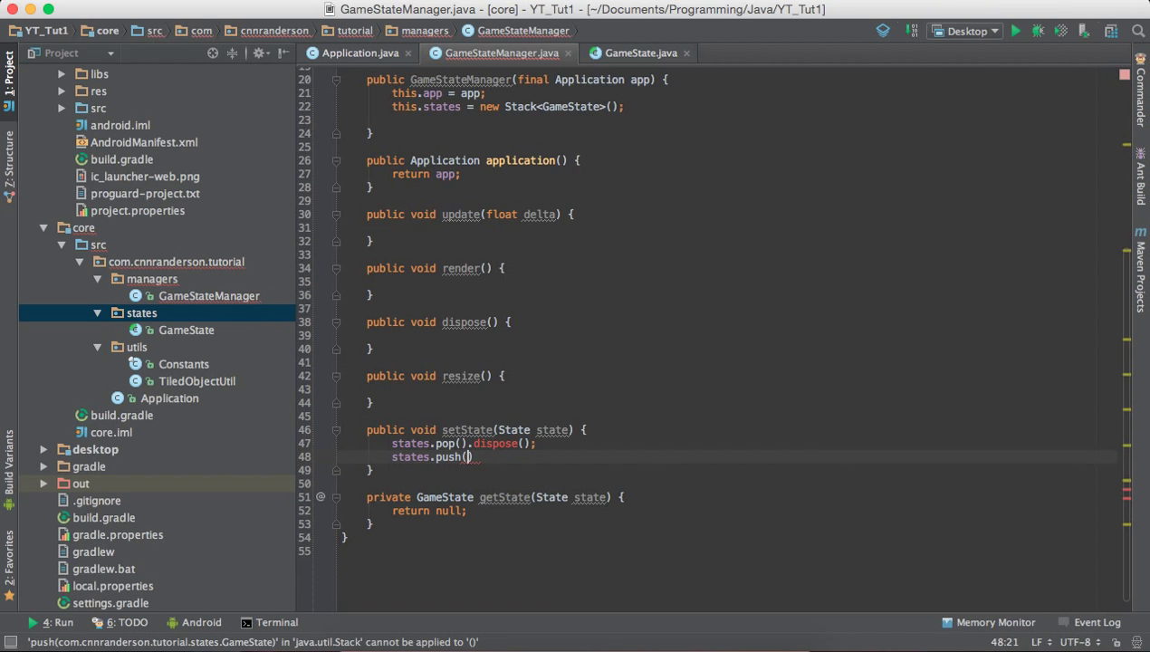
type("getState(state")
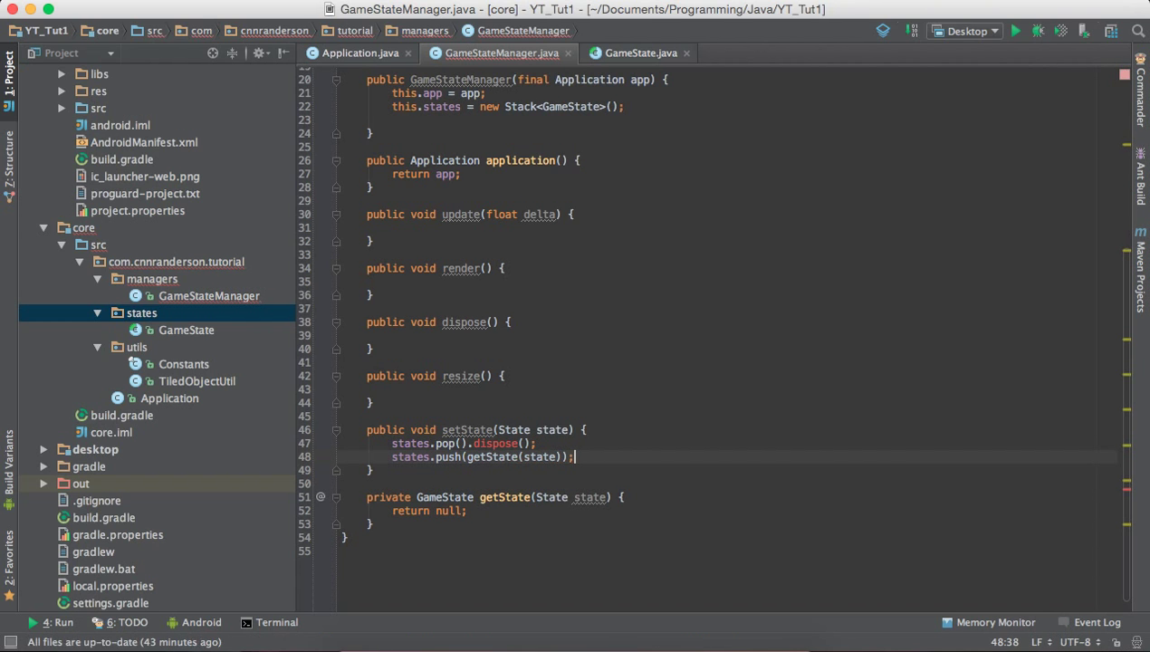
mouse_move(462, 376)
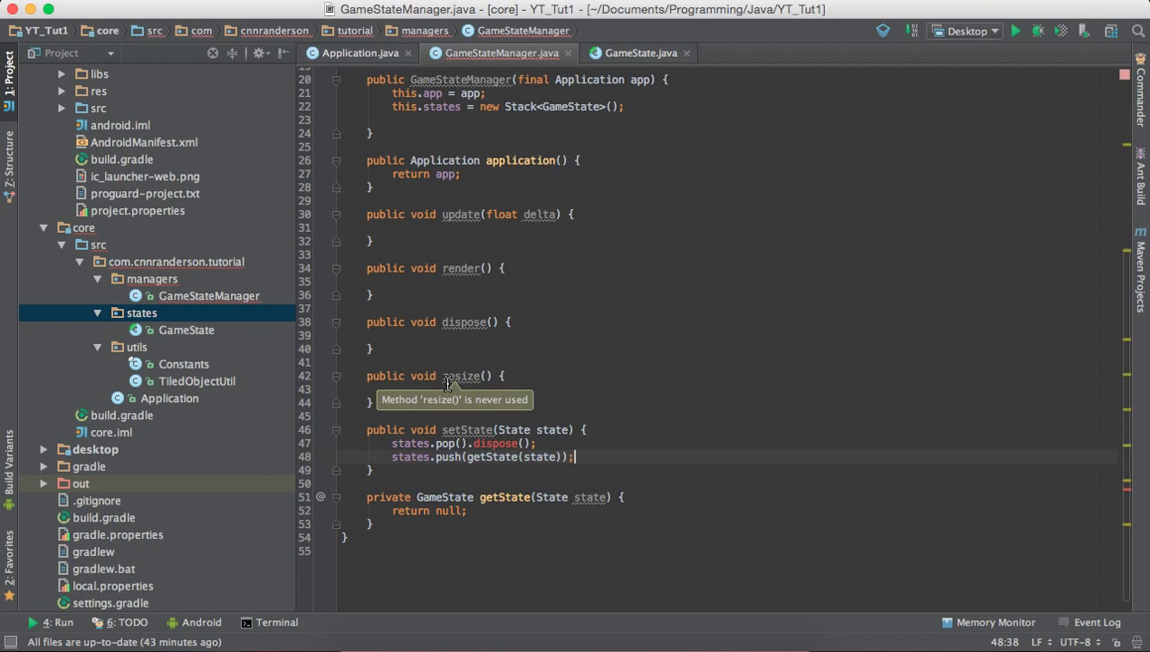
- Forward resize to the top state with states.peek().resize(width, height)
type("states.p")
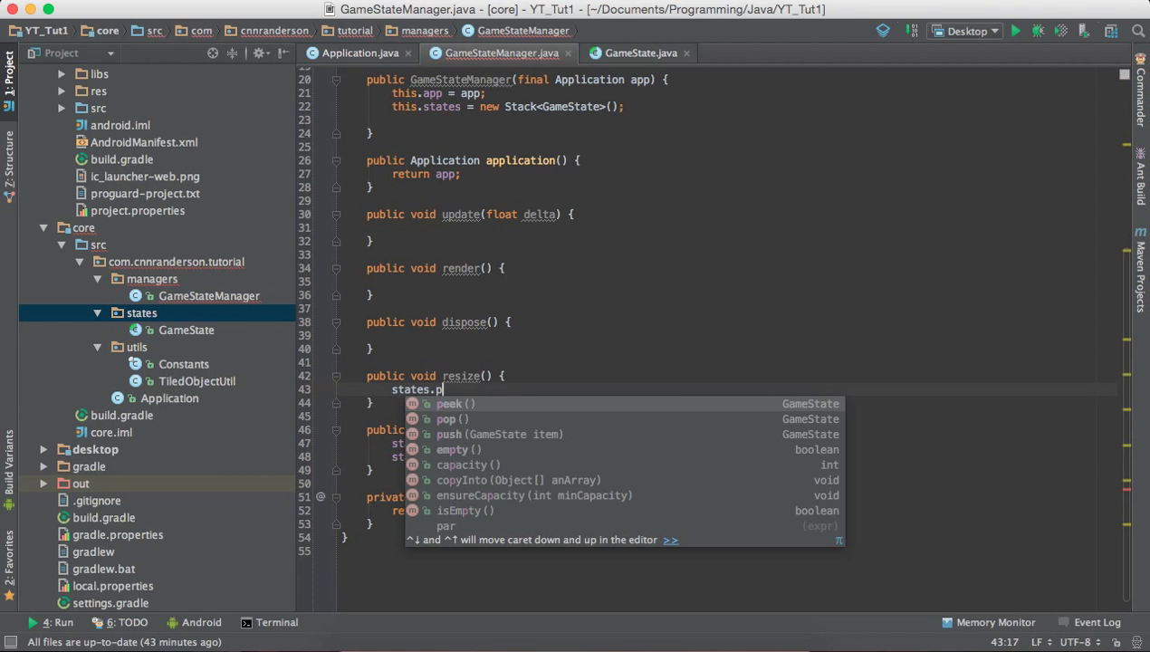
type("eek().resize();")
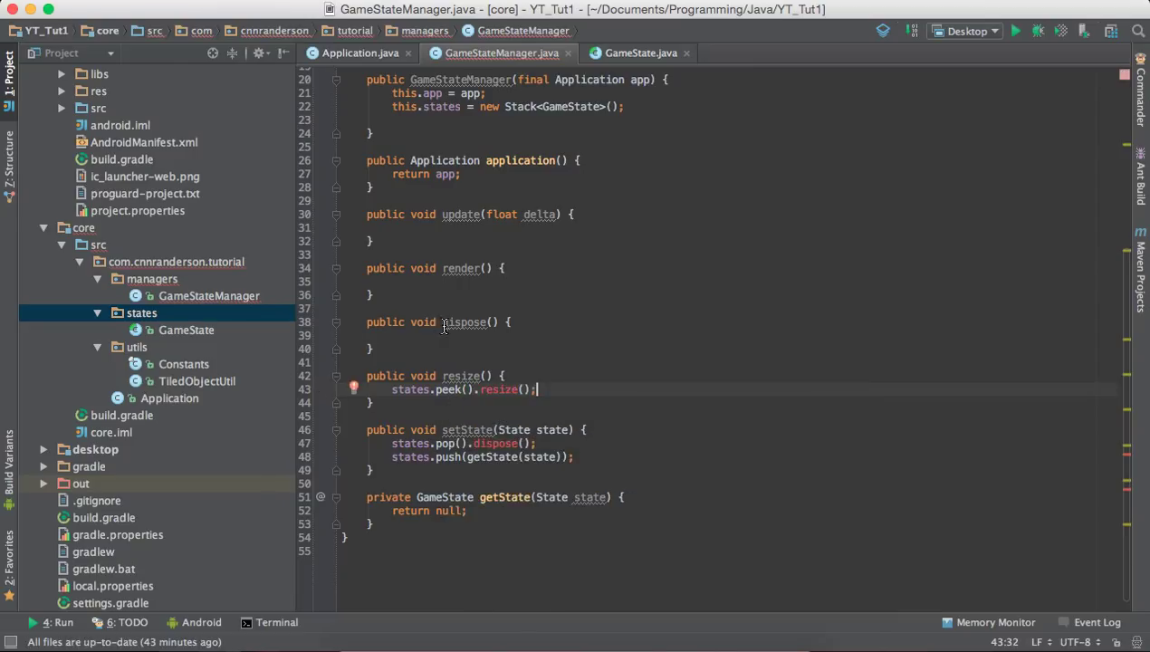
type("int w, int")
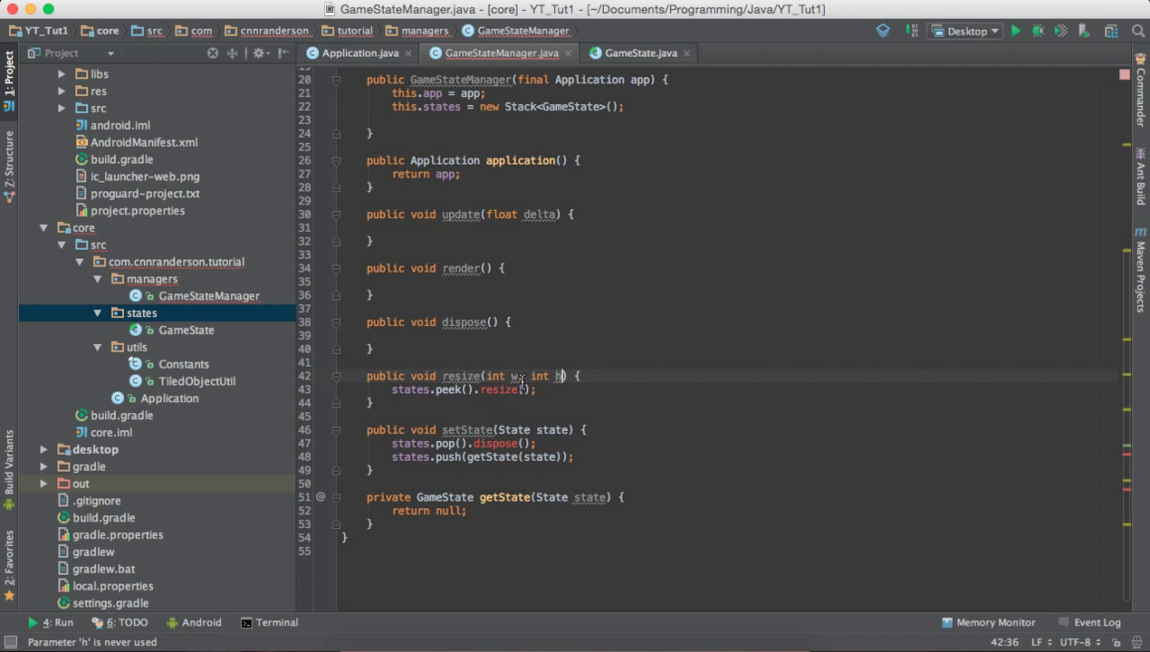
type("h")
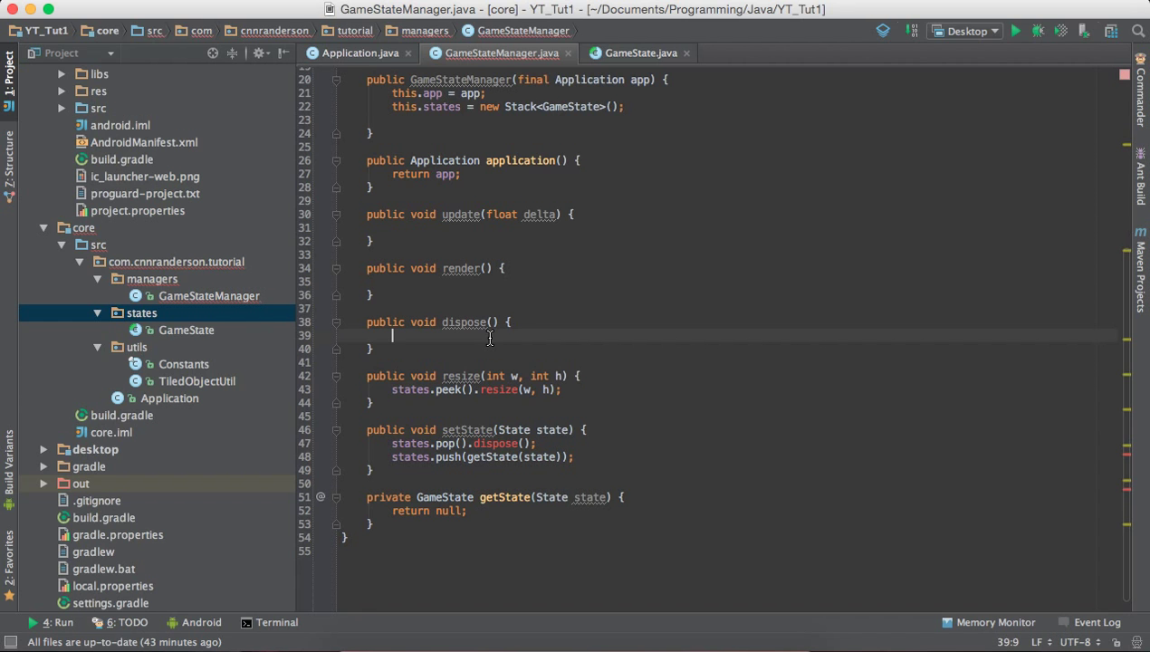
- In dispose, loop over every GameState calling dispose(), then call states.clear()
type("for(G")
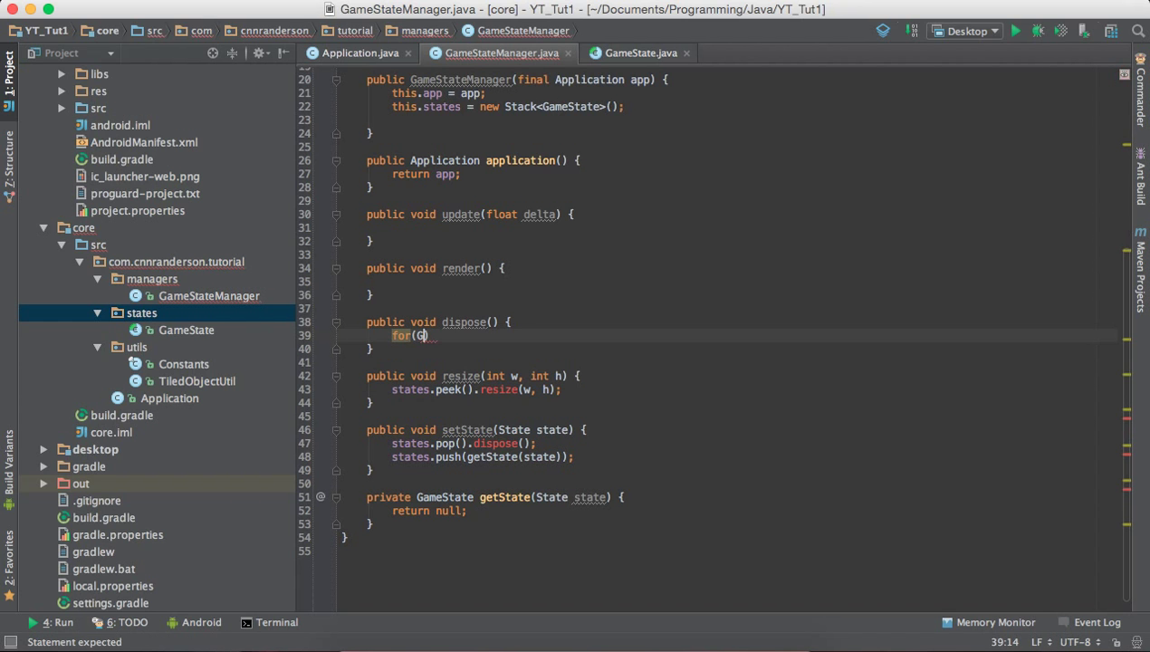
type("ameState gs :")
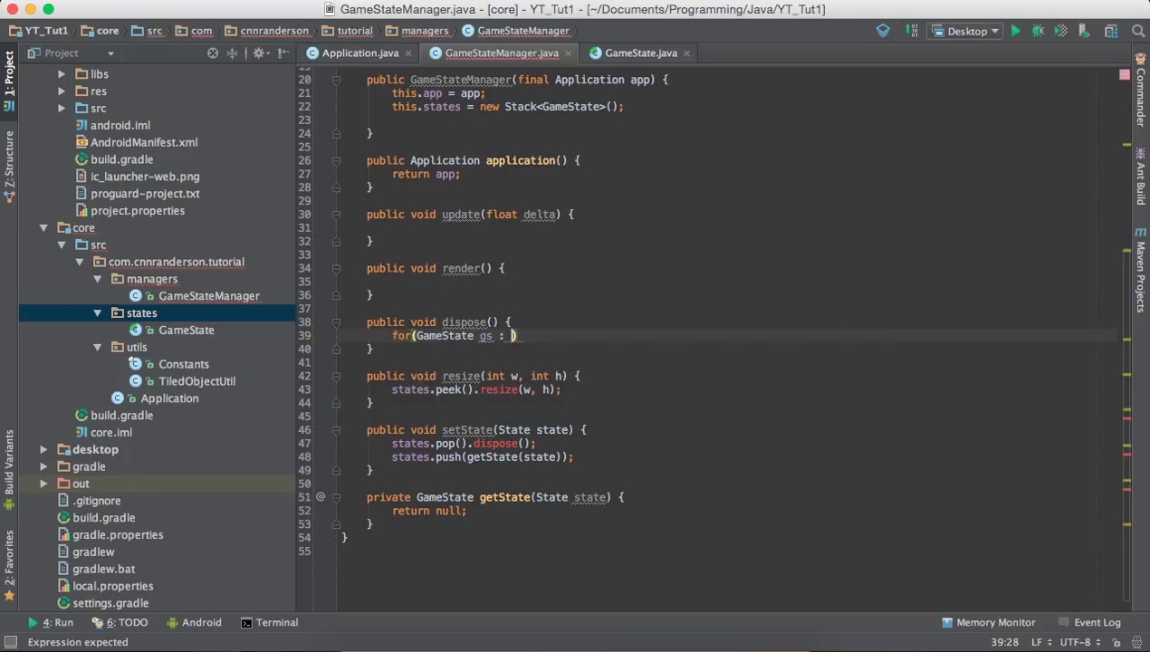
type("state)")
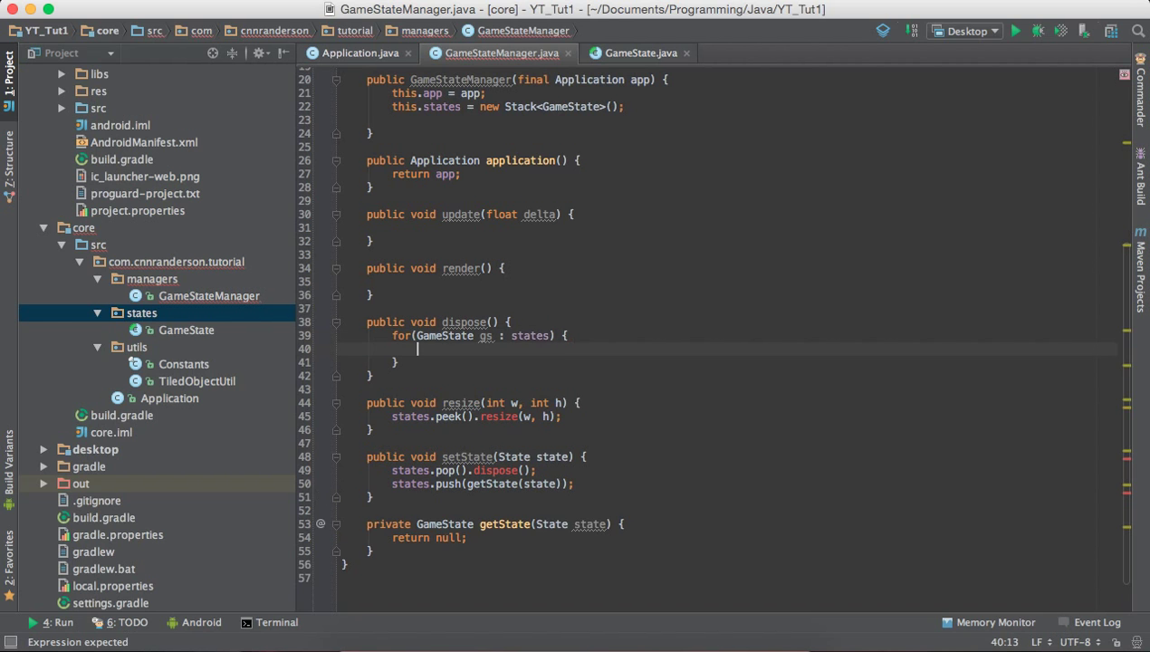
type("gs.dispose();")
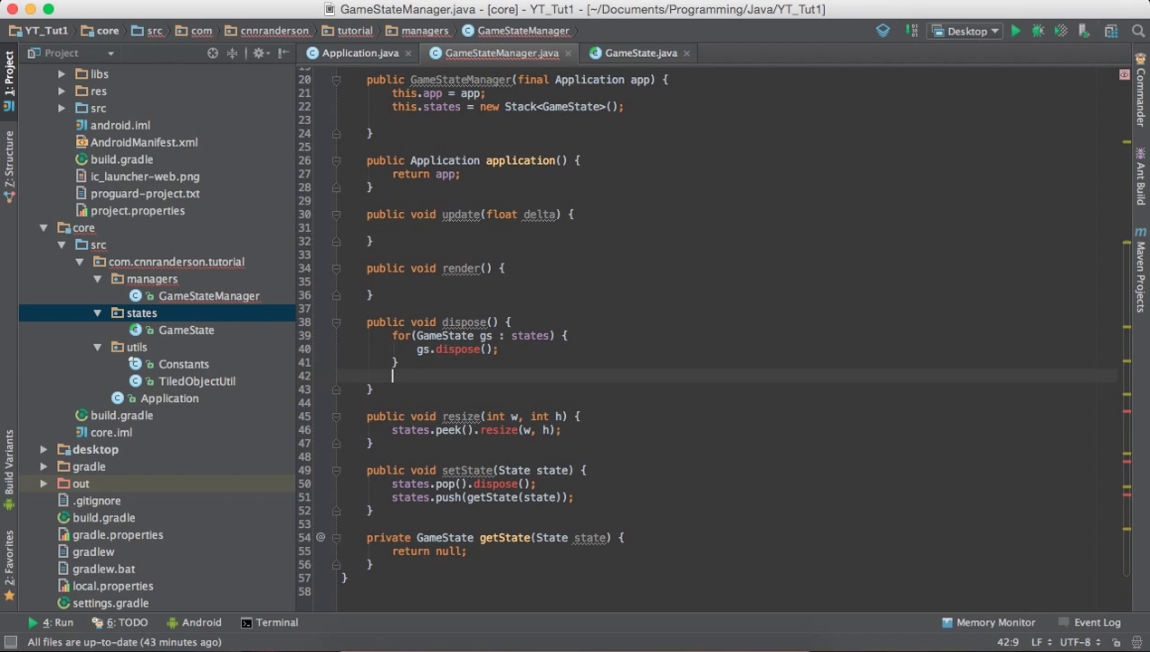
type("states.")
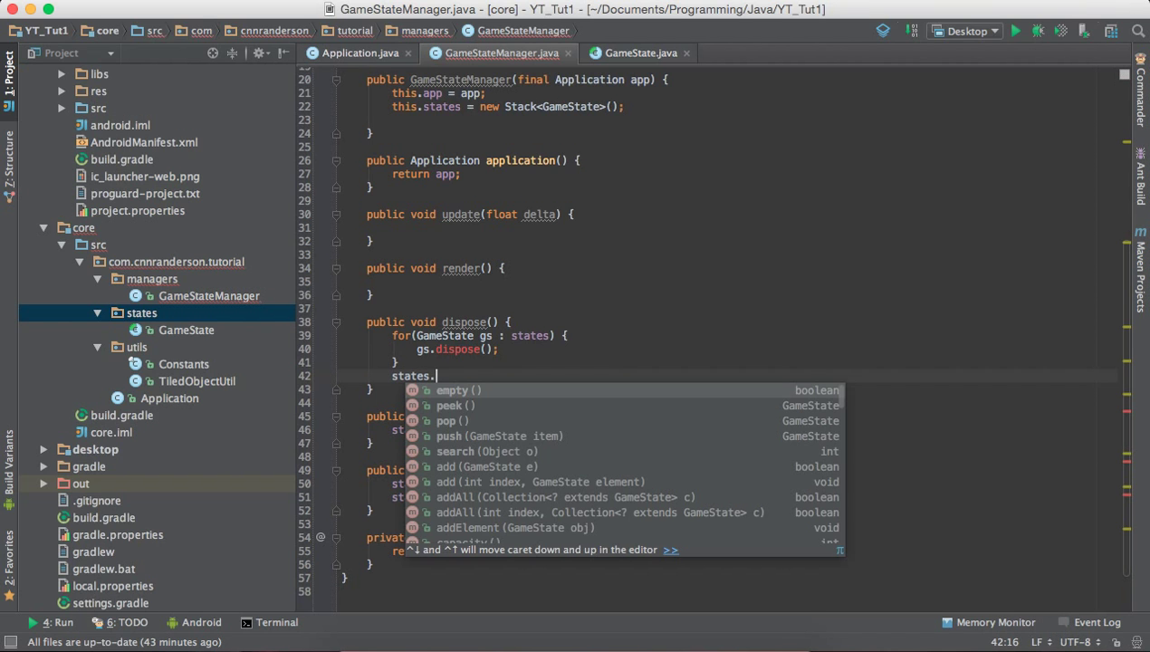
type("clear();")
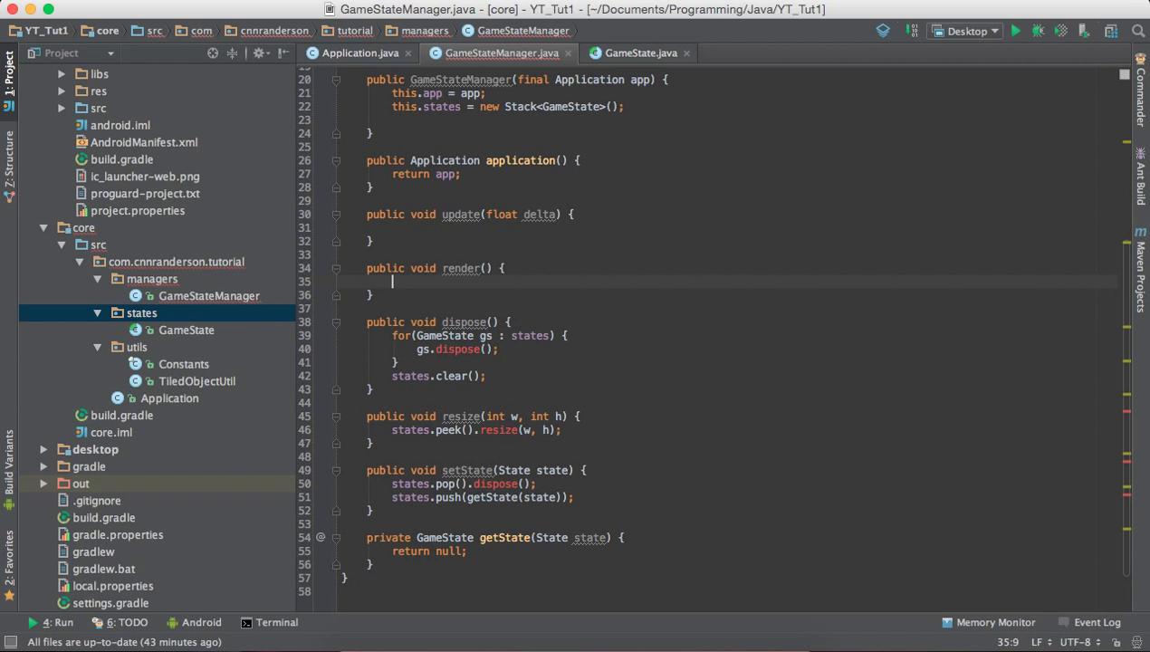
- Pass render and update(delta) to the top state via states.peek()
type("states.peek().render")
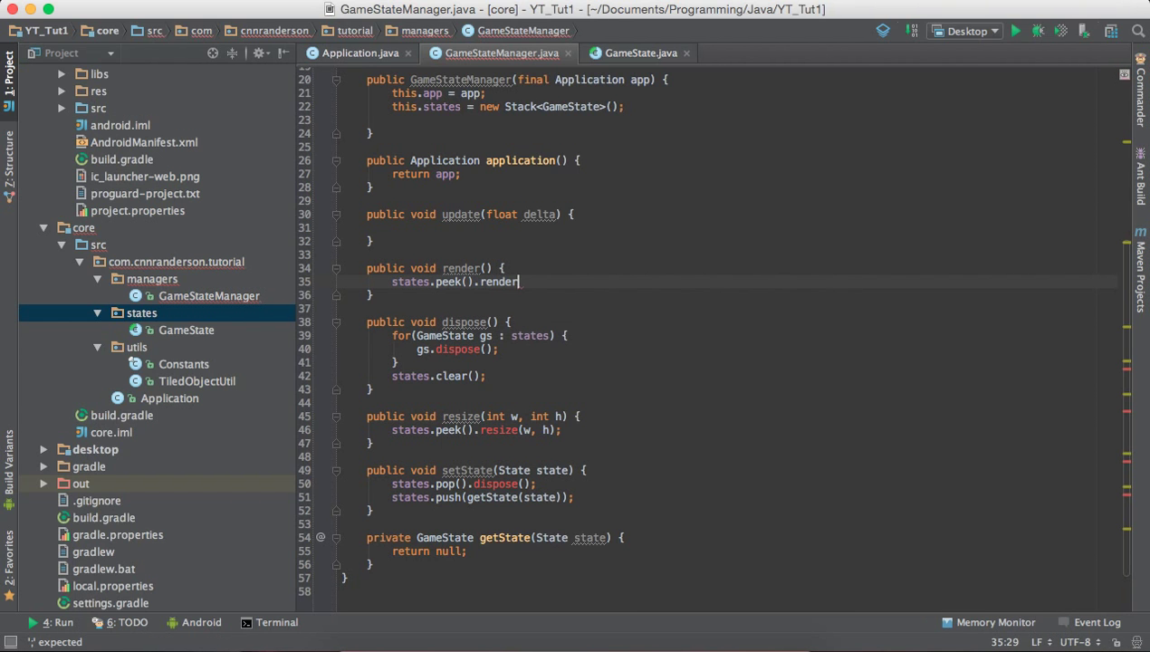
type("s")
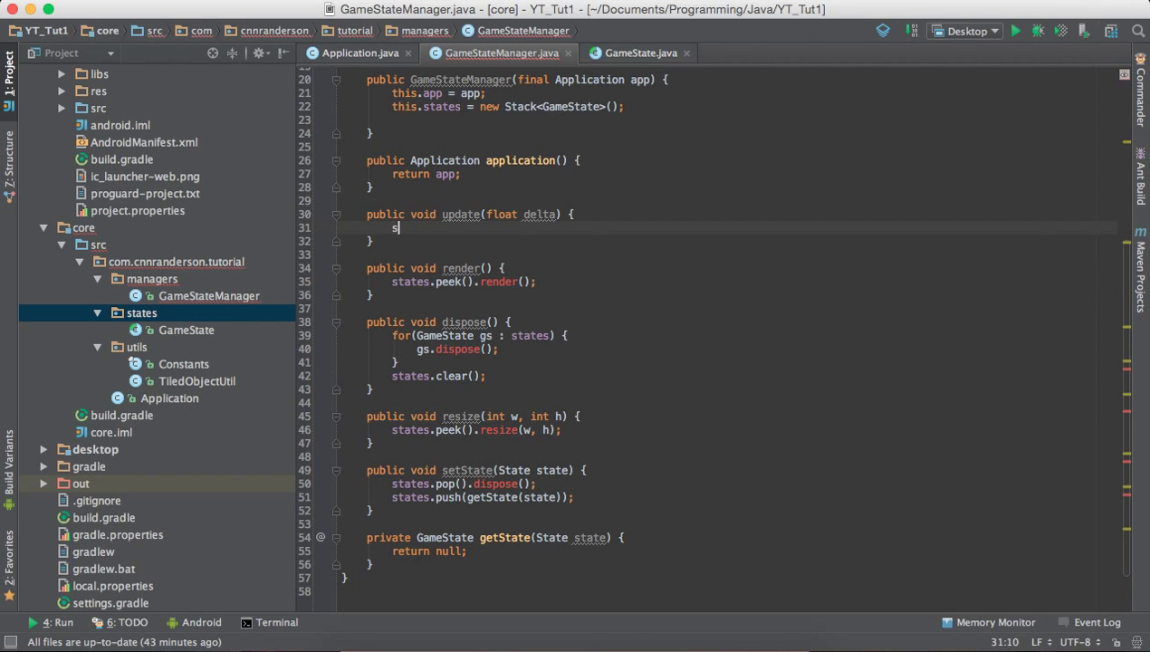
type("tates.")
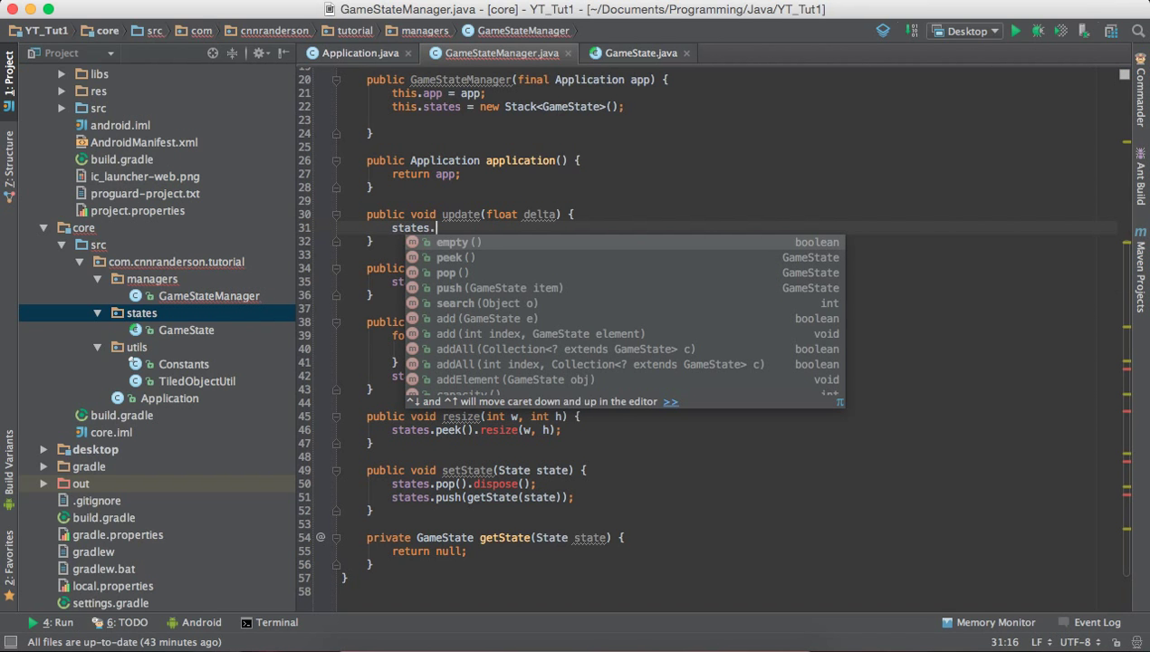
type("peek().")
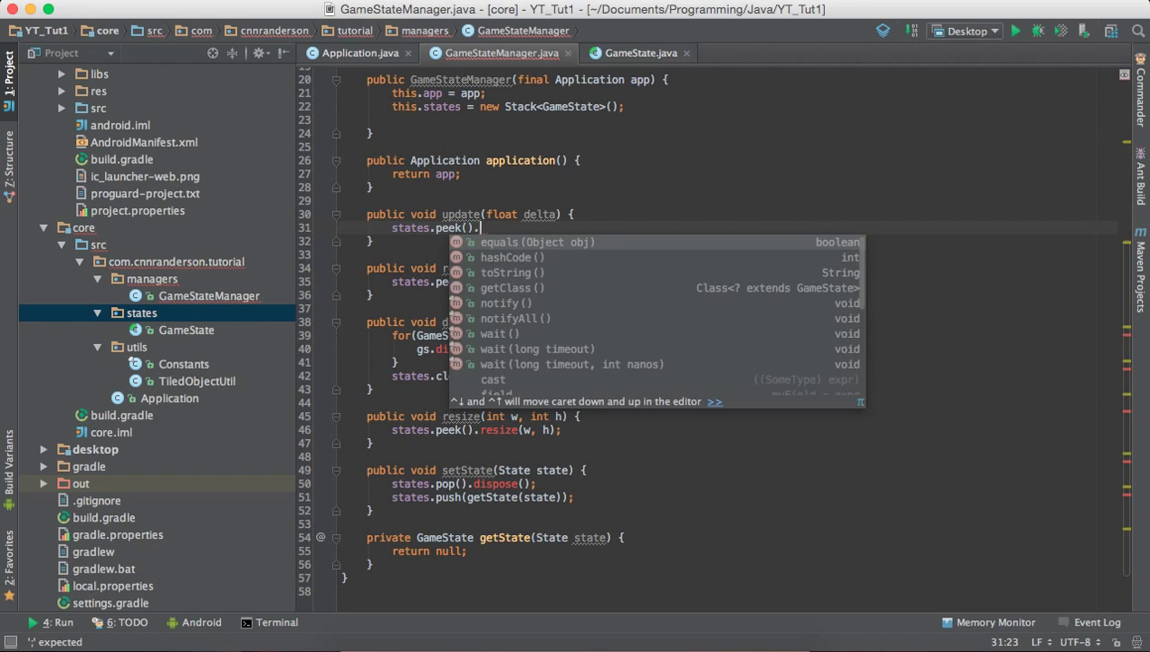
type("update(delta")
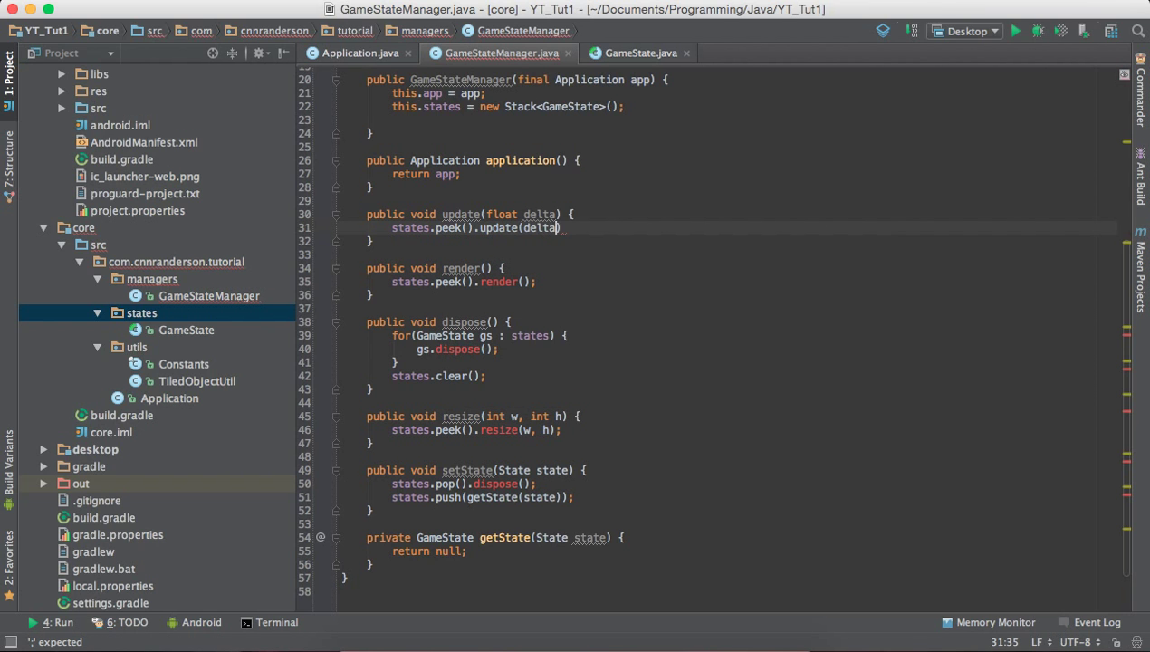
type(";")
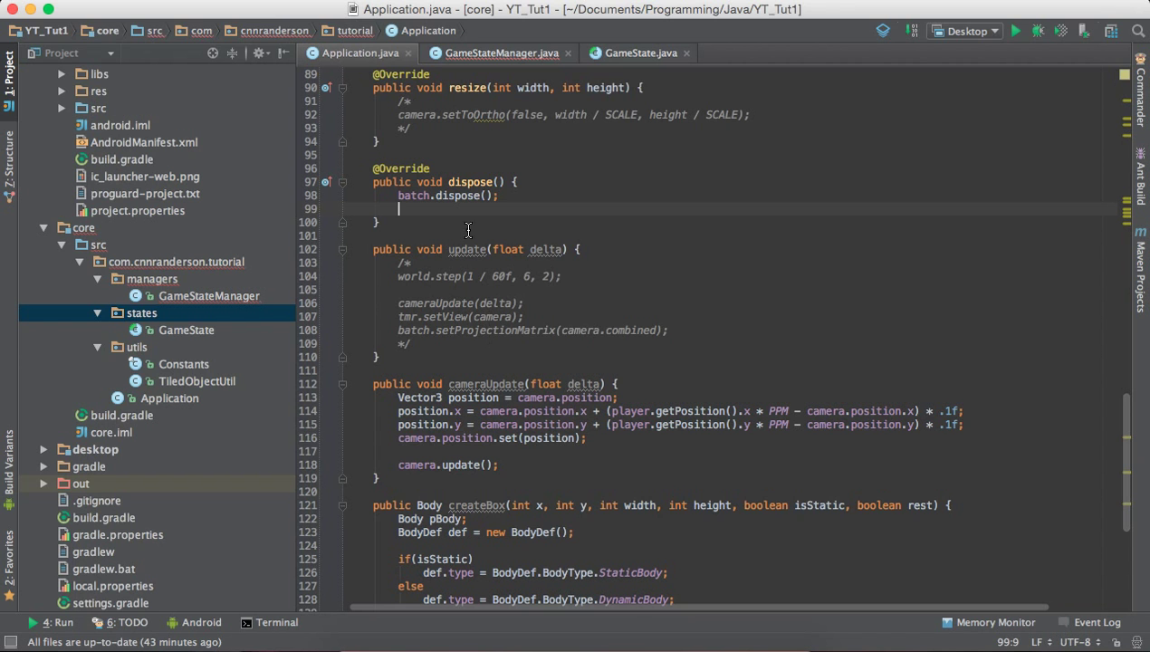
- Add this.setState(State.SPLASH) at the end of the GameStateManager constructor
left_click(500, 53)
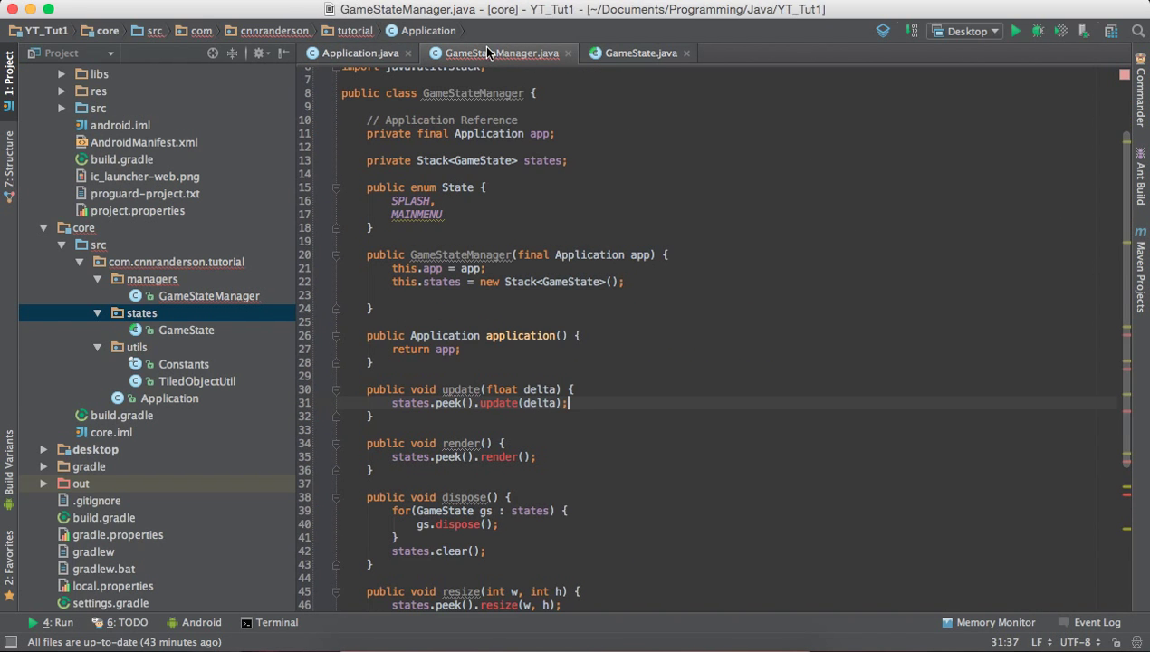
scroll("up", 3)
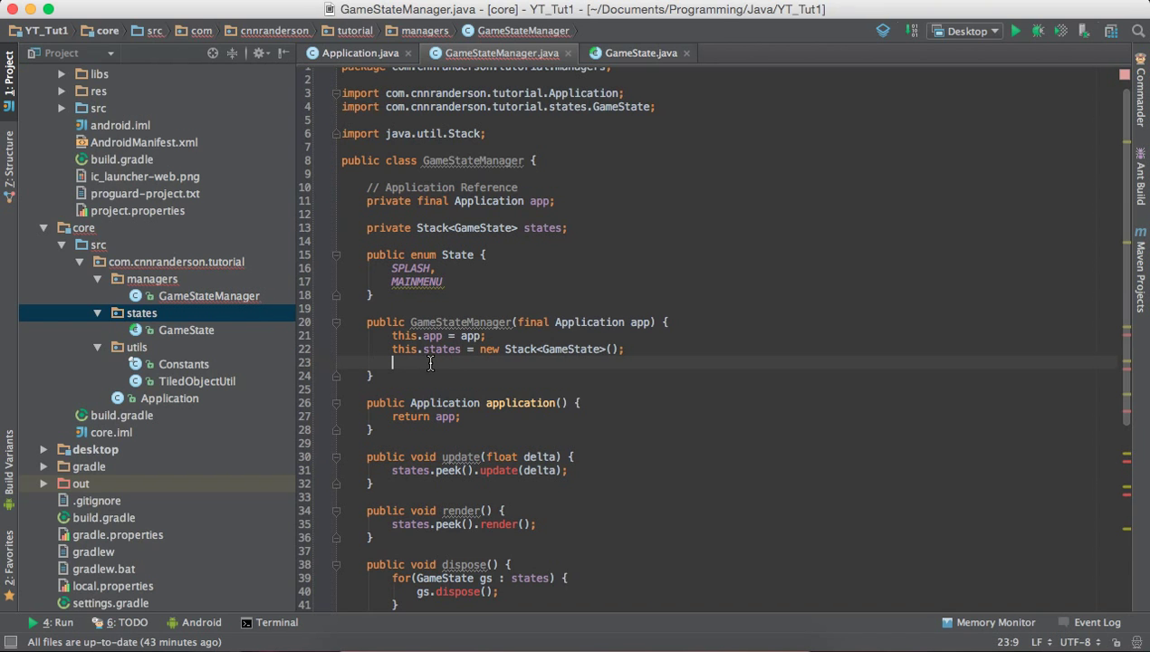
type("this.setState(S);")
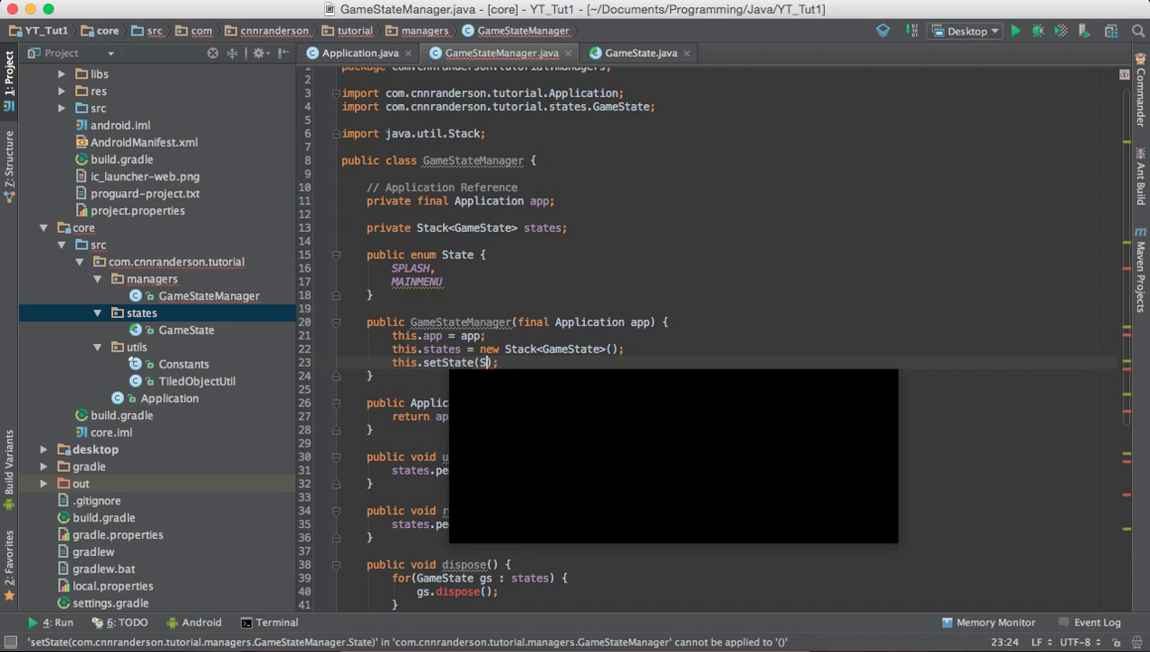
type("tate.SPLASH")
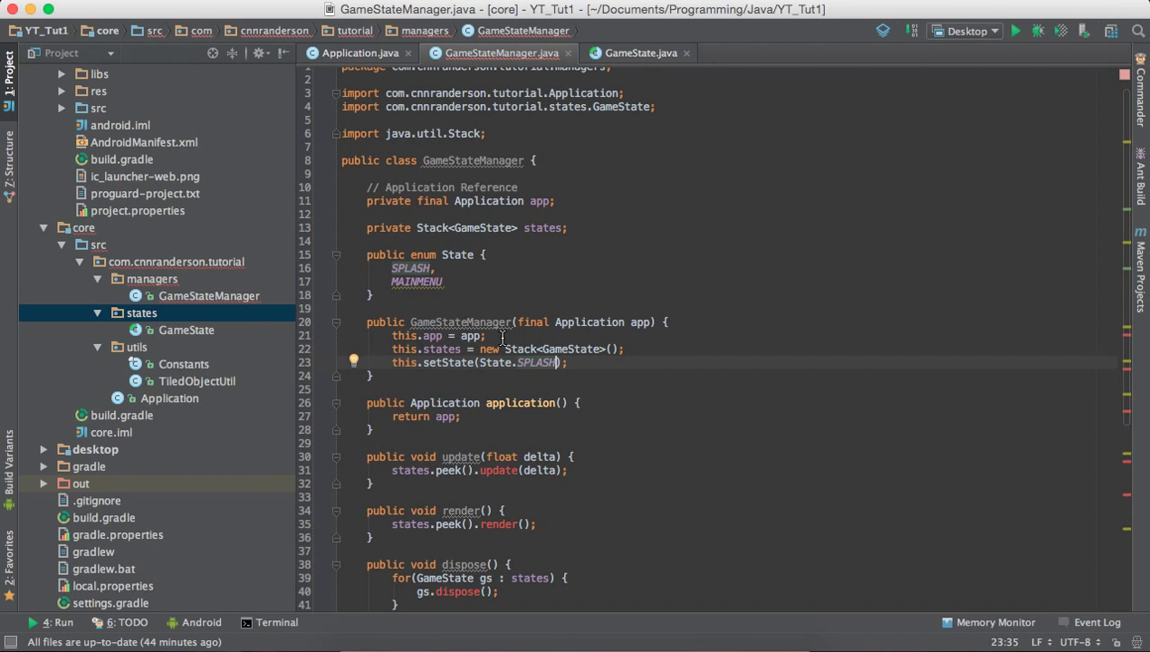
mouse_move(428, 378)
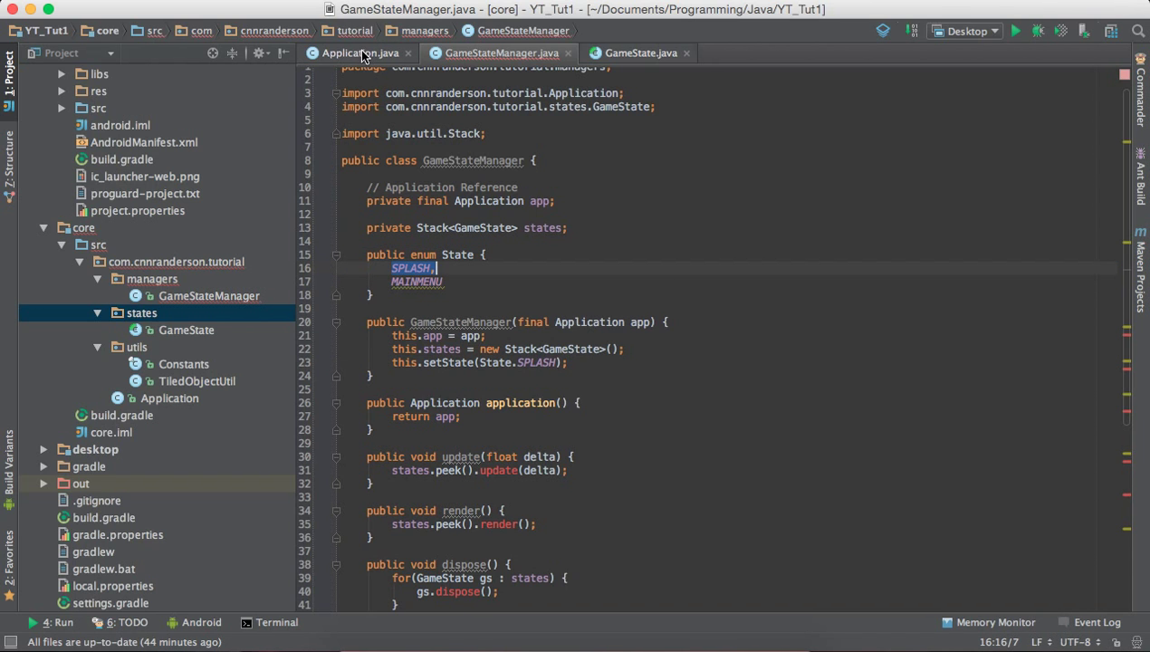
- Declare private GameStateManager gsm in Application and assign new GameStateManager(this) in create()
left_click(361, 52)
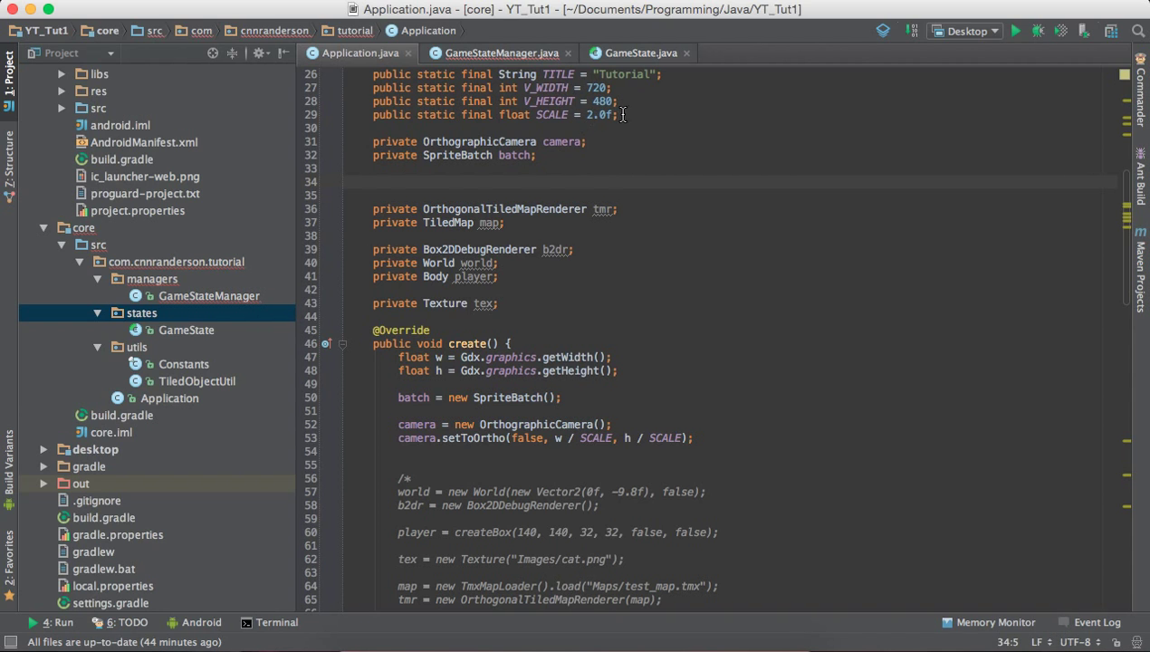
mouse_move(516, 159)
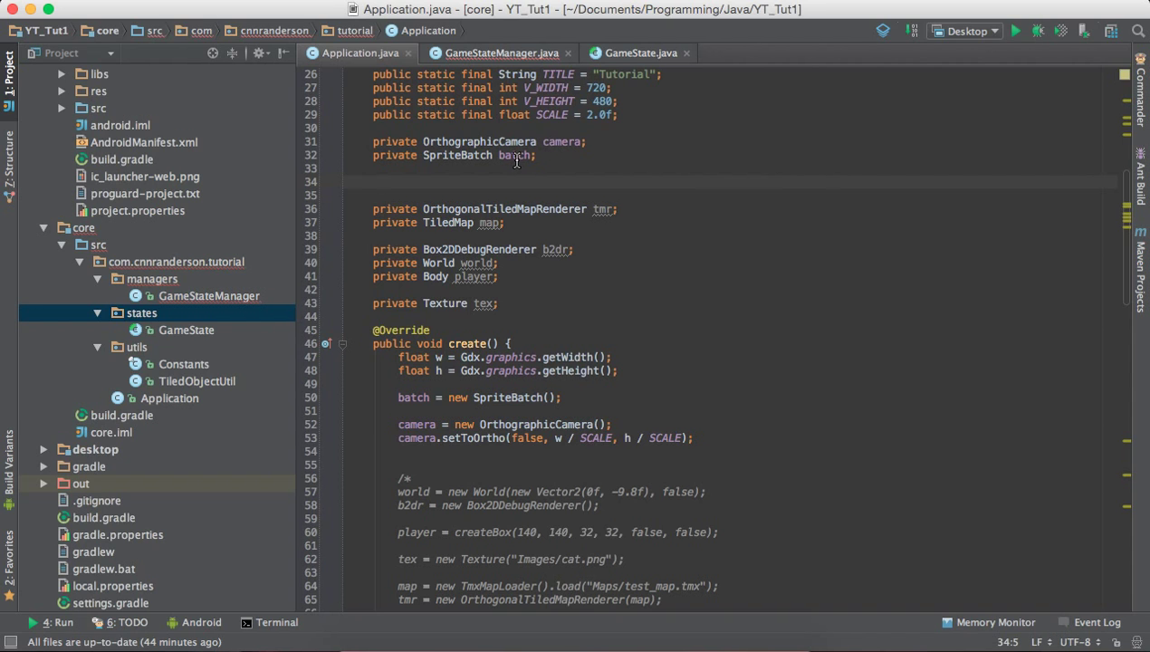
mouse_move(556, 159)
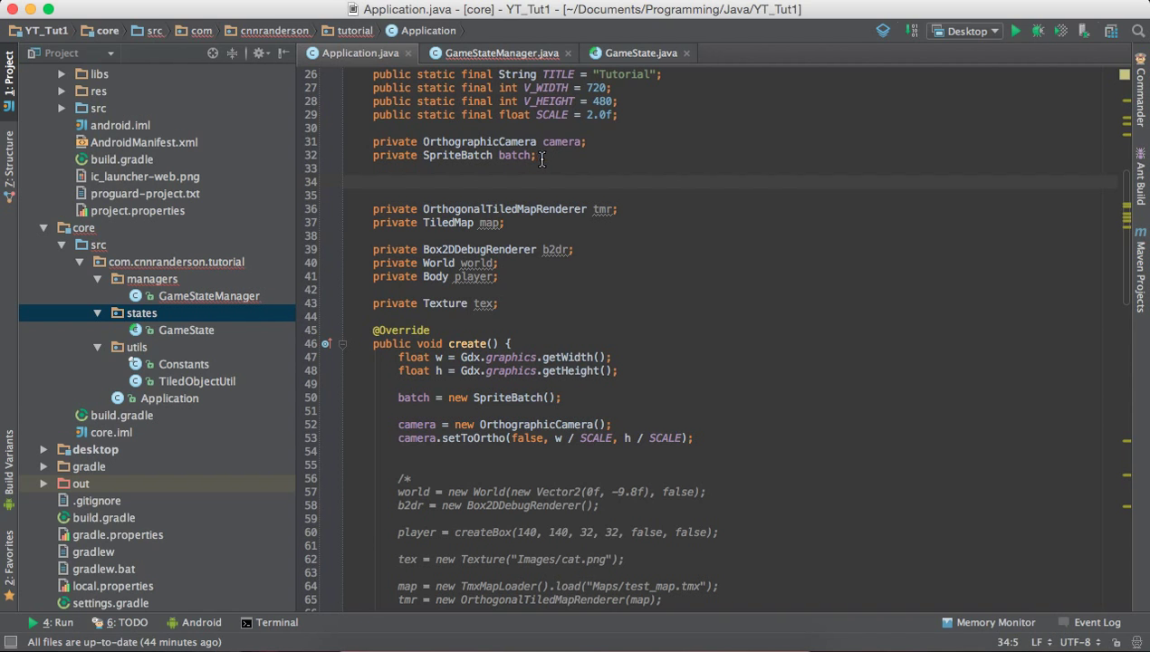
mouse_move(572, 173)
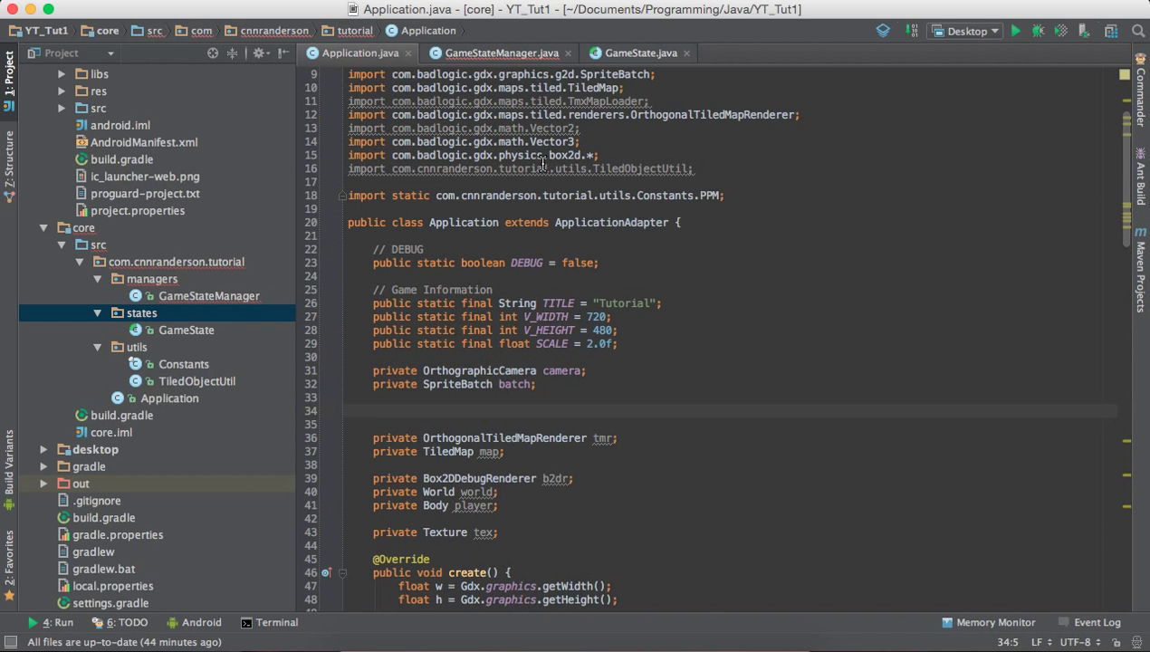
scroll("down", 3)
type("private Game")
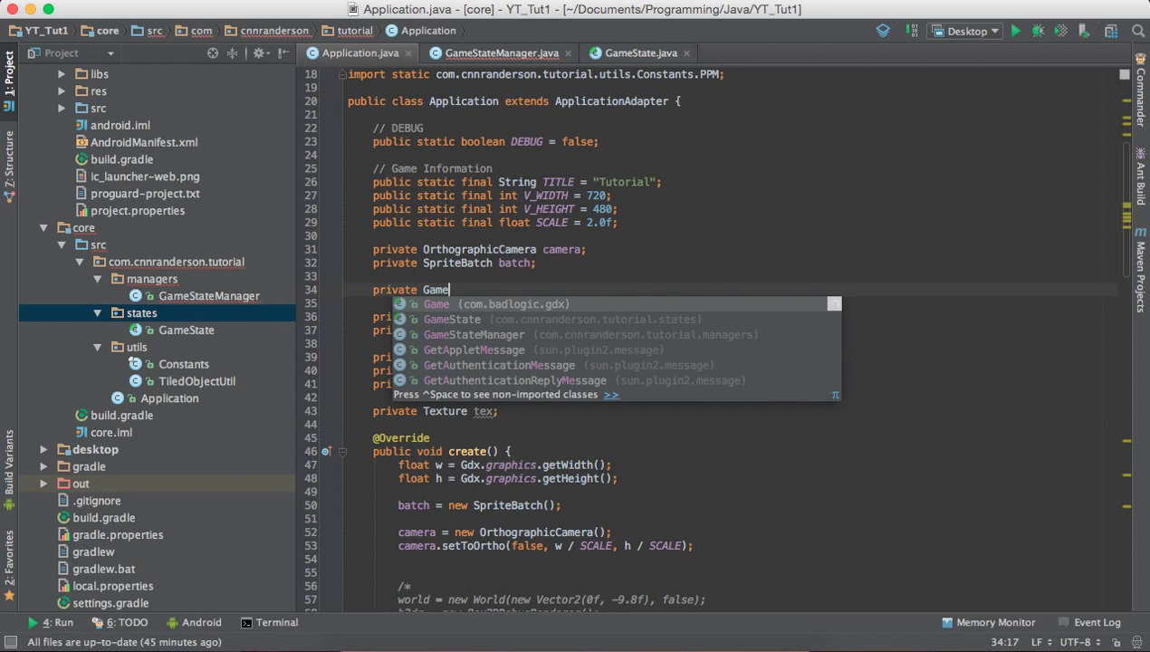
type("StateManager g")
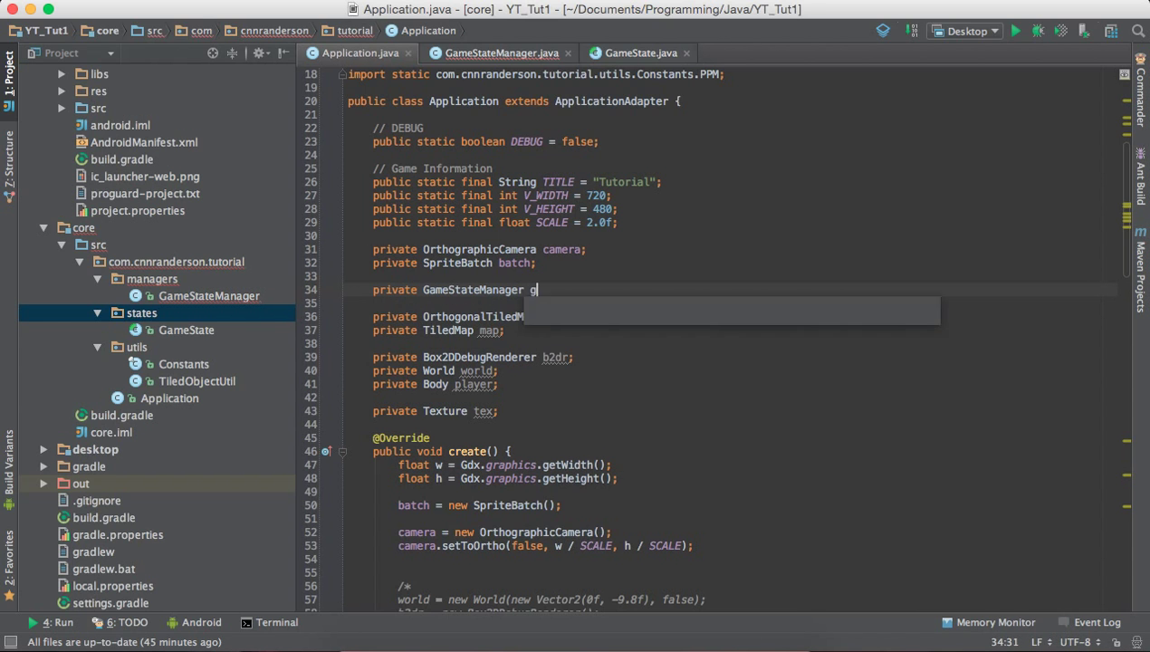
type("sm;")
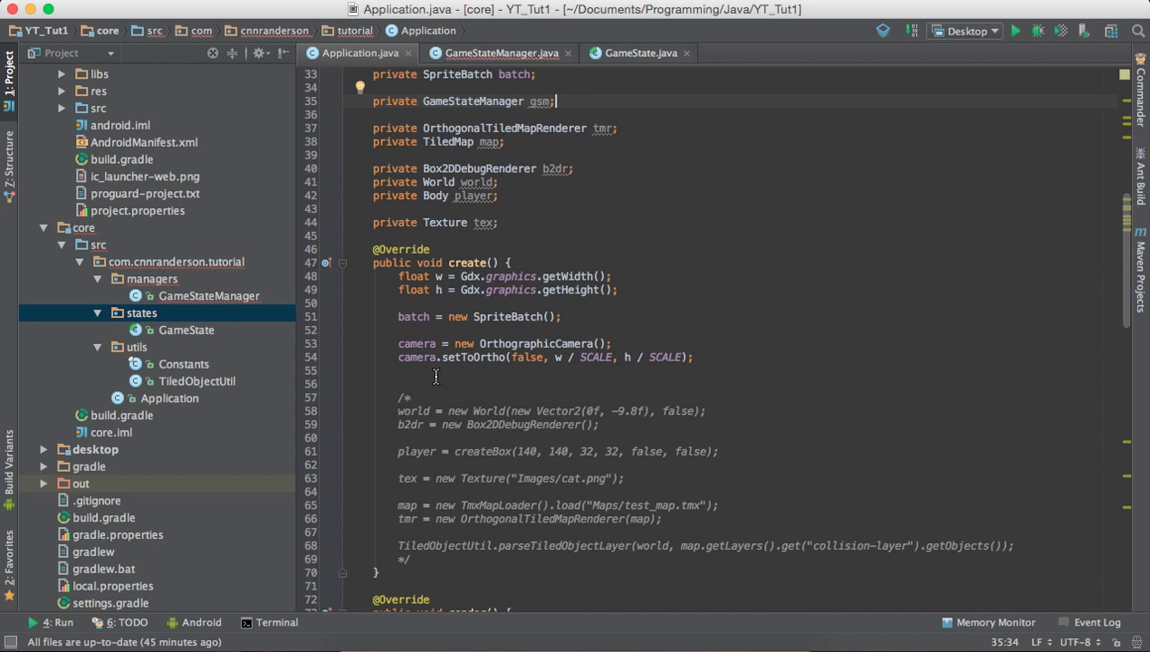
type("gsm")
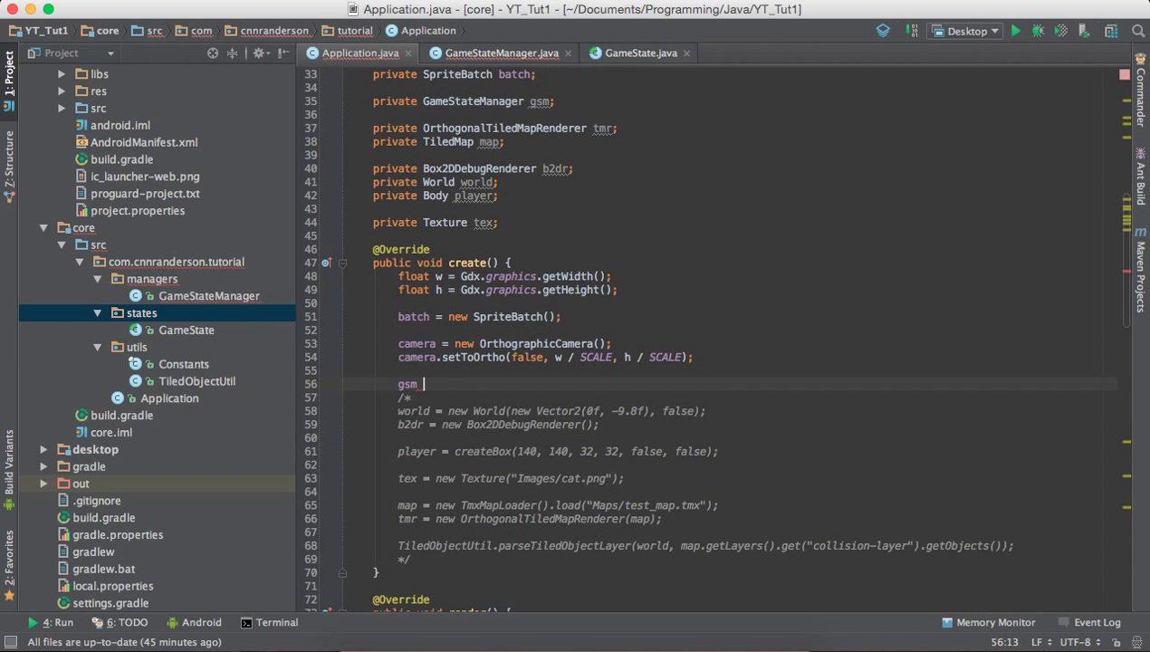
type("= new GameStateManager()")
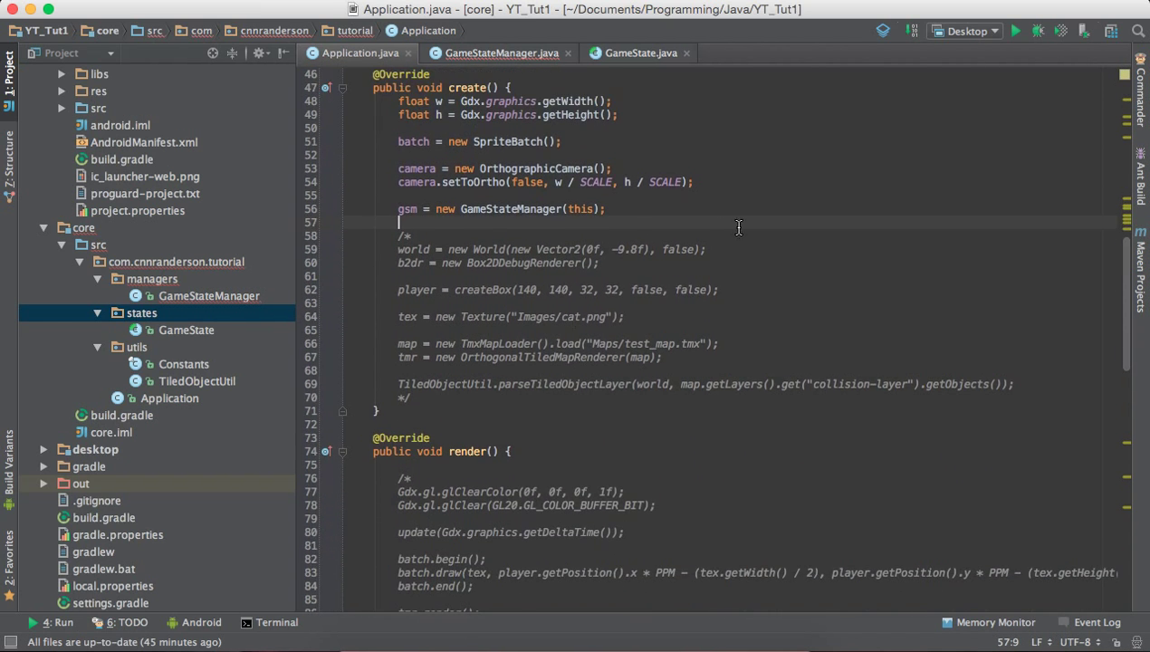
scroll("down", 3)
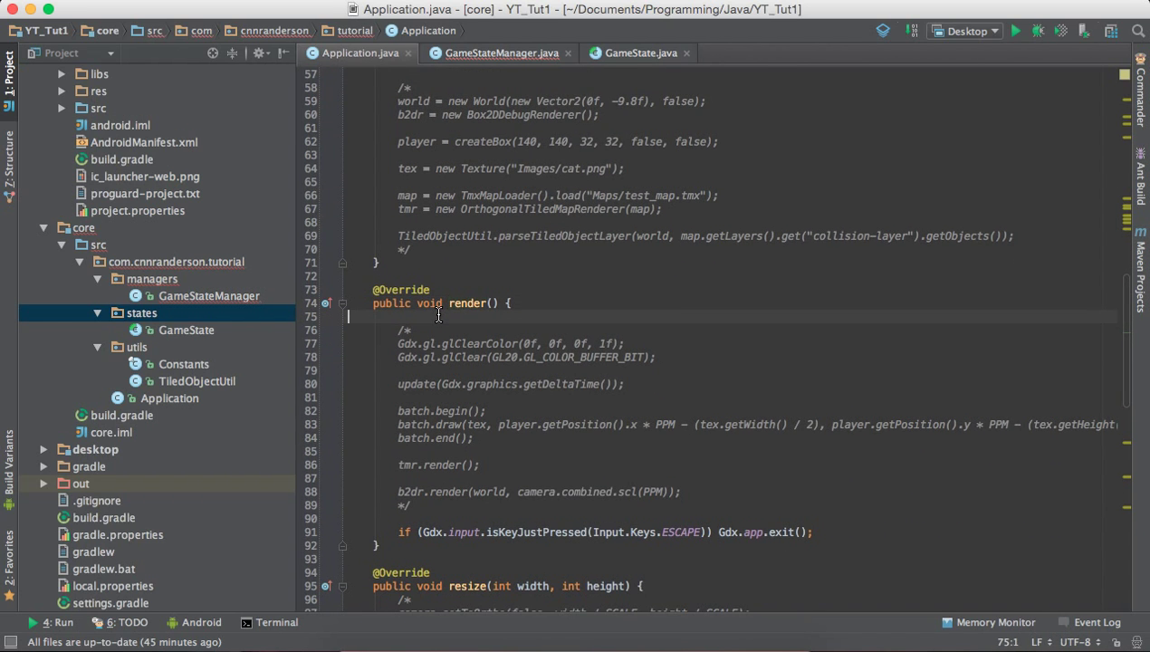
- In render(), call gsm.update(Gdx.graphics.getDeltaTime()) and then gsm.render()
type("gs")
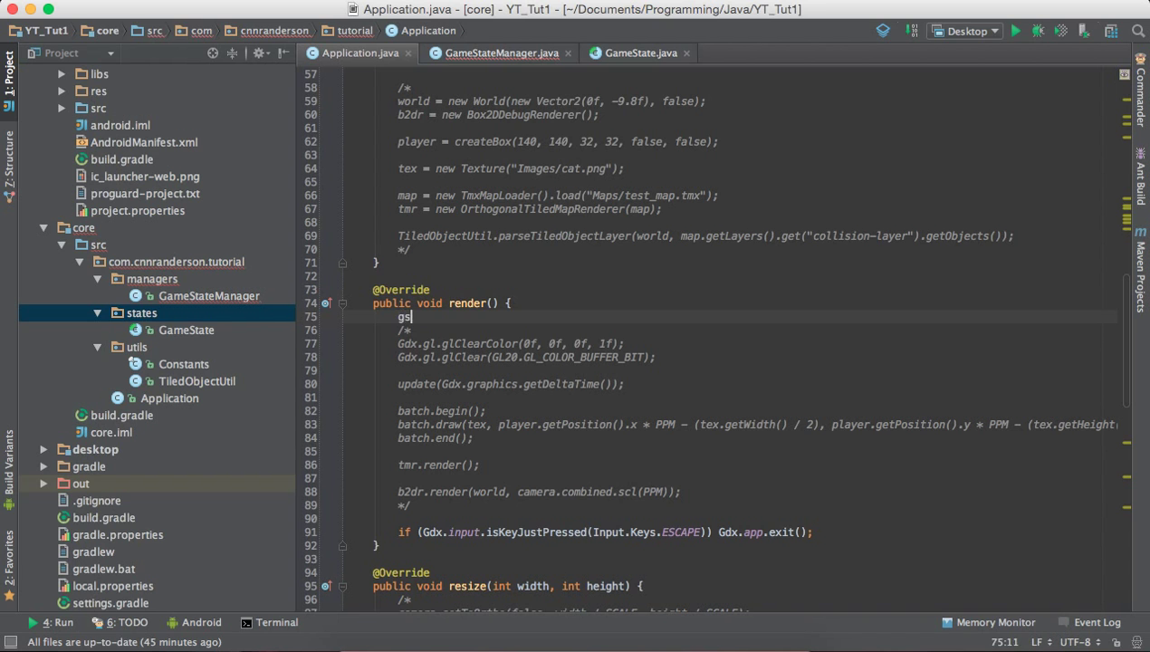
type("m.updat")
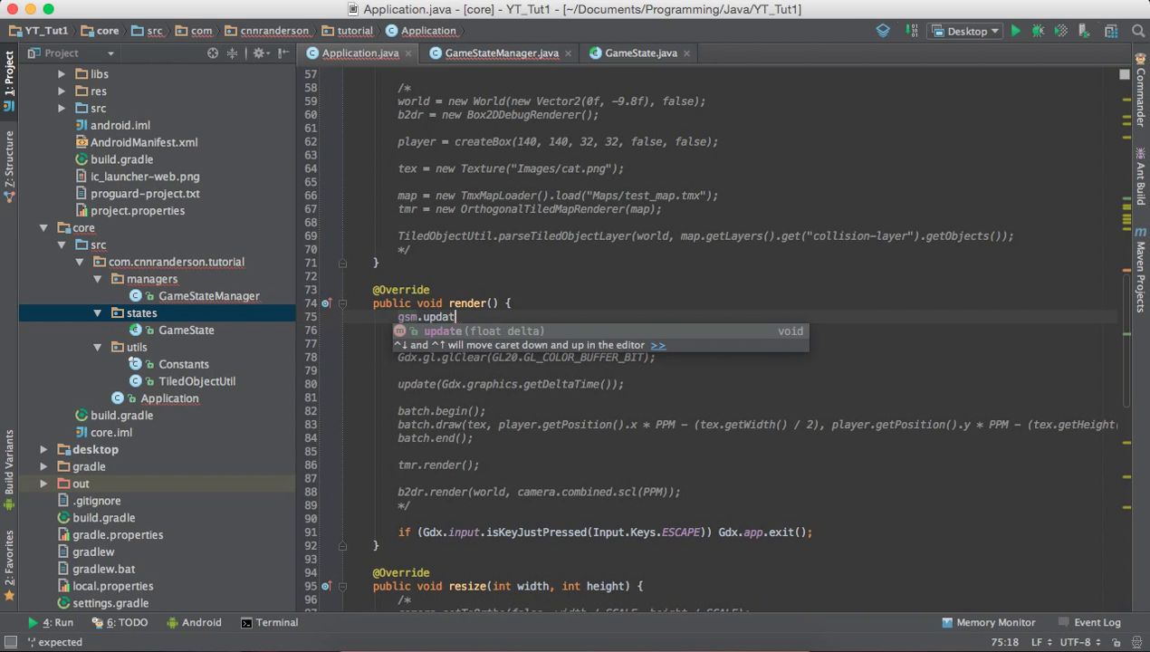
type("(Gdx.graphi")
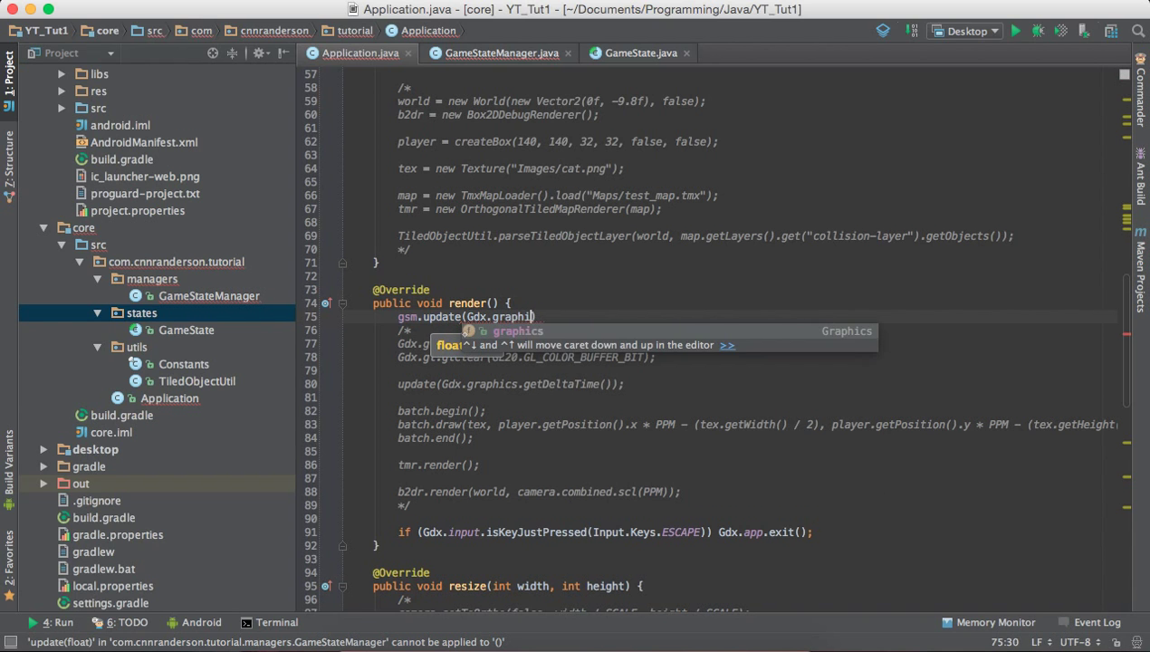
key("Tab")
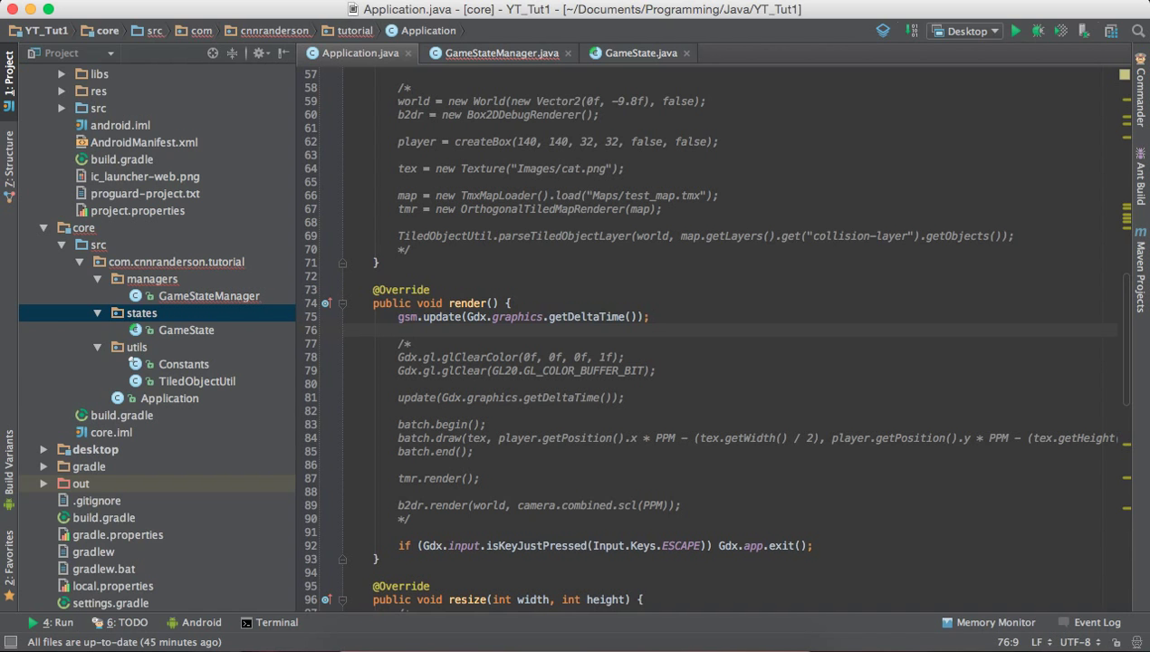
type("gsm.render()")
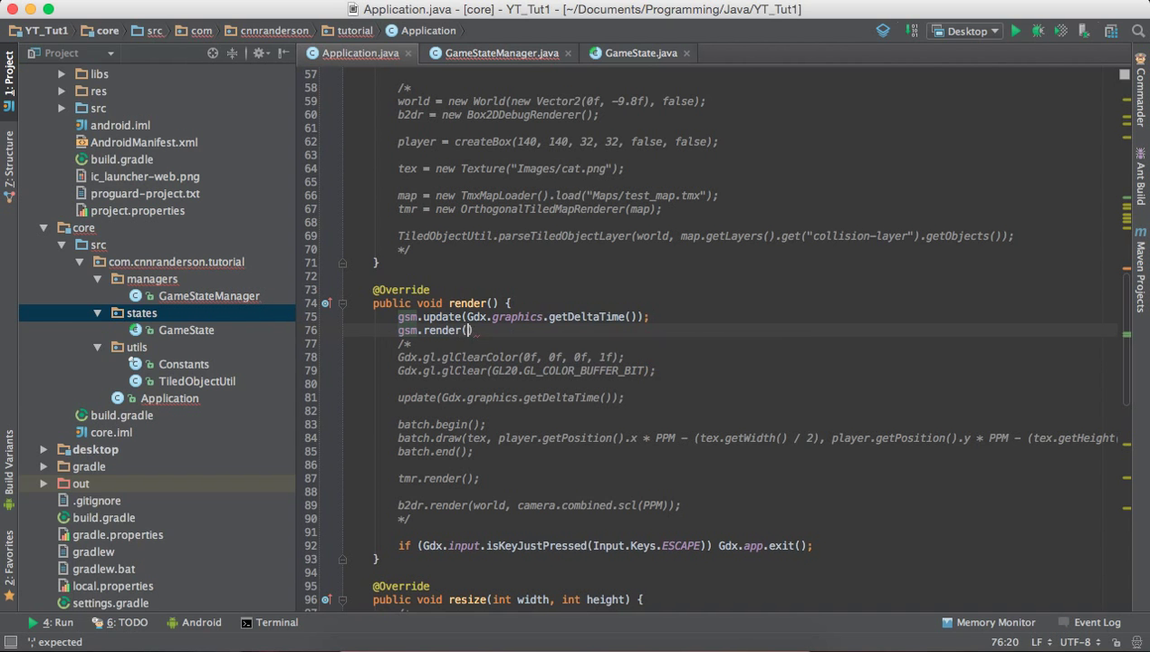
key("enter")
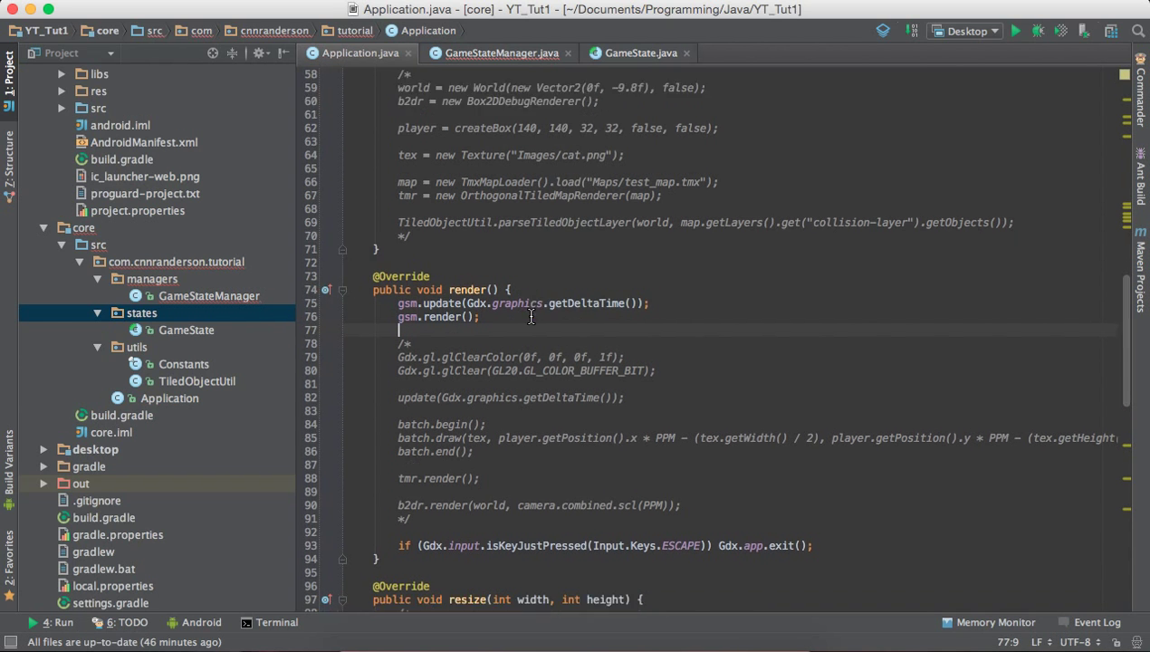
- In resize(), call gsm.resize((int) (width / SCALE), (int) (height / SCALE))
scroll("down", 3)
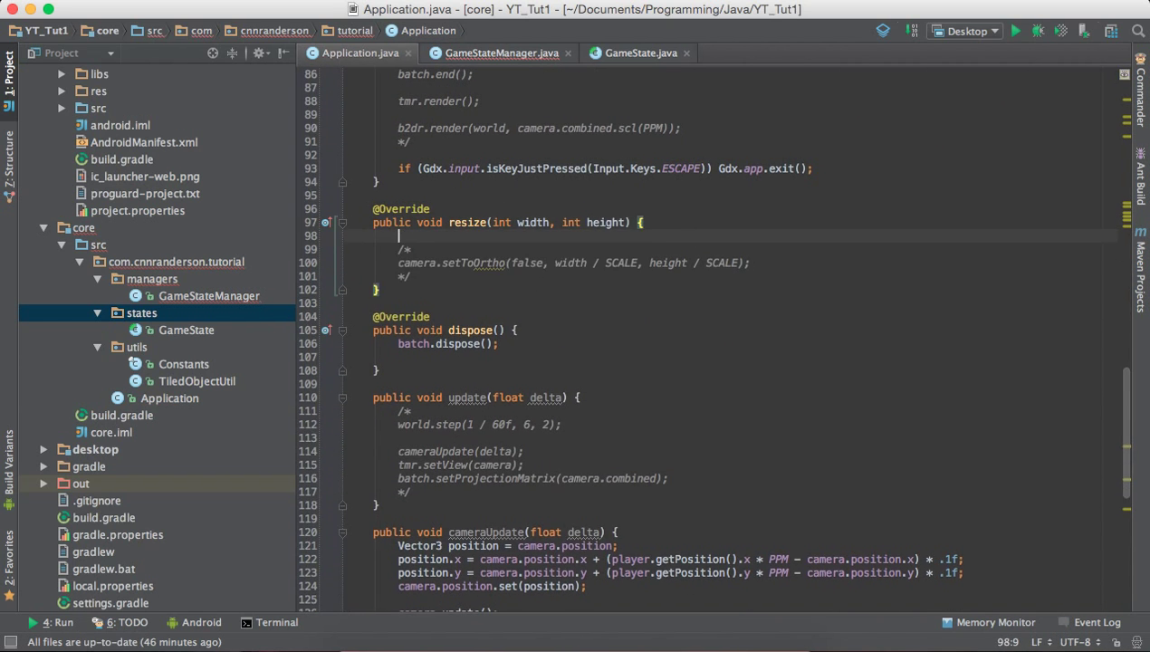
type("gsm")
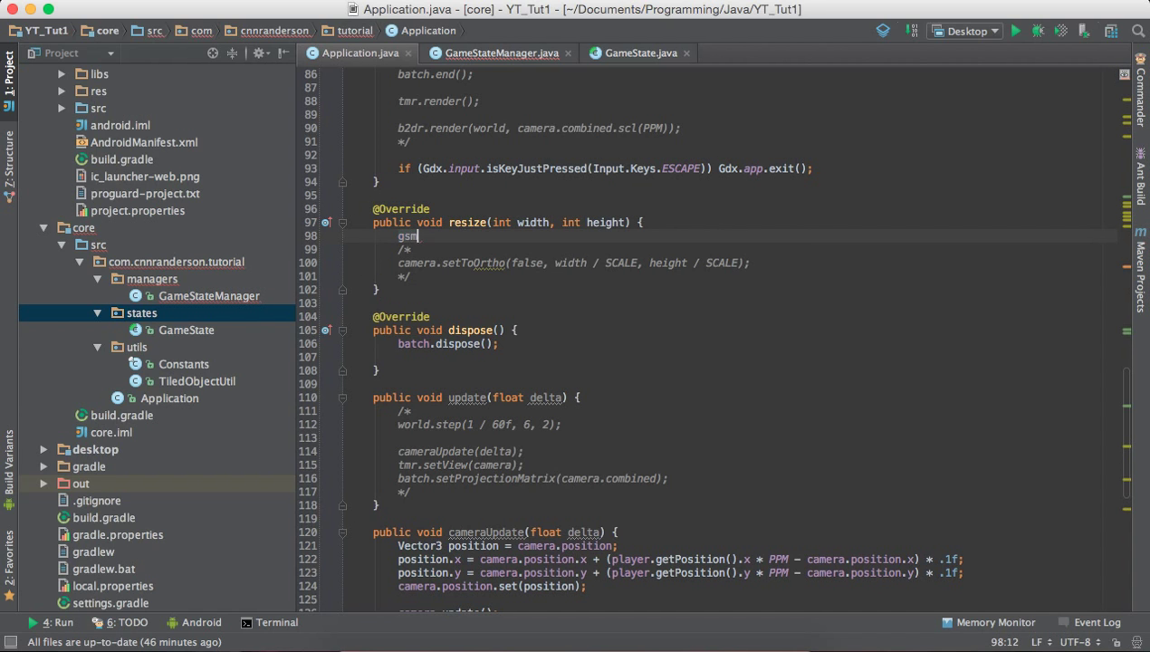
type(".resize();")
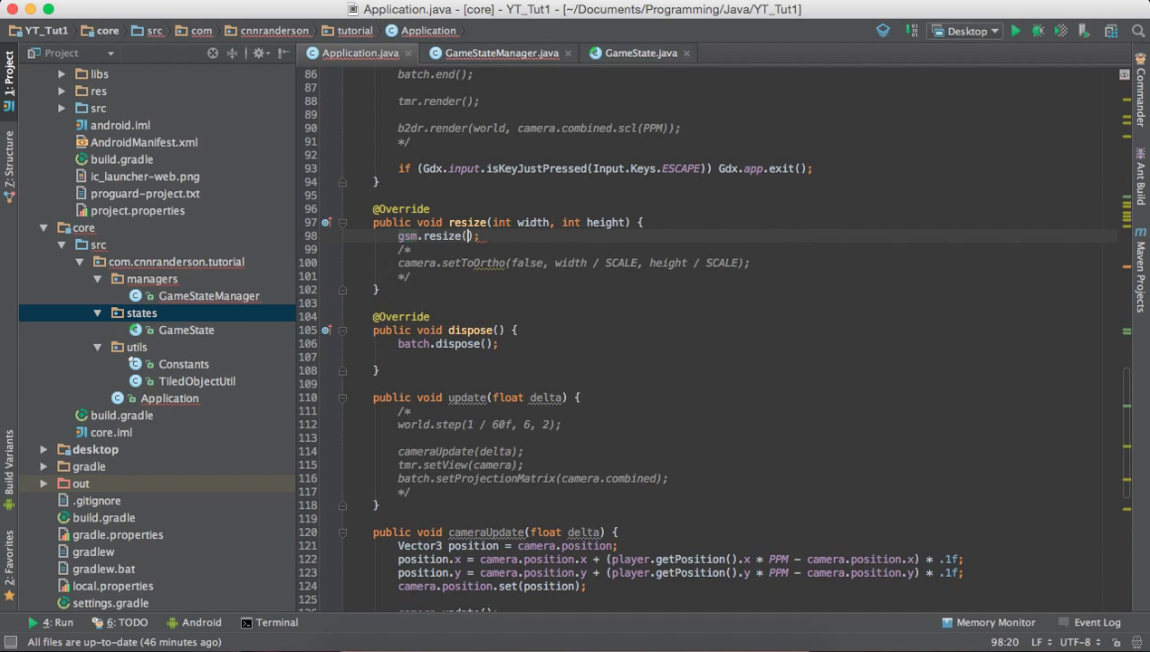
type("(int")
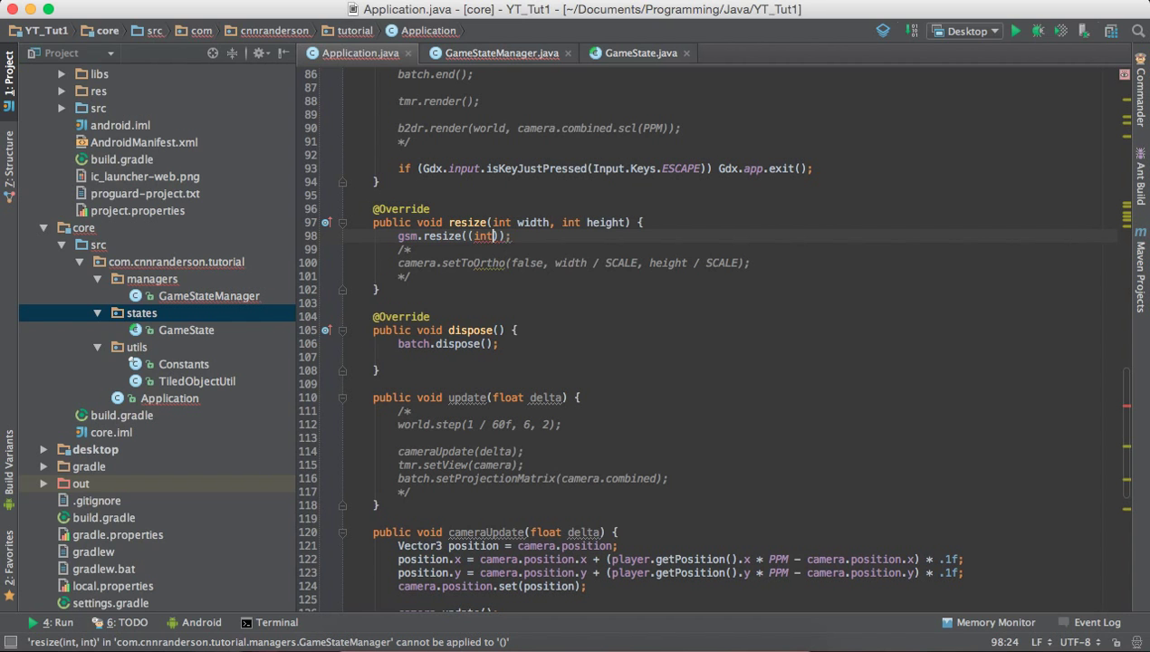
type("(width / SCALE), (int) (")
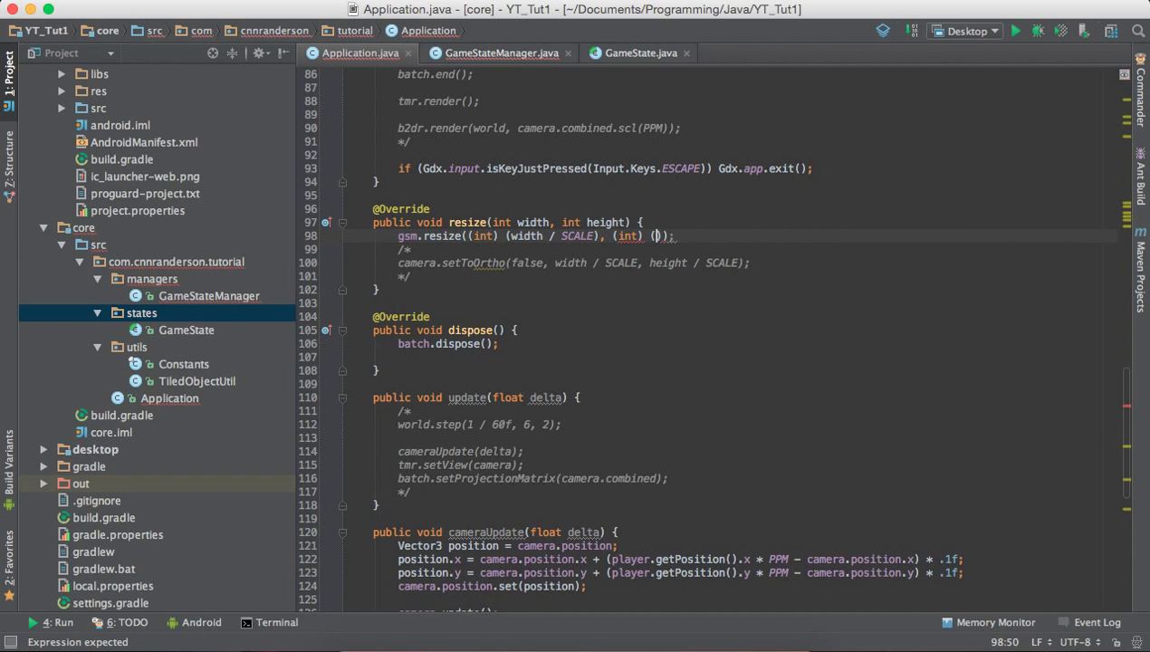
type("wid")
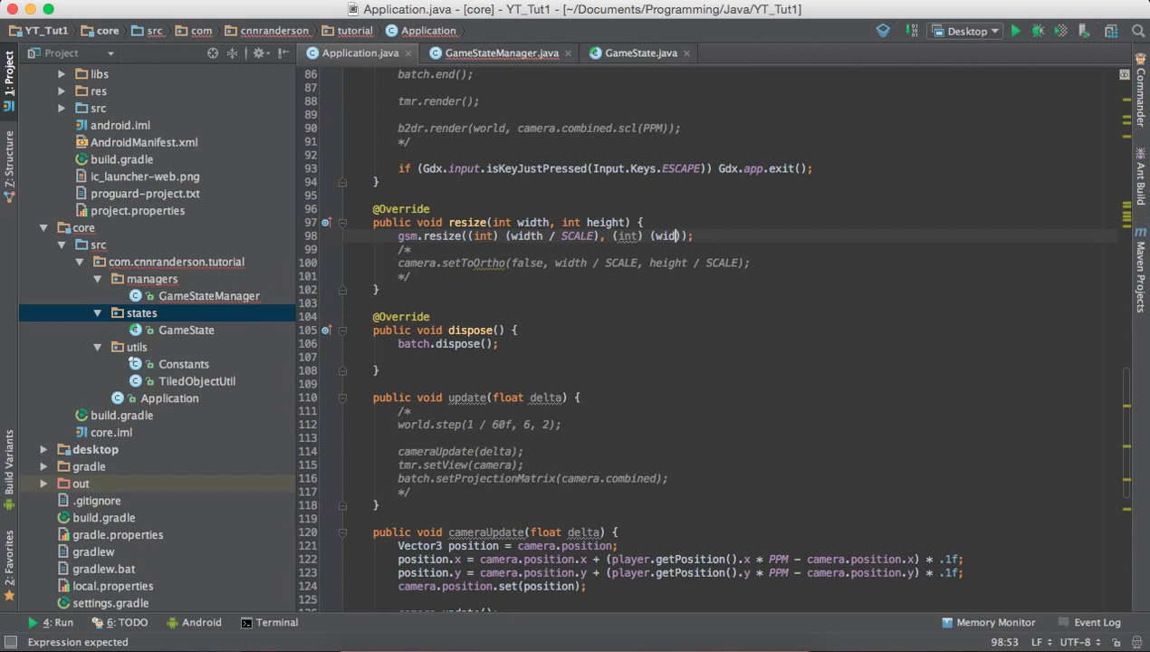
type("height / SCALE")
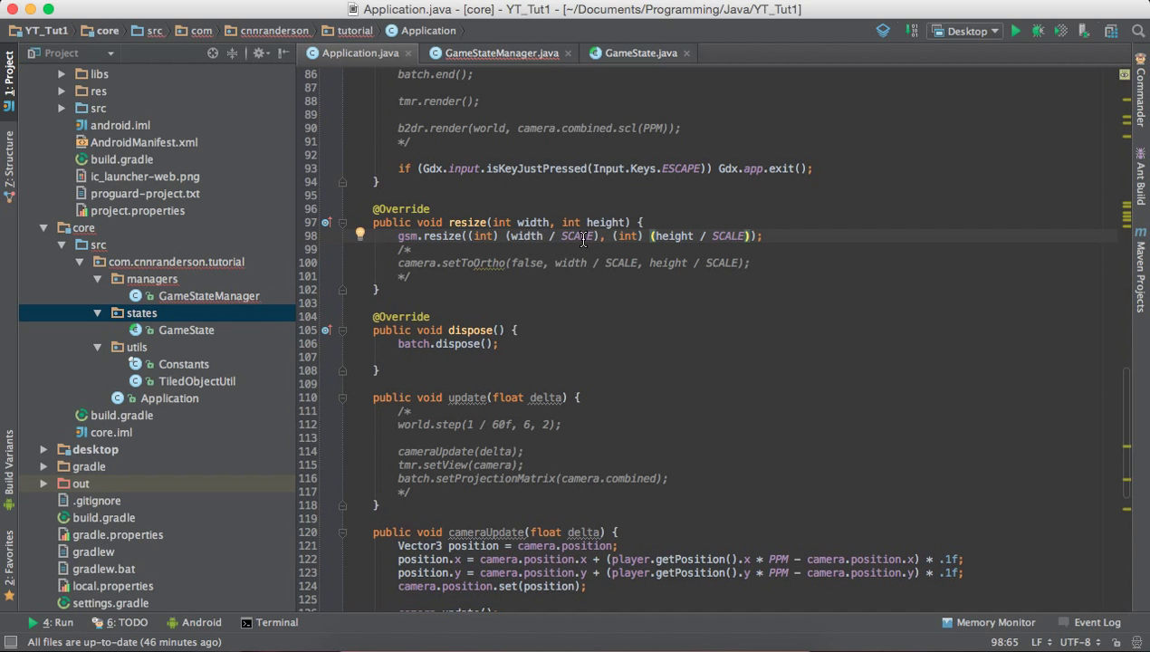
mouse_move(535, 70)
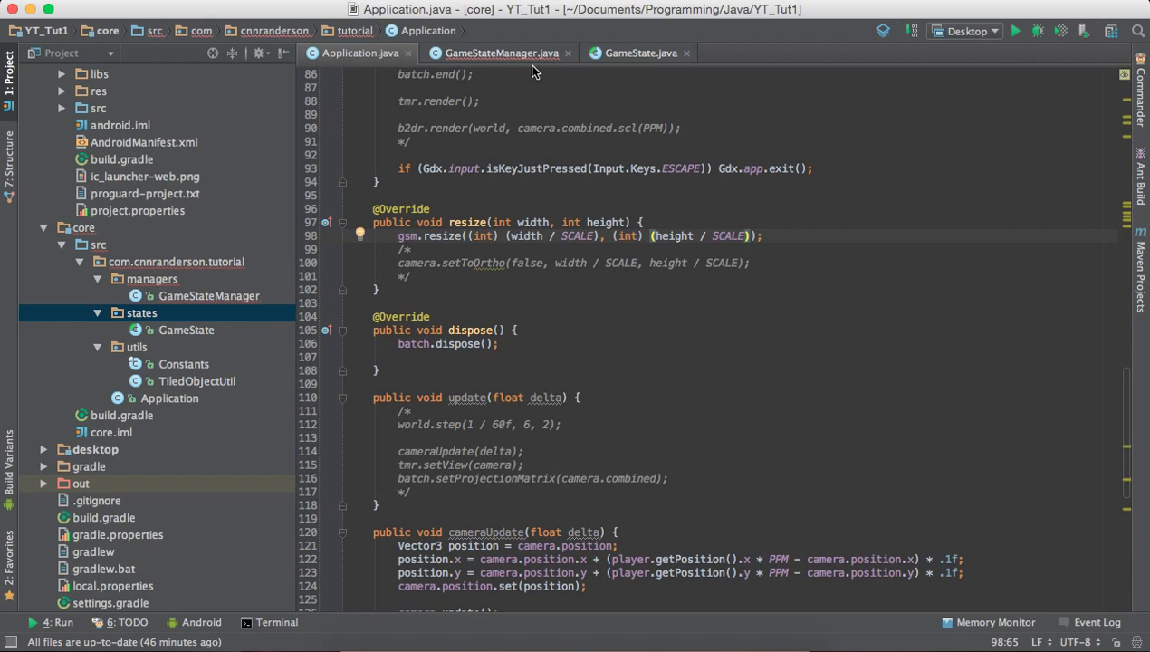
left_click(501, 52)
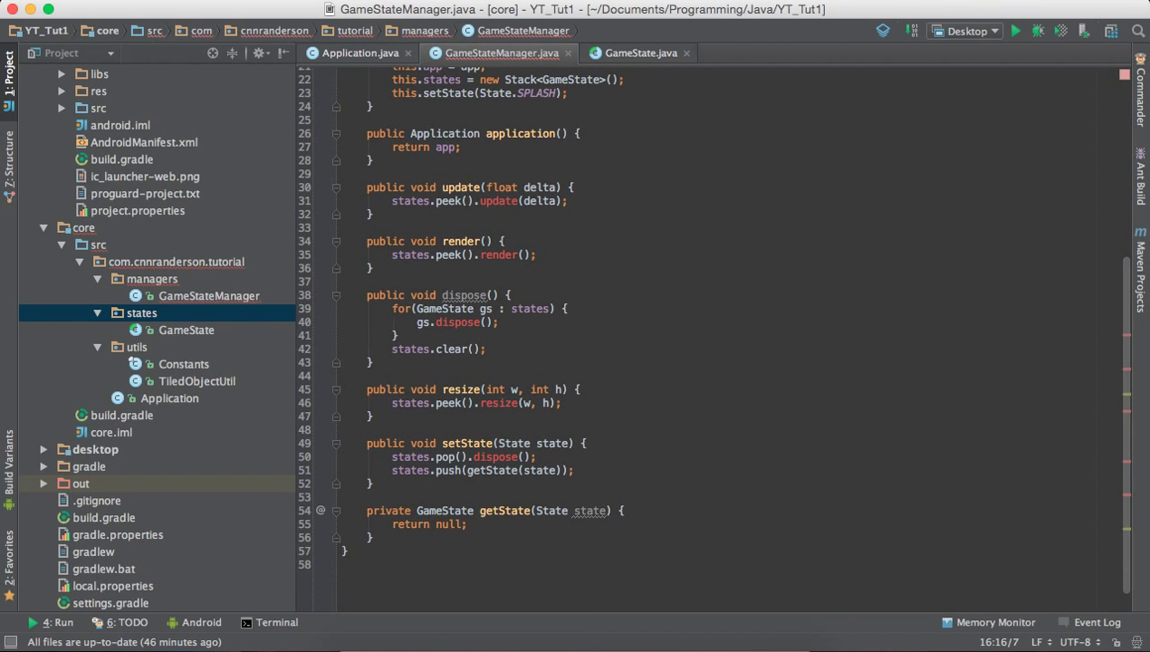
left_click(360, 52)
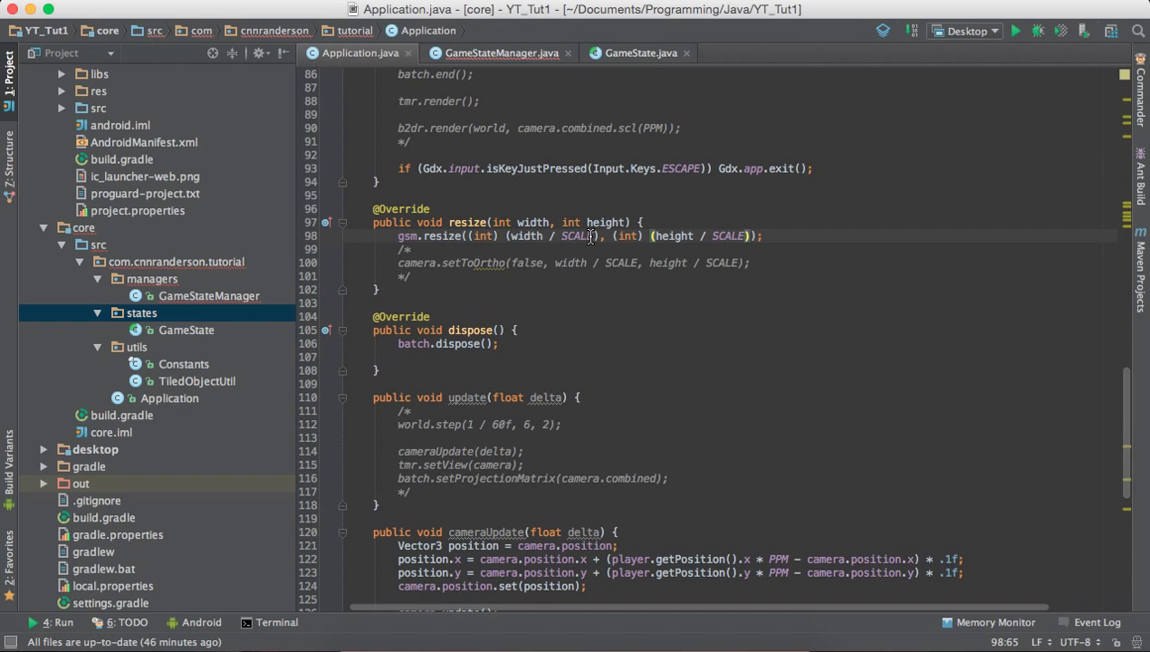
mouse_move(576, 278)
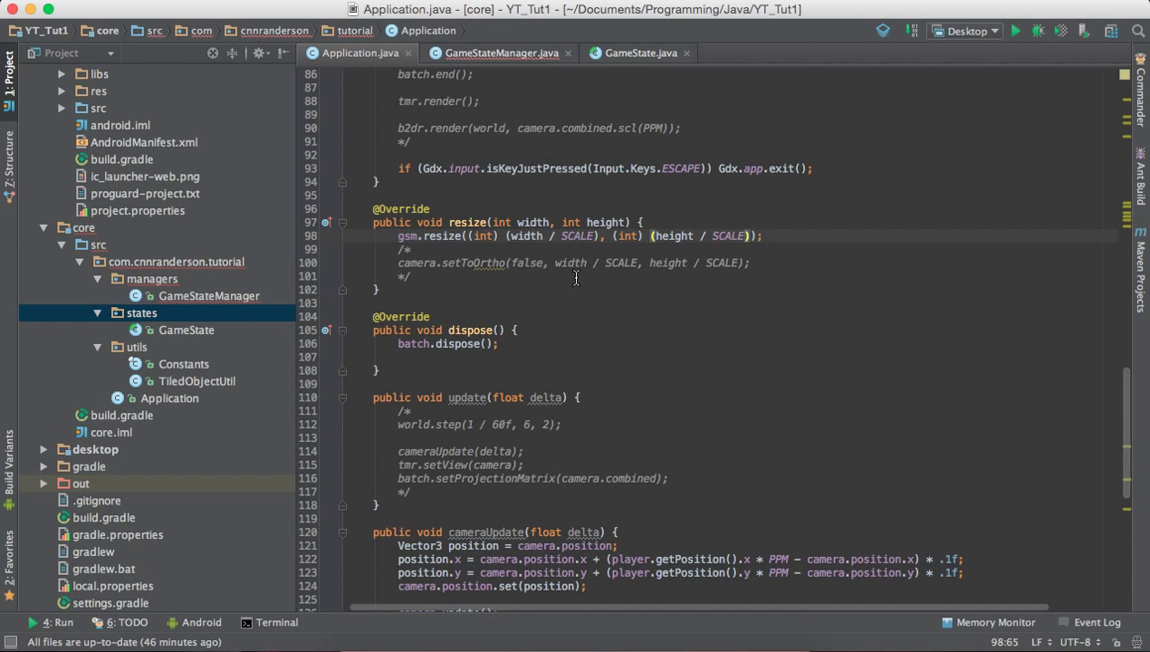
- Add gsm.dispose() above batch.dispose() in Application's dispose()
scroll("down", 3)
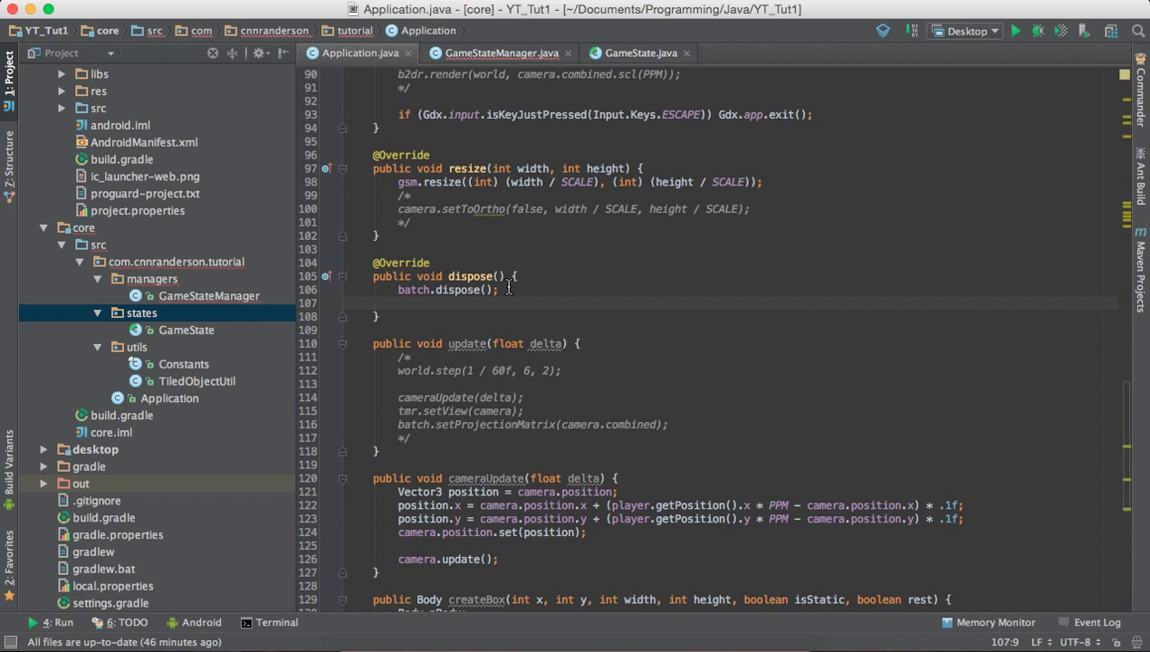
type("gs")
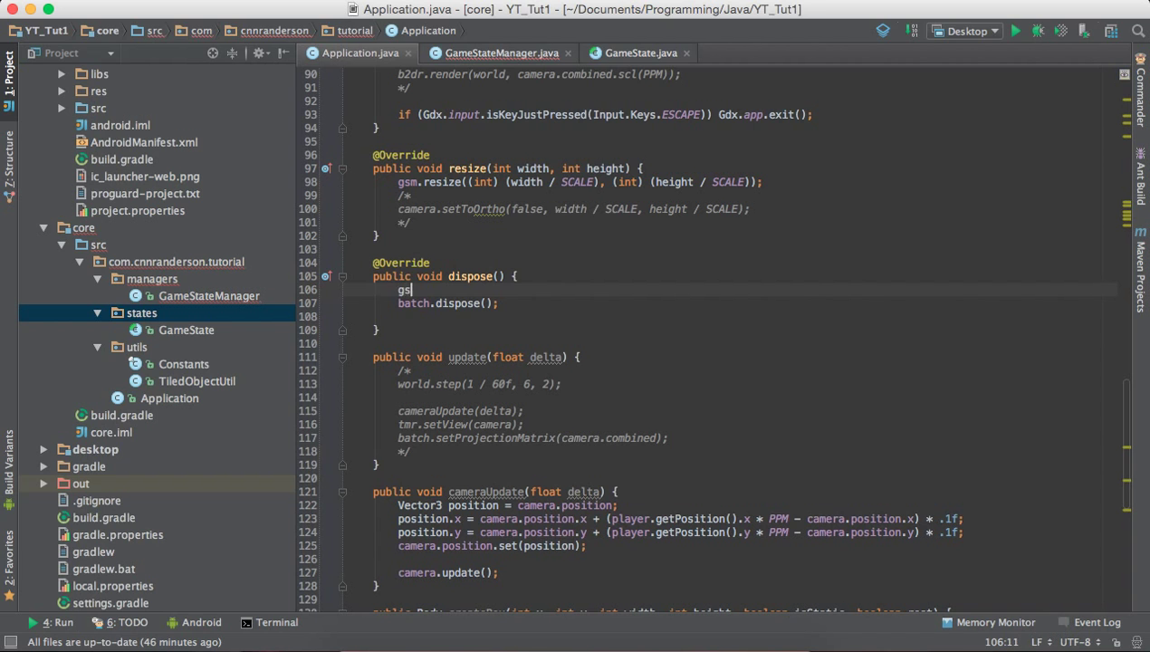
type("m.dispose();")
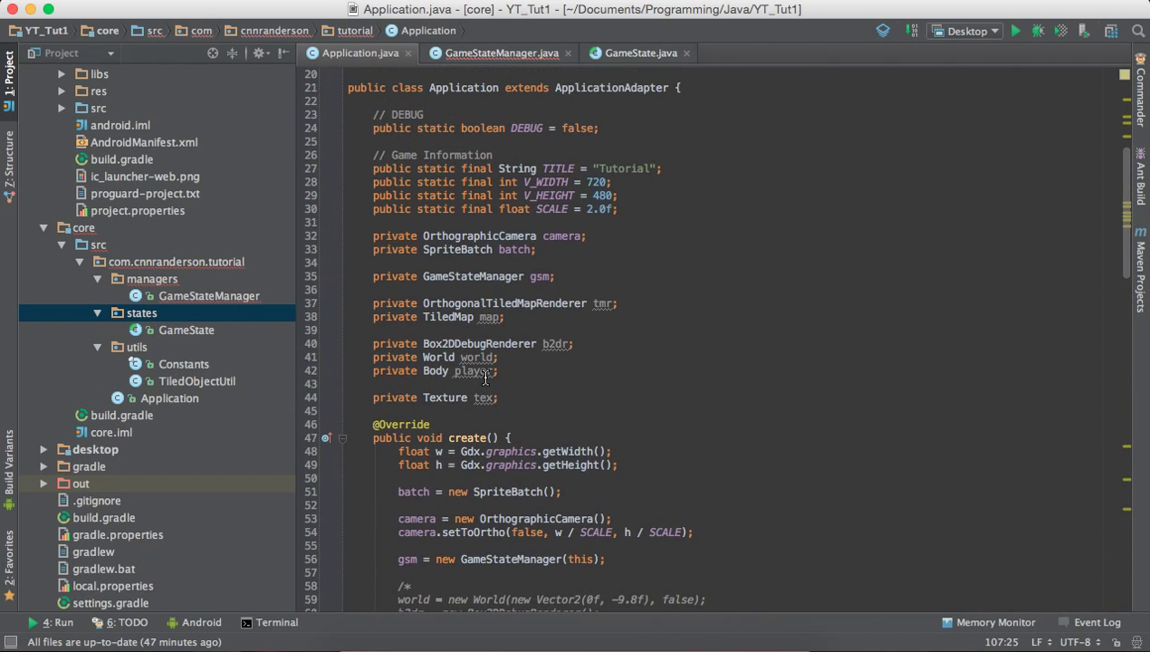
- Flip between GameState, GameStateManager and Application, scrolling through each file's code
scroll("down", 3)
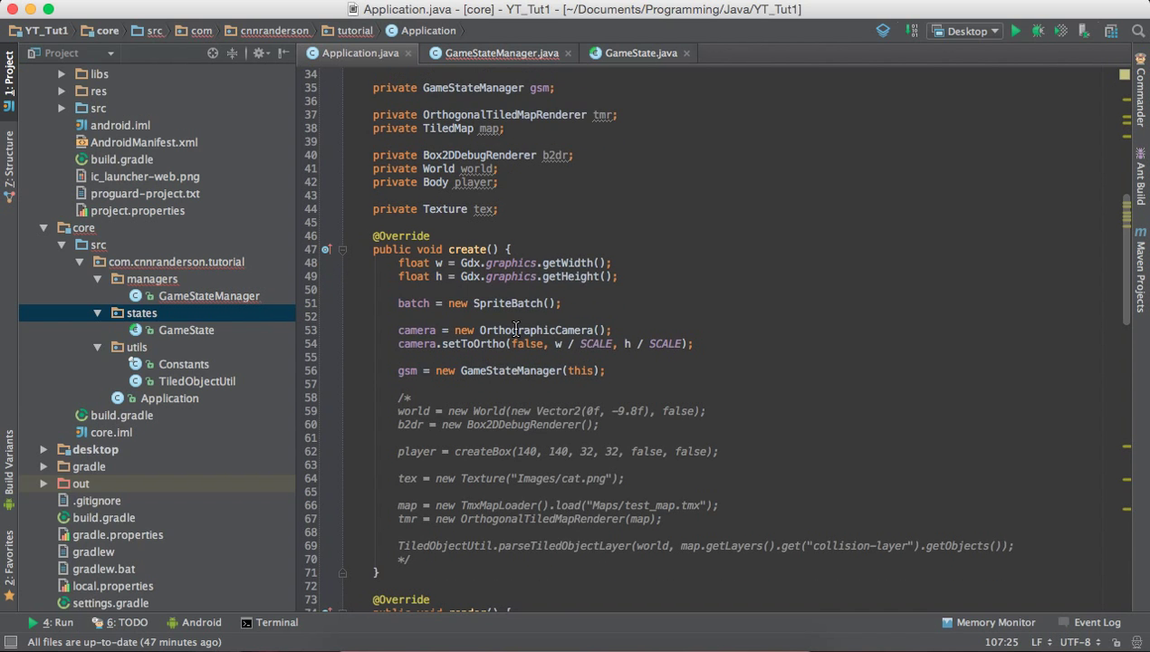
left_click(640, 52)
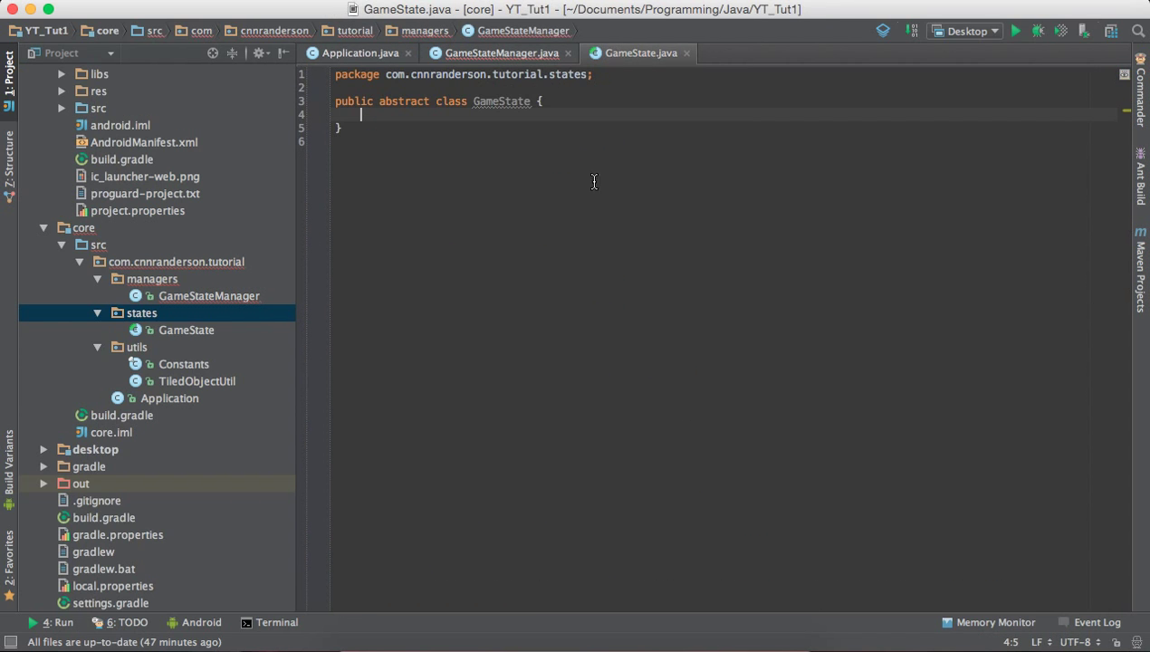
left_click(498, 52)
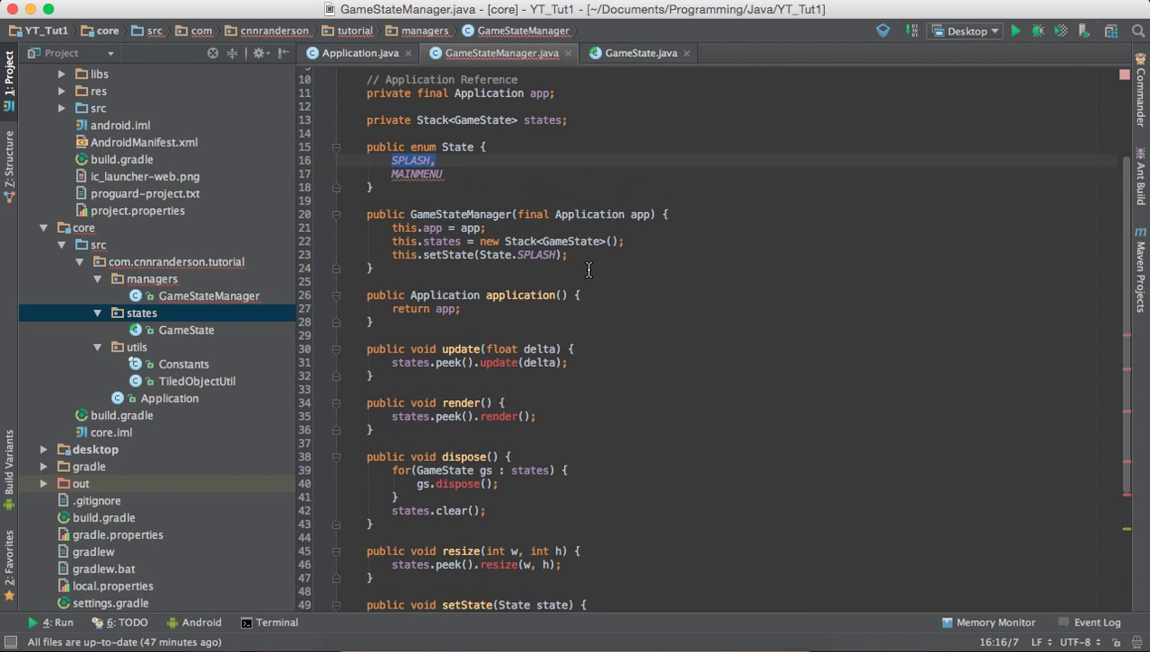
scroll("down", 3)
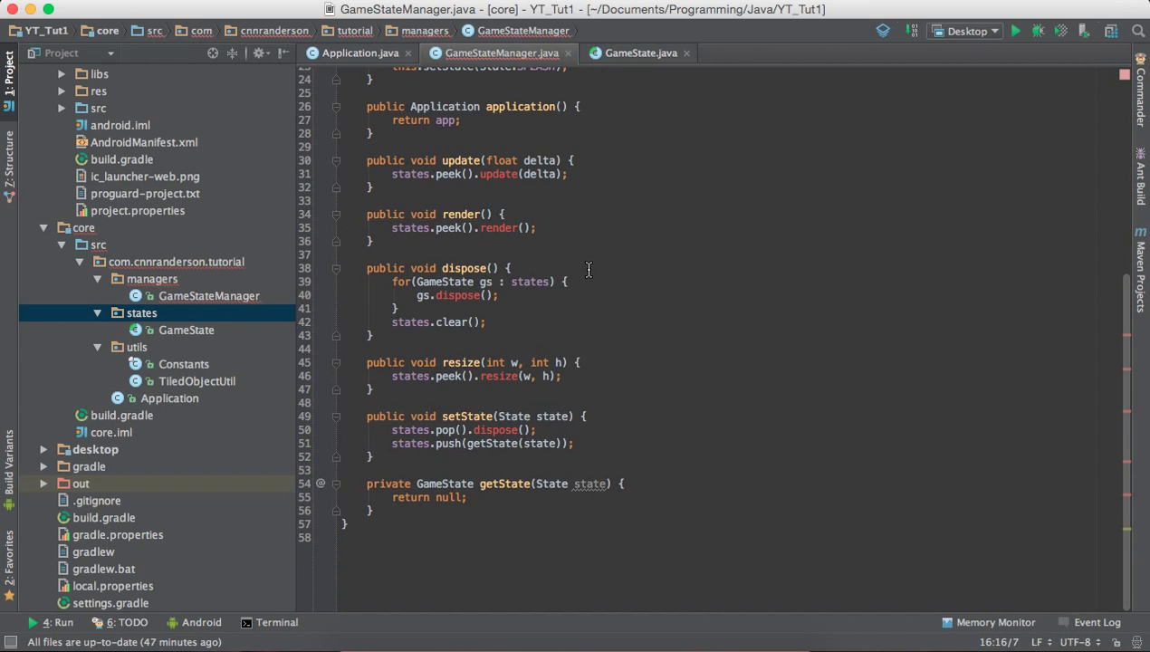
mouse_move(519, 225)
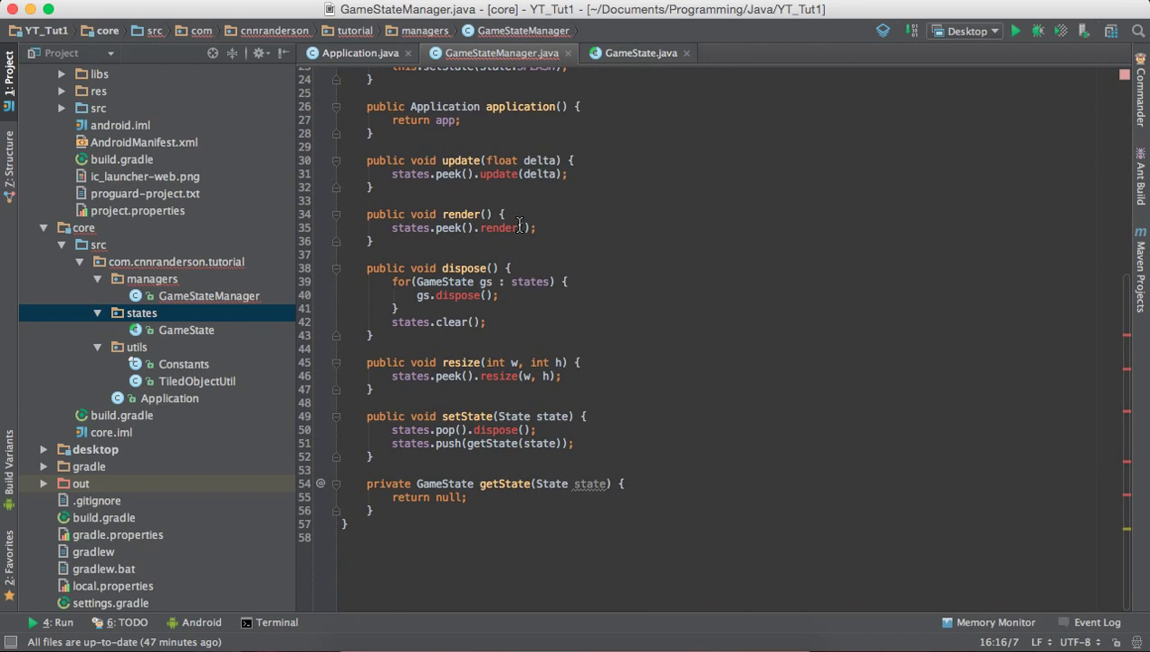
mouse_move(629, 302)
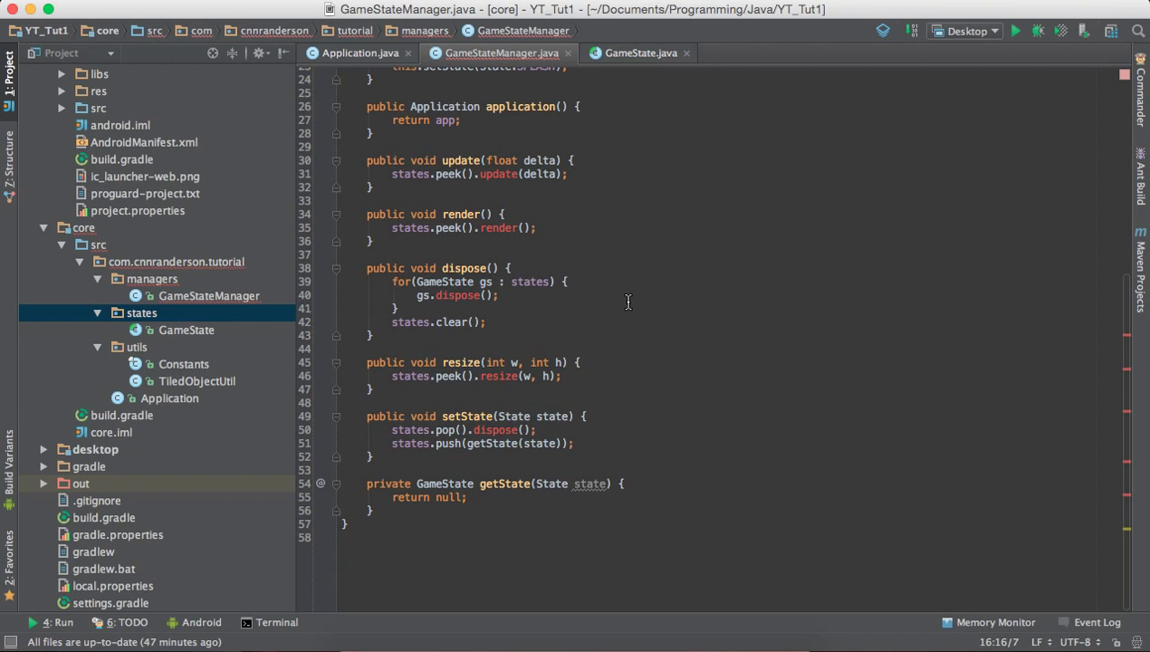
mouse_move(372, 59)
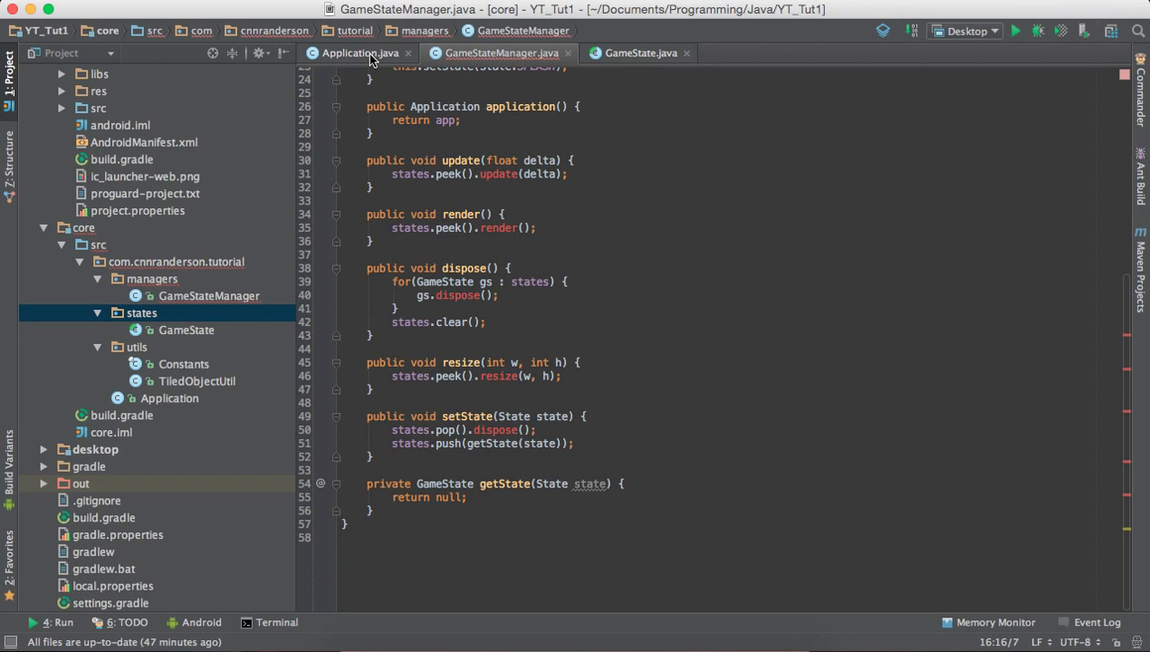
left_click(358, 52)
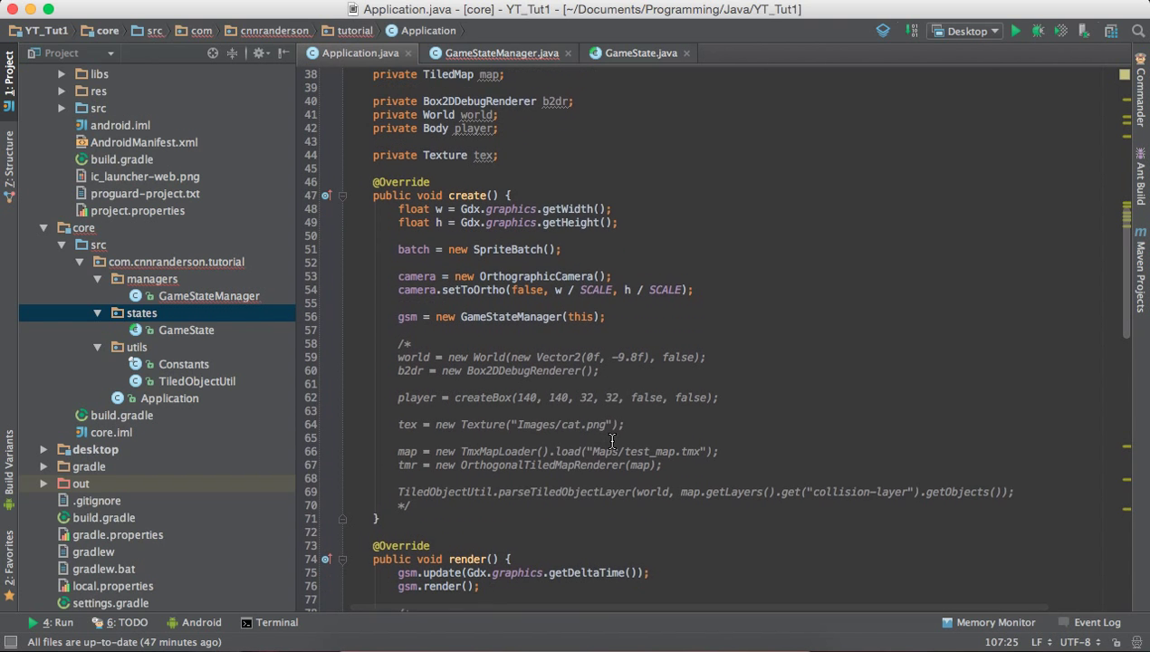
scroll("down", 3)
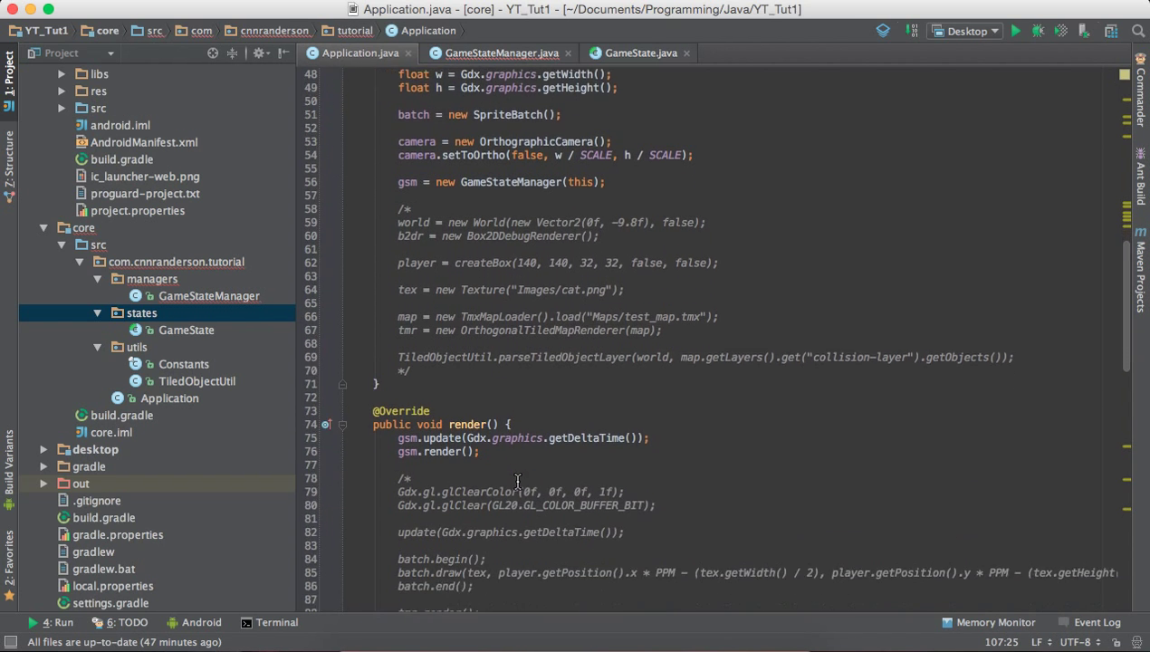
scroll("down", 3)
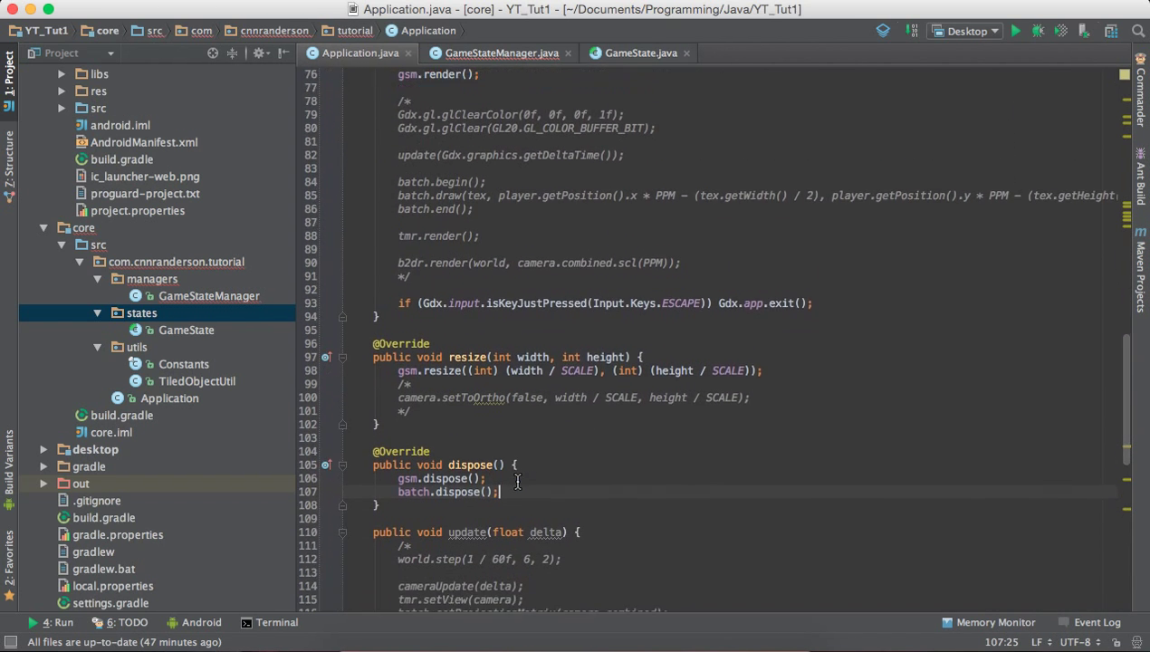
scroll("down", 3)
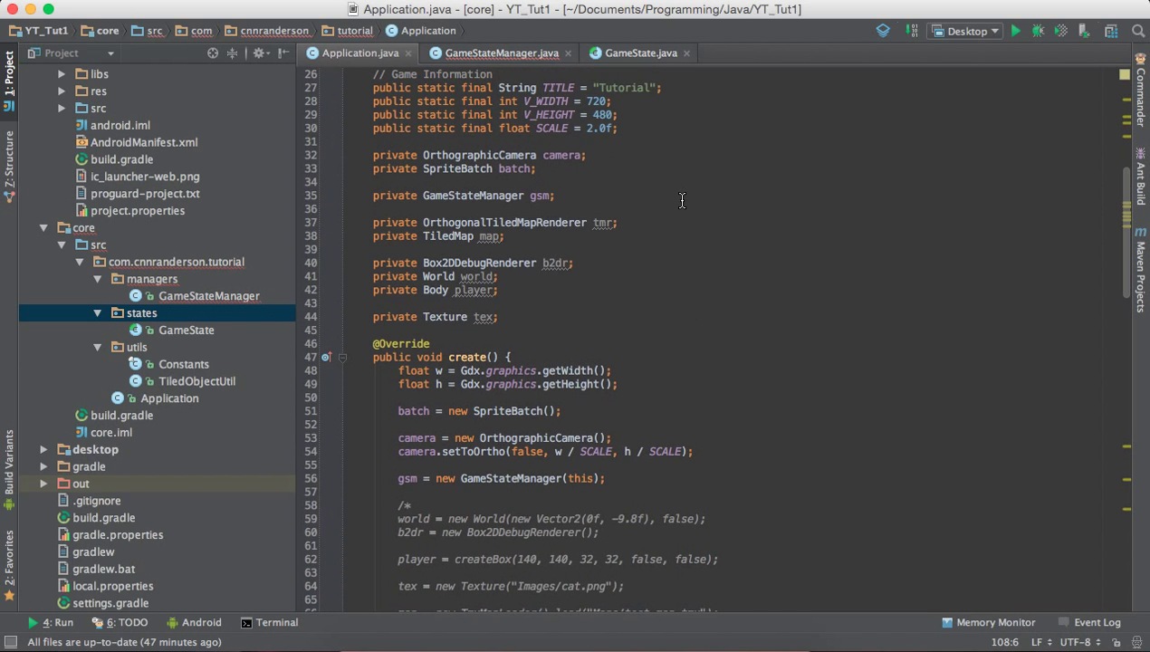
left_click(641, 53)
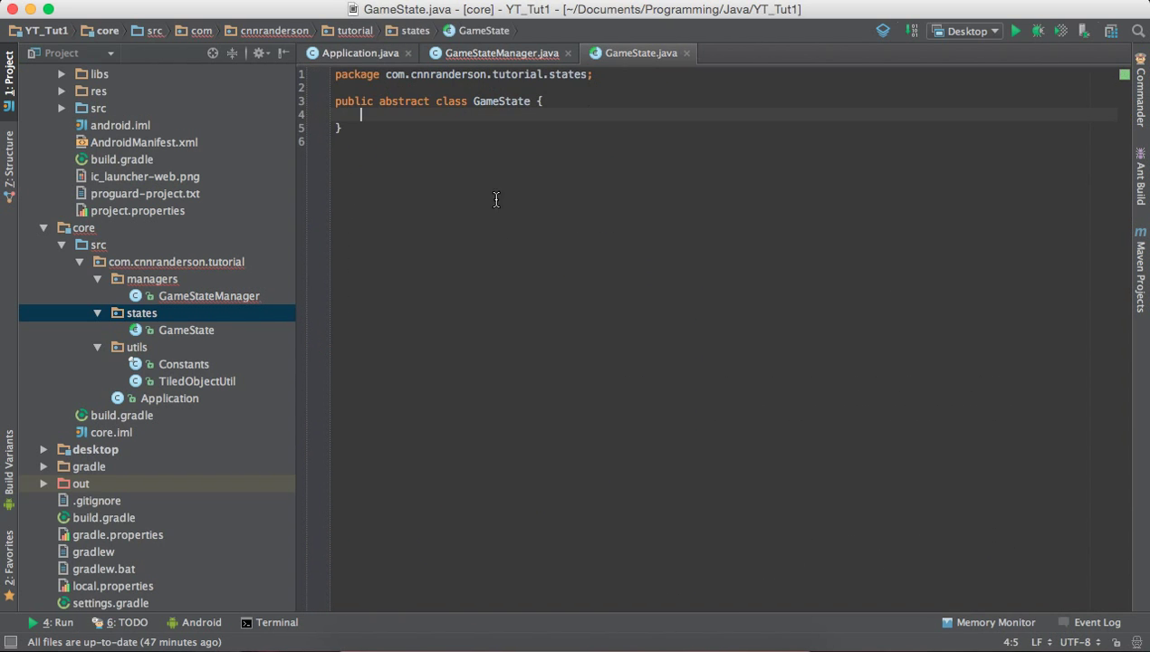
left_click(360, 52)
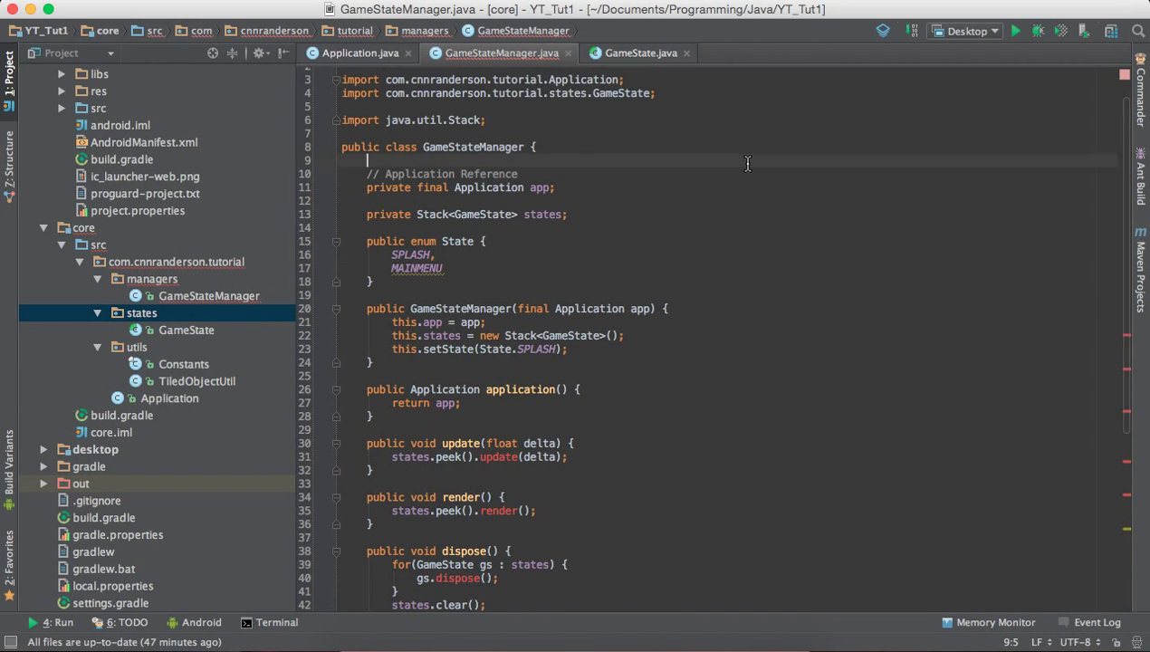
mouse_move(715, 369)
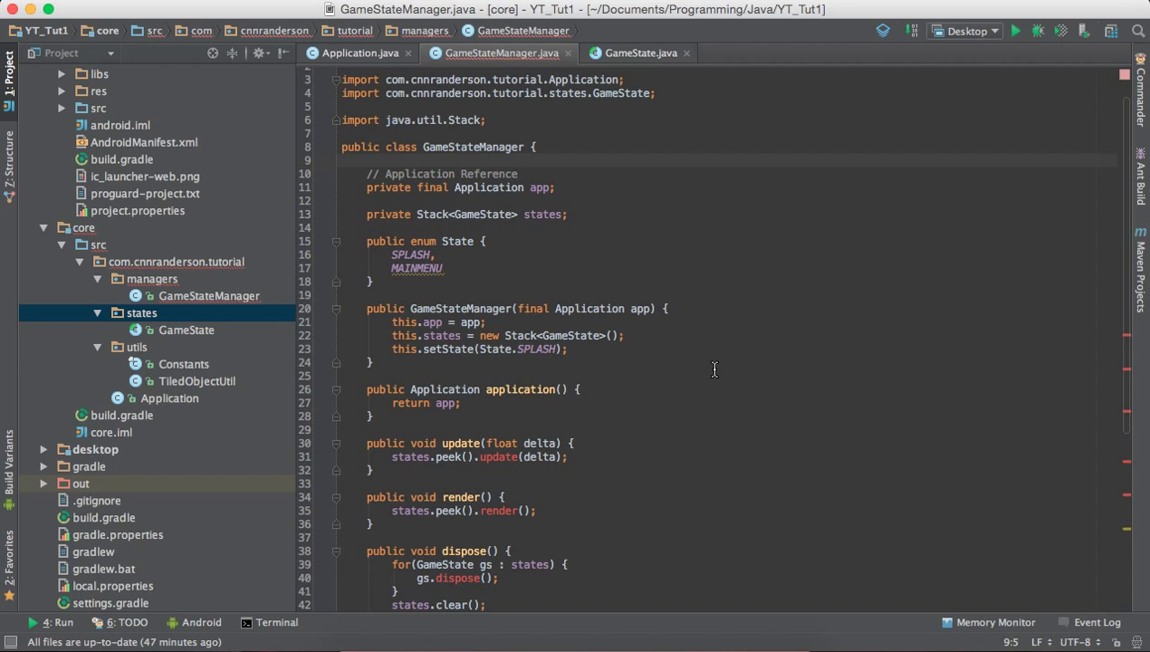
scroll("down", 3)
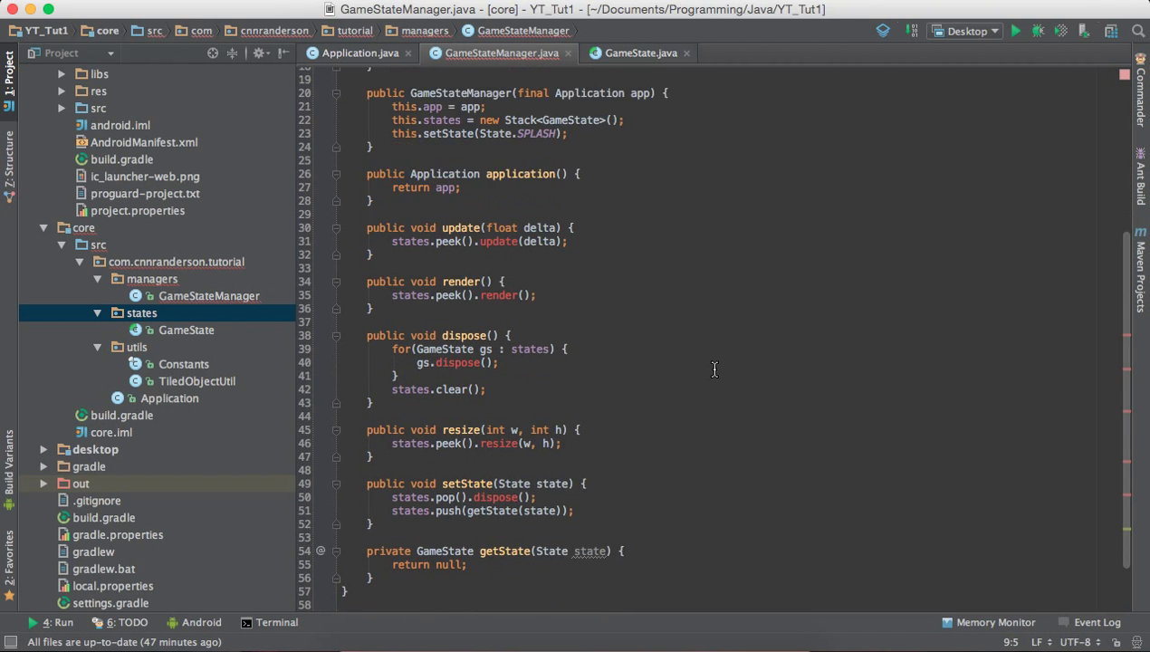
- Bring Application.java back into view, showing the gsm field and create()
left_click(359, 52)
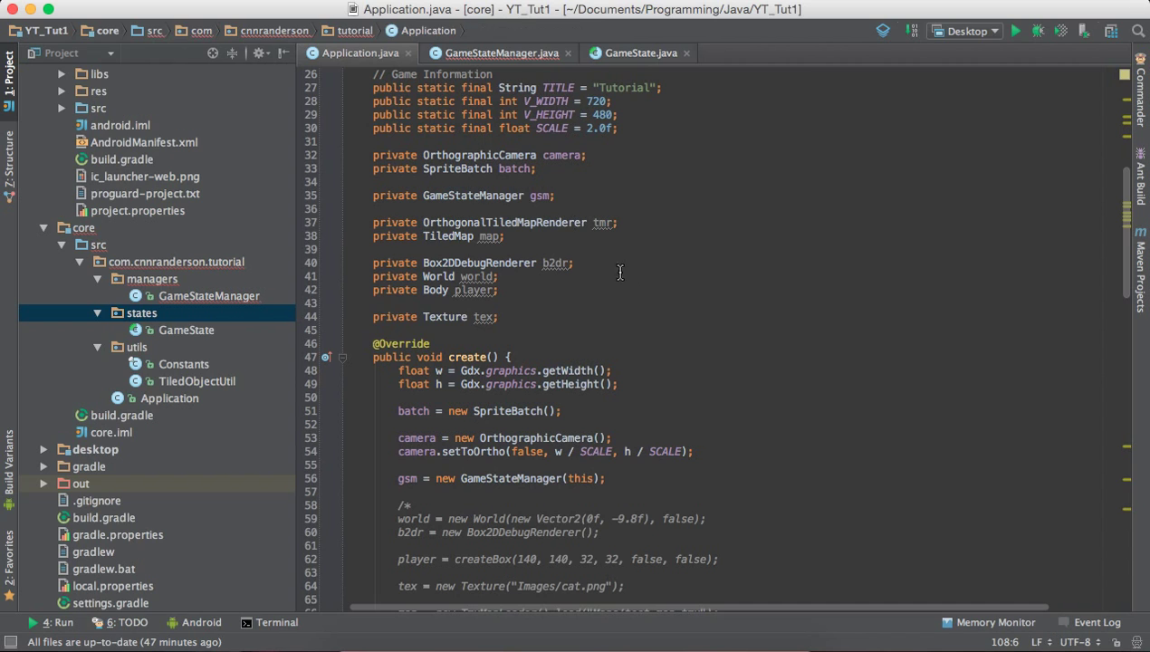
mouse_move(727, 313)
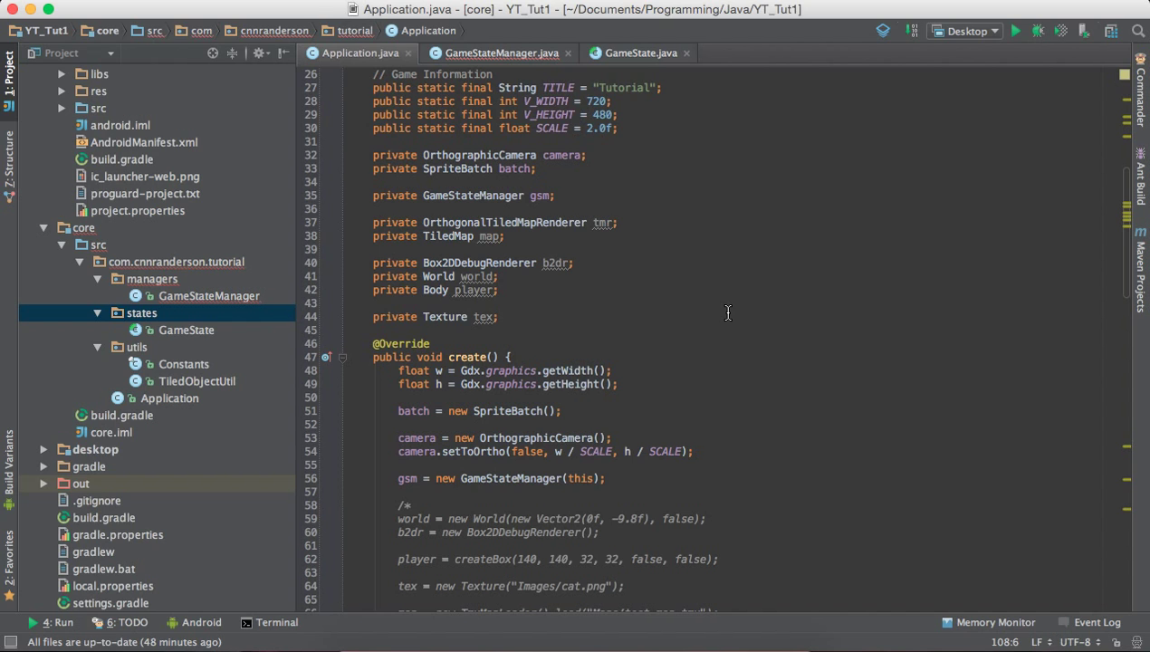
mouse_move(933, 185)
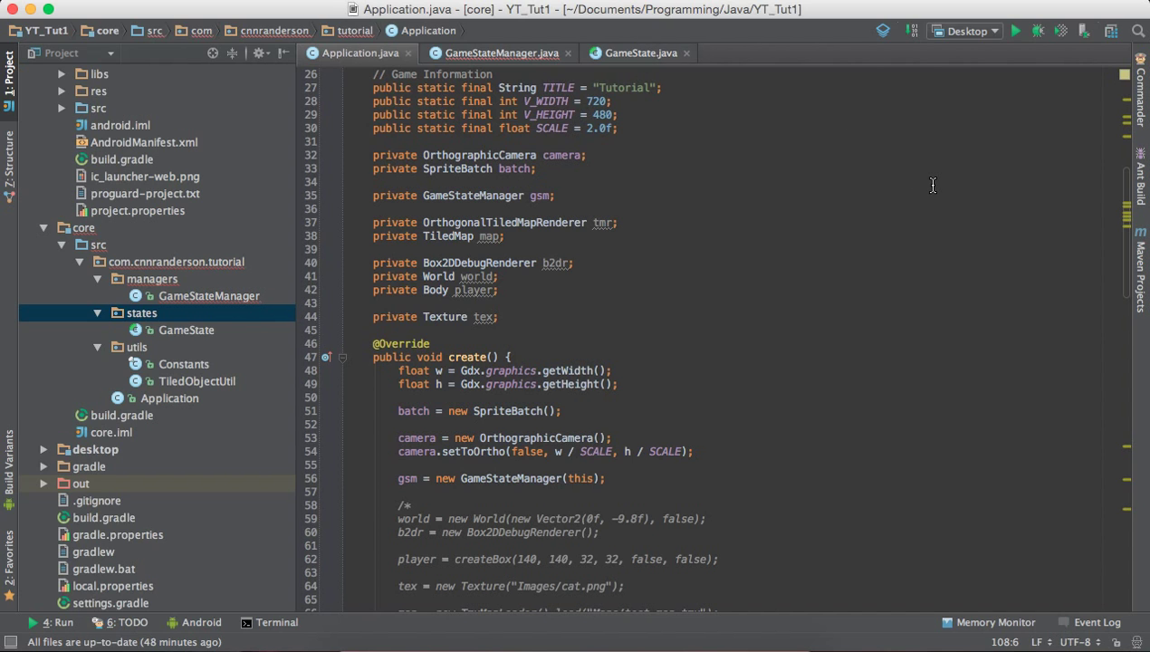